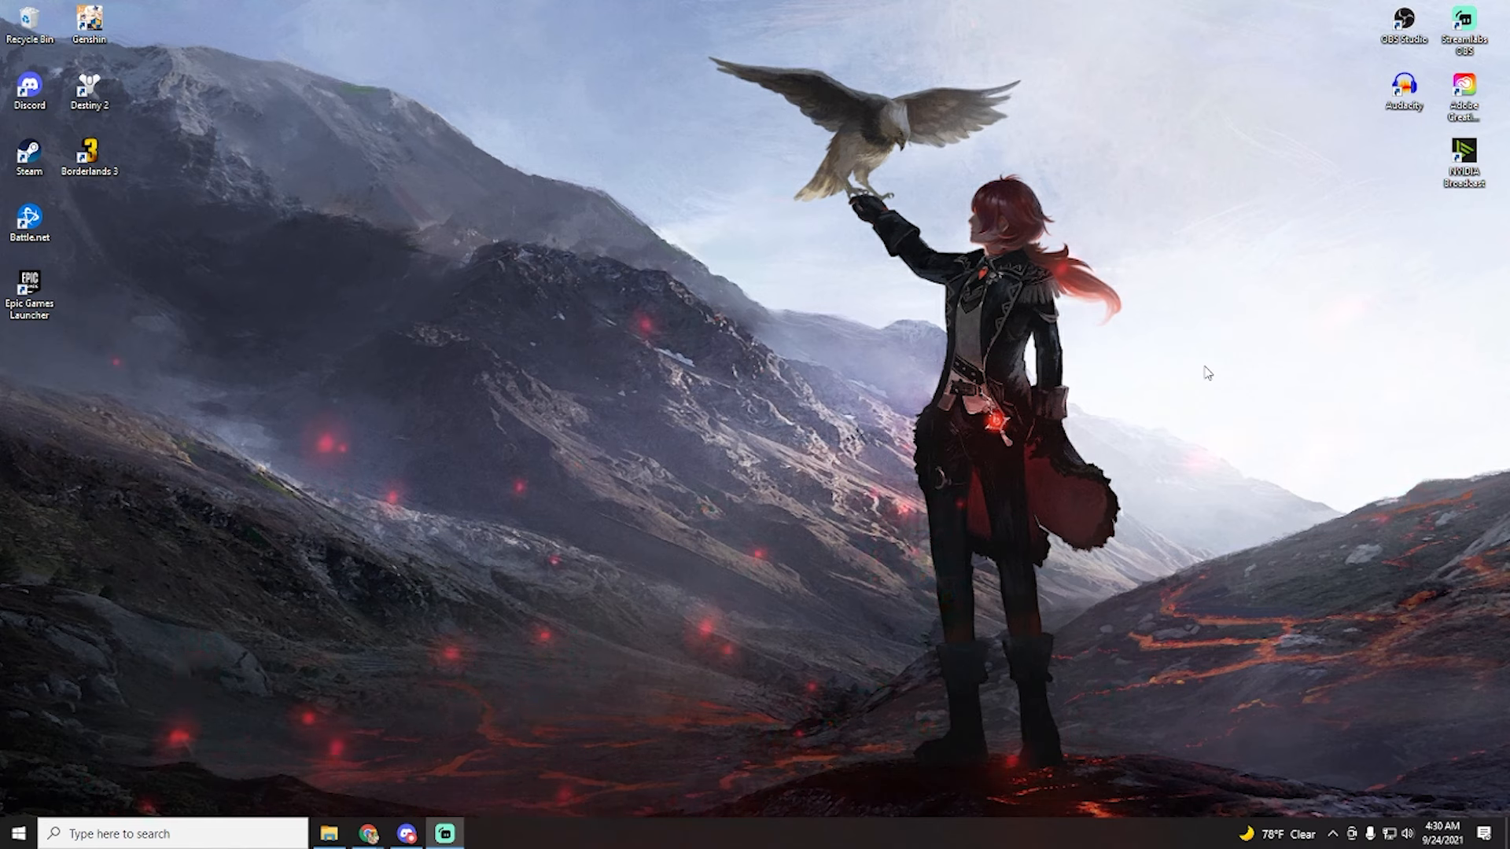
pyautogui.moveTo(365, 729)
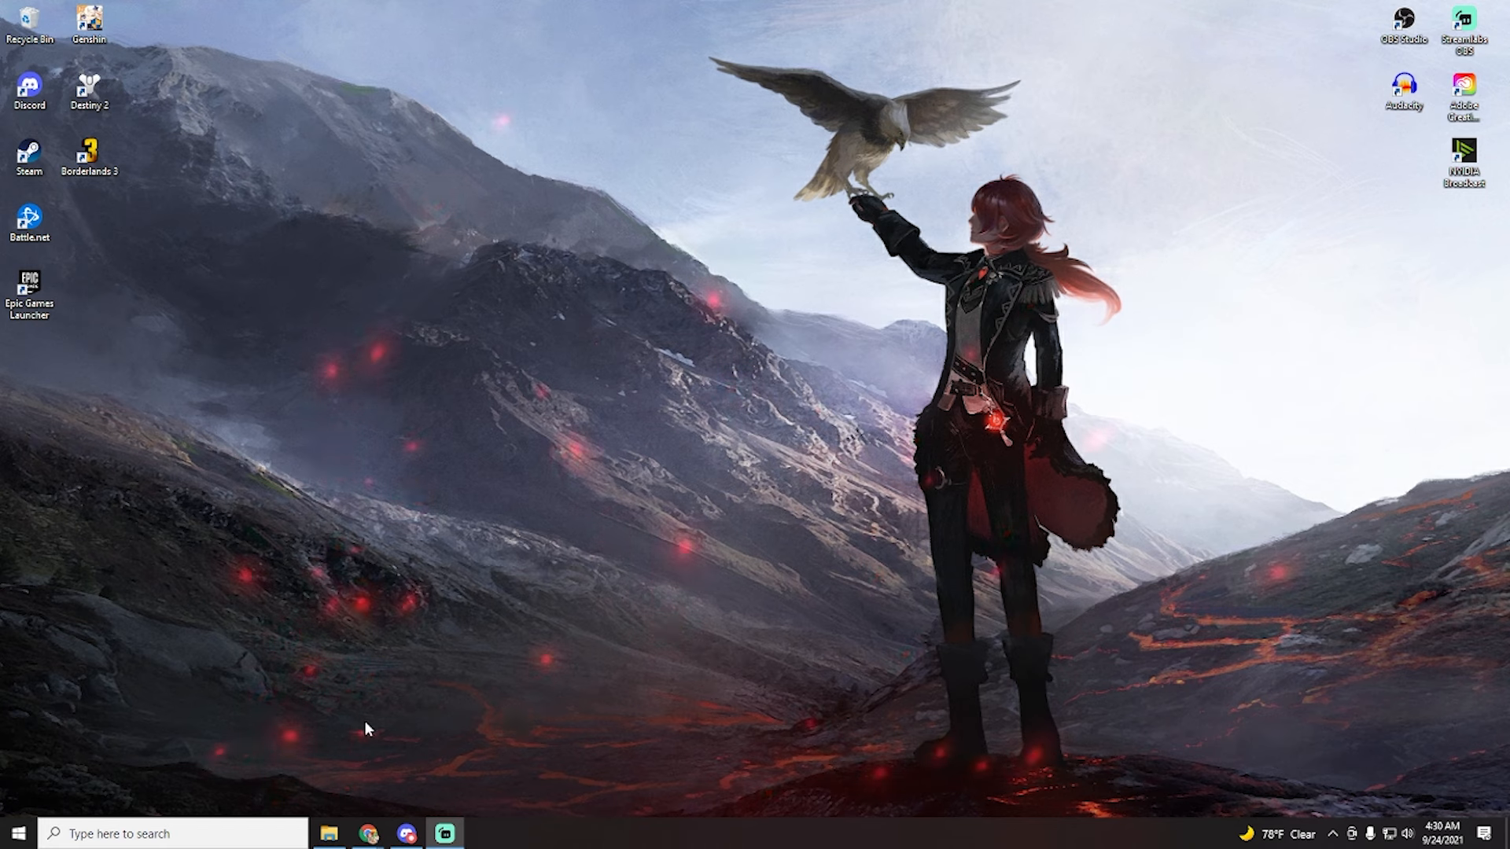
pyautogui.moveTo(390, 780)
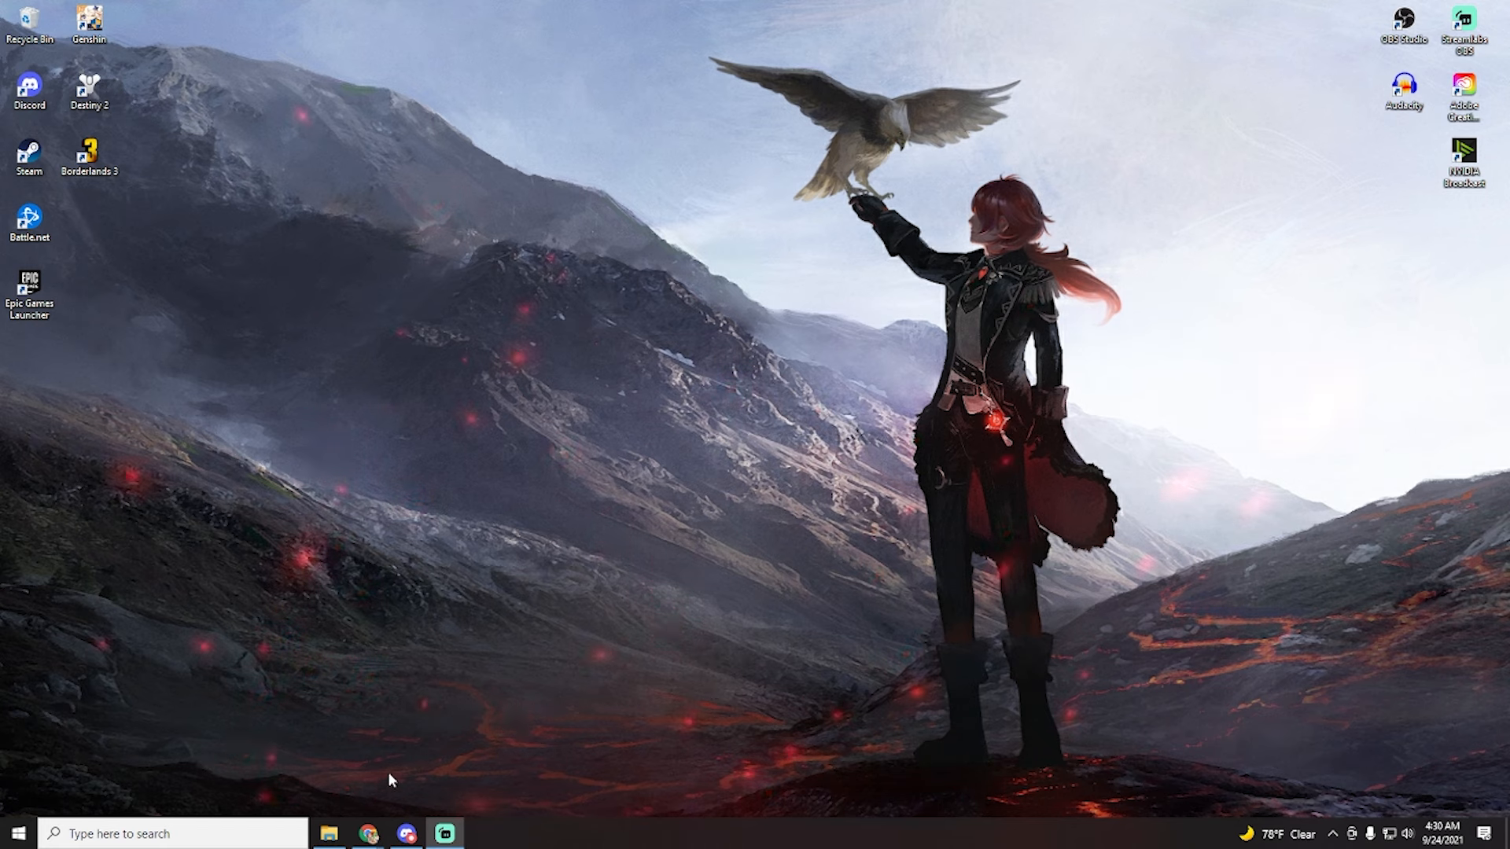
pyautogui.moveTo(458, 471)
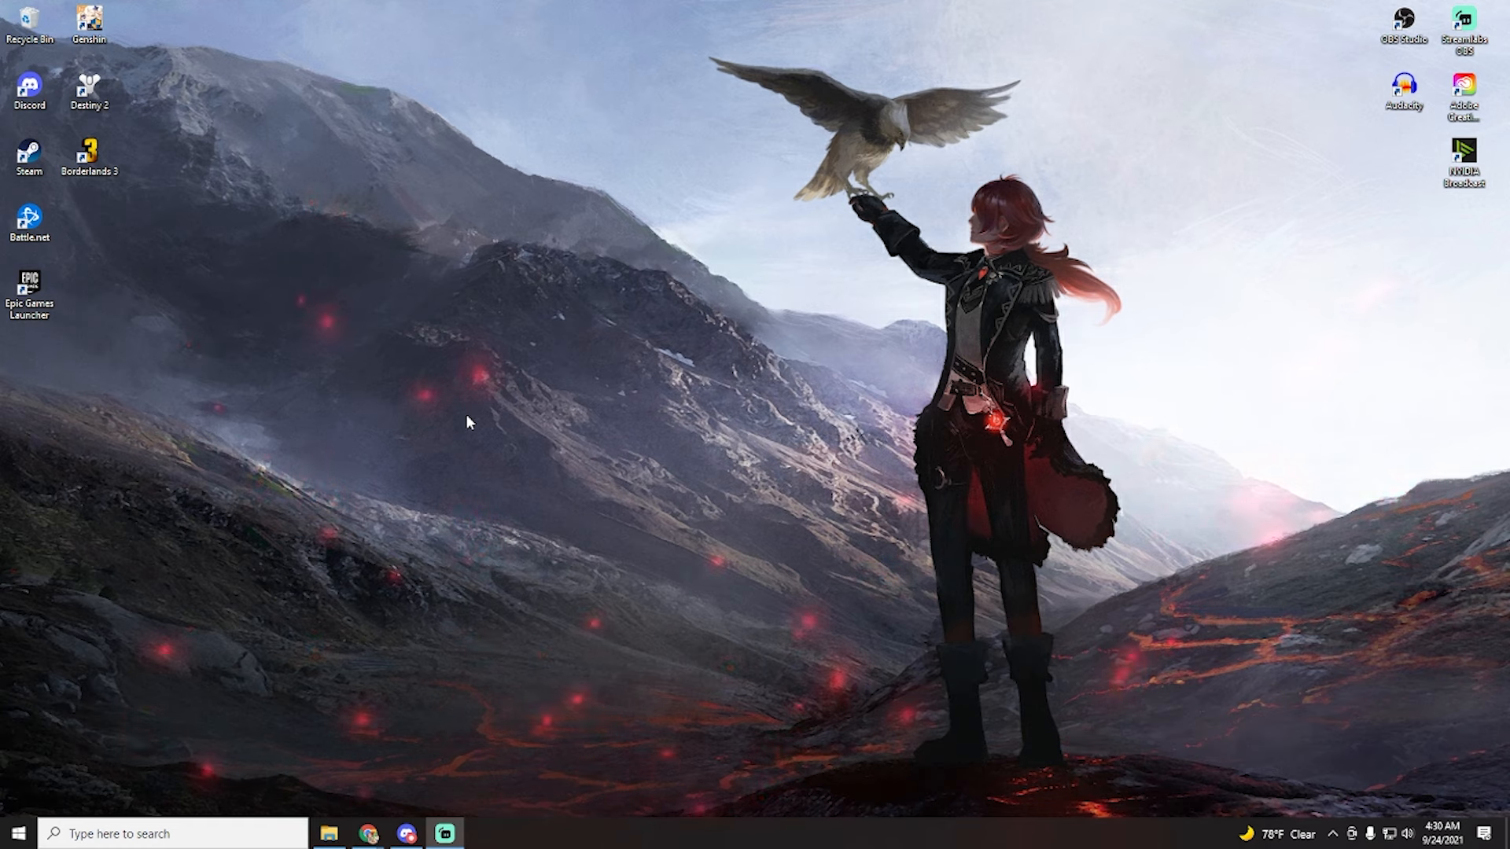
pyautogui.moveTo(525, 472)
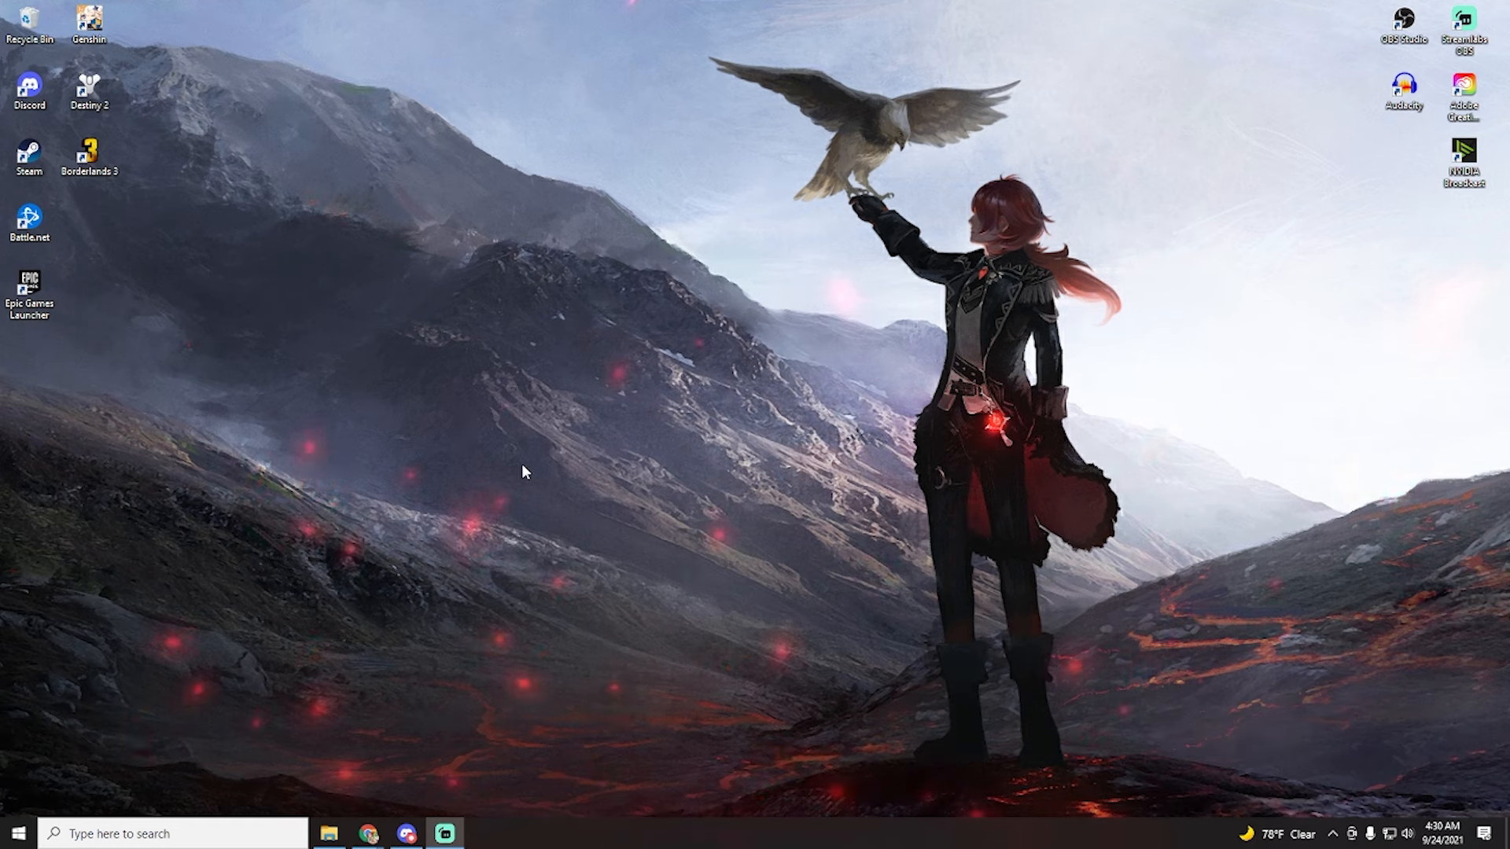
pyautogui.moveTo(511, 514)
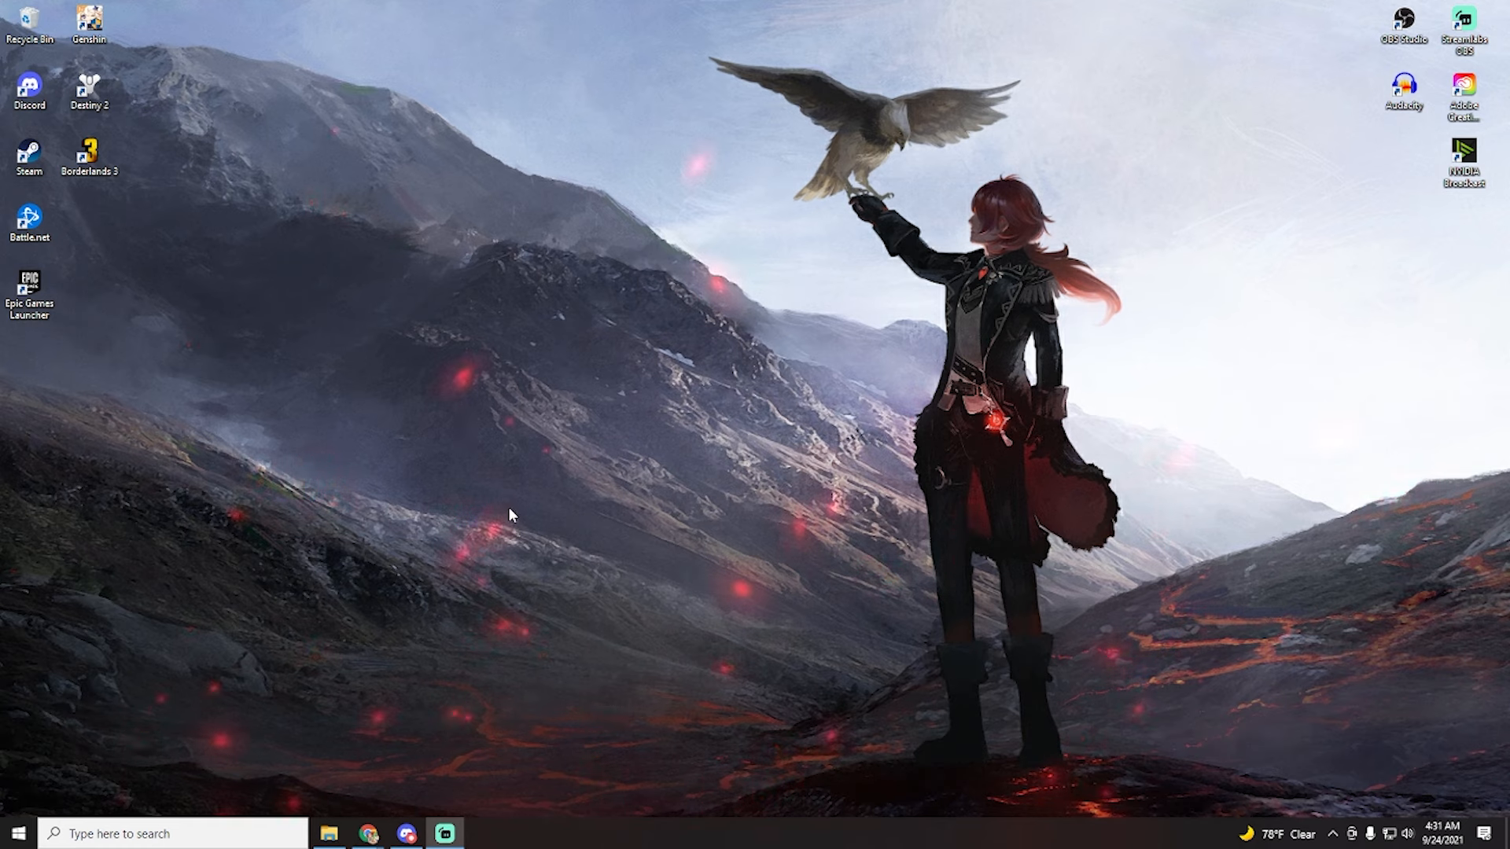
pyautogui.moveTo(332, 588)
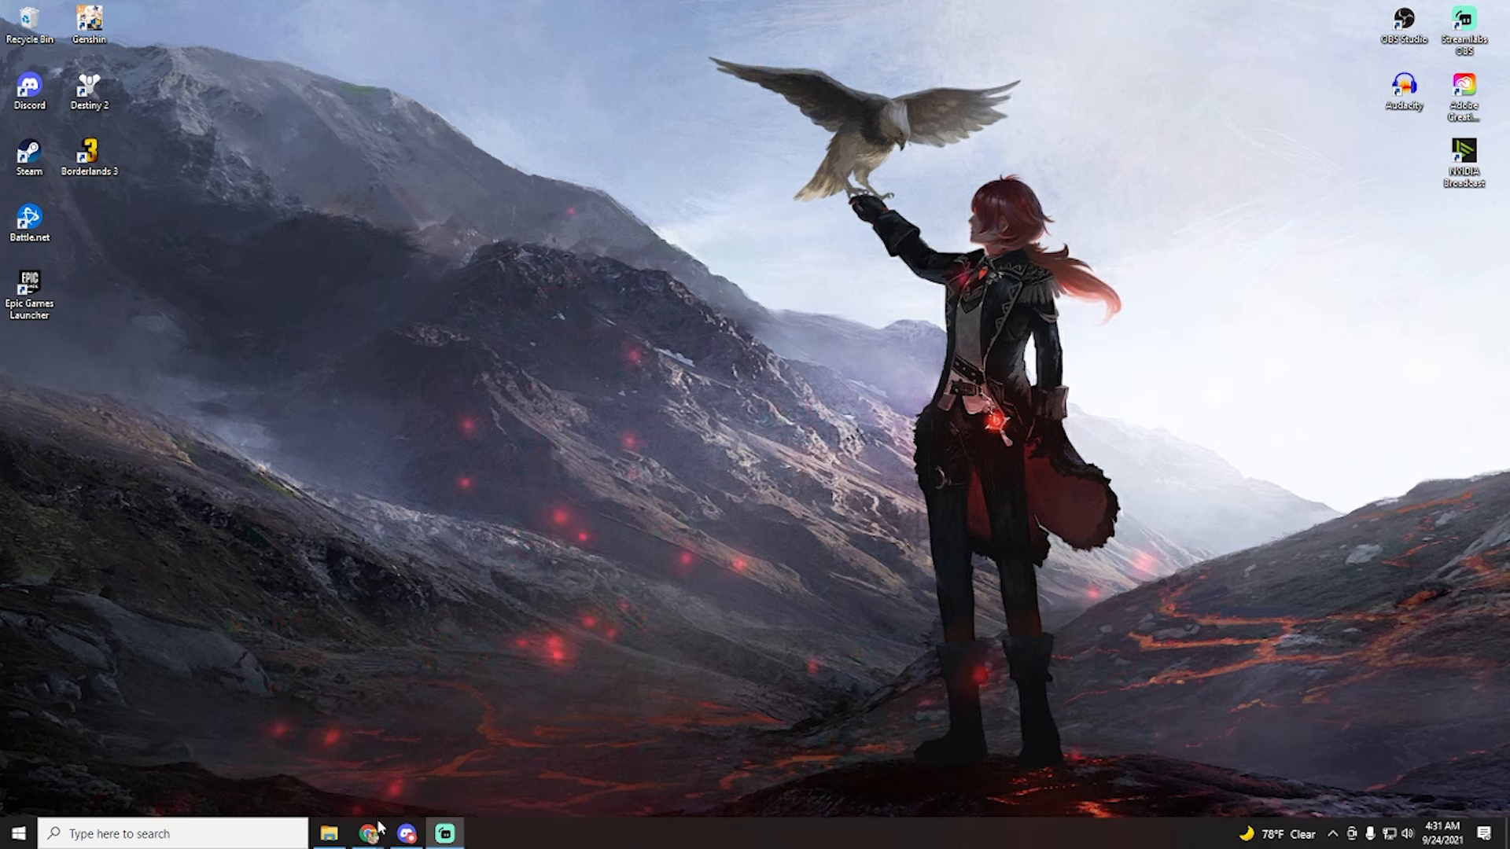
pyautogui.moveTo(368, 832)
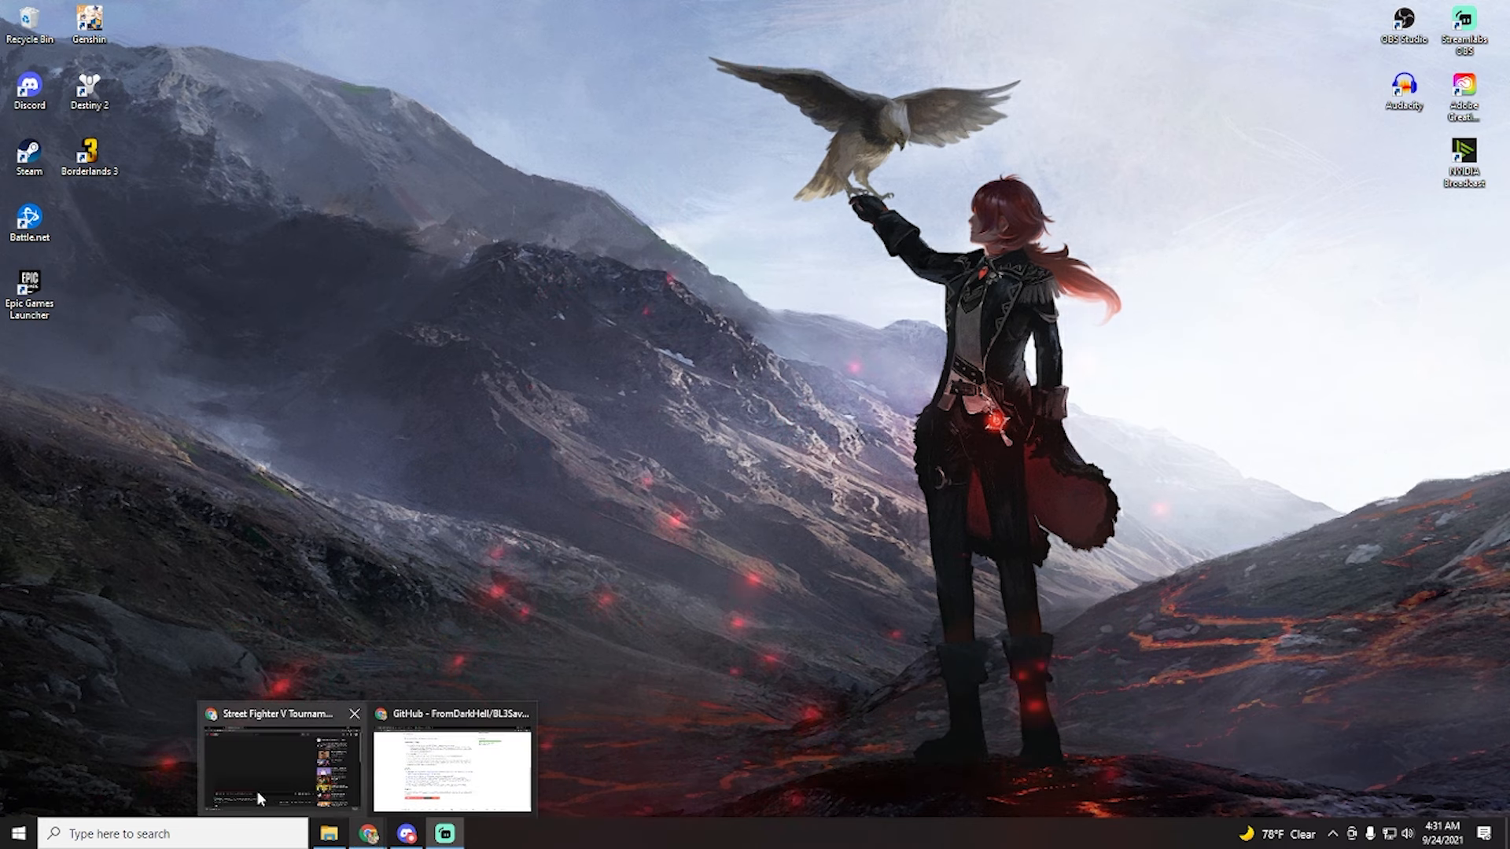
pyautogui.moveTo(591, 387)
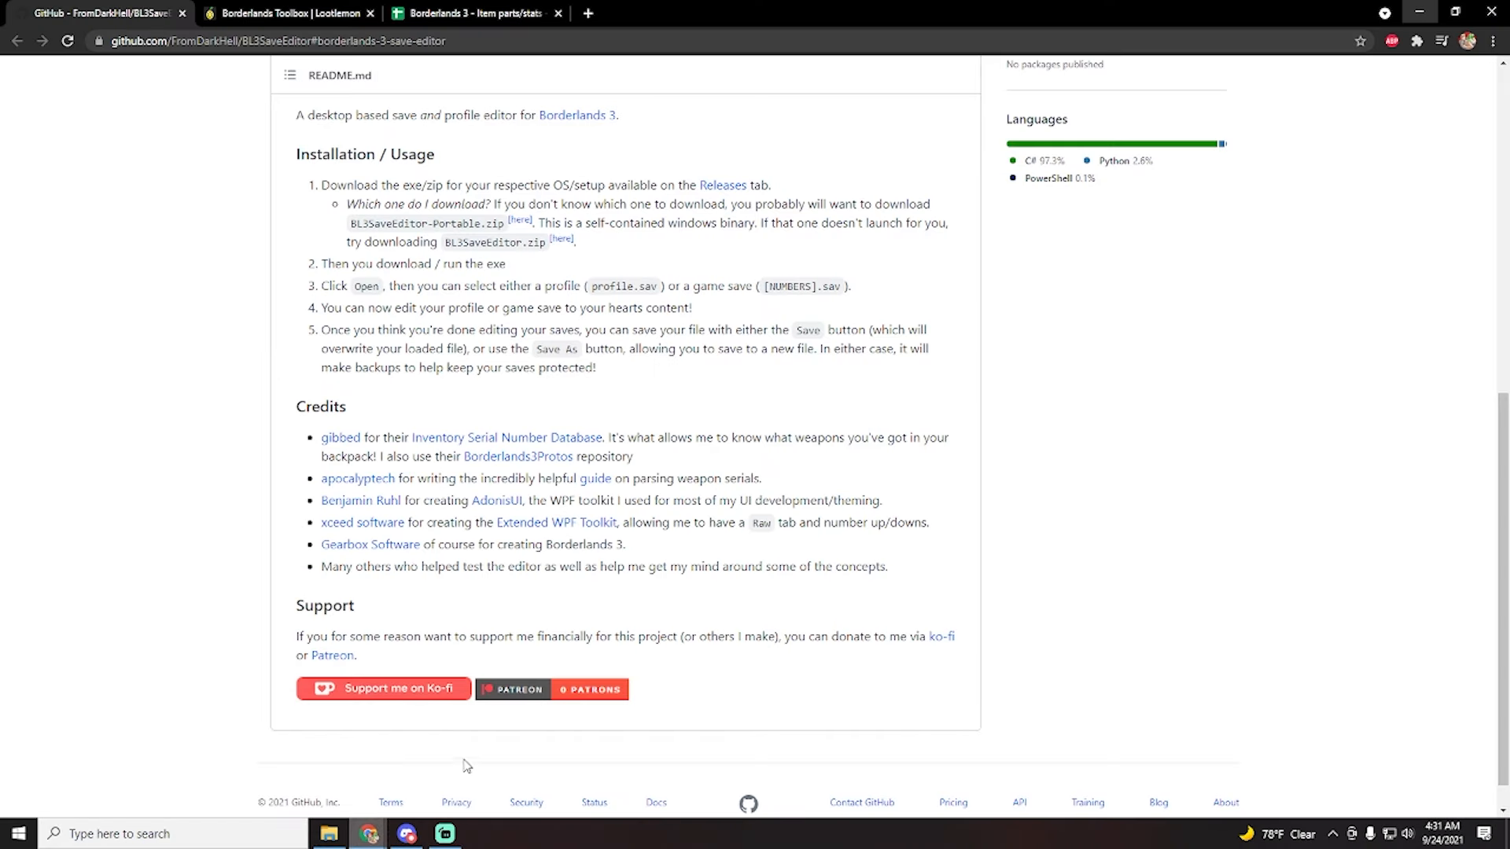
# - Scroll the BL3SaveEditor README to review the files, v1.0.1 release and installation steps
pyautogui.scroll(3)
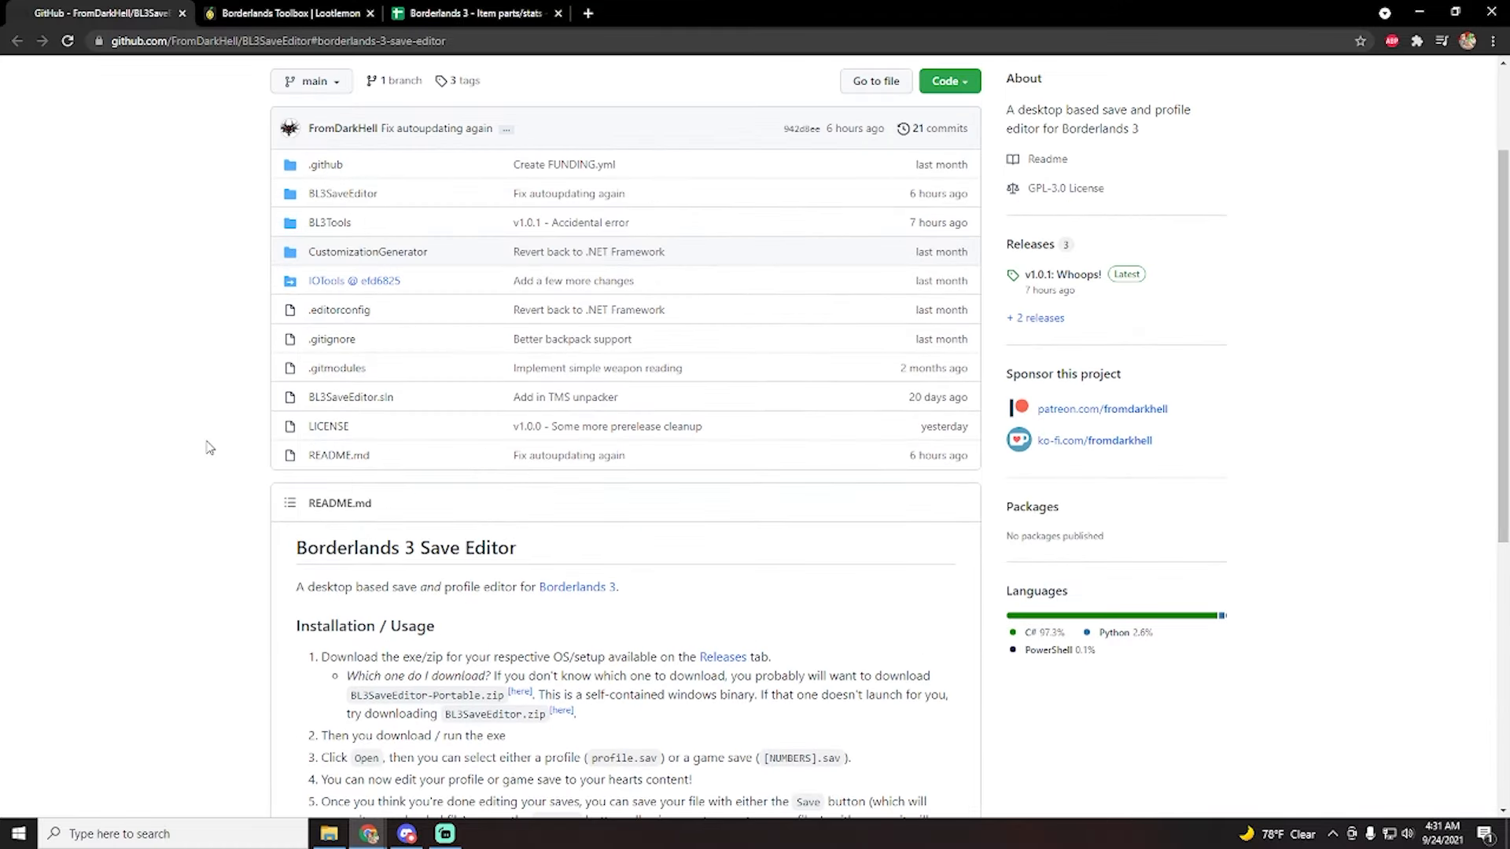
pyautogui.scroll(3)
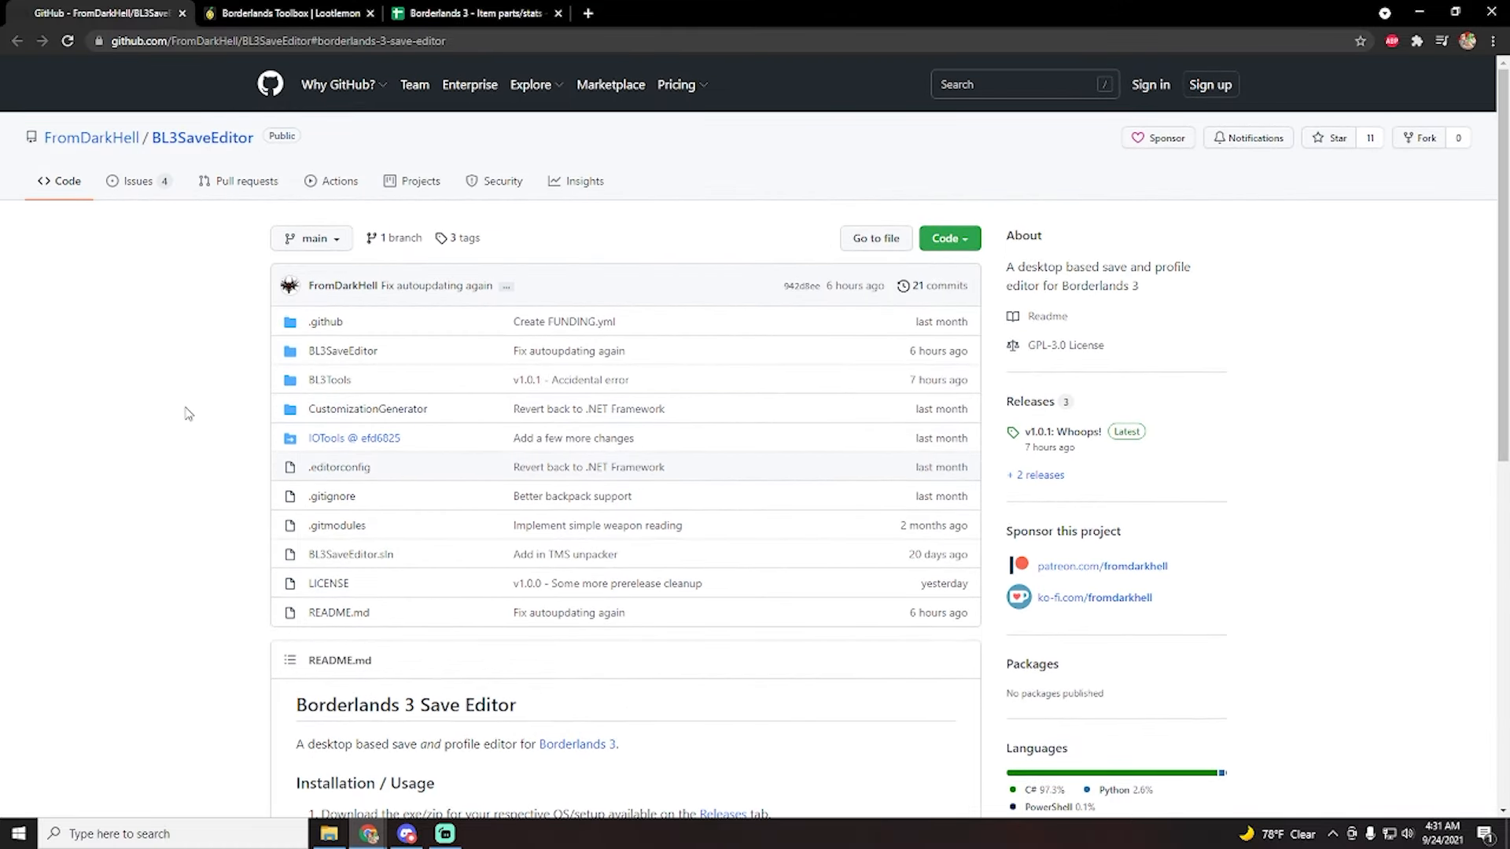
pyautogui.scroll(-3)
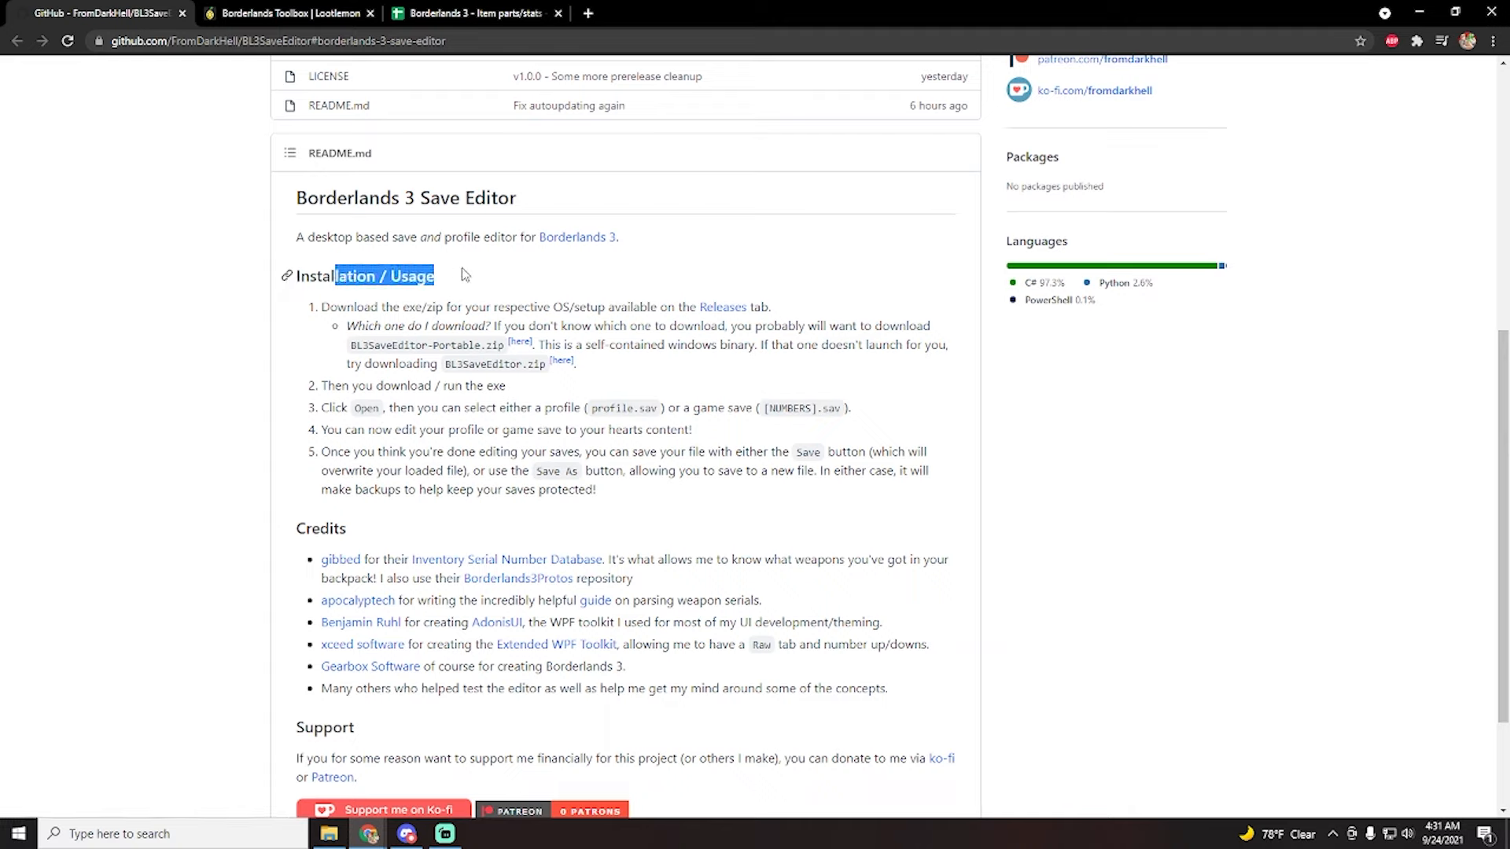
pyautogui.moveTo(519, 347)
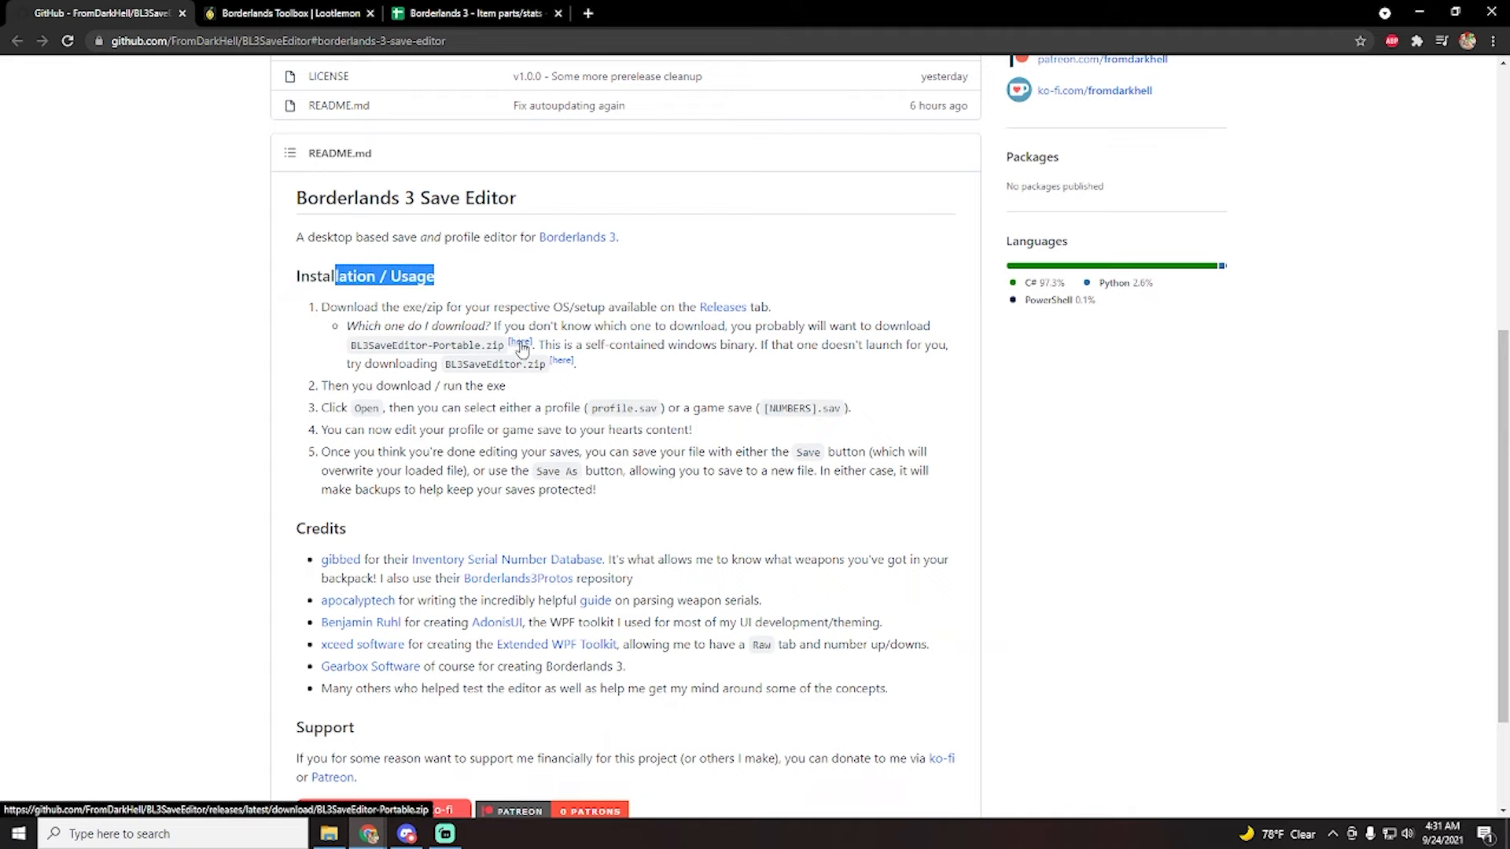
pyautogui.moveTo(507, 426)
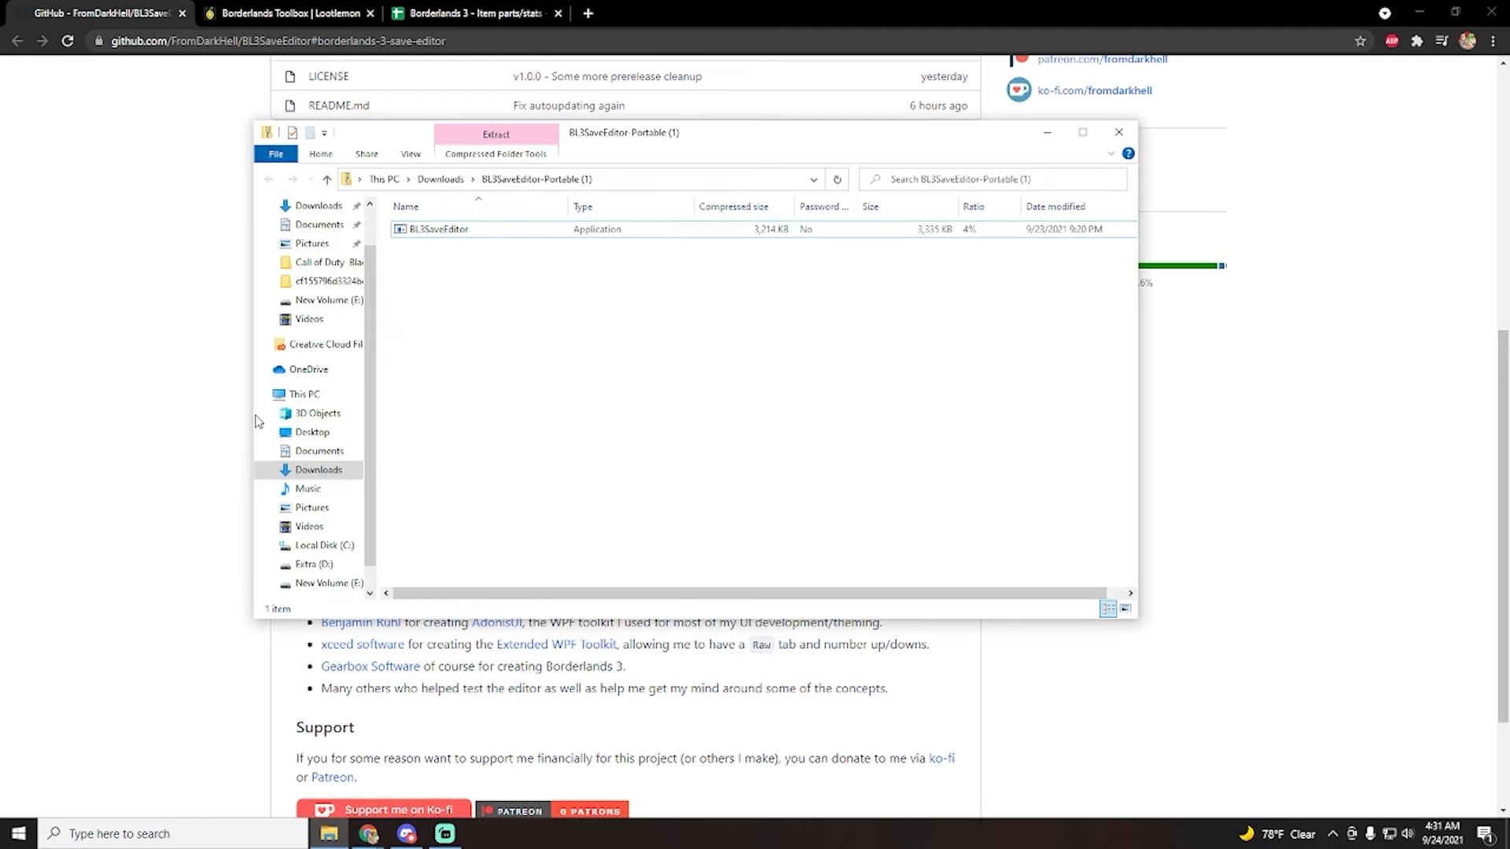
pyautogui.moveTo(496, 244)
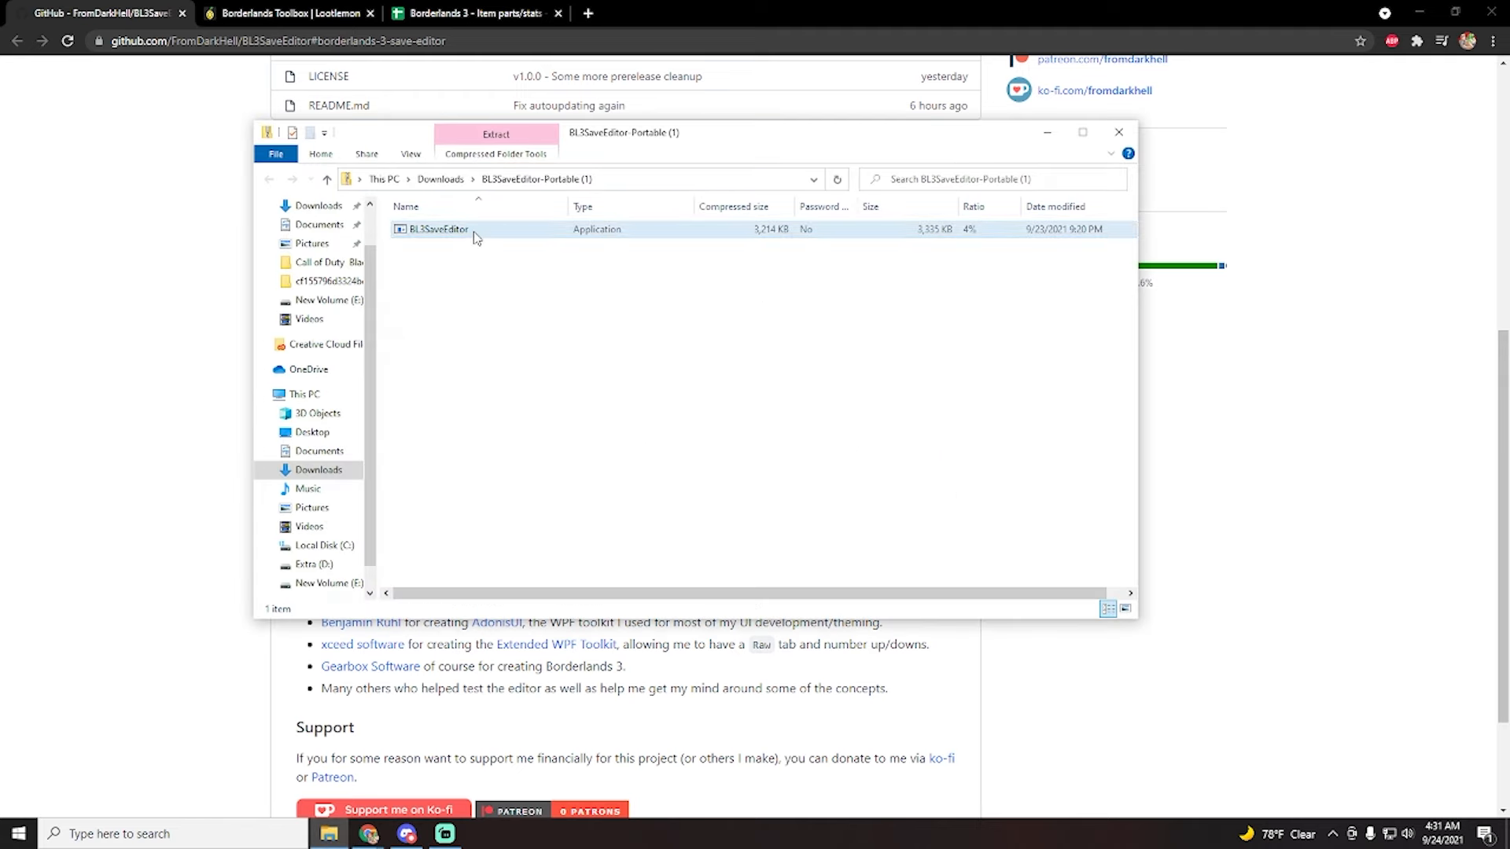
# - Launch BL3SaveEditor from the portable zip, allowing it past SmartScreen with More info and Run anyway
pyautogui.doubleClick(437, 229)
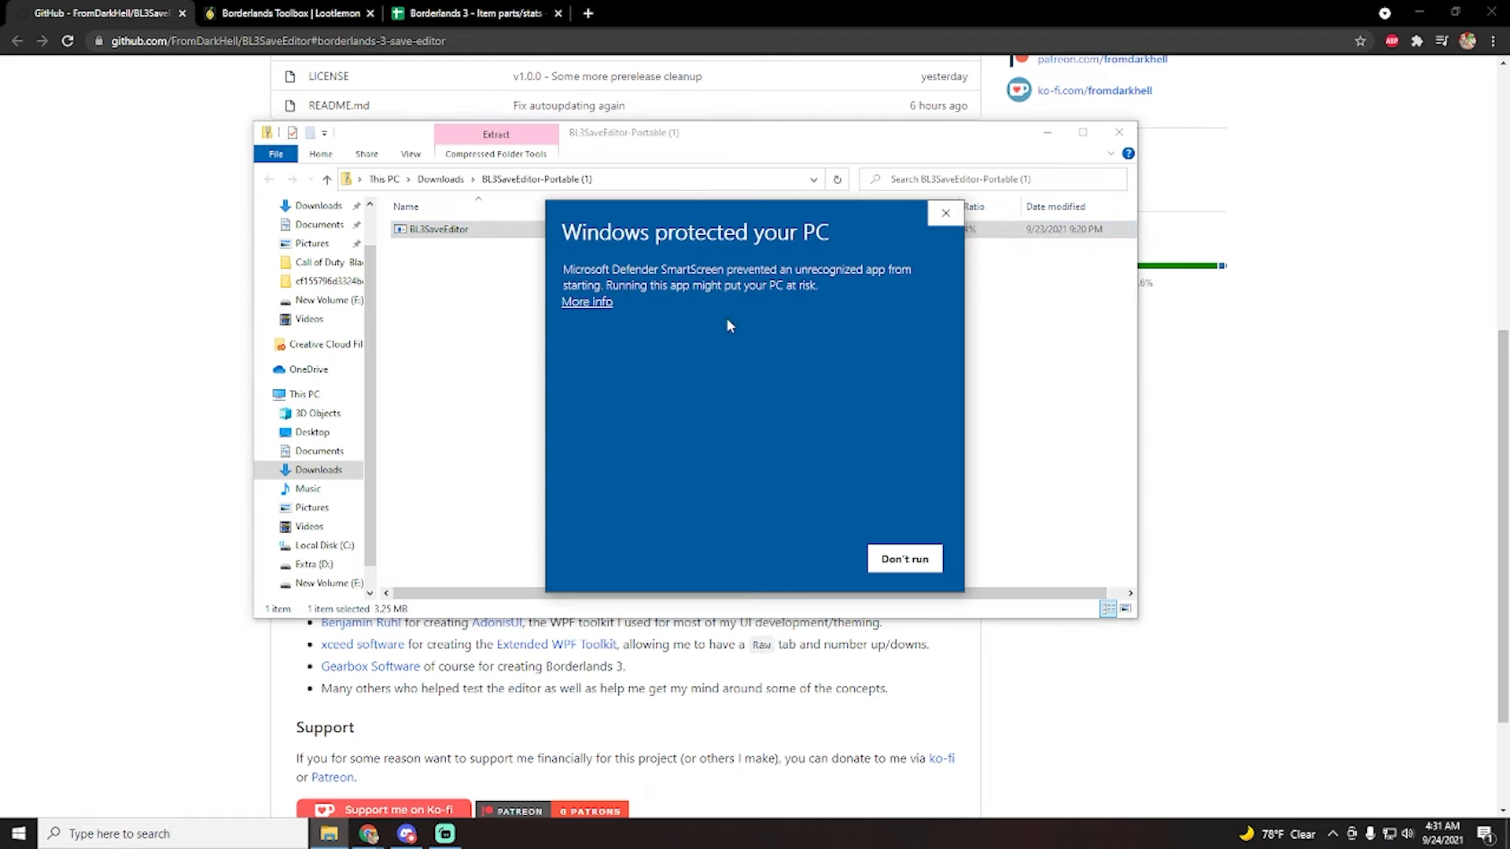
pyautogui.moveTo(586, 301)
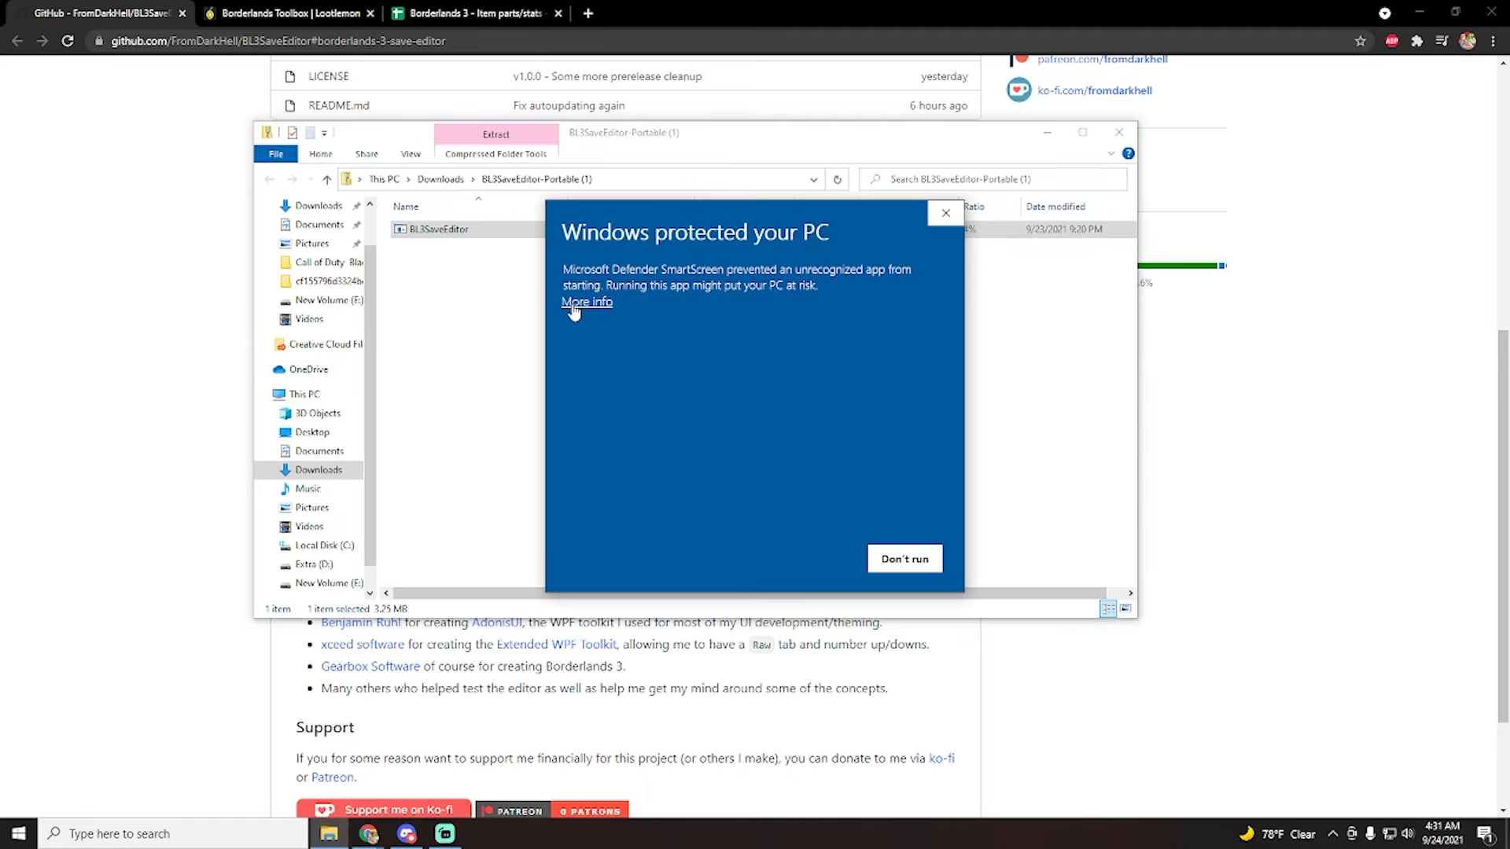
pyautogui.click(585, 301)
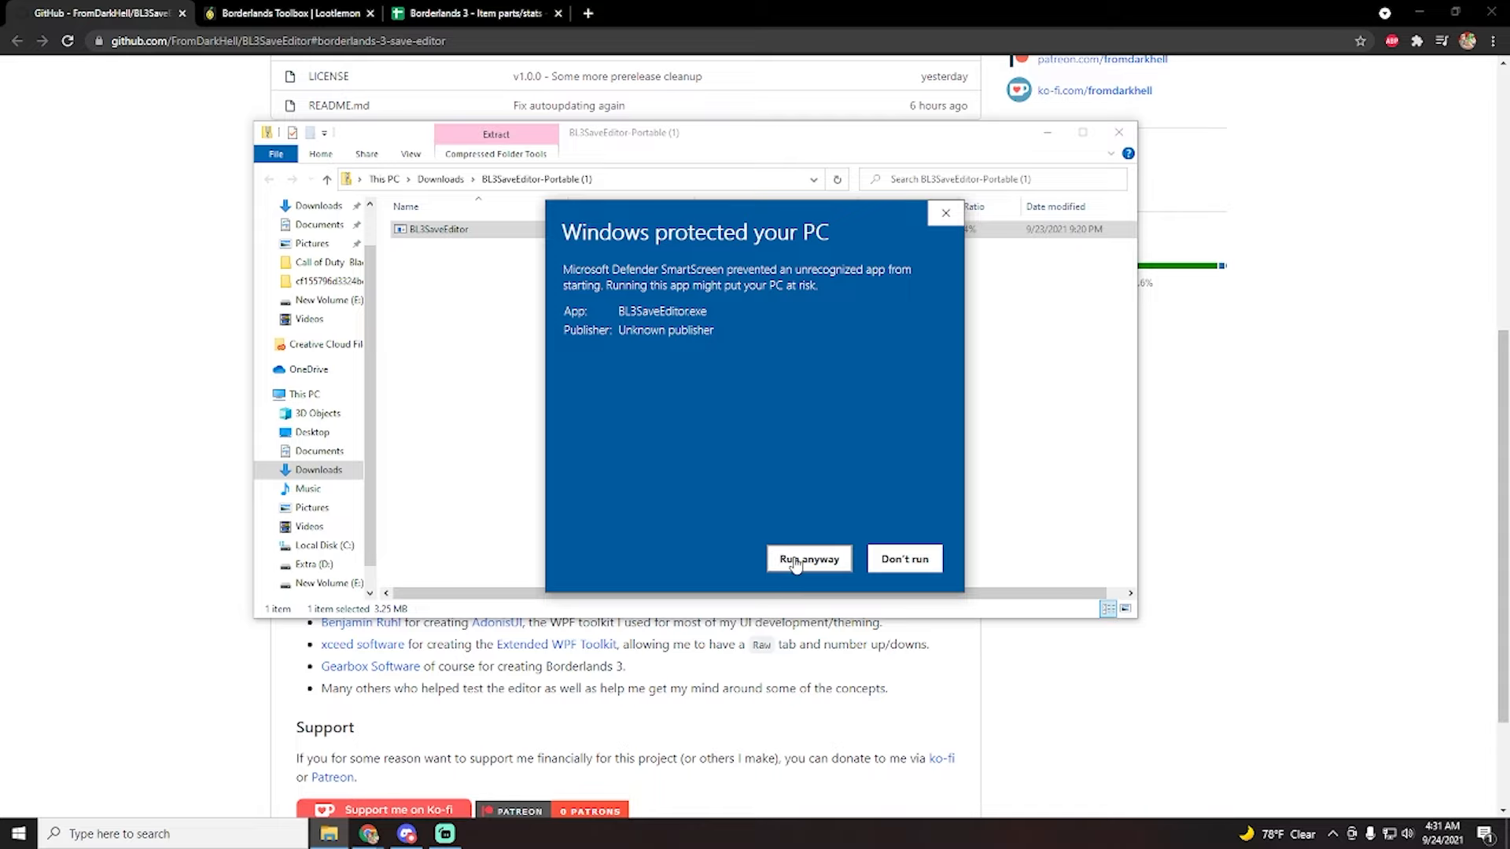
pyautogui.click(807, 558)
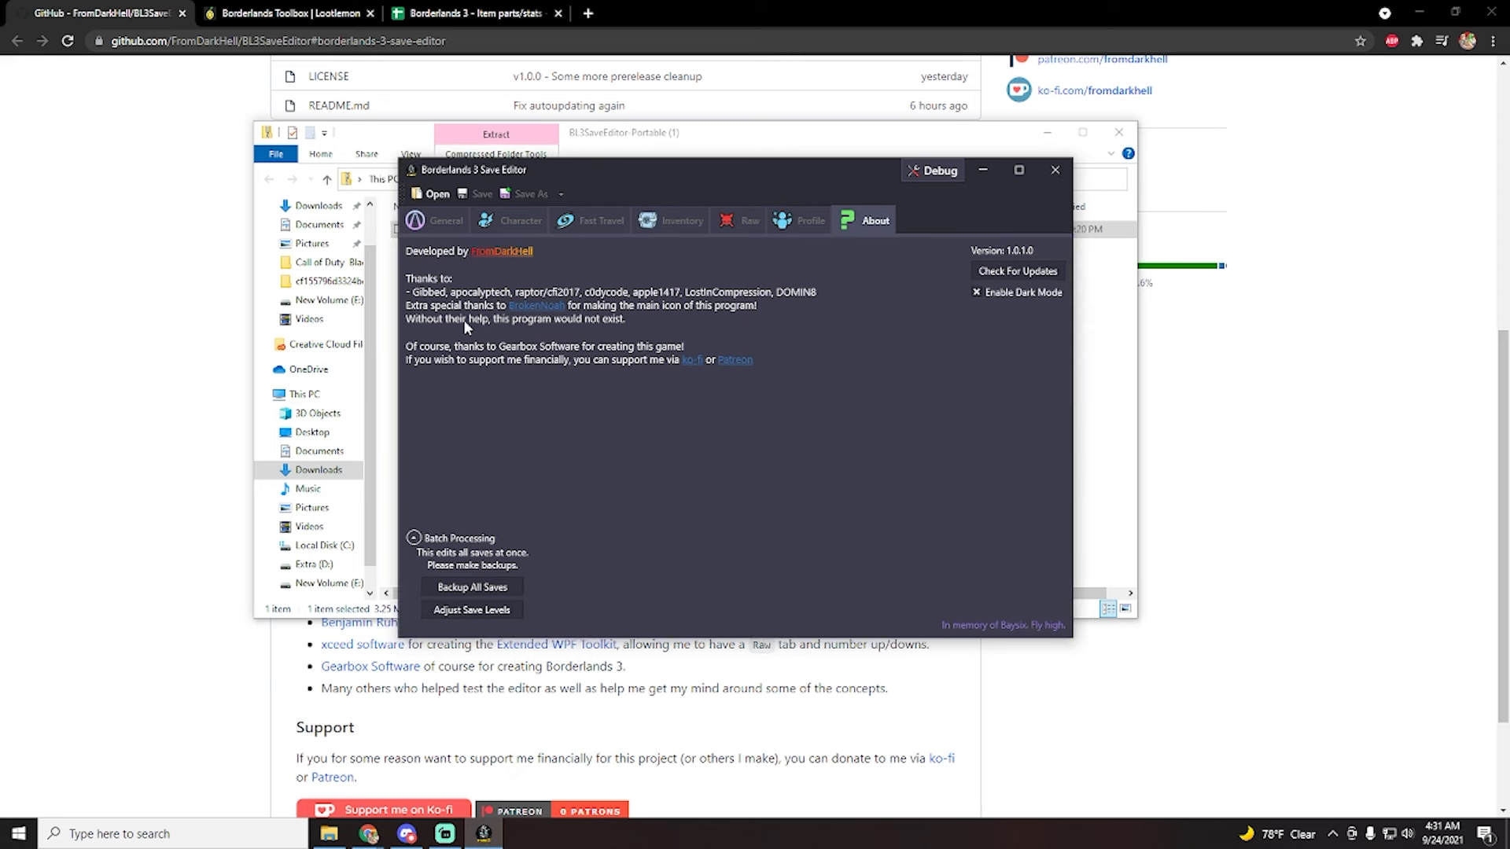
pyautogui.moveTo(743, 286)
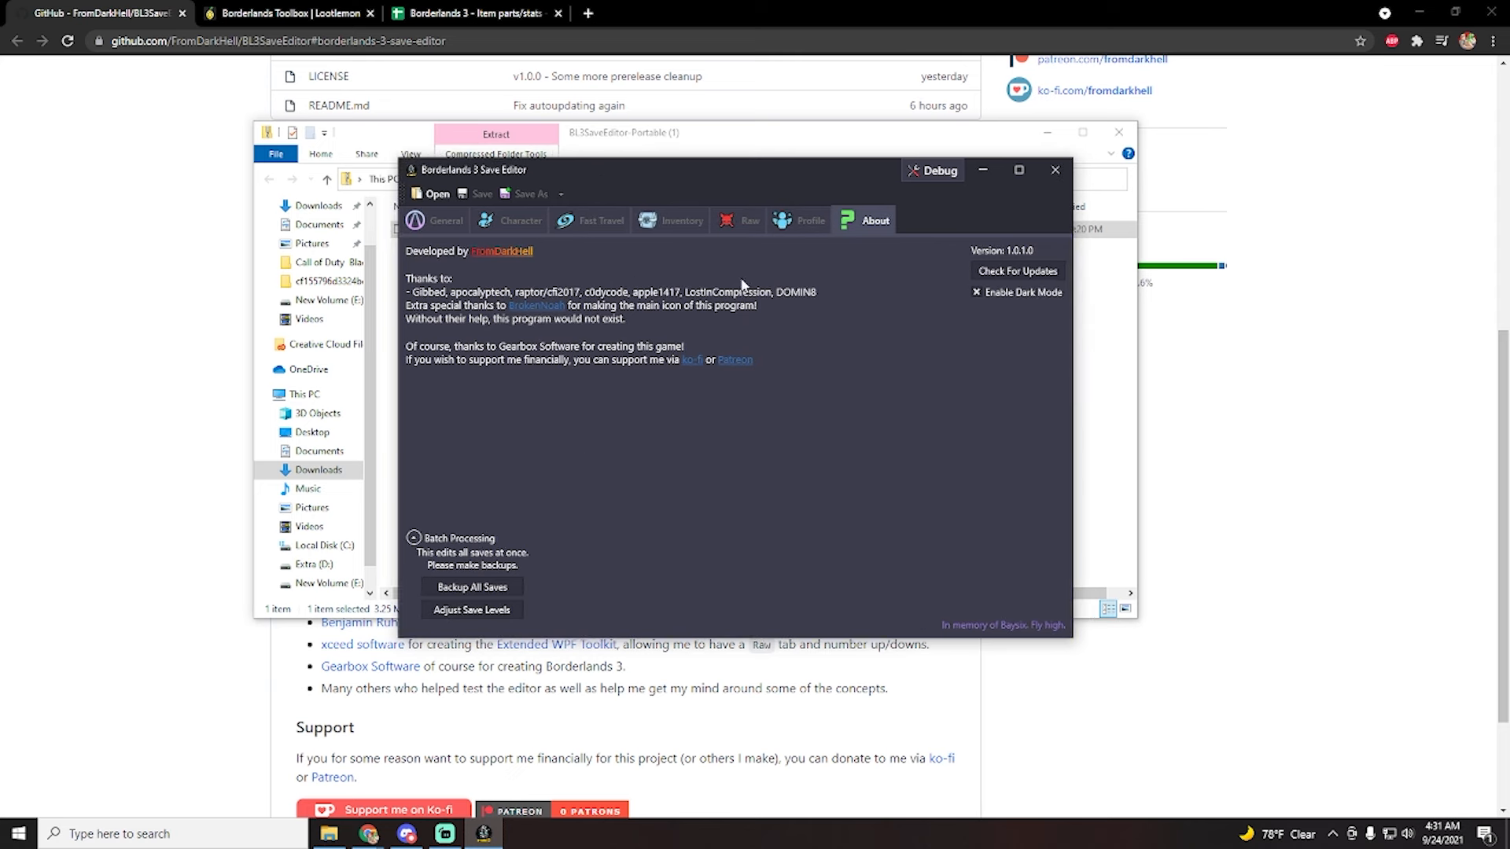
# - Load 3.sav from Documents > My games > Borderlands 3 > Saved > SaveGames profile folder
pyautogui.click(433, 193)
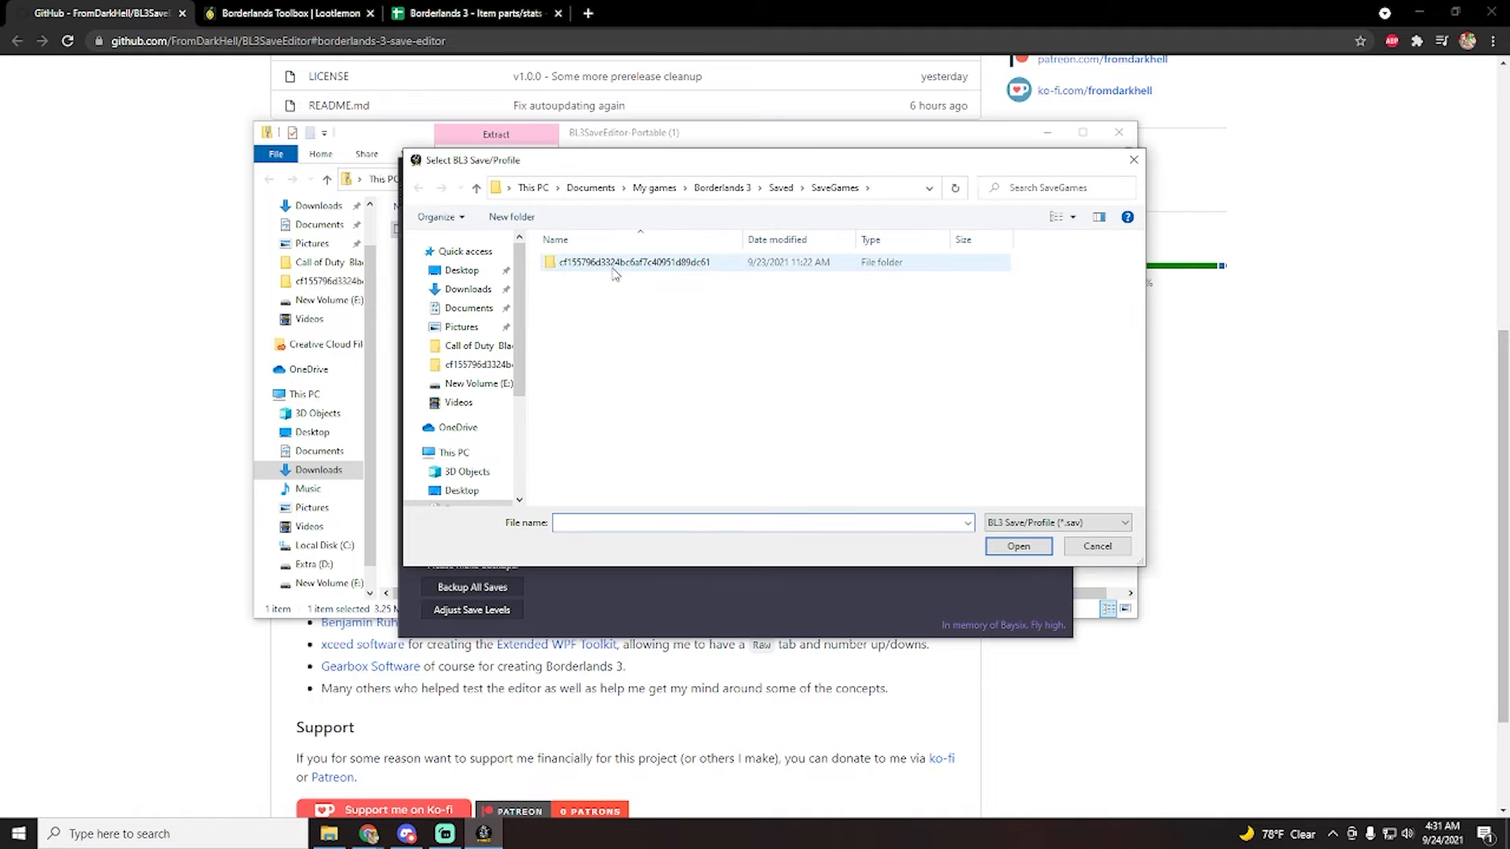
pyautogui.doubleClick(636, 262)
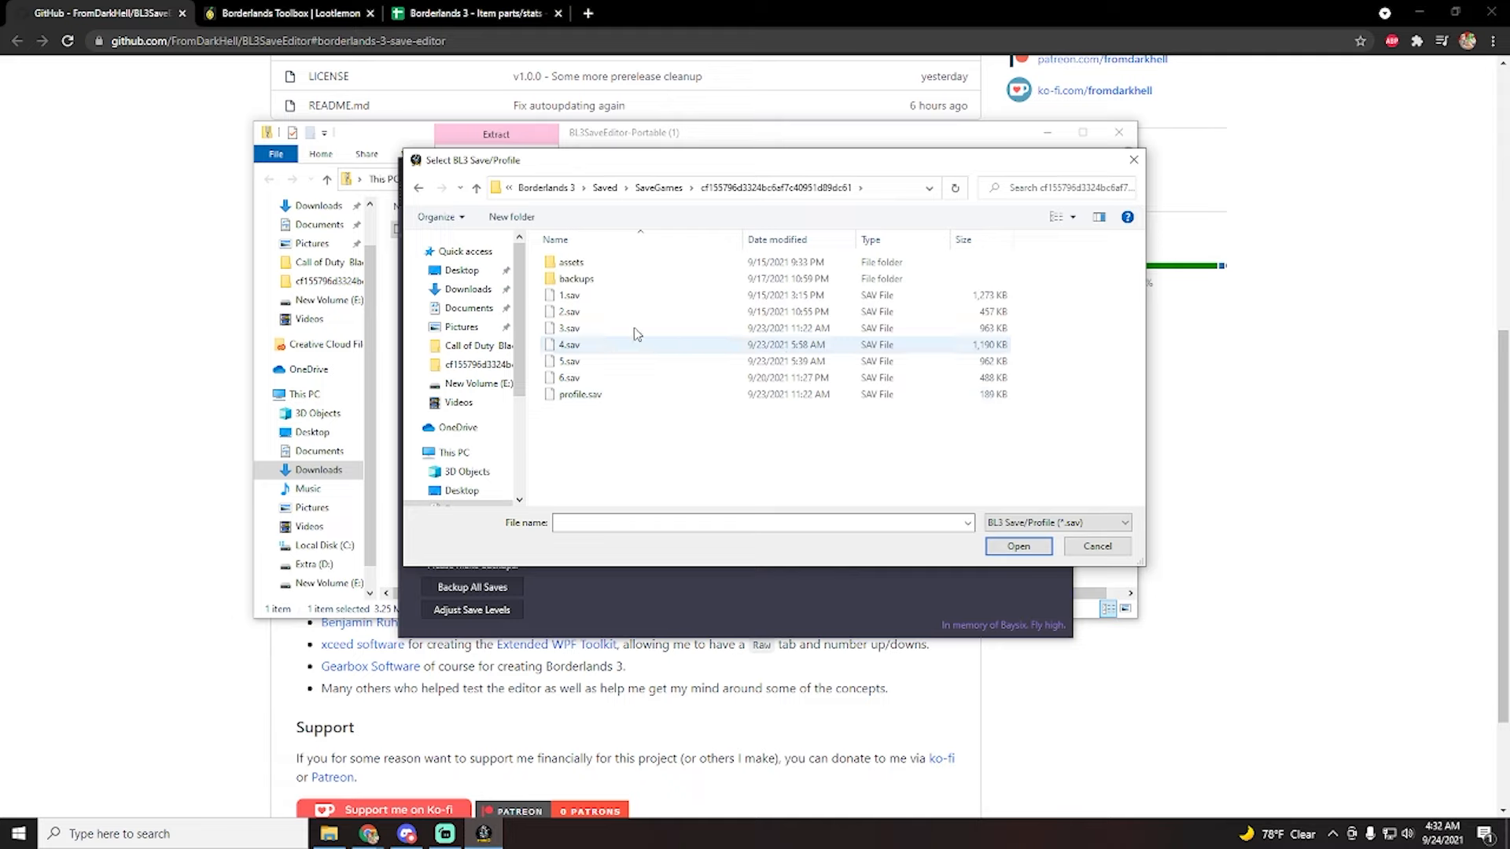
pyautogui.click(470, 308)
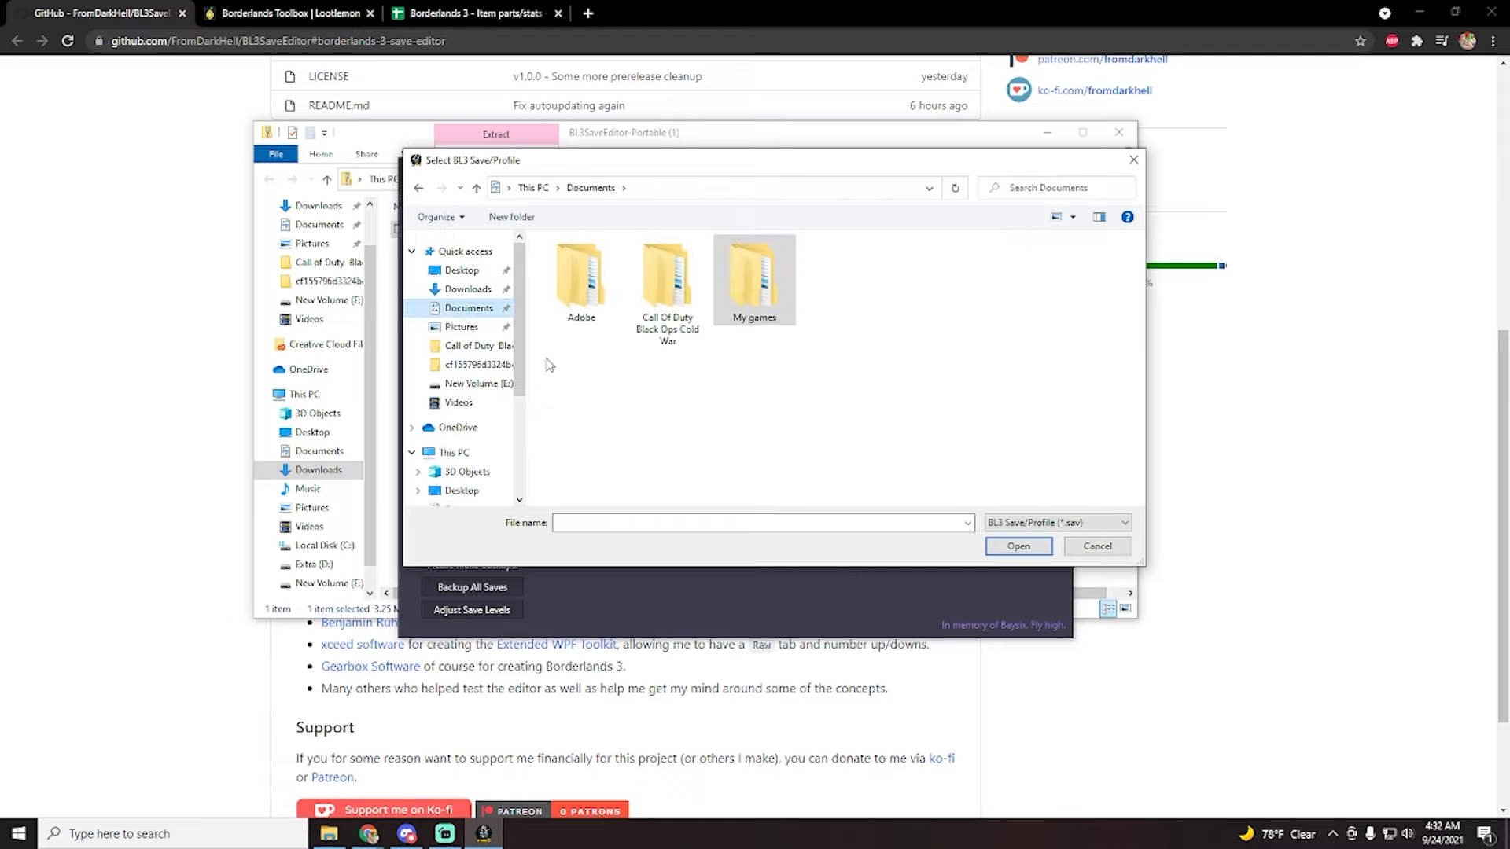
pyautogui.doubleClick(753, 279)
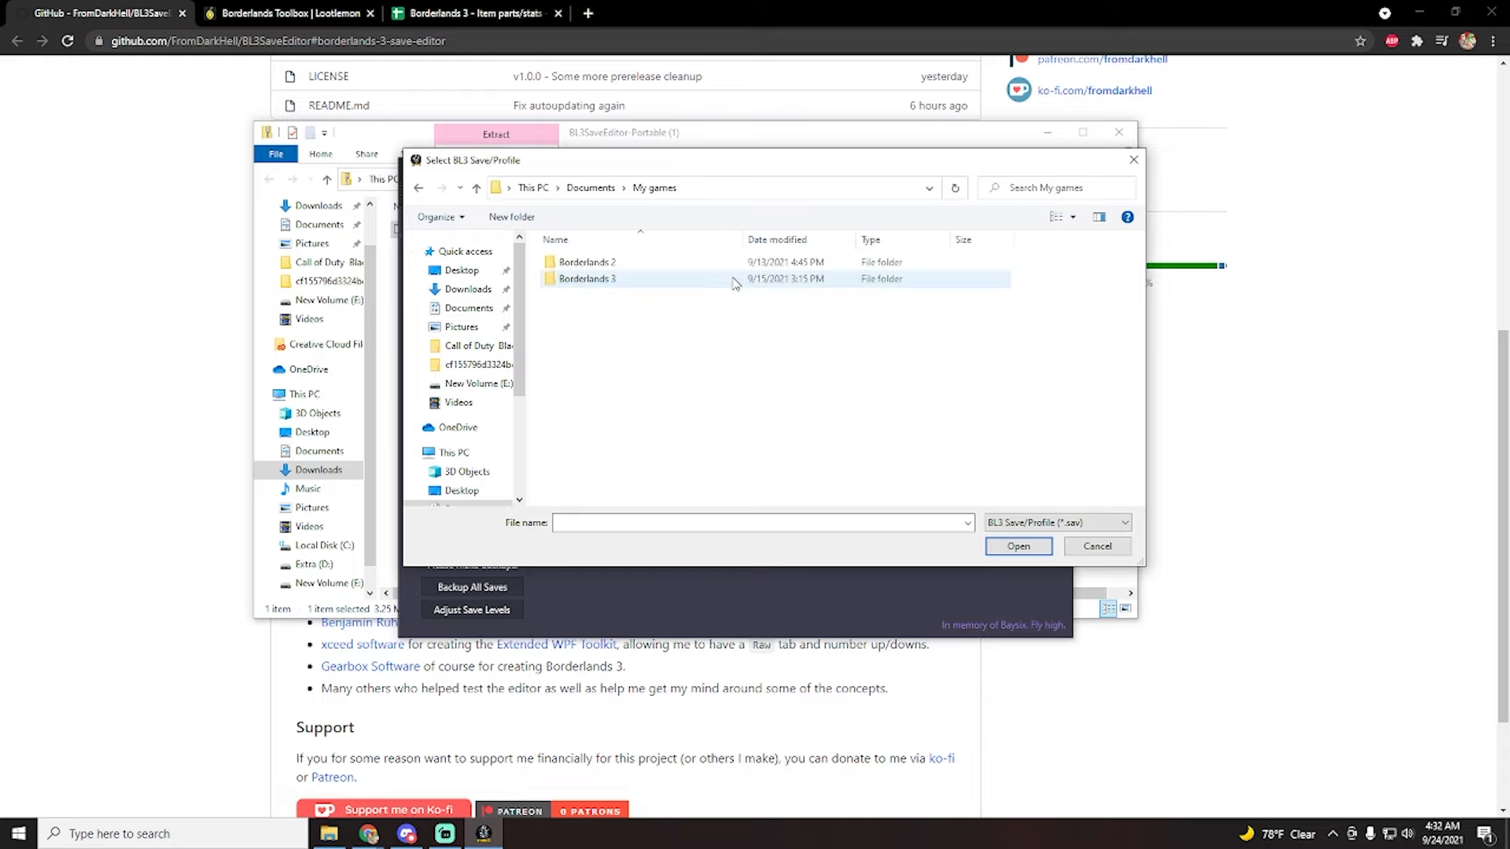
pyautogui.doubleClick(588, 278)
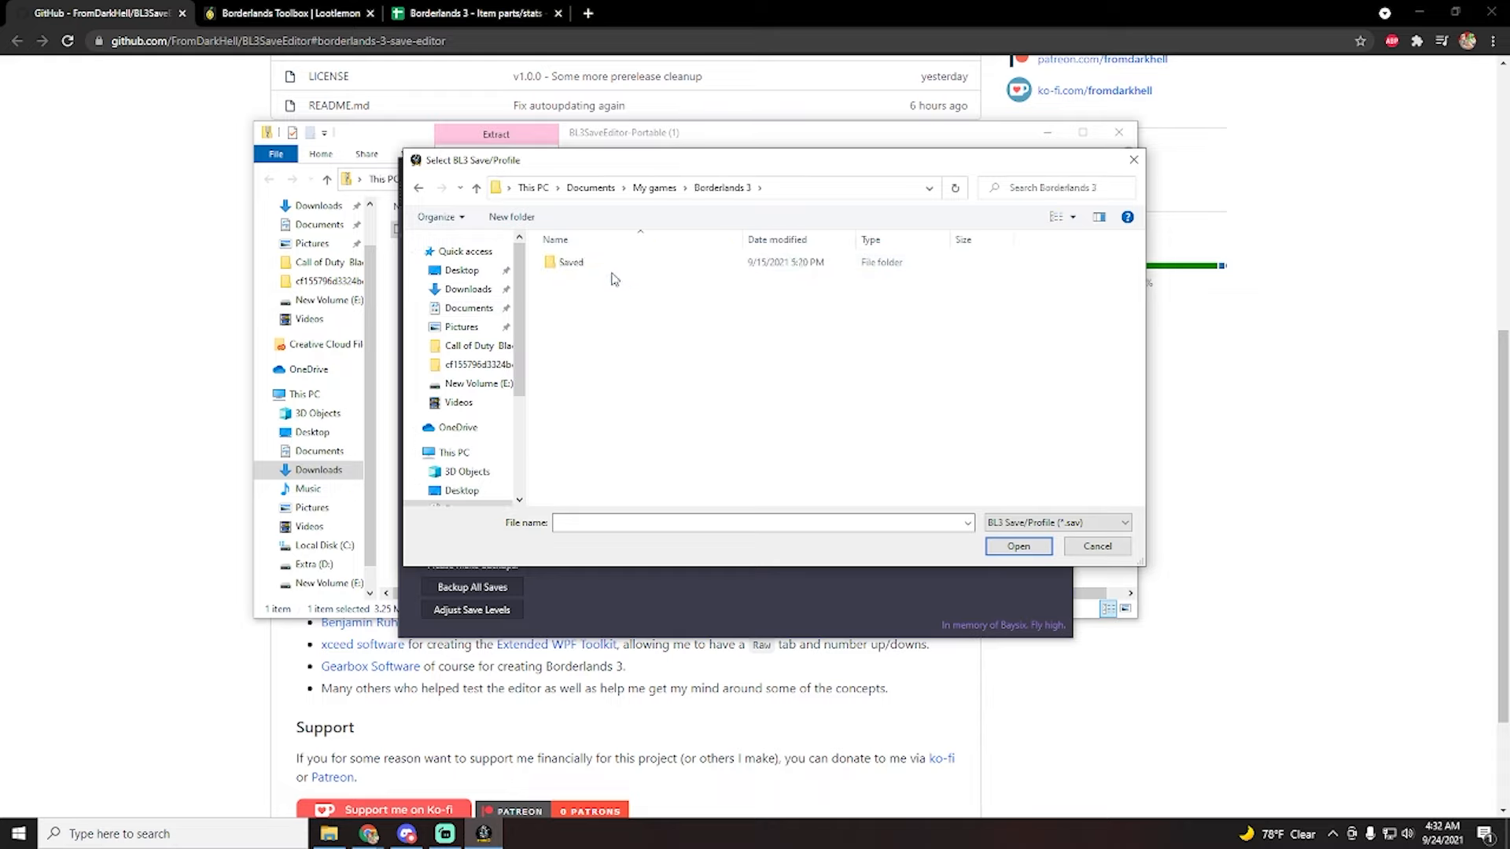
pyautogui.doubleClick(571, 262)
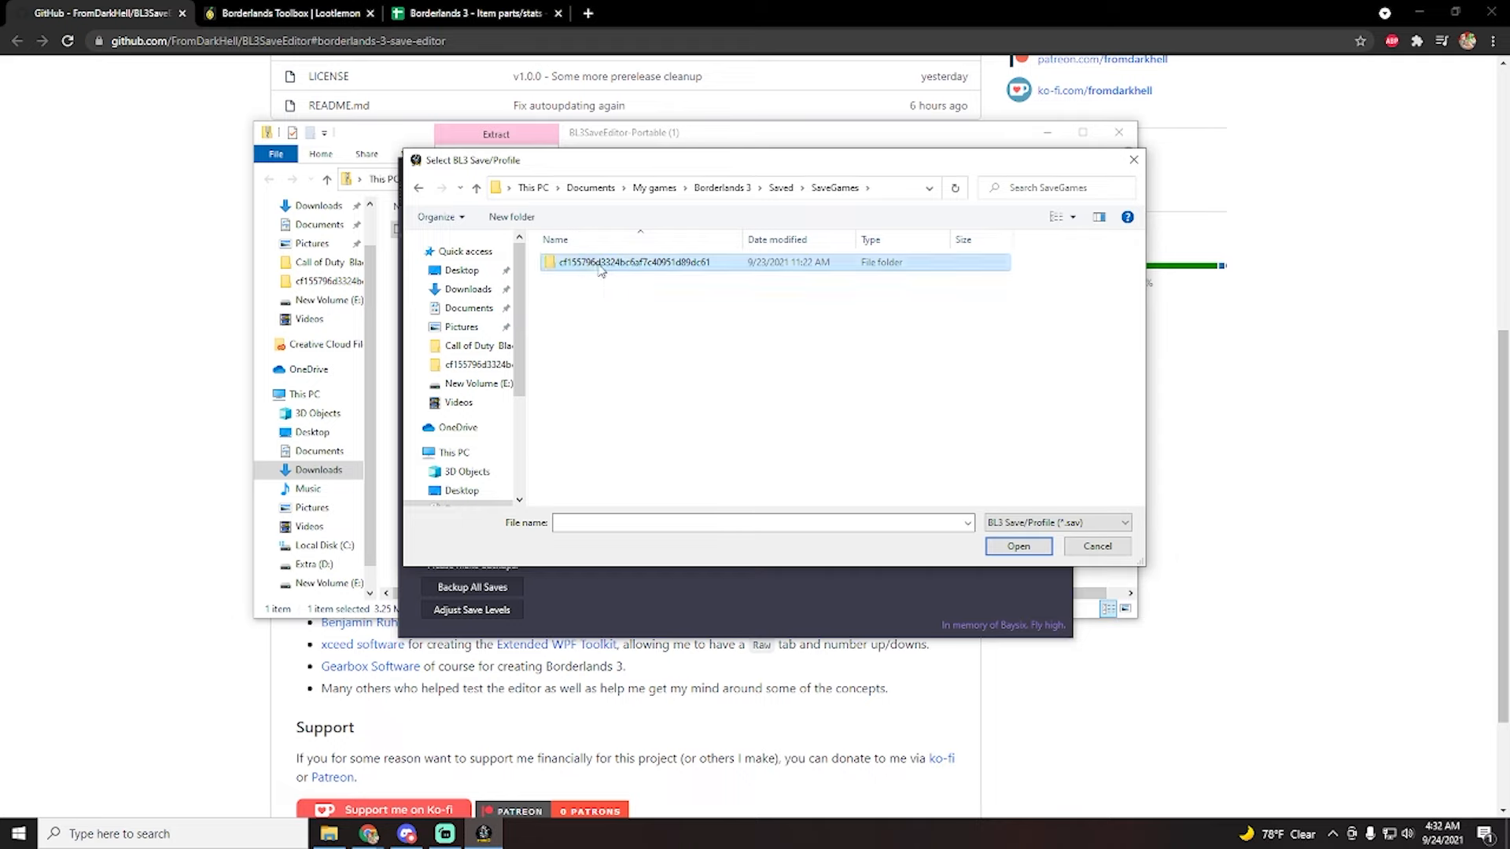
pyautogui.doubleClick(637, 262)
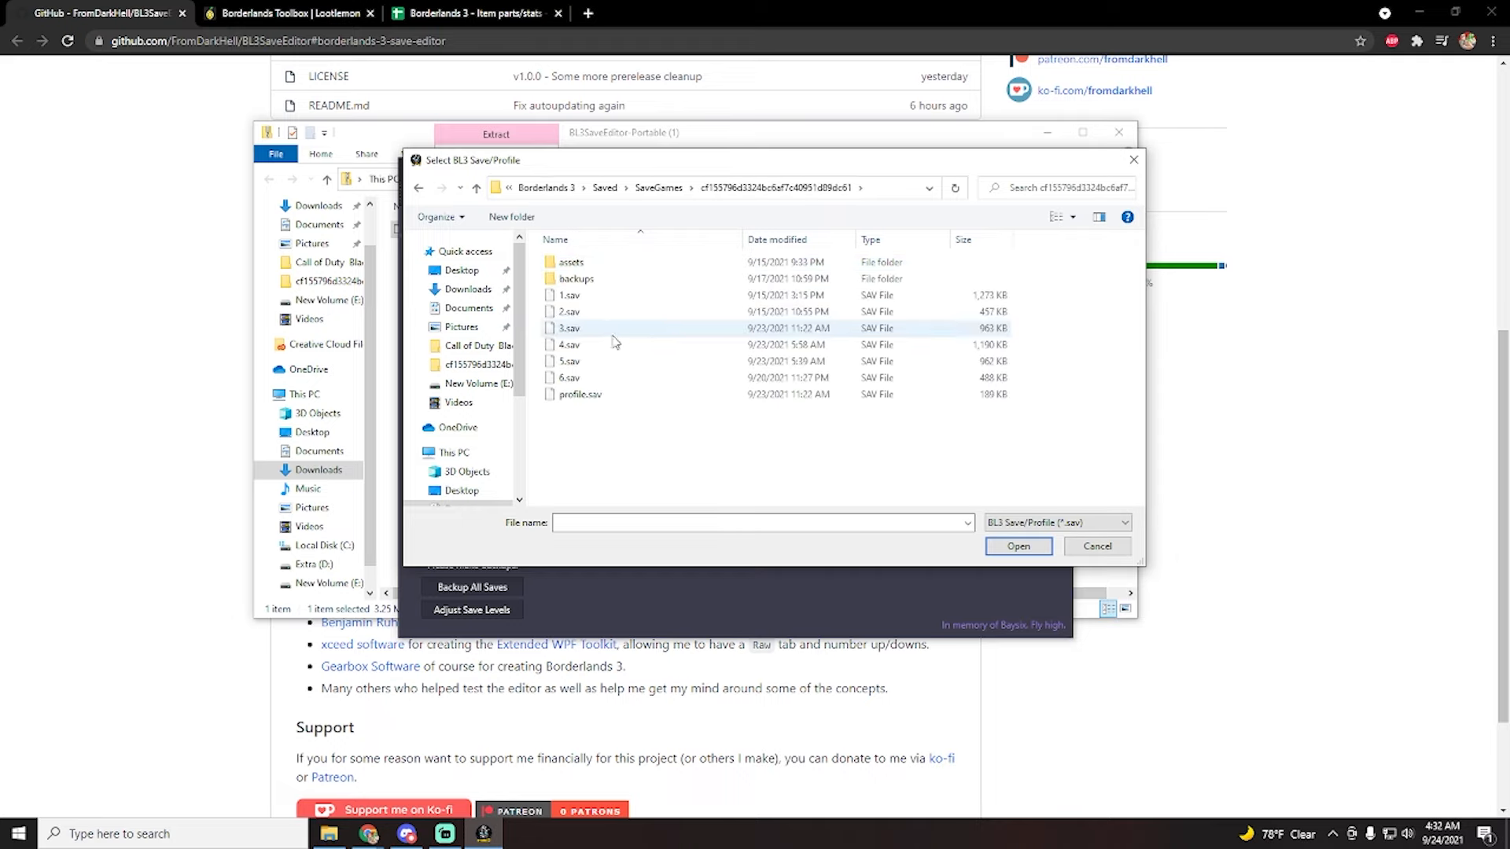
pyautogui.moveTo(589, 343)
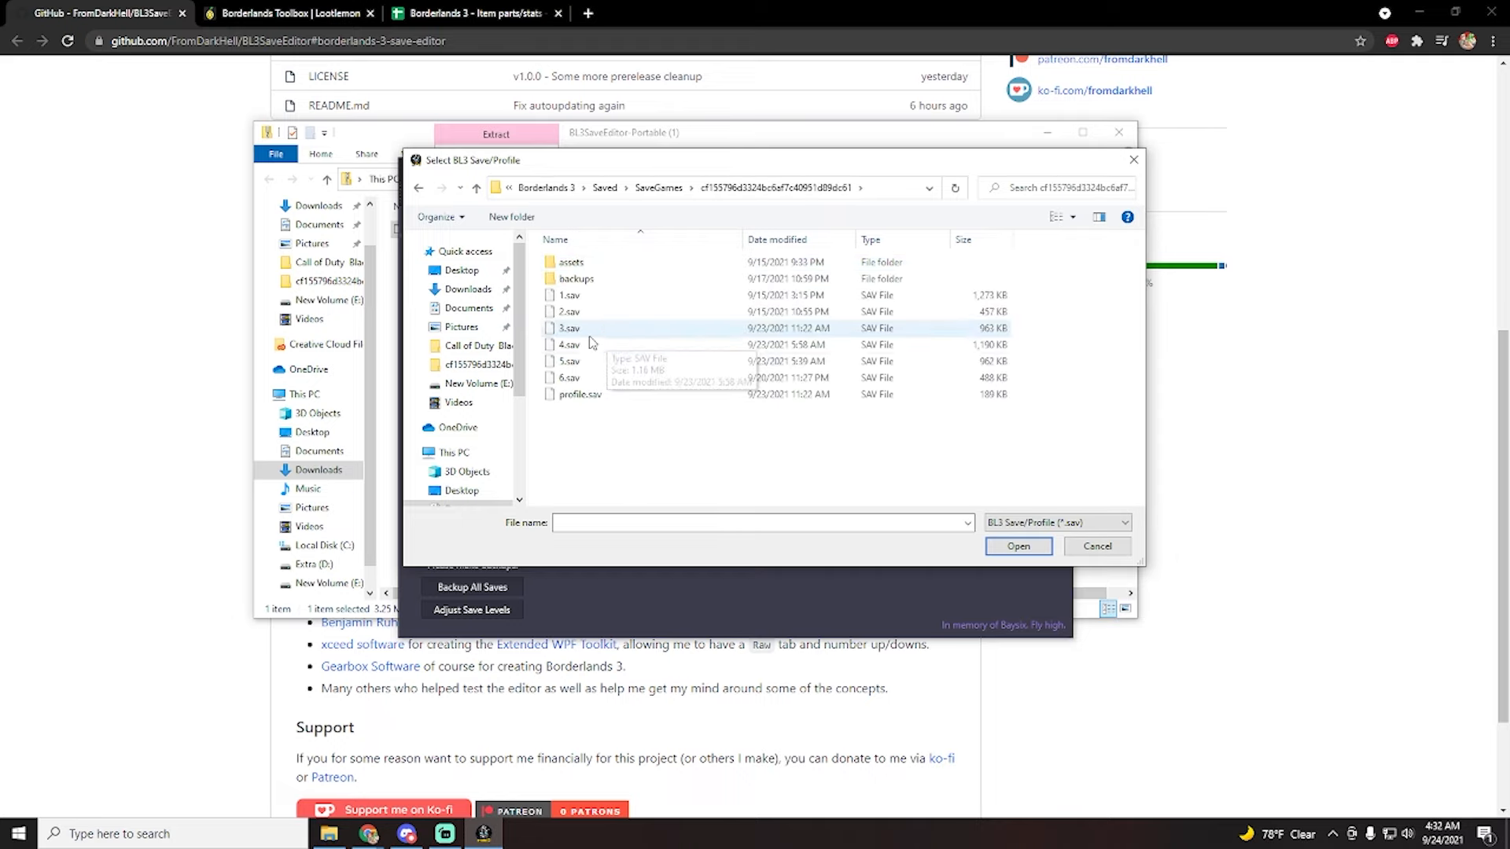
pyautogui.click(568, 329)
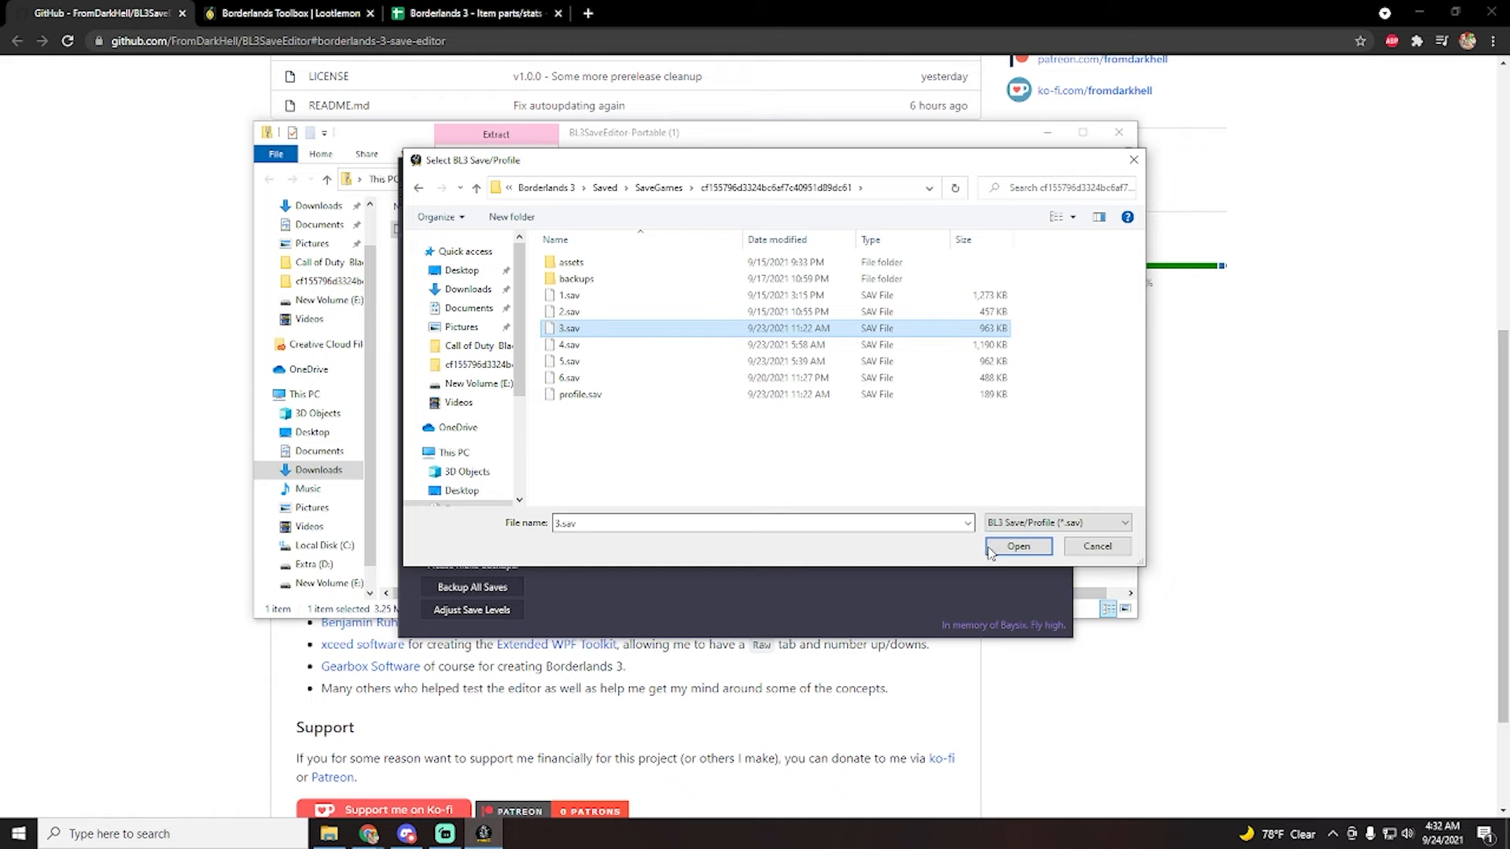
pyautogui.click(1017, 545)
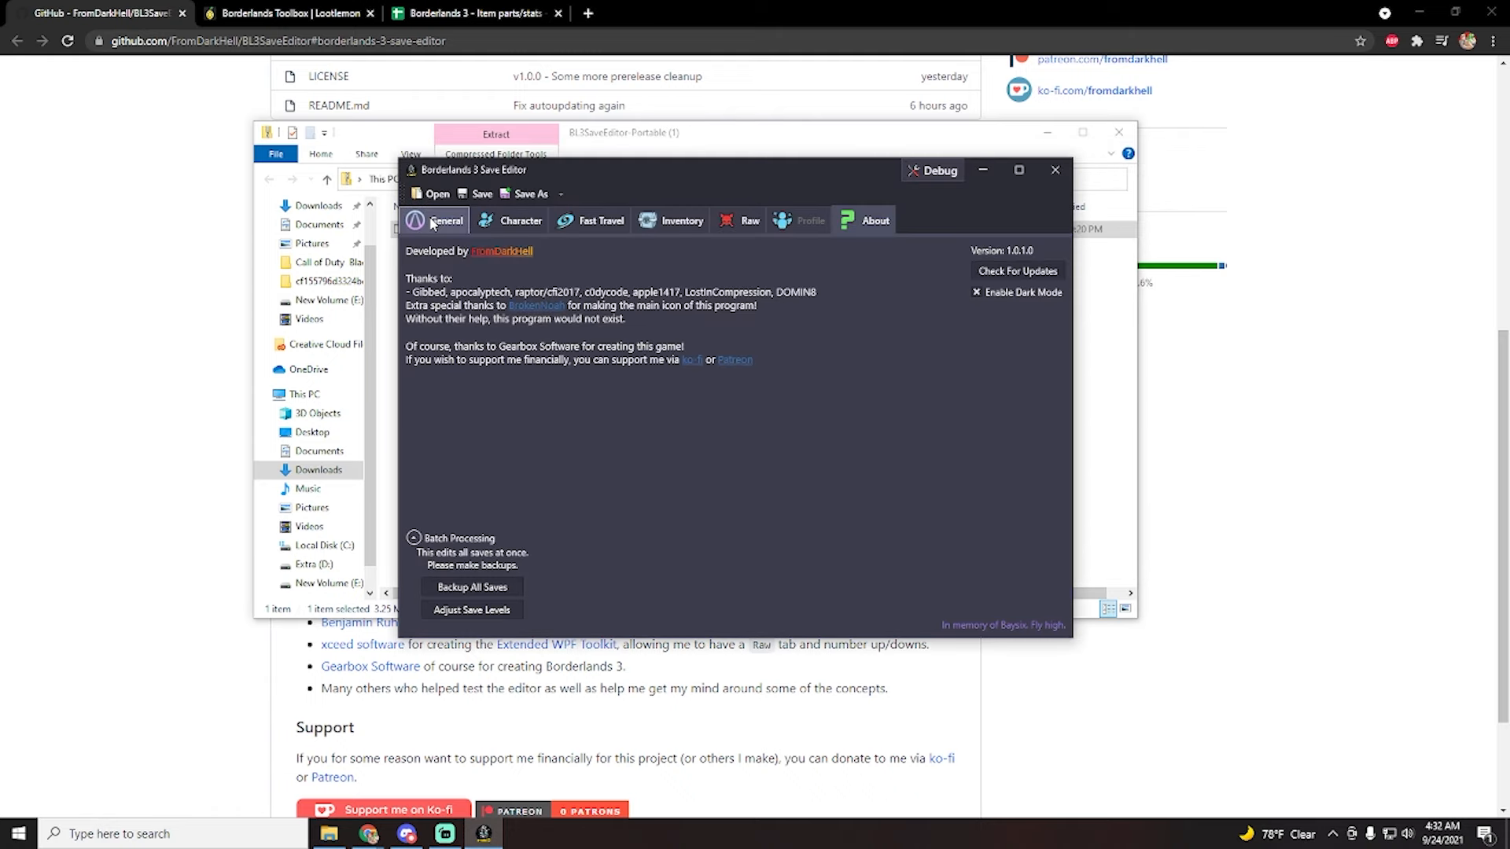
pyautogui.moveTo(459, 373)
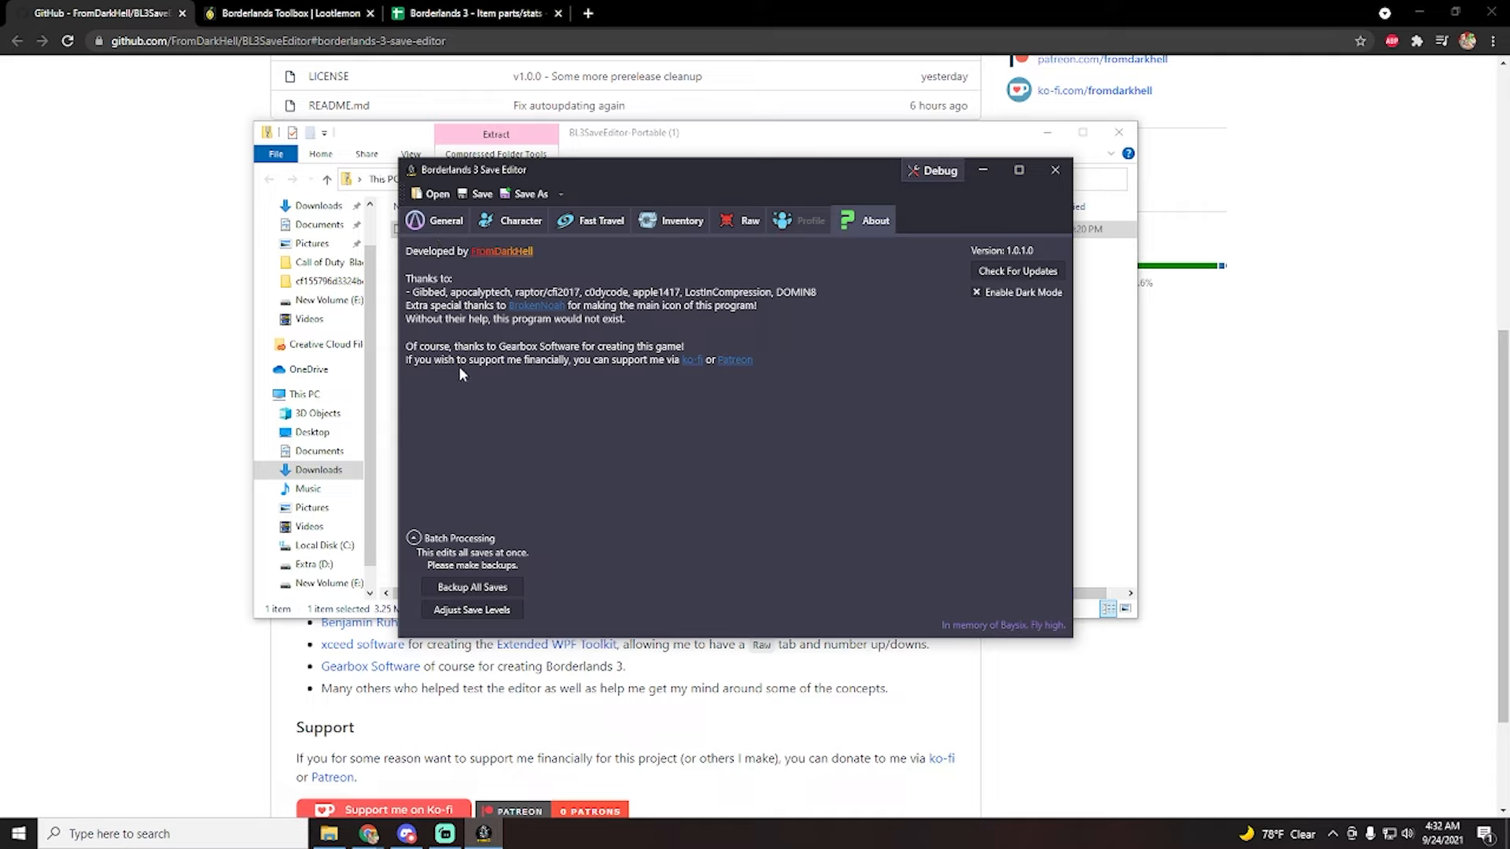
# - Review the save's GUID, slot 3 and time played, then show Amara's character data
pyautogui.click(445, 220)
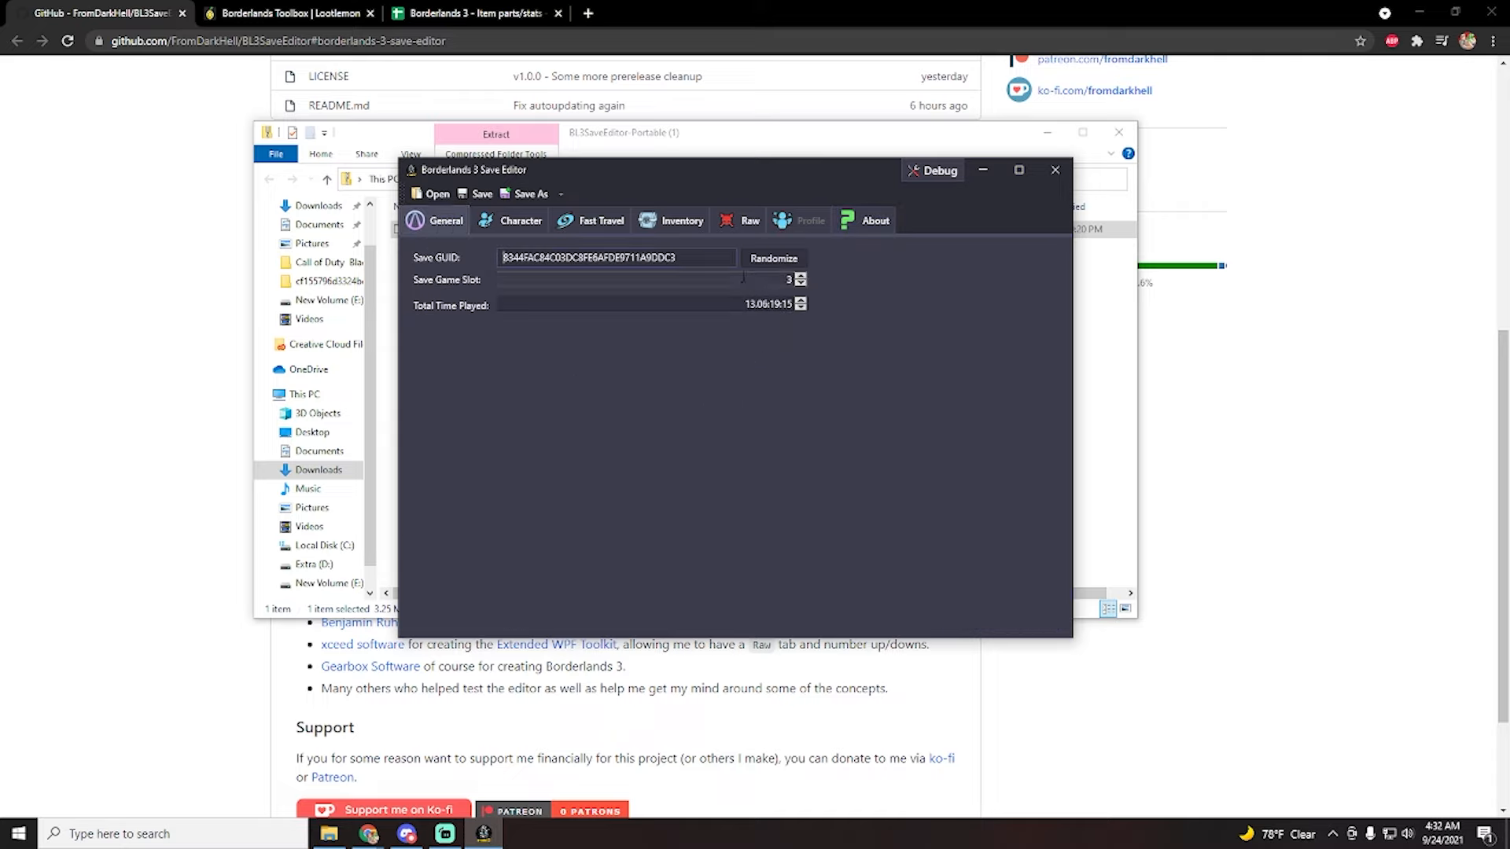
pyautogui.moveTo(798, 280)
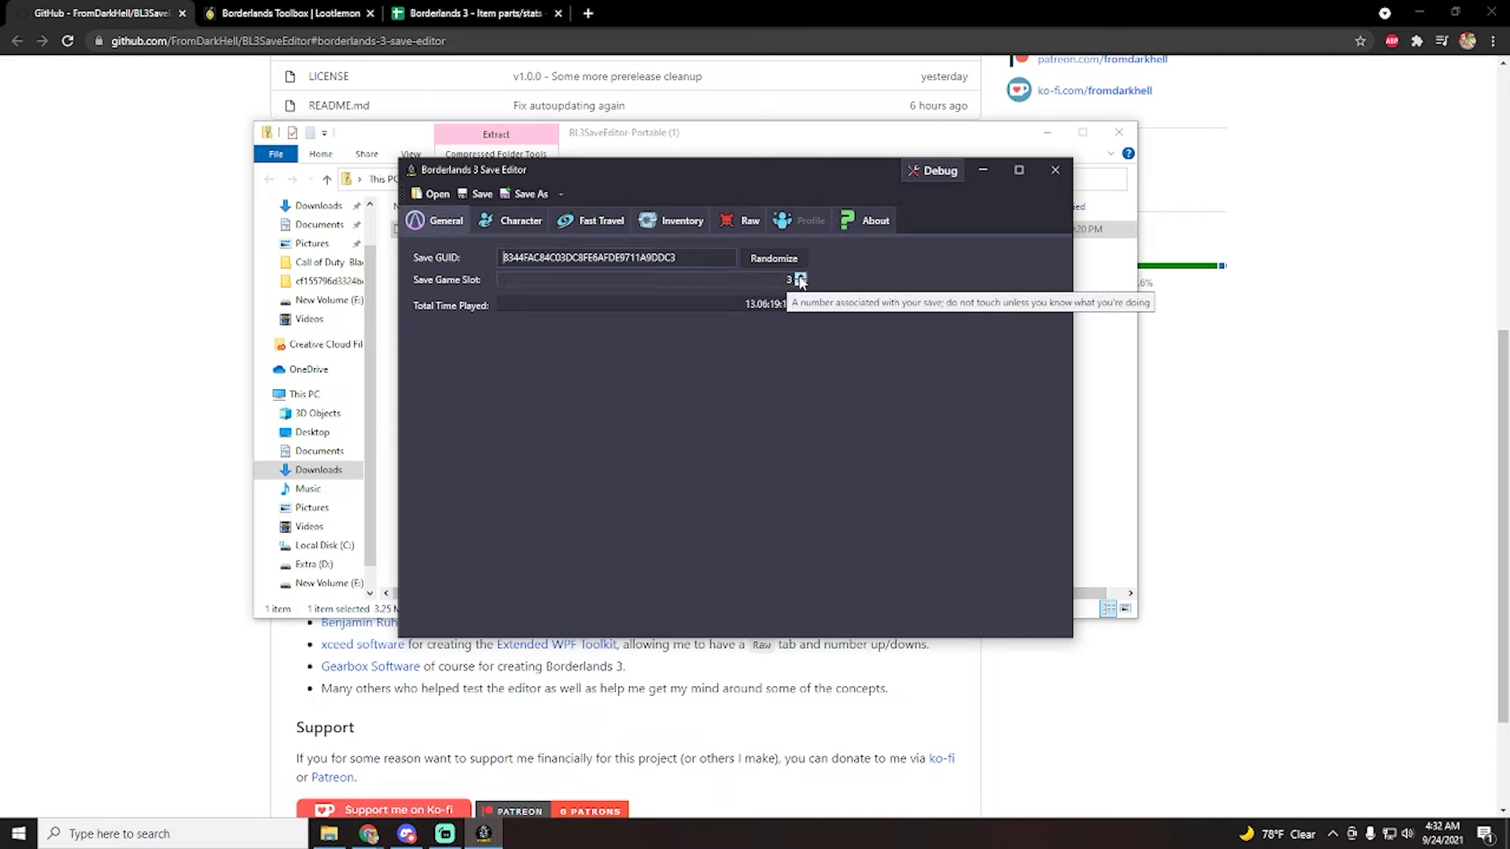
pyautogui.moveTo(738, 353)
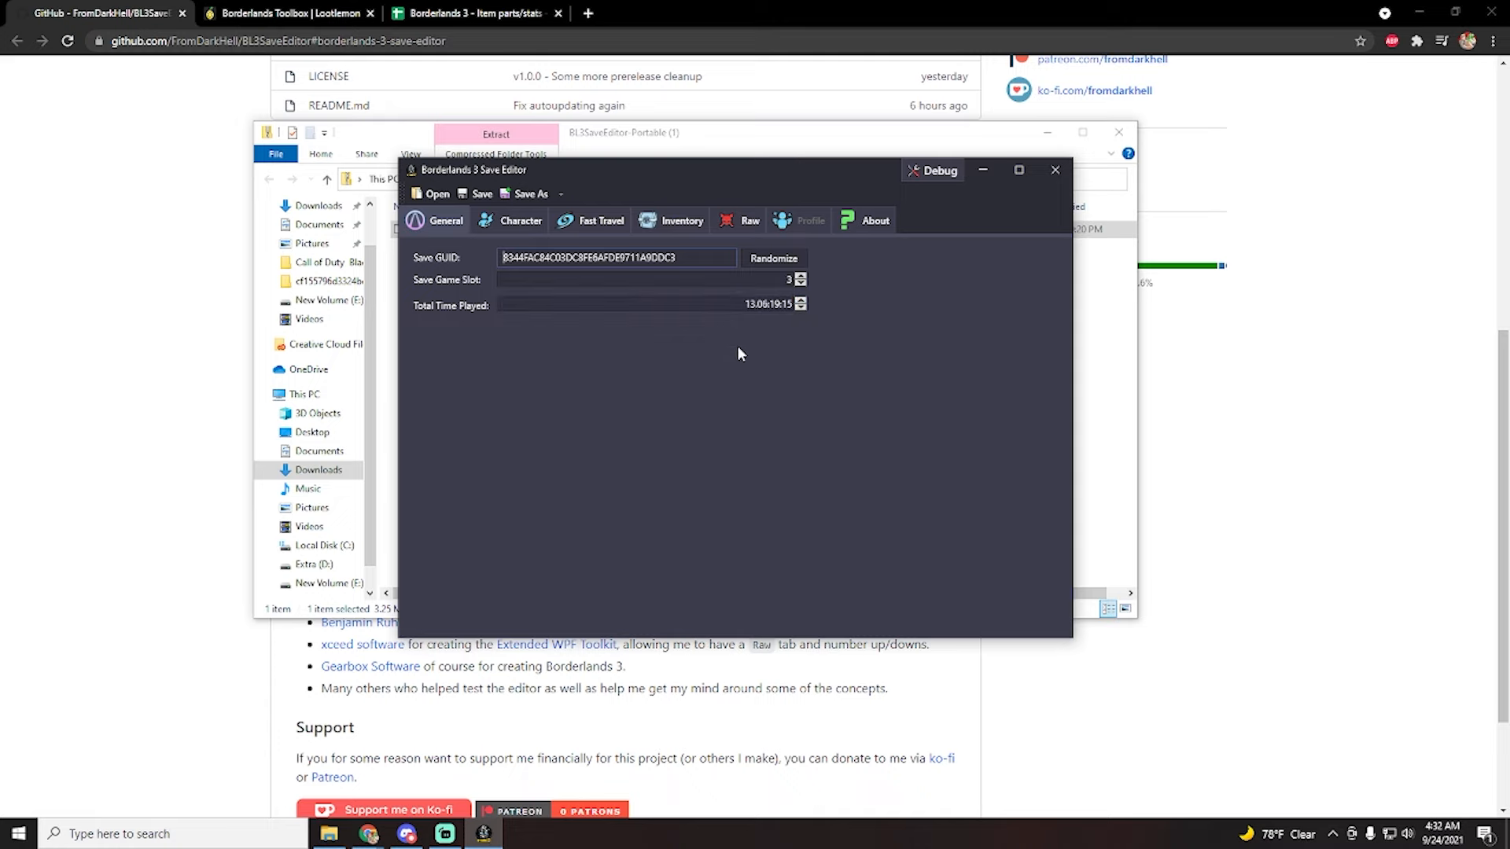
pyautogui.click(522, 220)
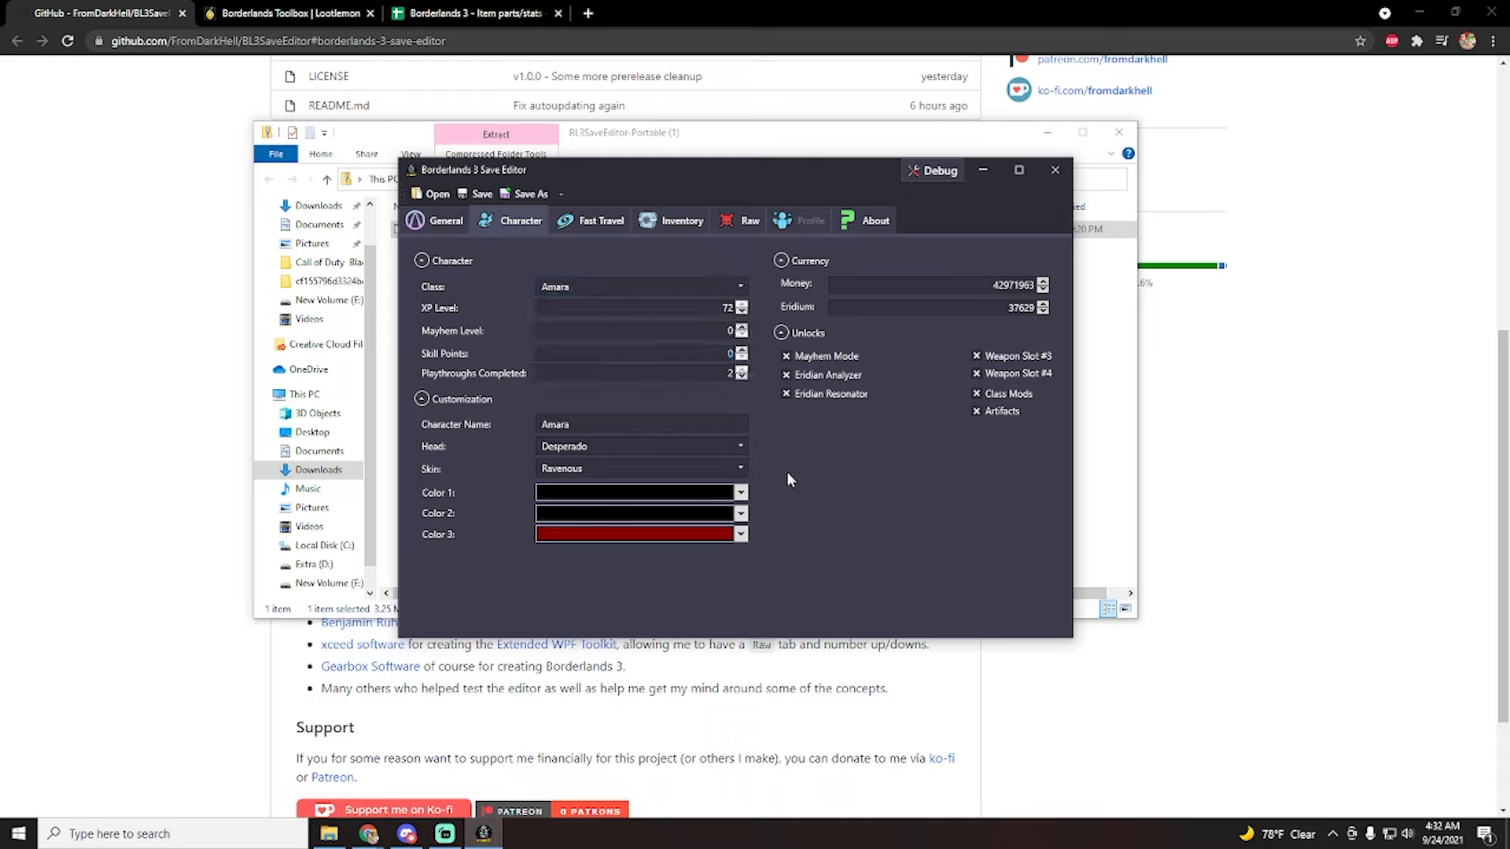
# - Review Amara's class and customization, and raise Eridium from 37629 to 37631
pyautogui.click(421, 399)
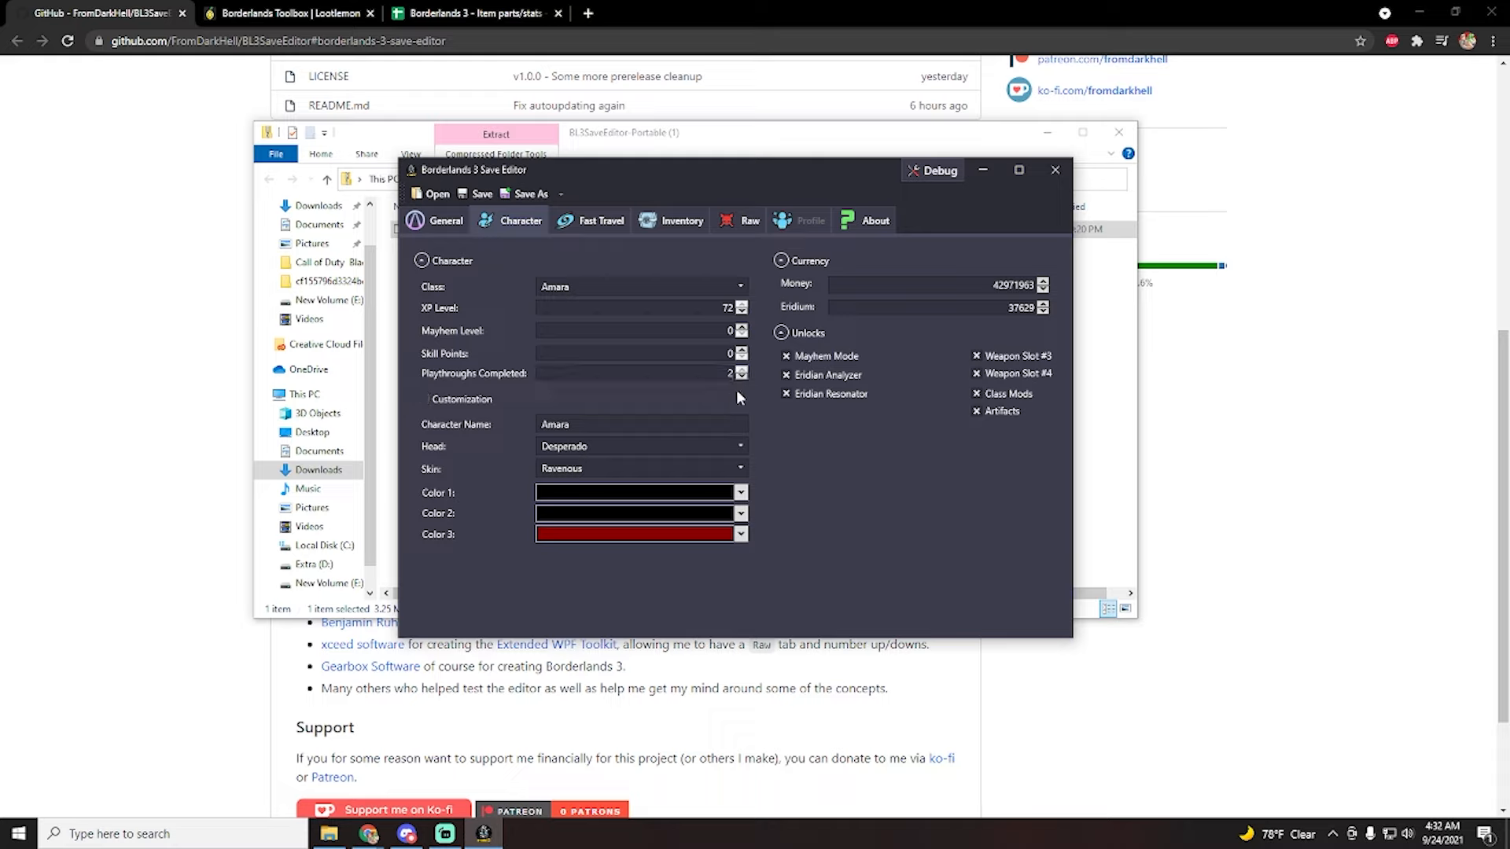
pyautogui.click(420, 399)
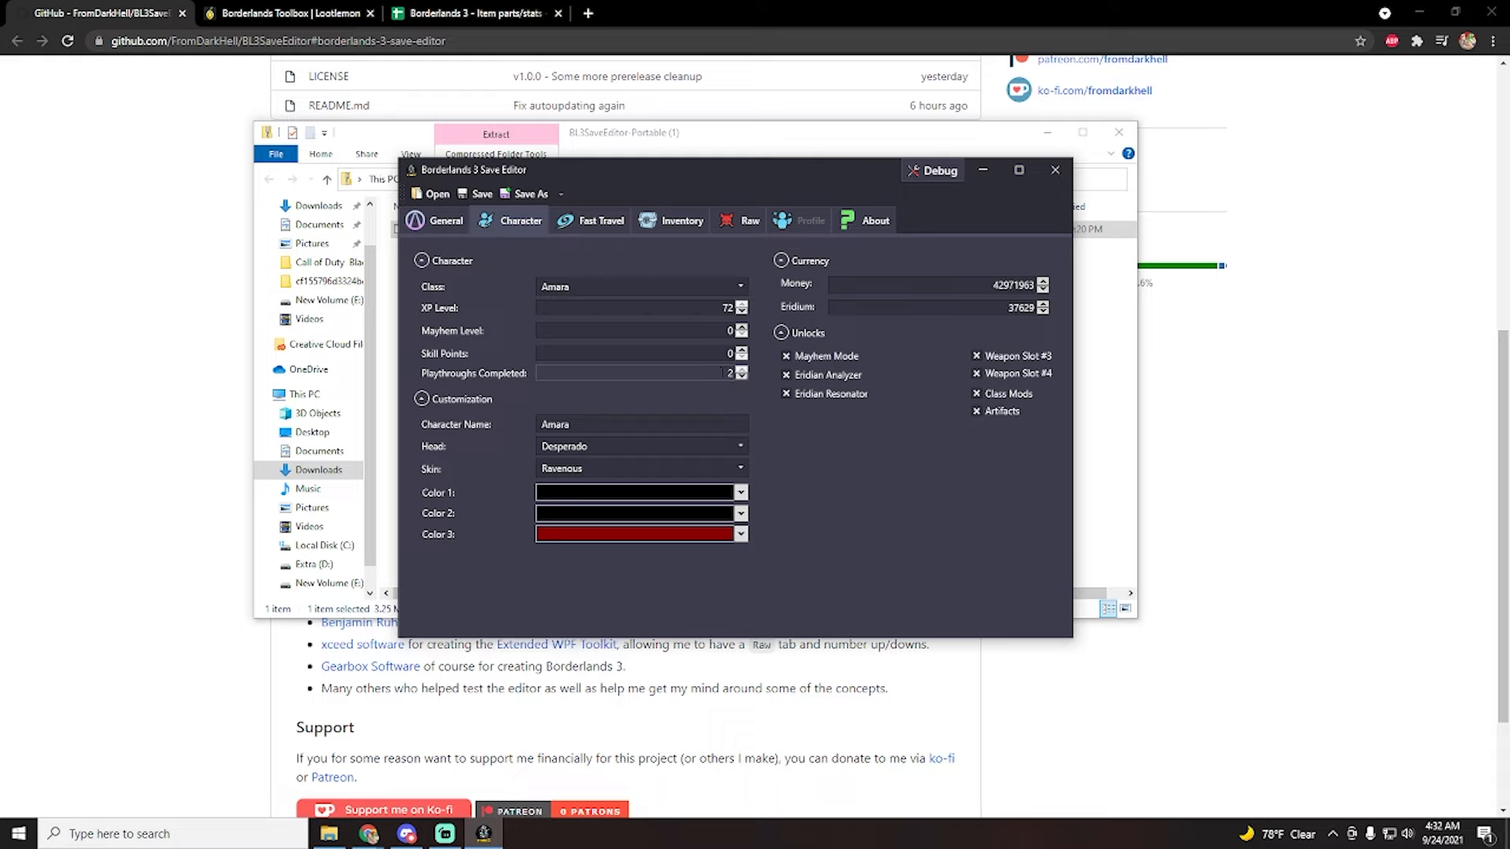
pyautogui.moveTo(640, 374)
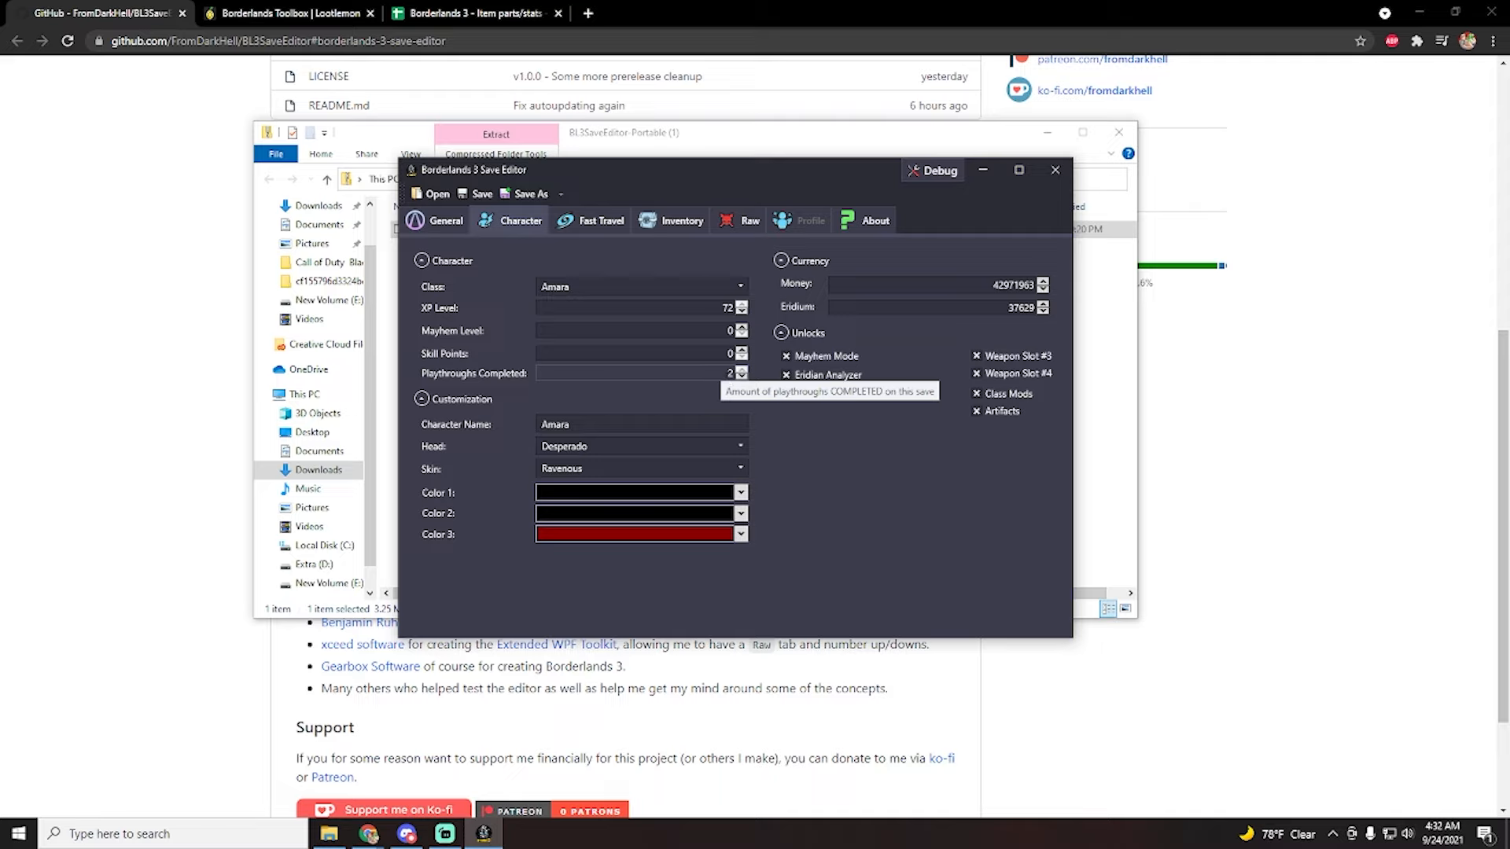
pyautogui.moveTo(637, 443)
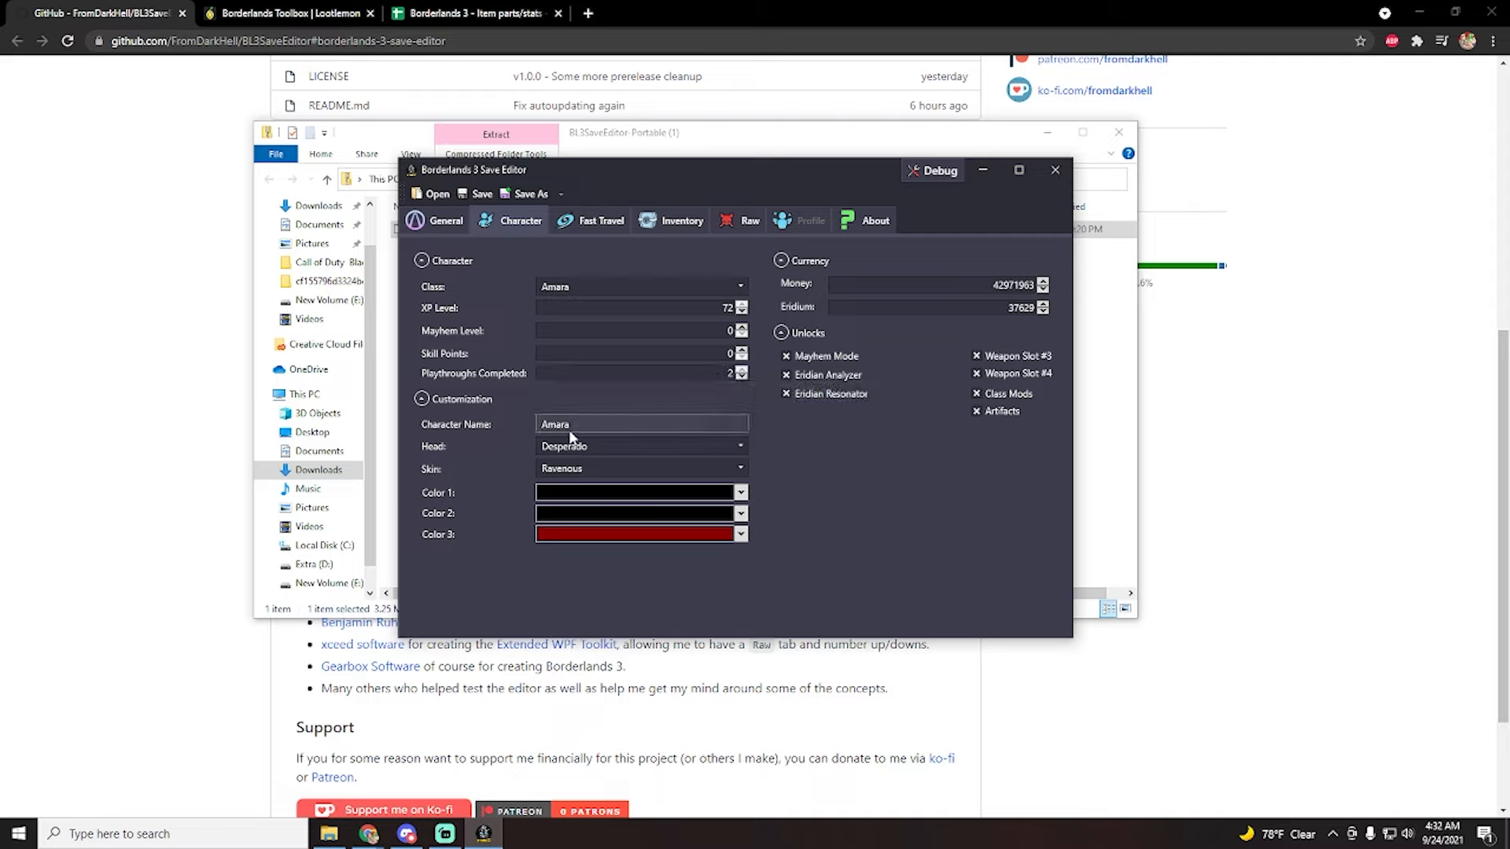
pyautogui.moveTo(684, 459)
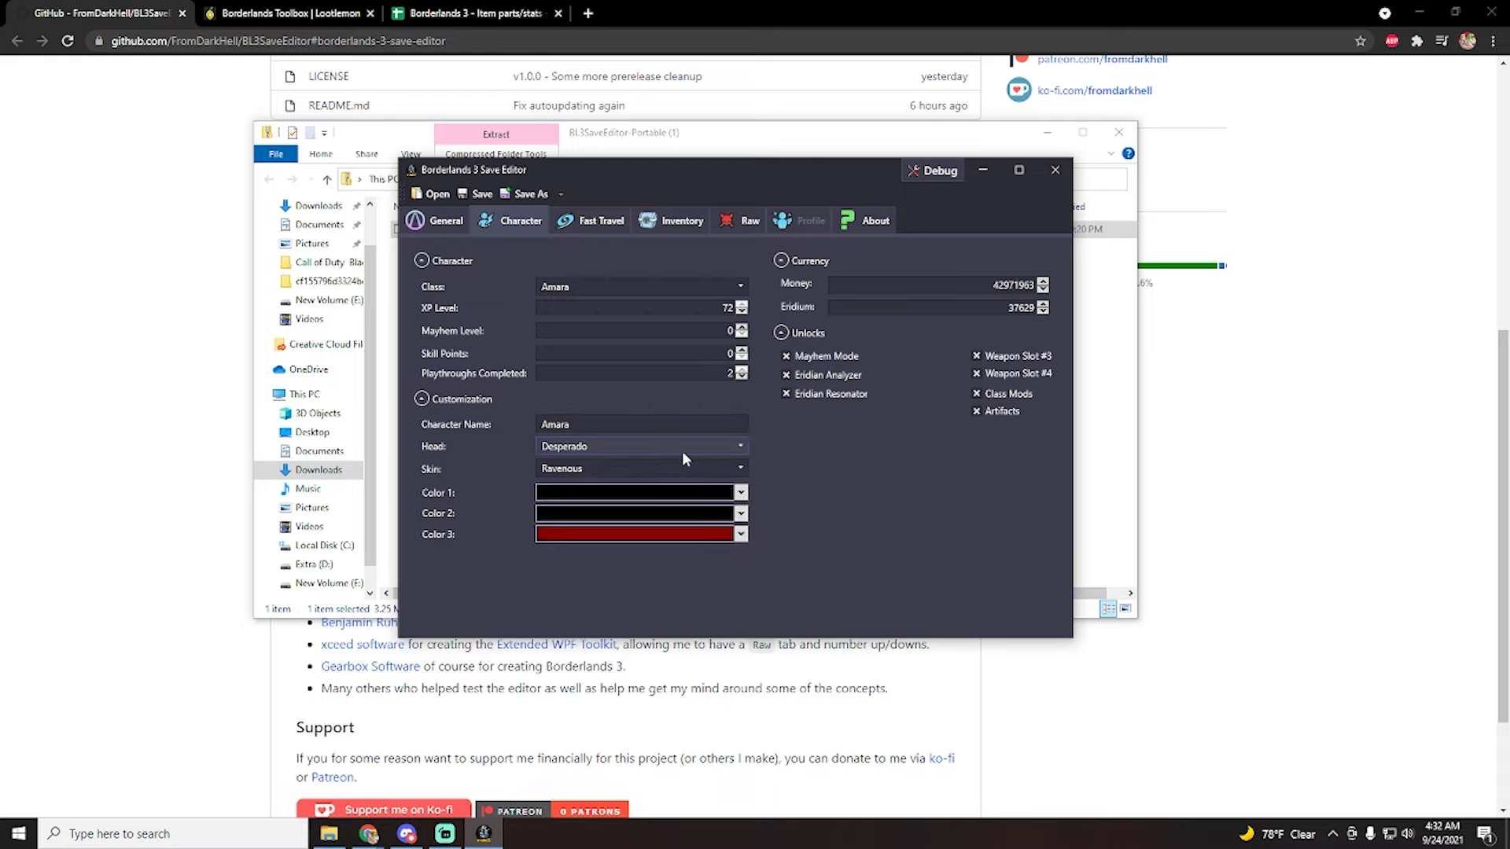
pyautogui.moveTo(679, 540)
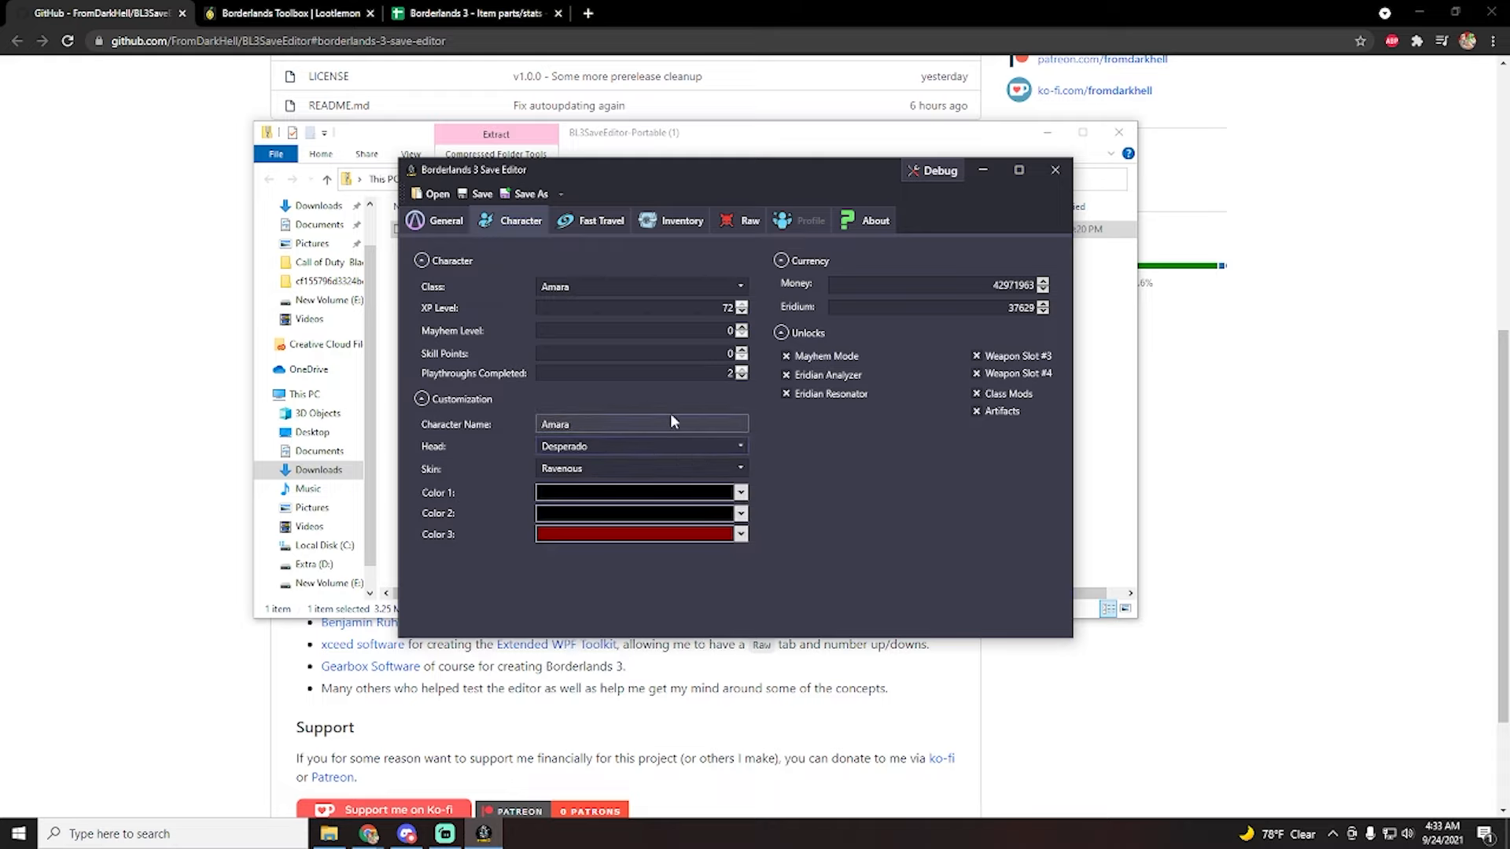
pyautogui.moveTo(578, 464)
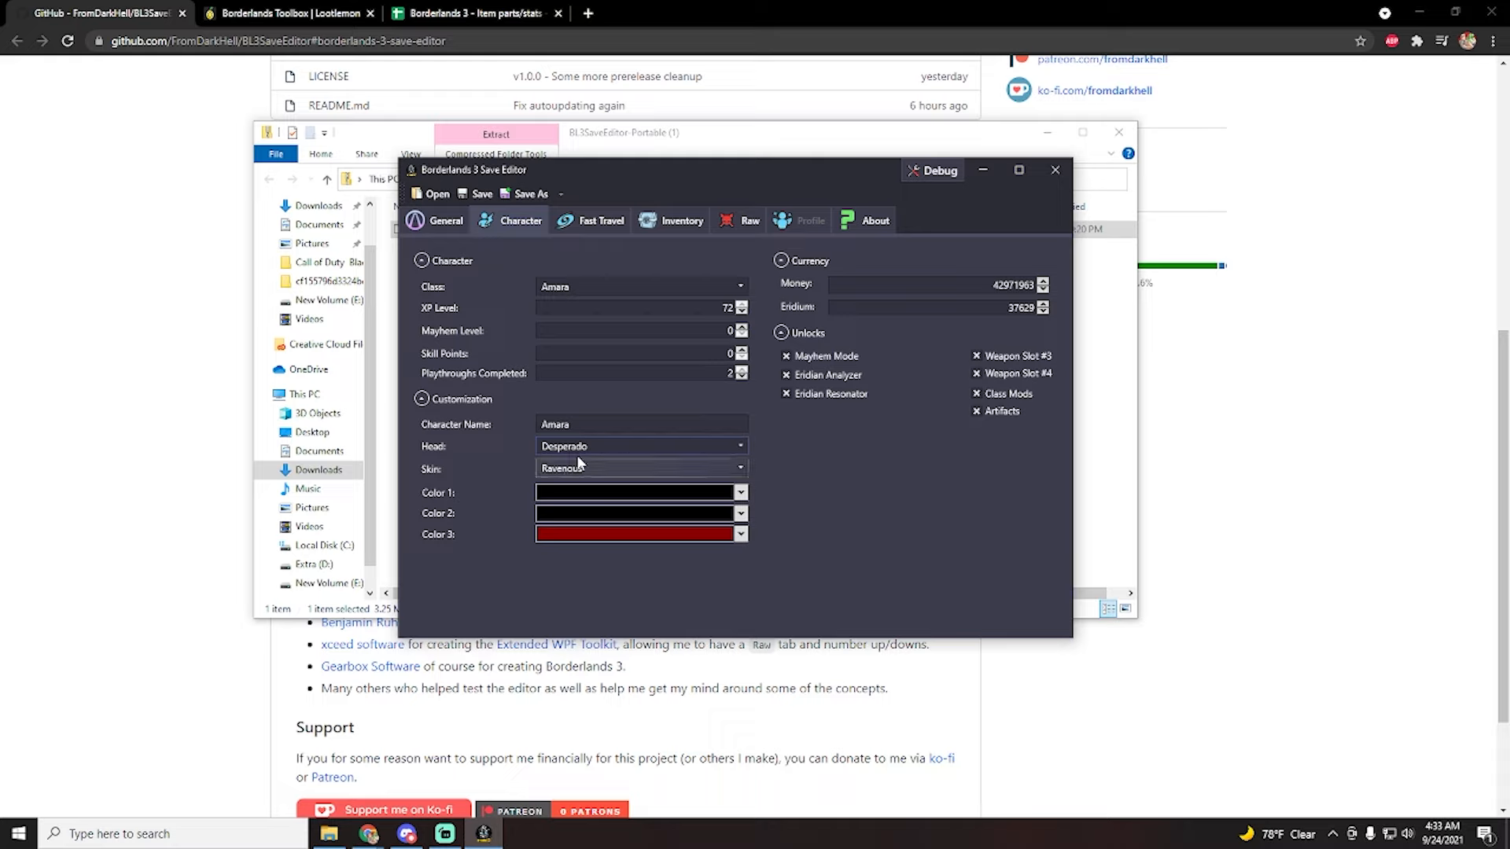
pyautogui.moveTo(547, 481)
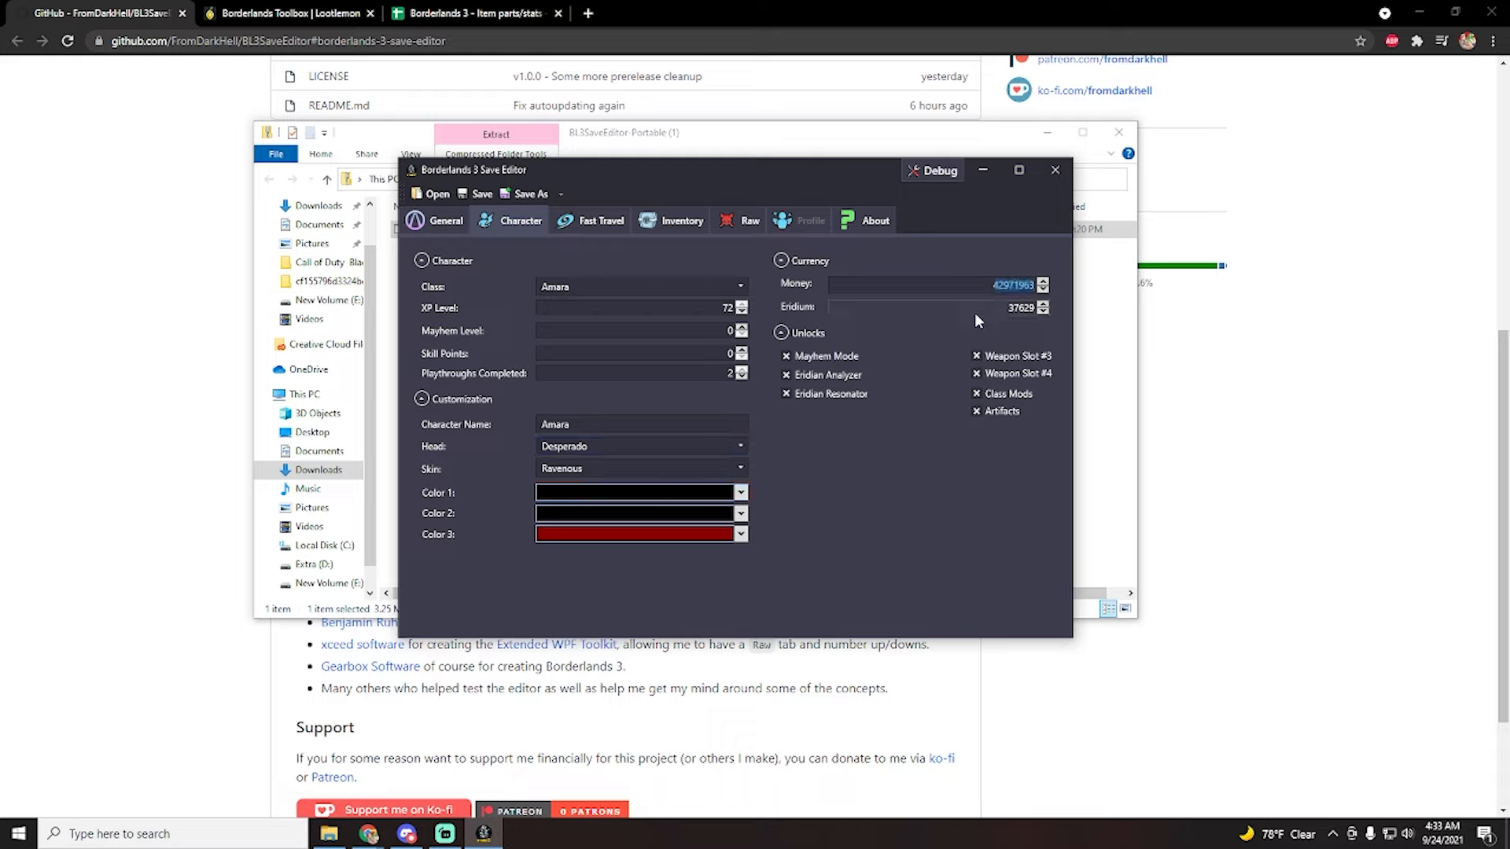
pyautogui.click(1042, 304)
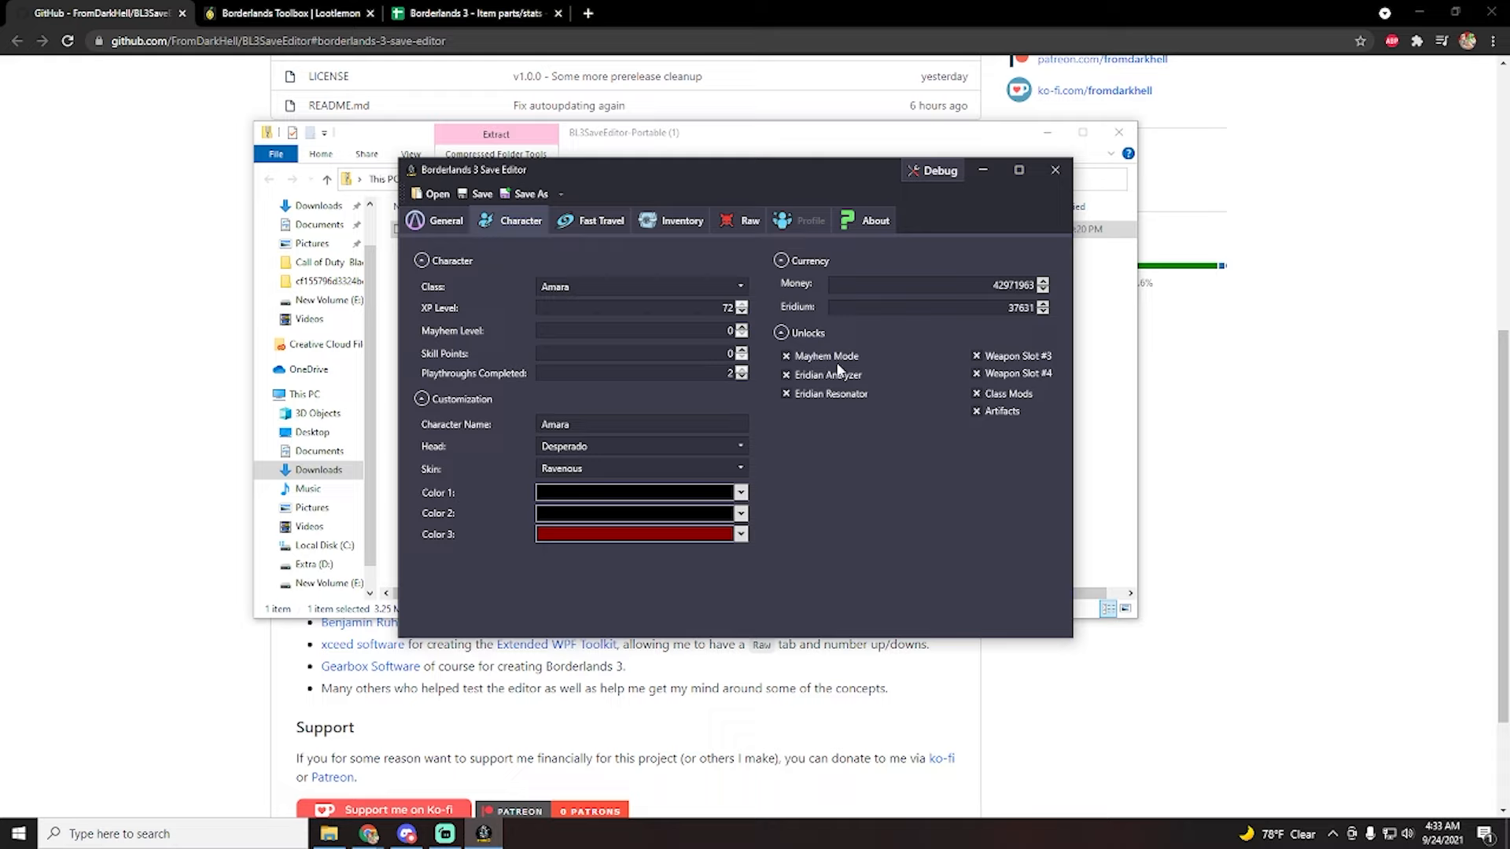
pyautogui.moveTo(876, 415)
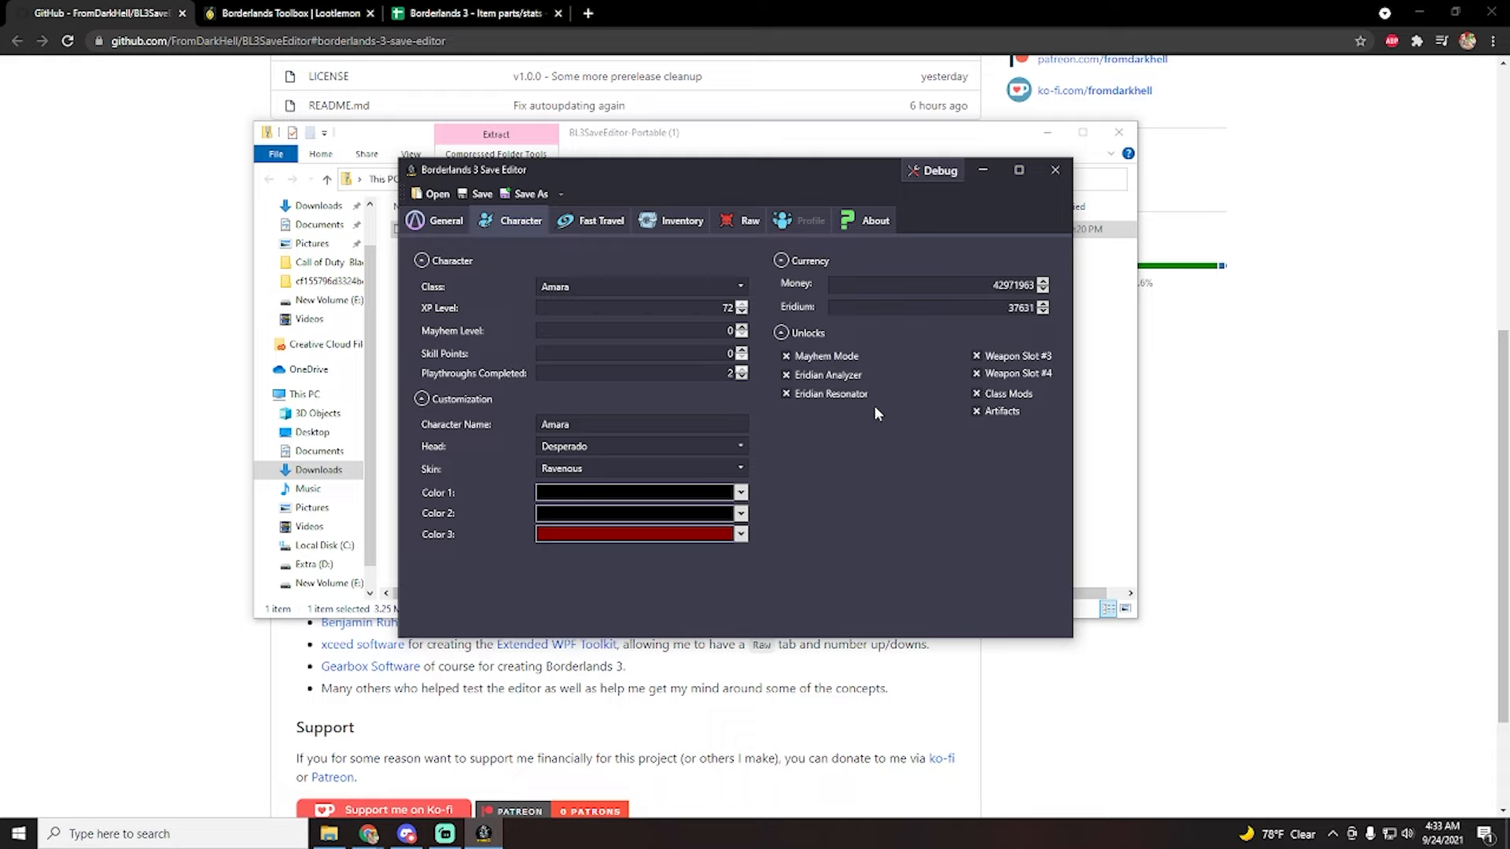
pyautogui.moveTo(1004, 434)
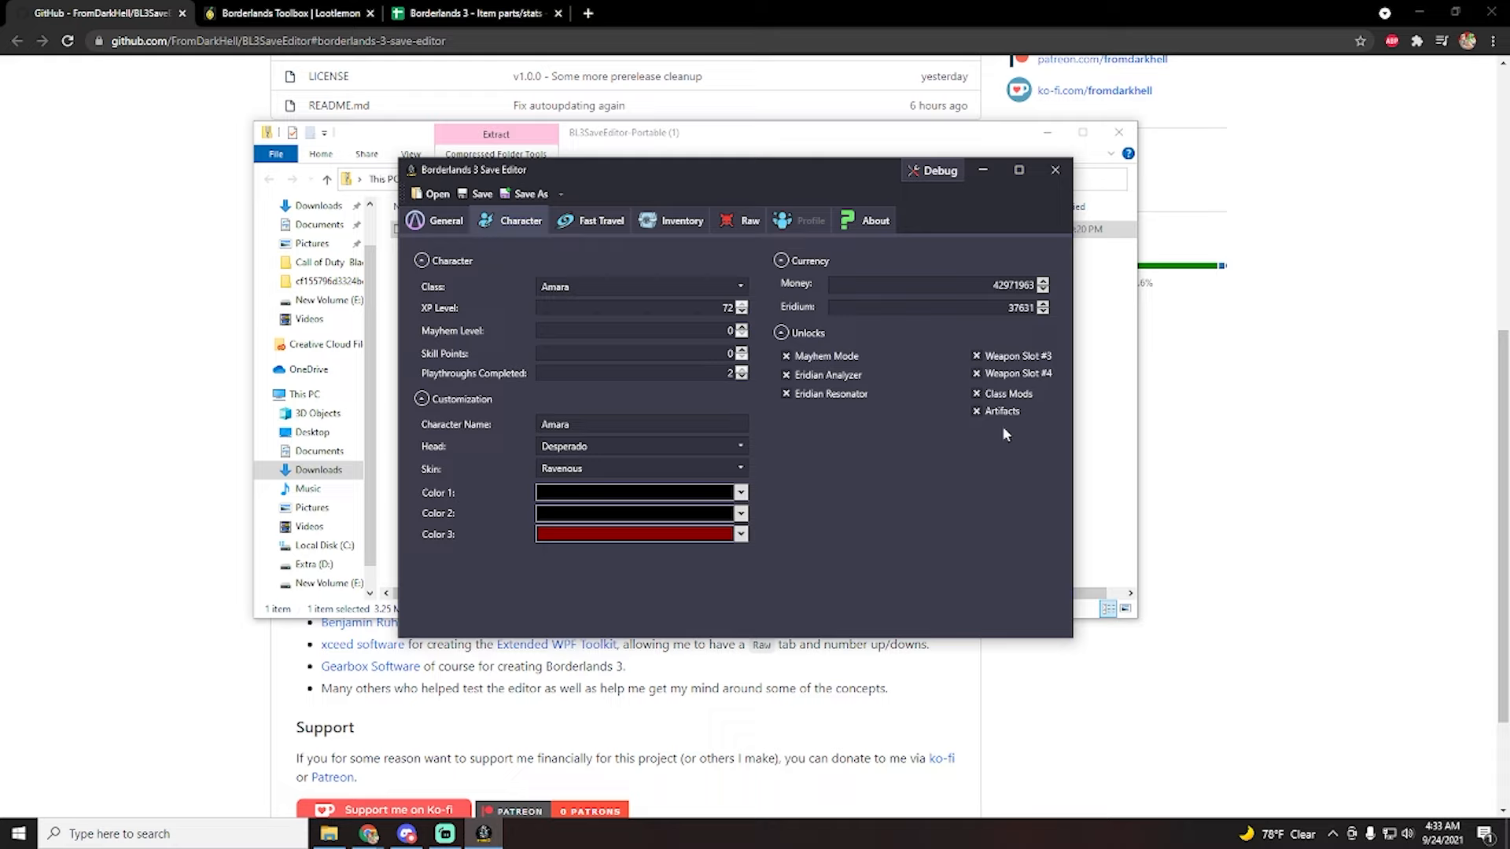
pyautogui.moveTo(1032, 388)
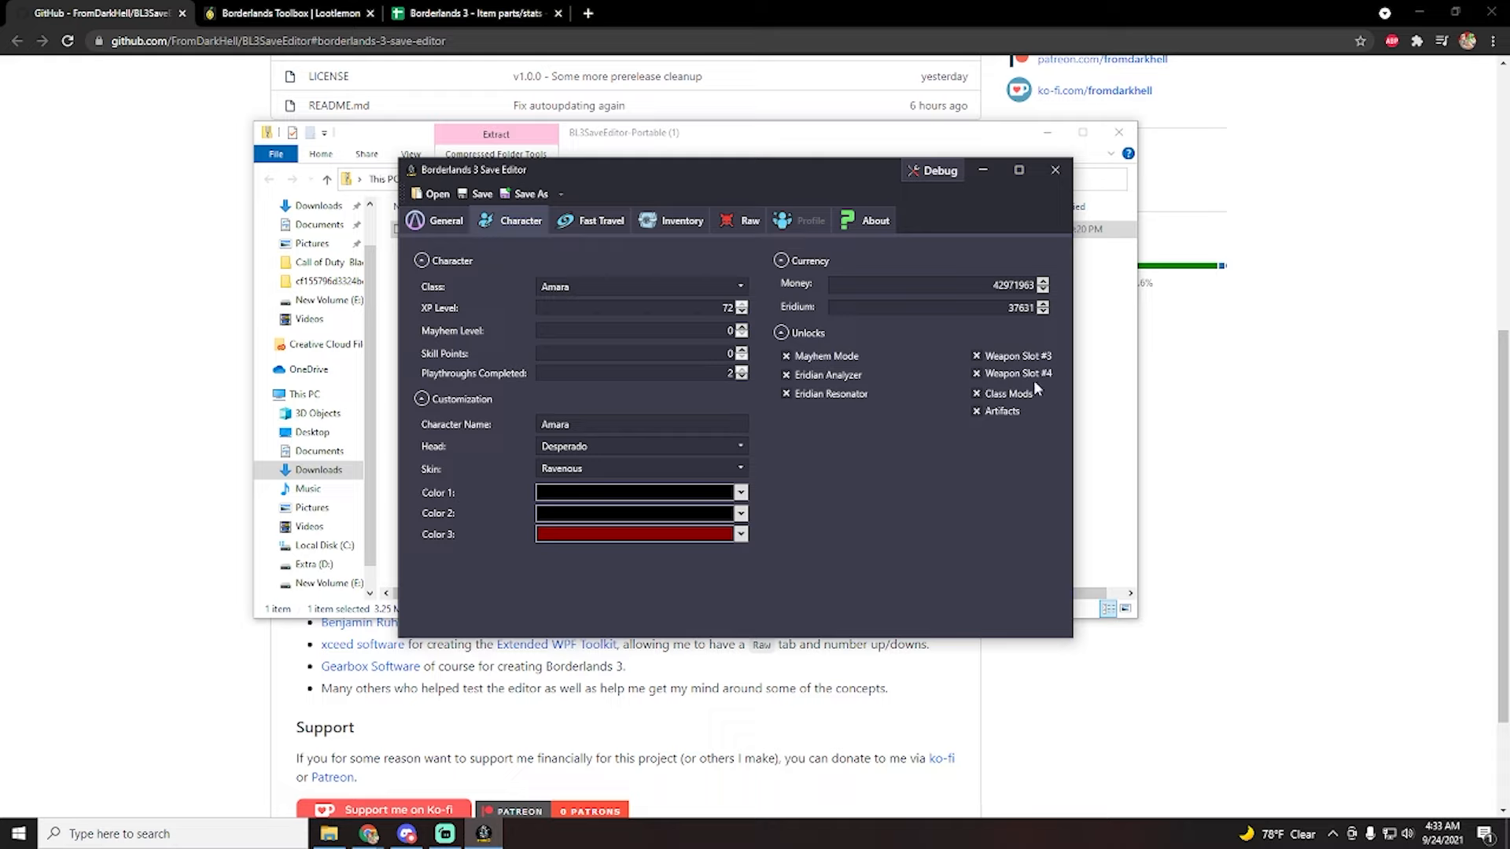
pyautogui.moveTo(805, 411)
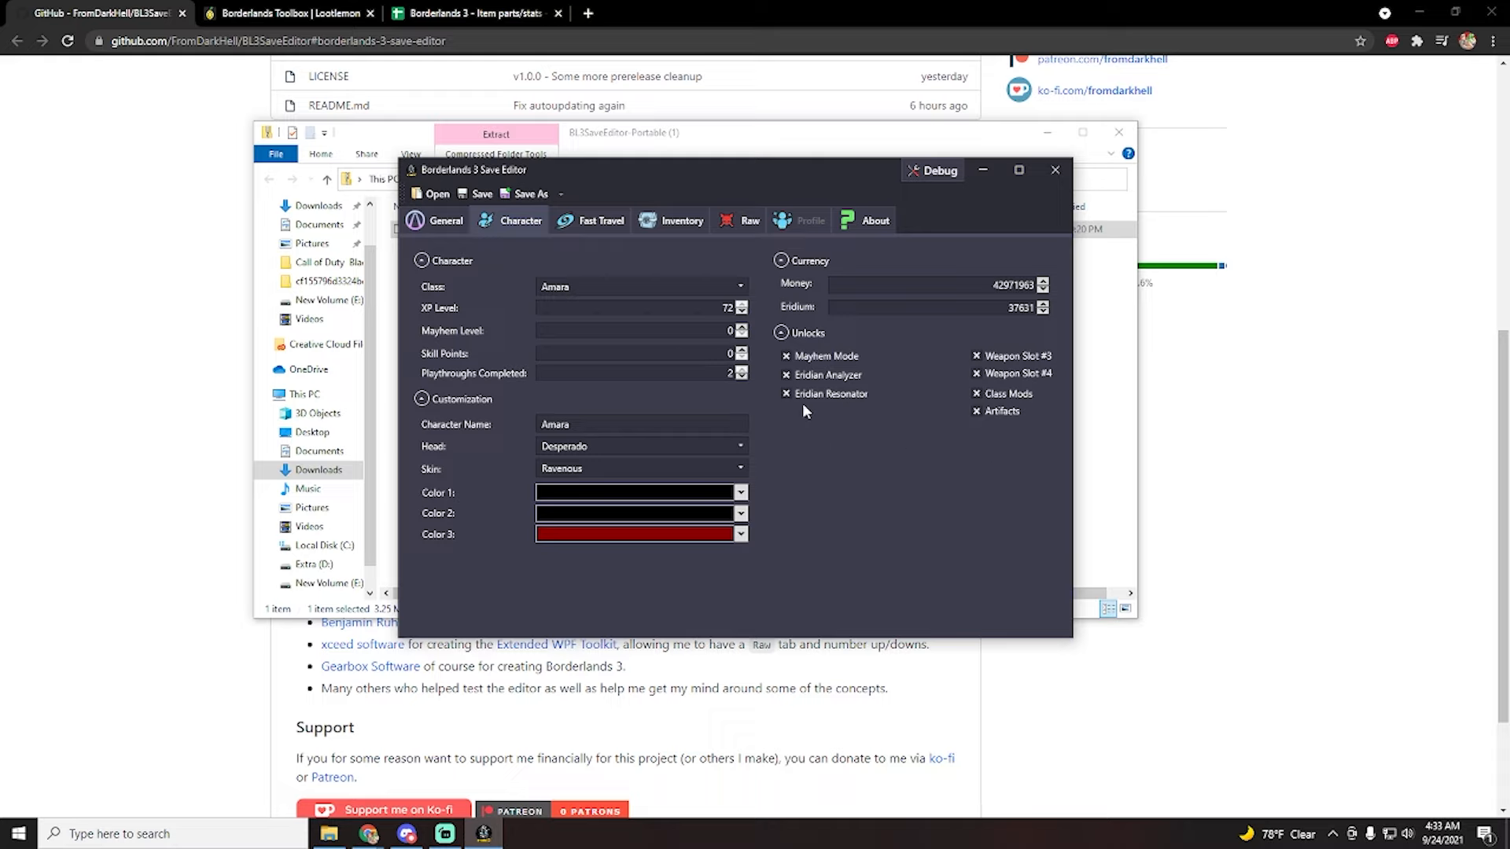
pyautogui.moveTo(599, 220)
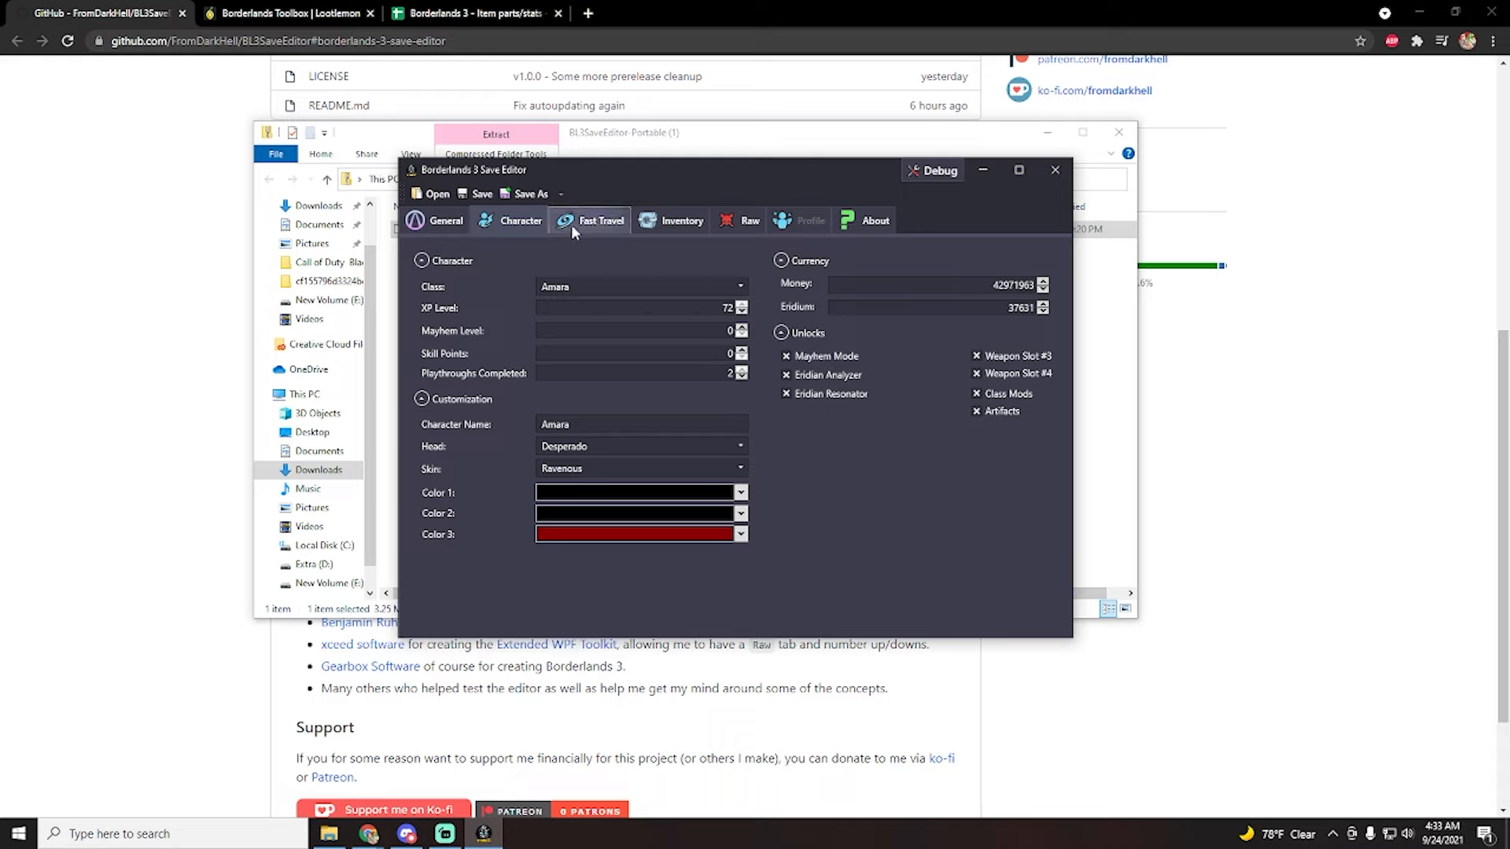
# - Show the Fast Travel visited teleporters checklist with TVHM kept as the playthrough
pyautogui.click(600, 219)
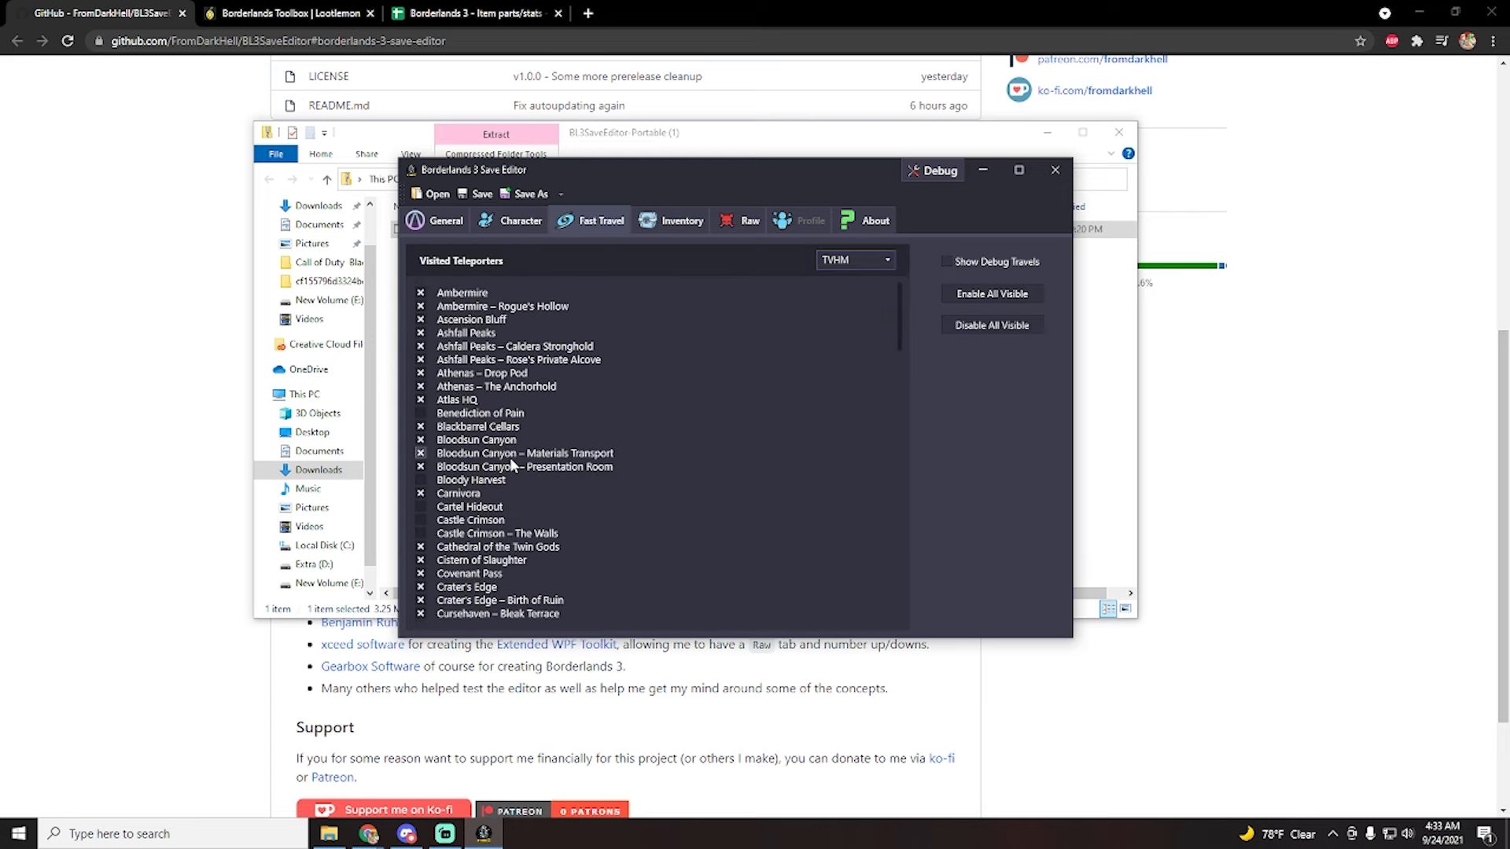
pyautogui.click(420, 507)
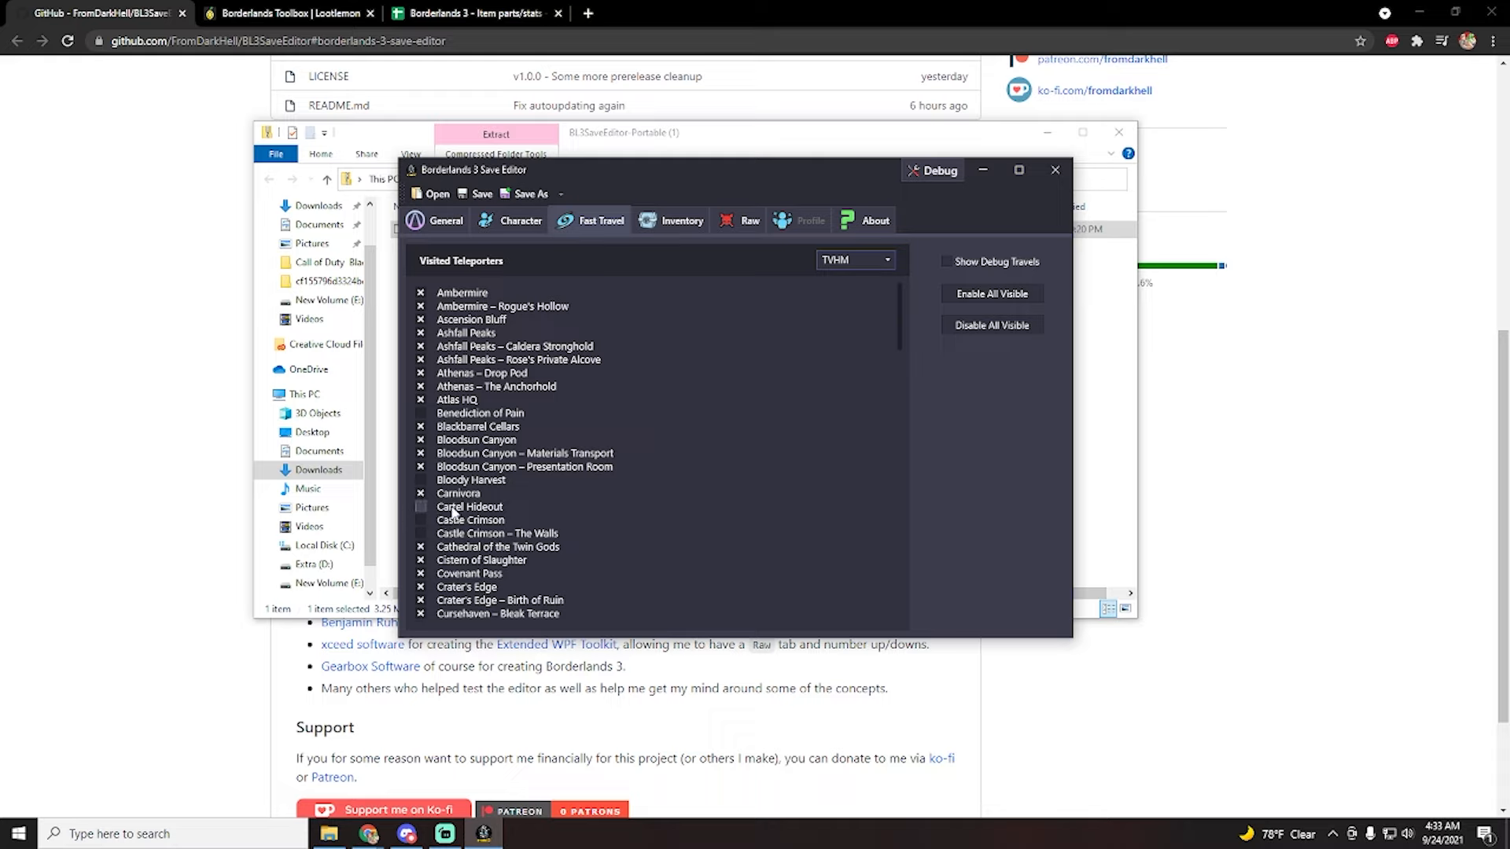
pyautogui.moveTo(511, 511)
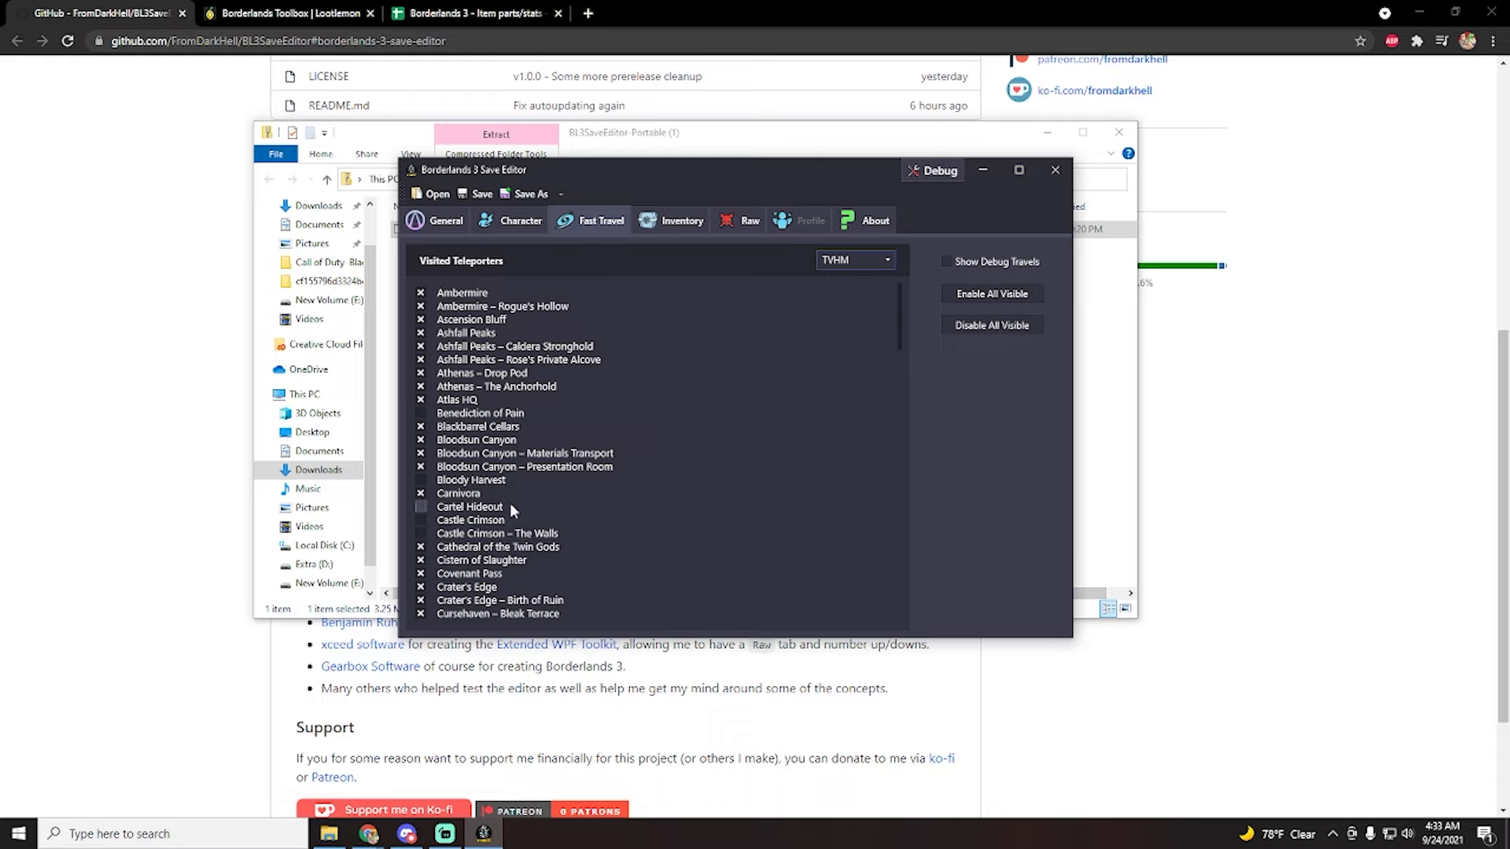
pyautogui.click(853, 260)
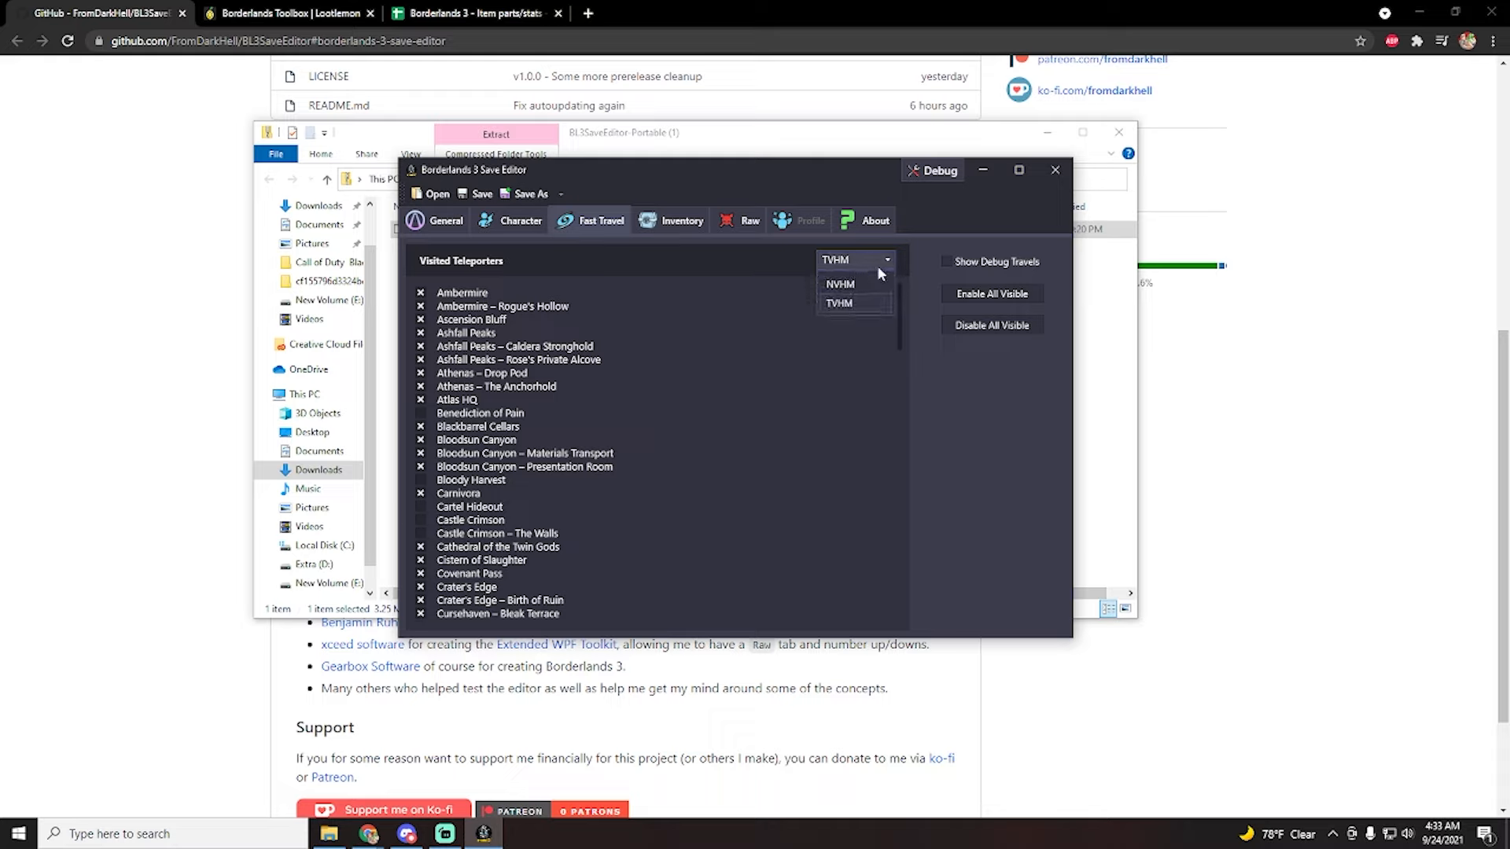
pyautogui.moveTo(861, 278)
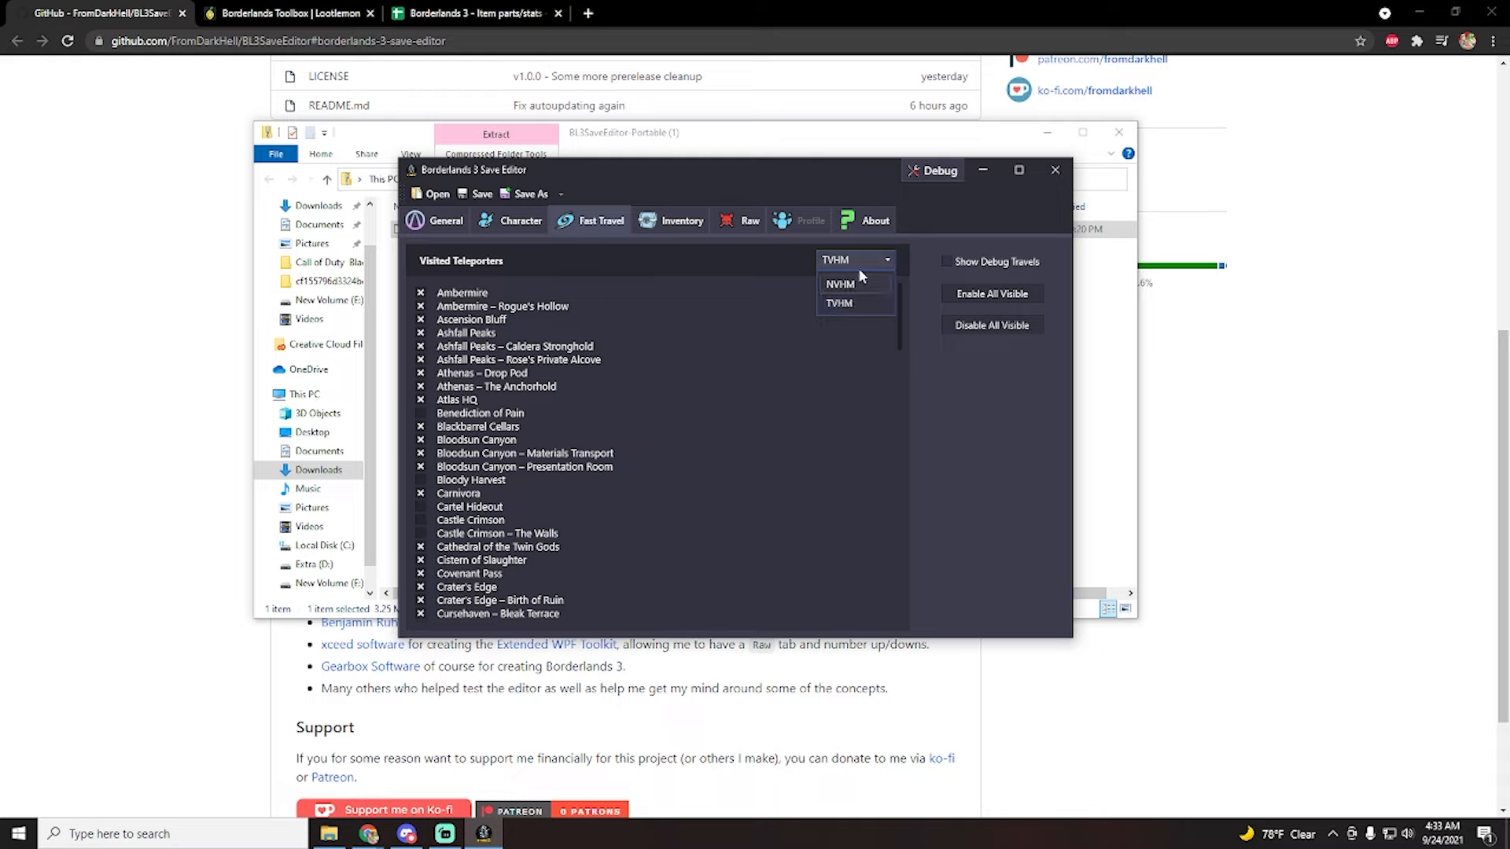
pyautogui.click(836, 301)
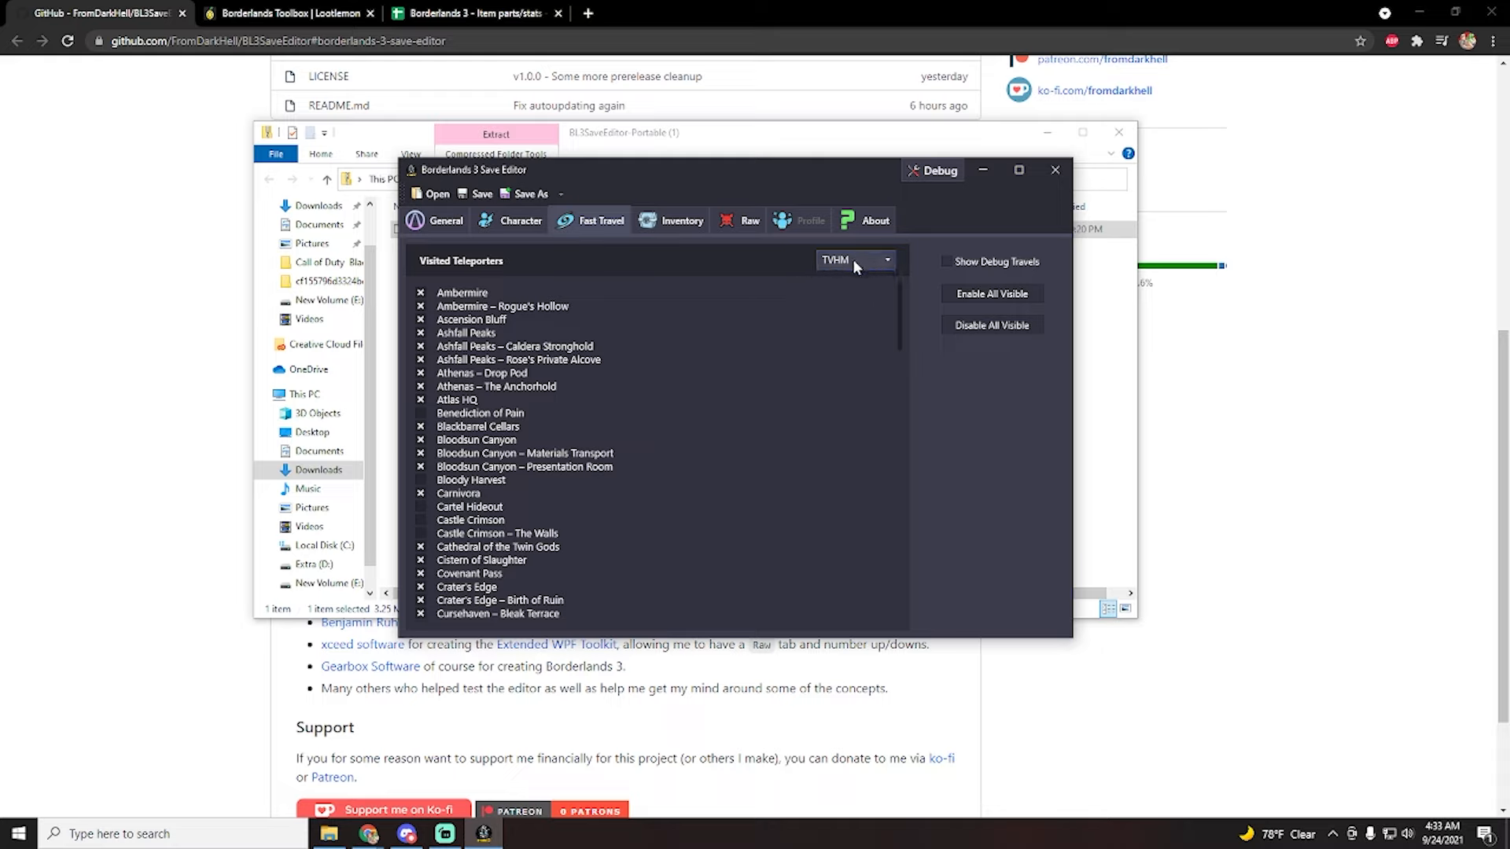
pyautogui.moveTo(848, 262)
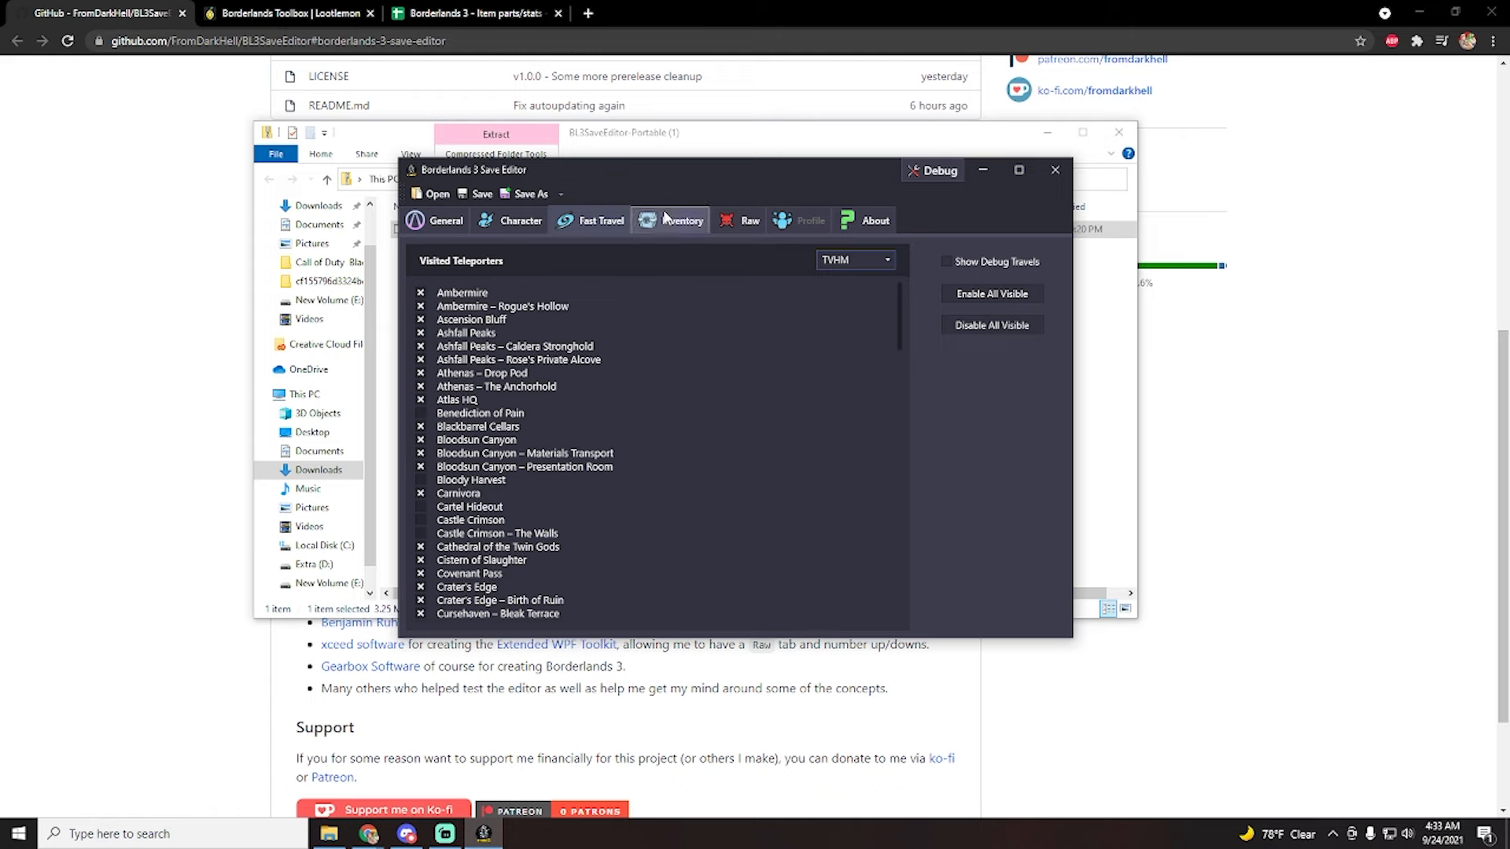
pyautogui.moveTo(661, 232)
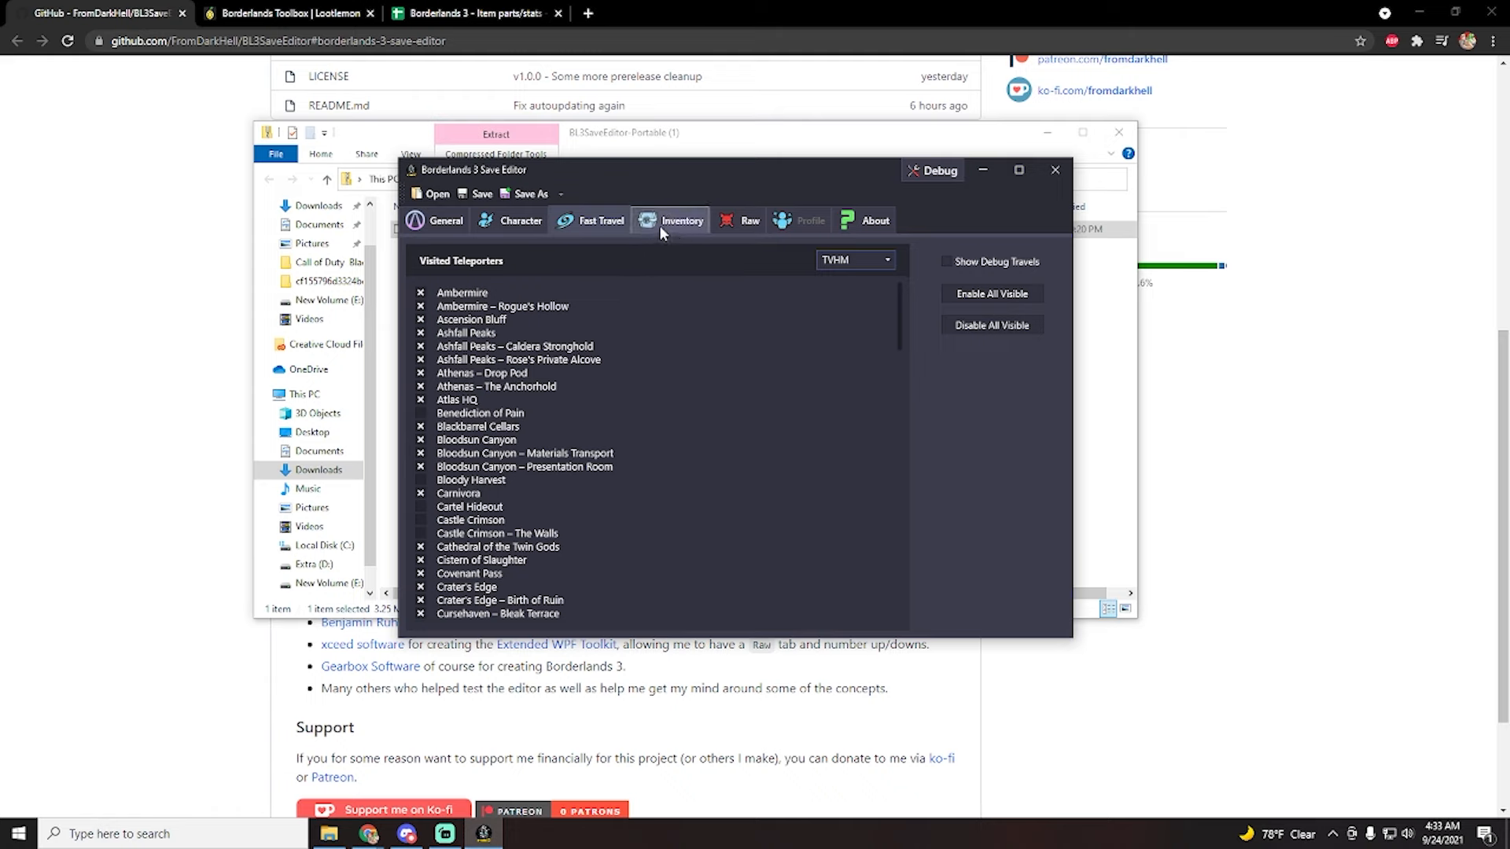
# - Open the inventory, cancel new-item creation, and select the equipped Hex grenade (level 72, Mayhem 10)
pyautogui.click(683, 220)
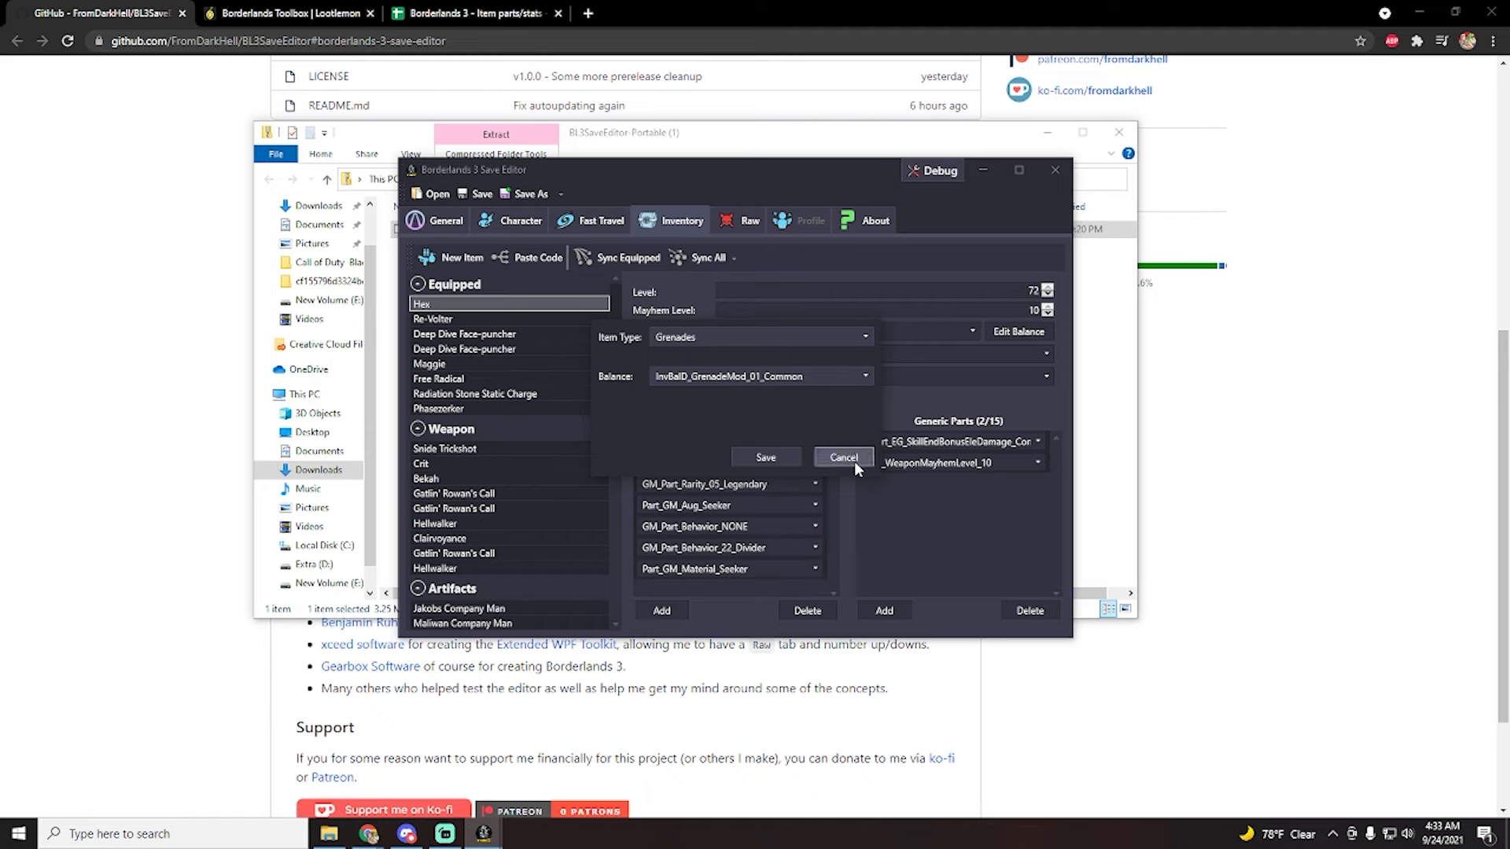
pyautogui.click(841, 456)
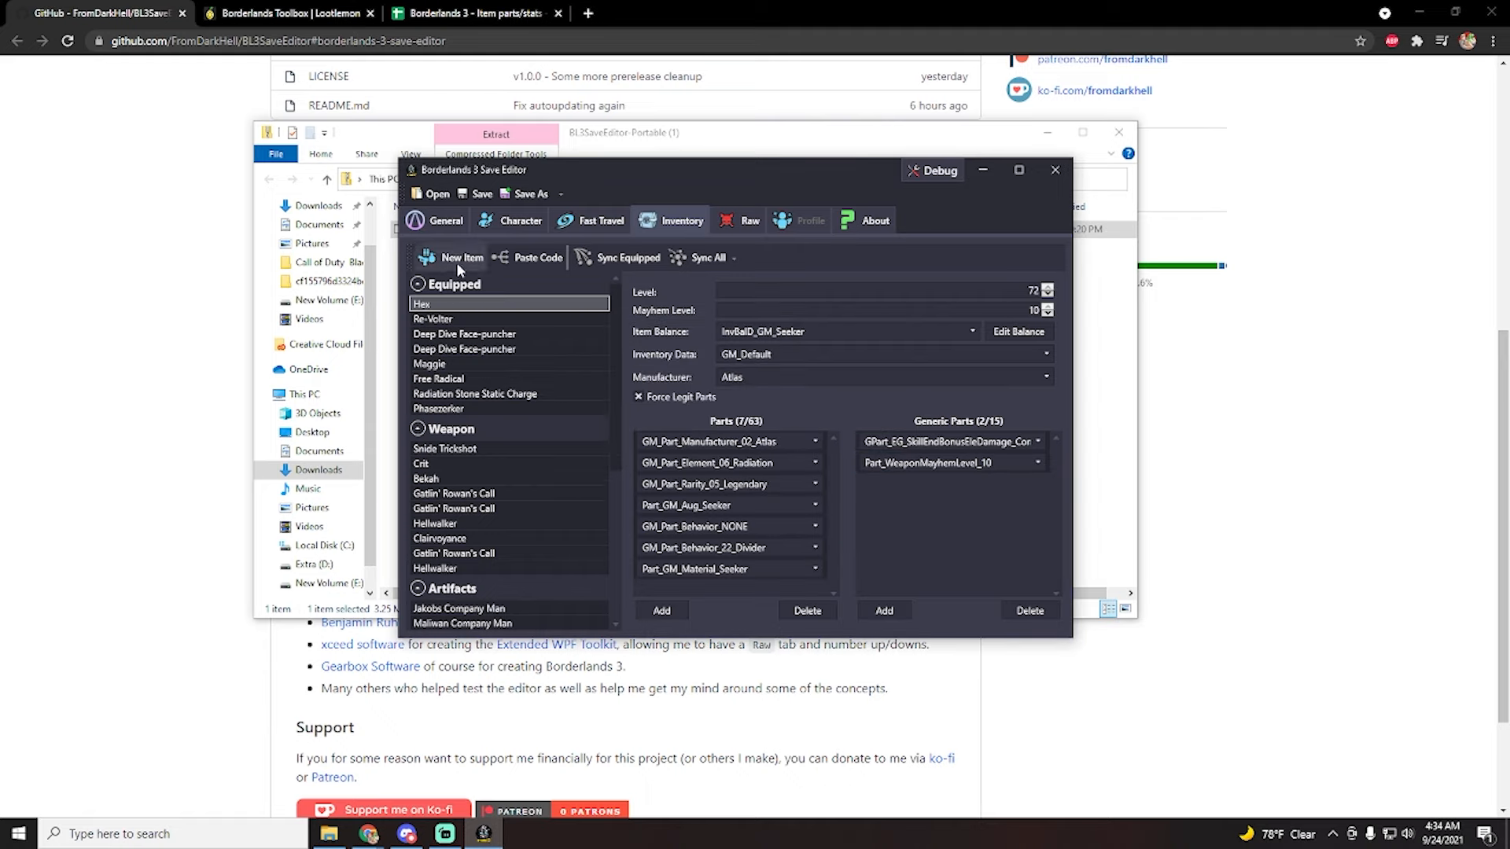
pyautogui.moveTo(417, 287)
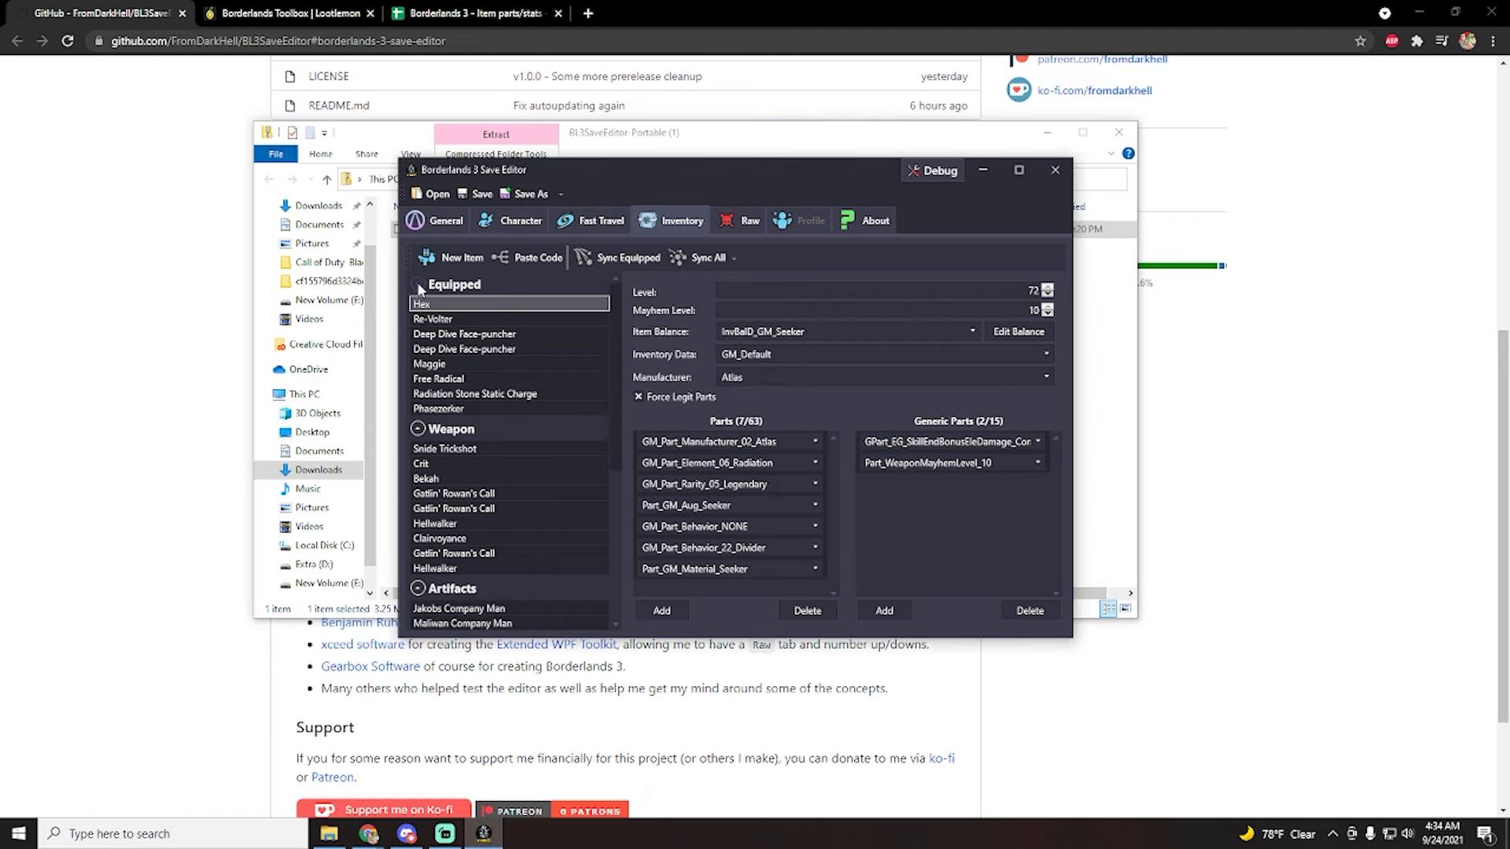
pyautogui.click(417, 284)
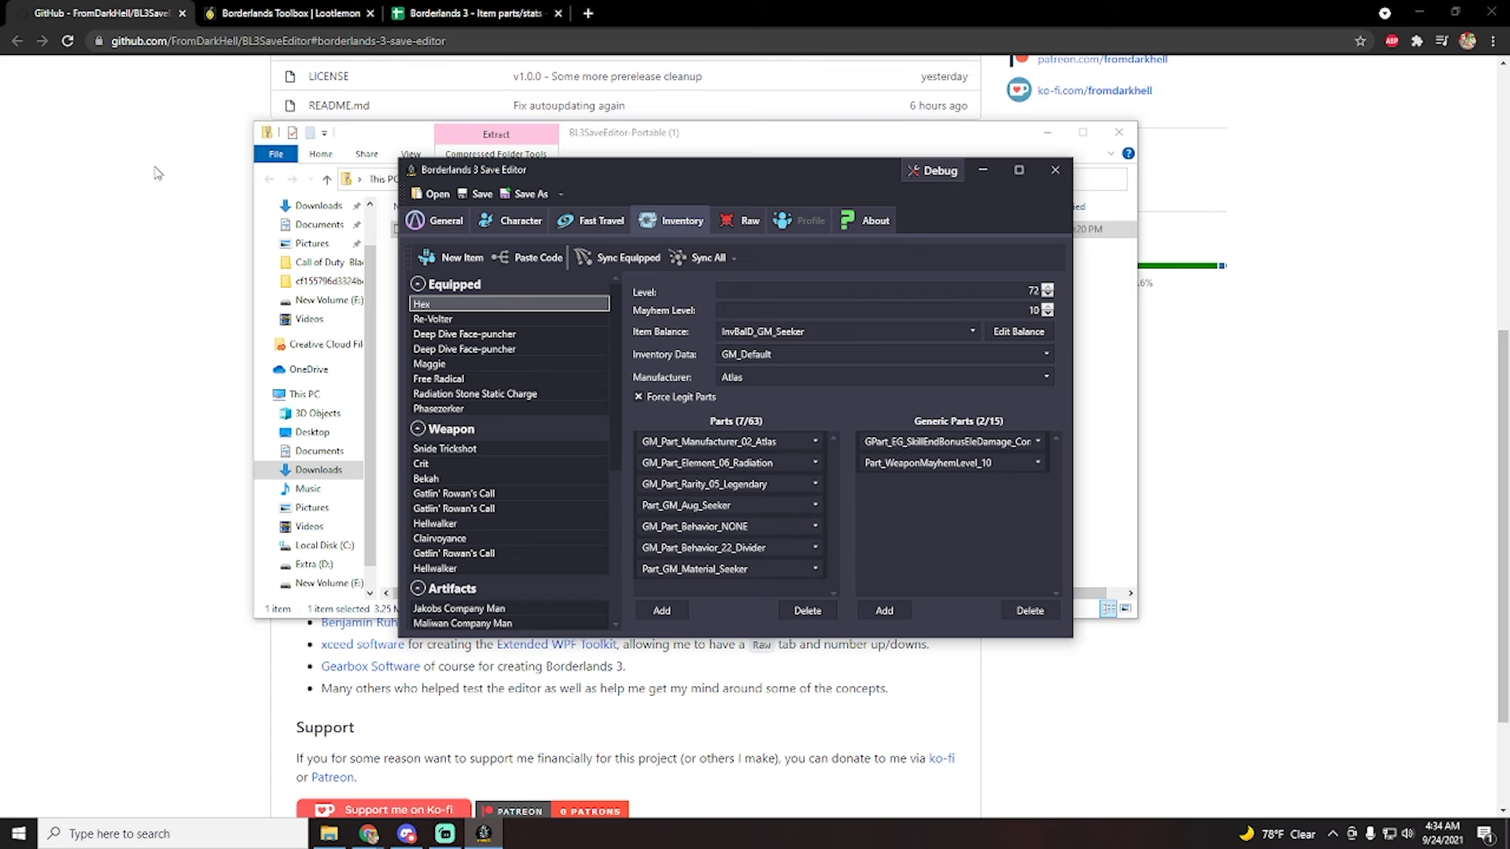
pyautogui.moveTo(318, 77)
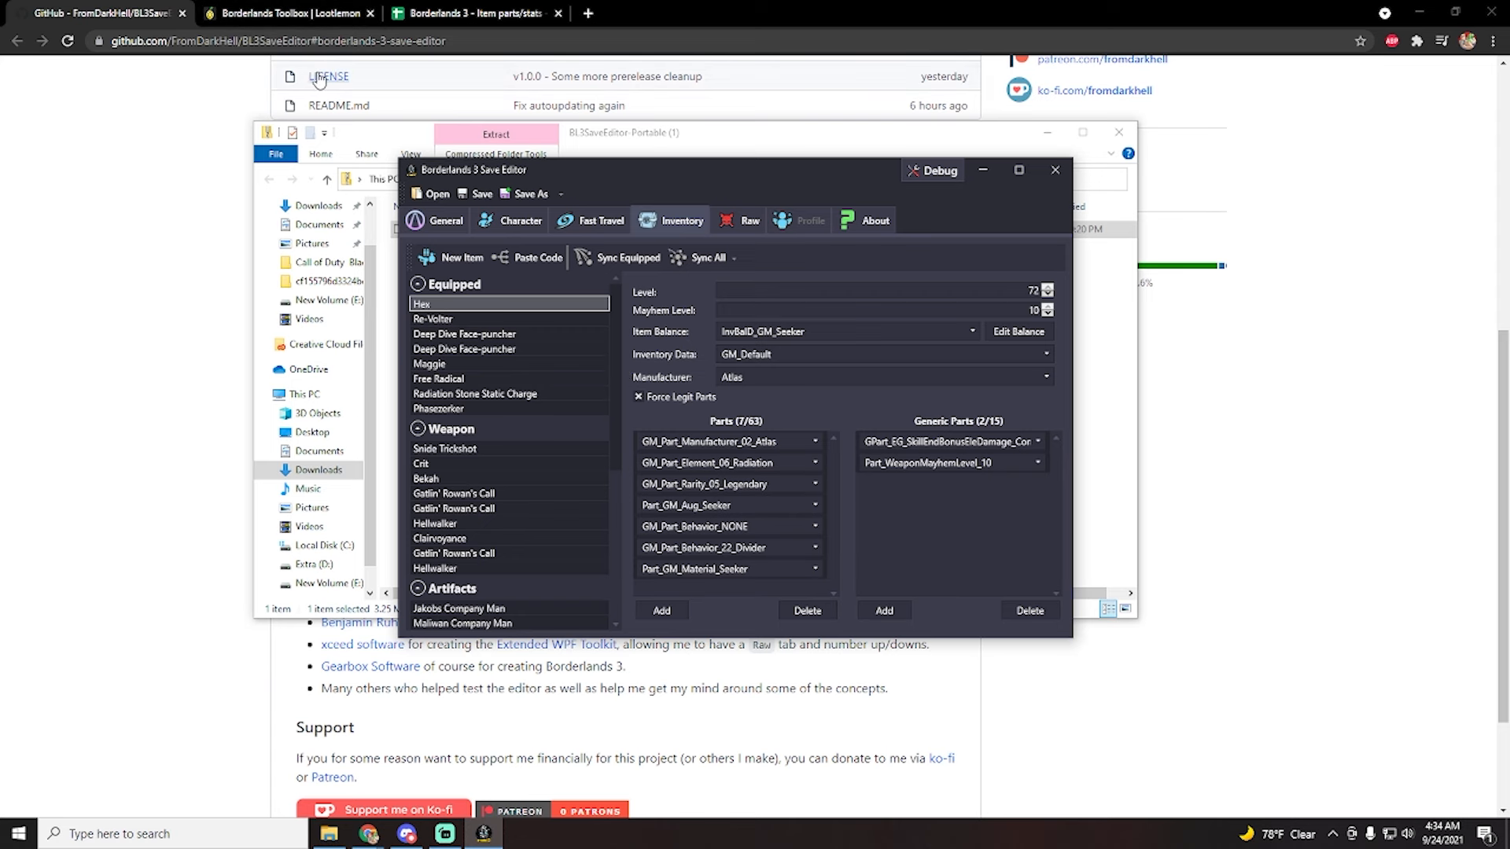
# - On Lootlemon, browse through the sidebar to the Borderlands 3 grenade list
pyautogui.click(289, 12)
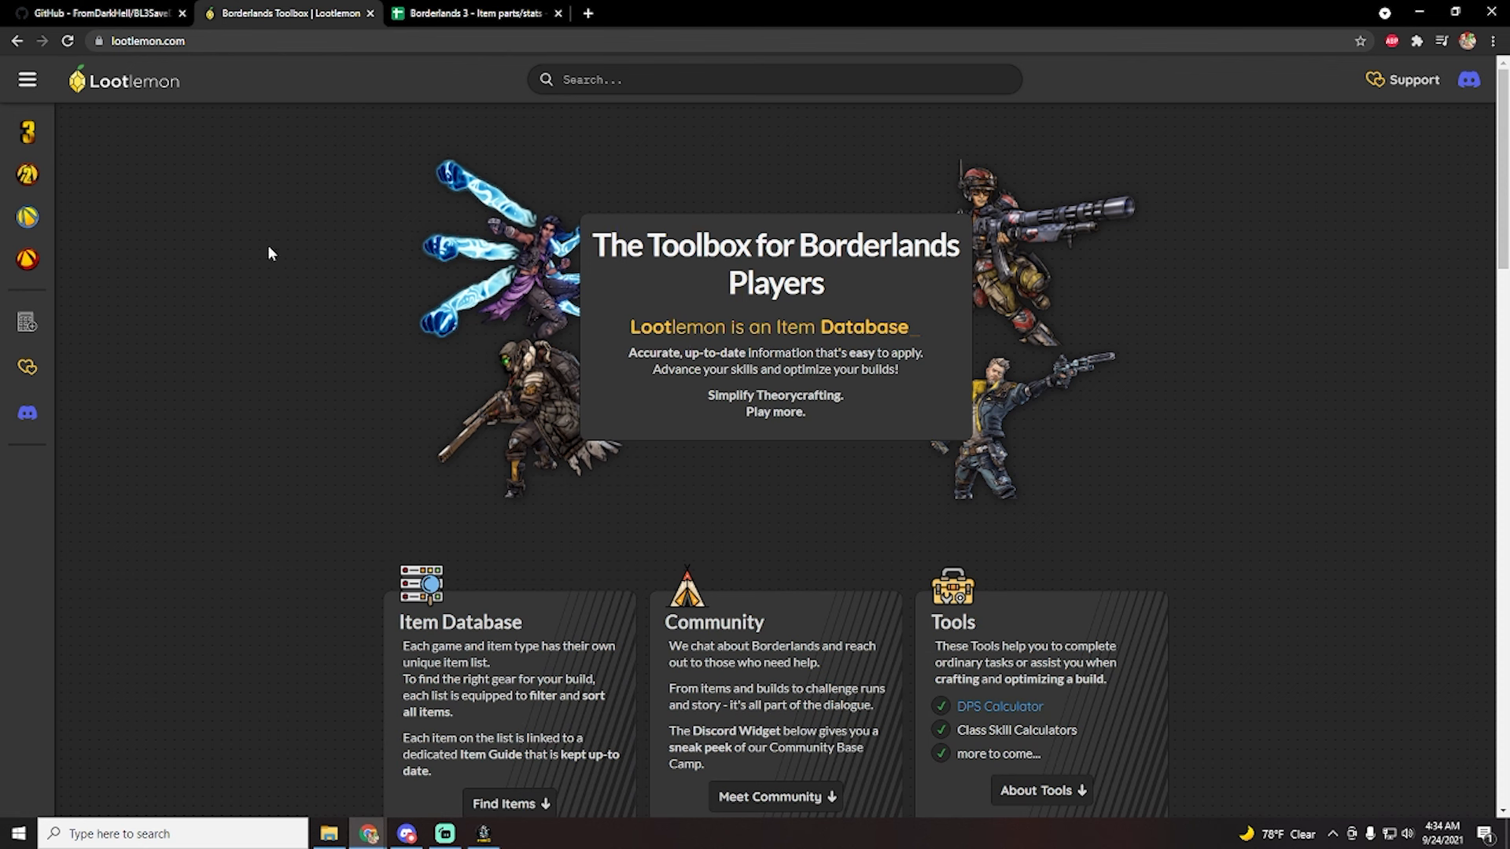
pyautogui.click(27, 79)
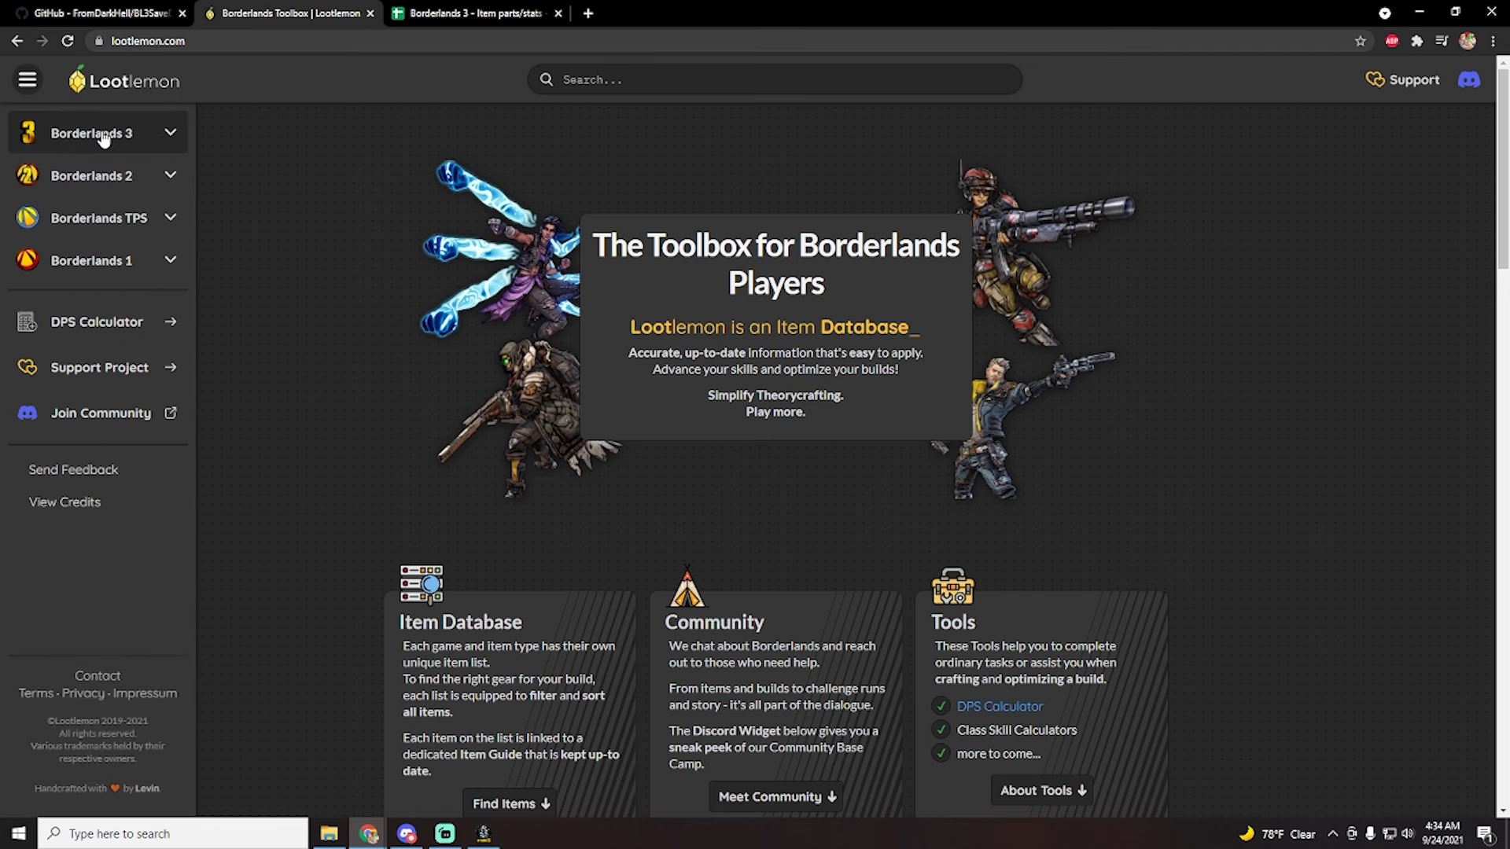
pyautogui.click(96, 133)
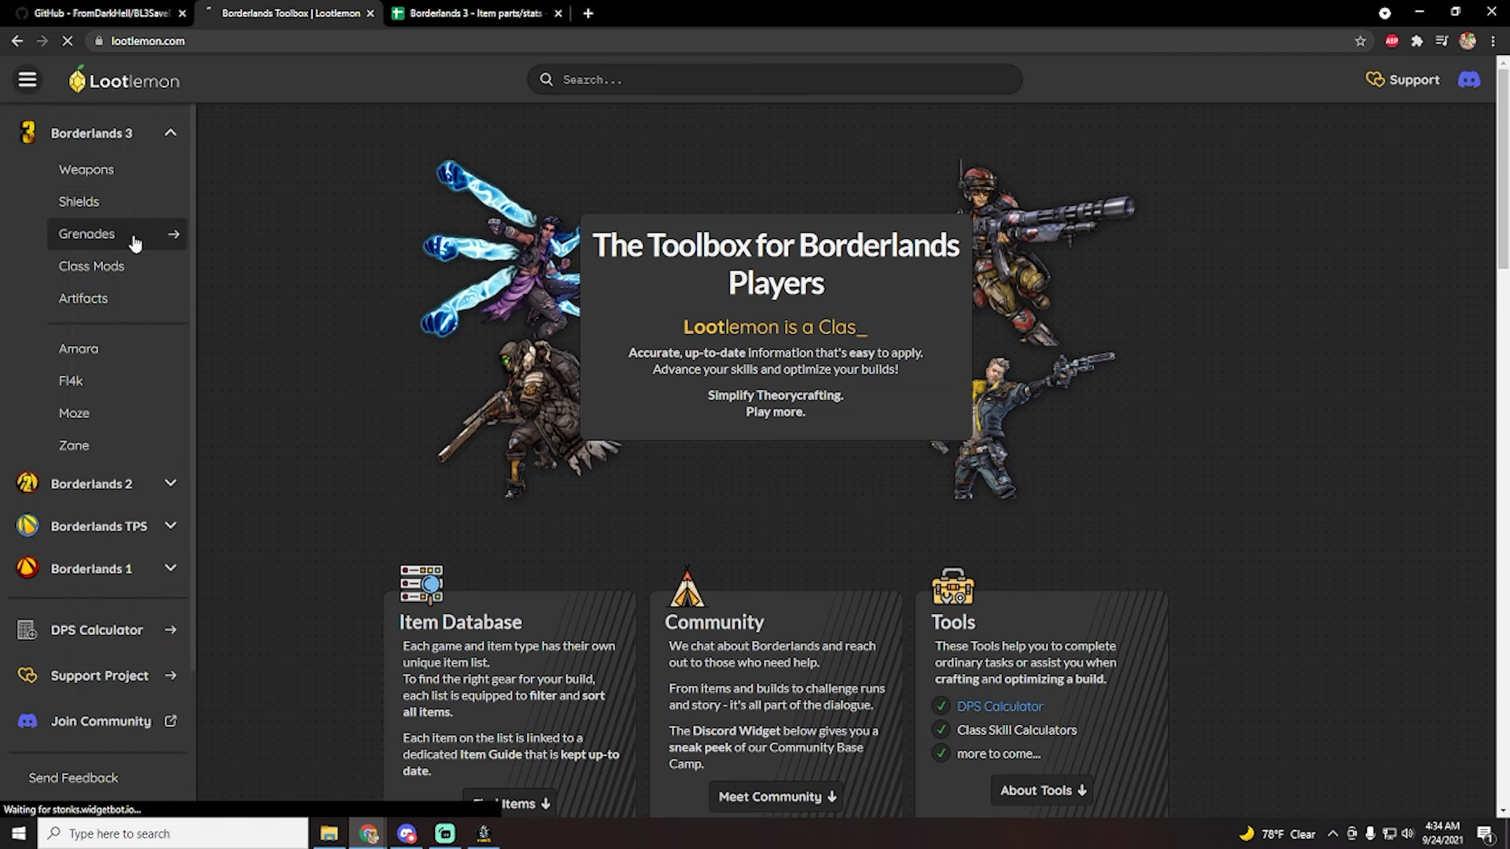
pyautogui.click(87, 234)
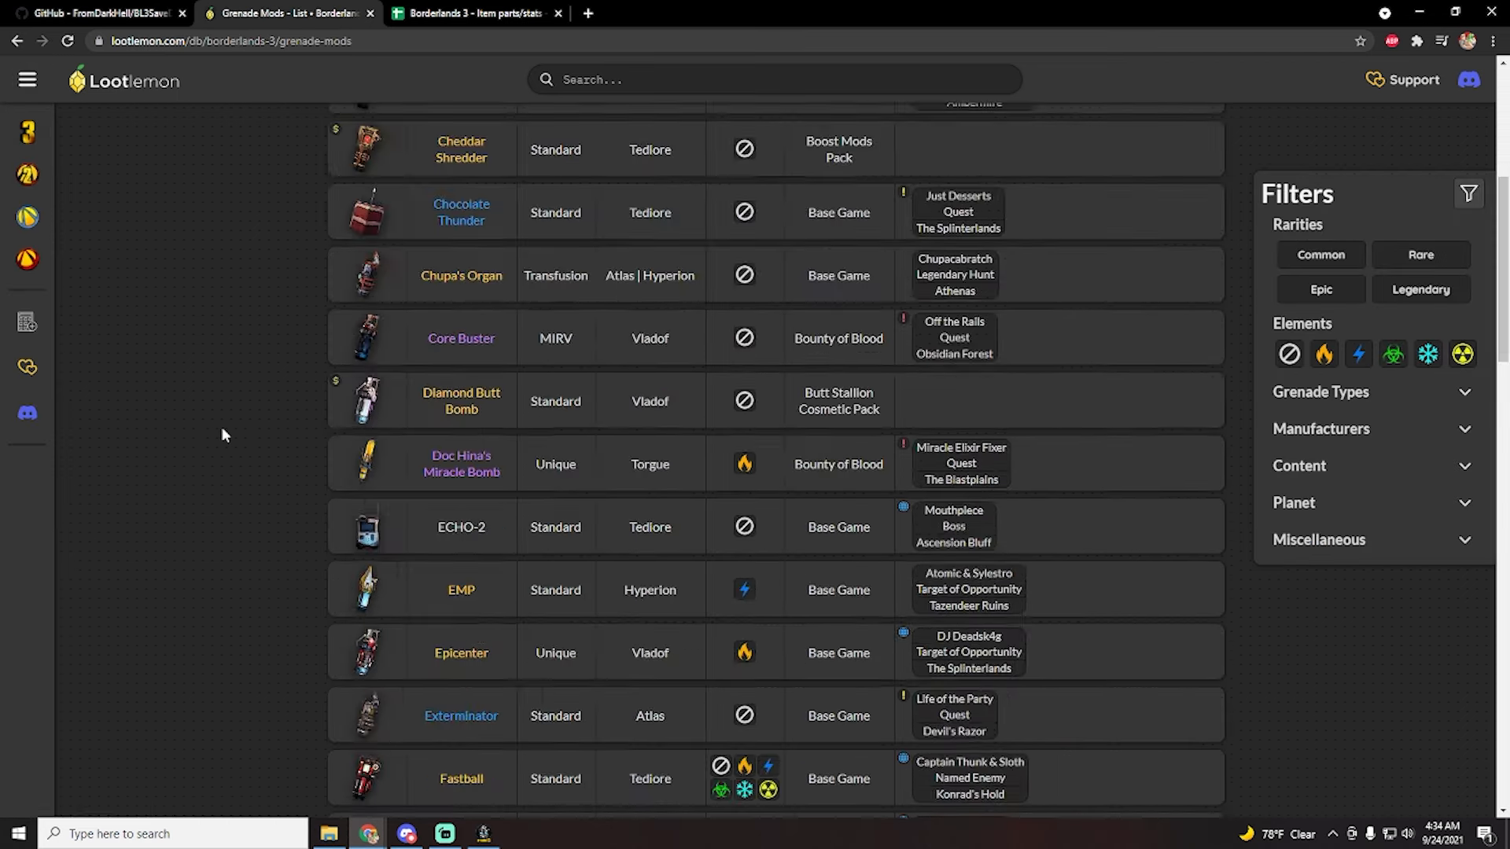
# - Switch to the Borderlands 3 shields list and open the Re-Volter guide page
pyautogui.click(27, 79)
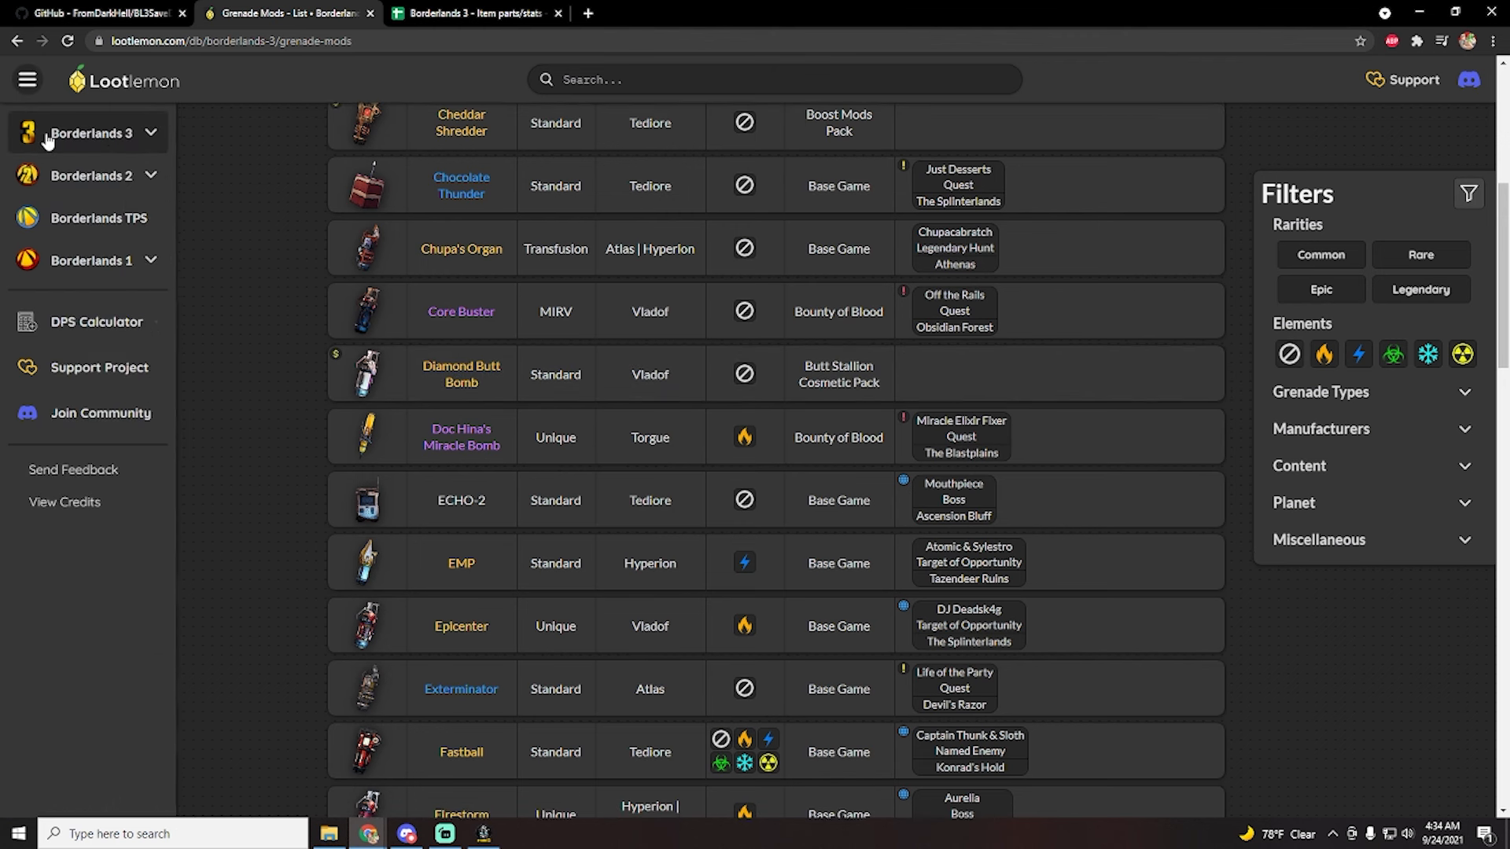
pyautogui.click(90, 133)
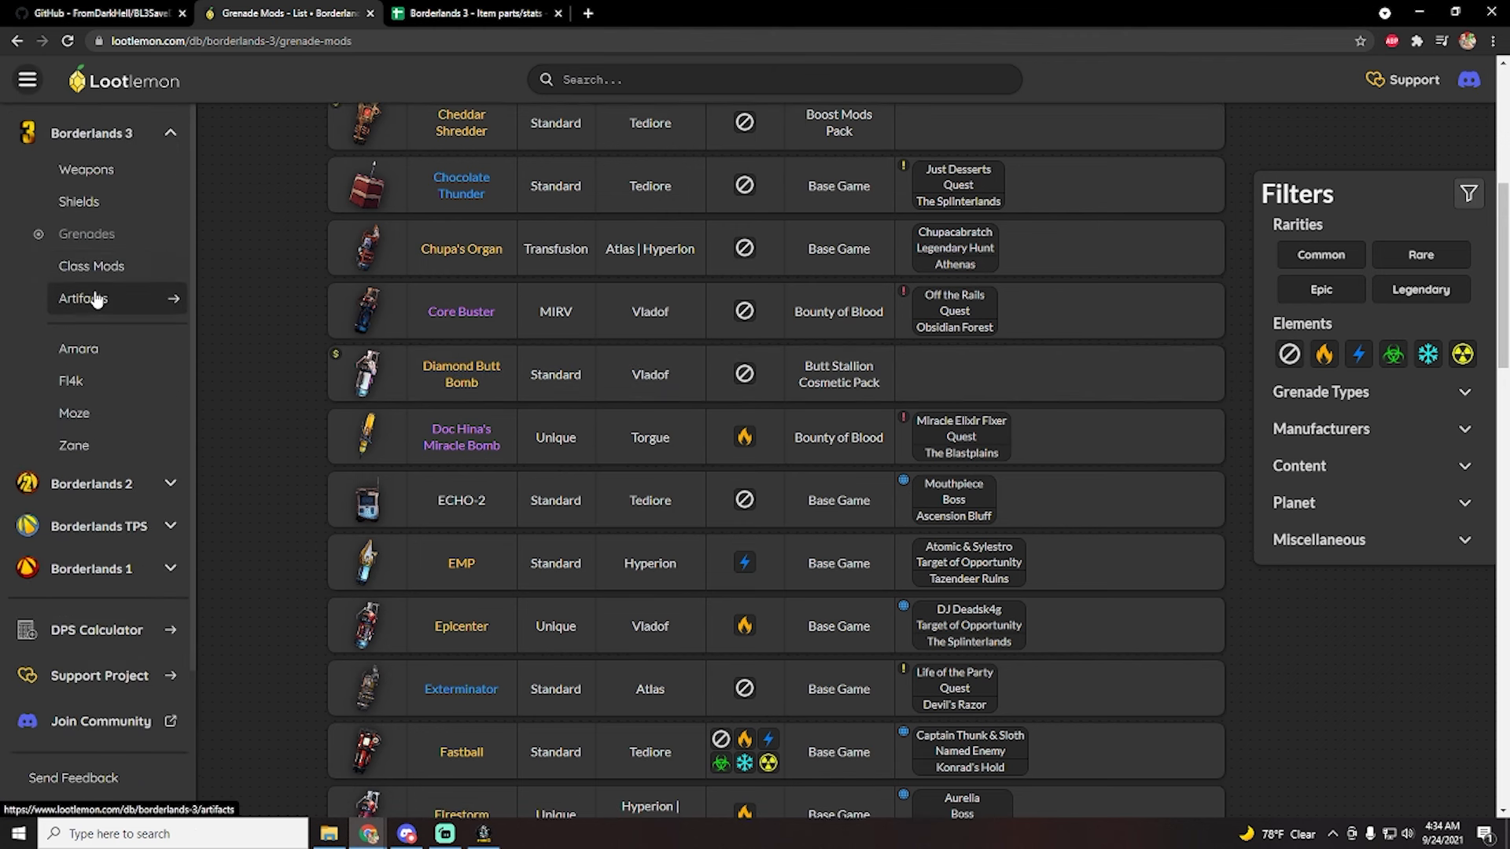
pyautogui.click(78, 201)
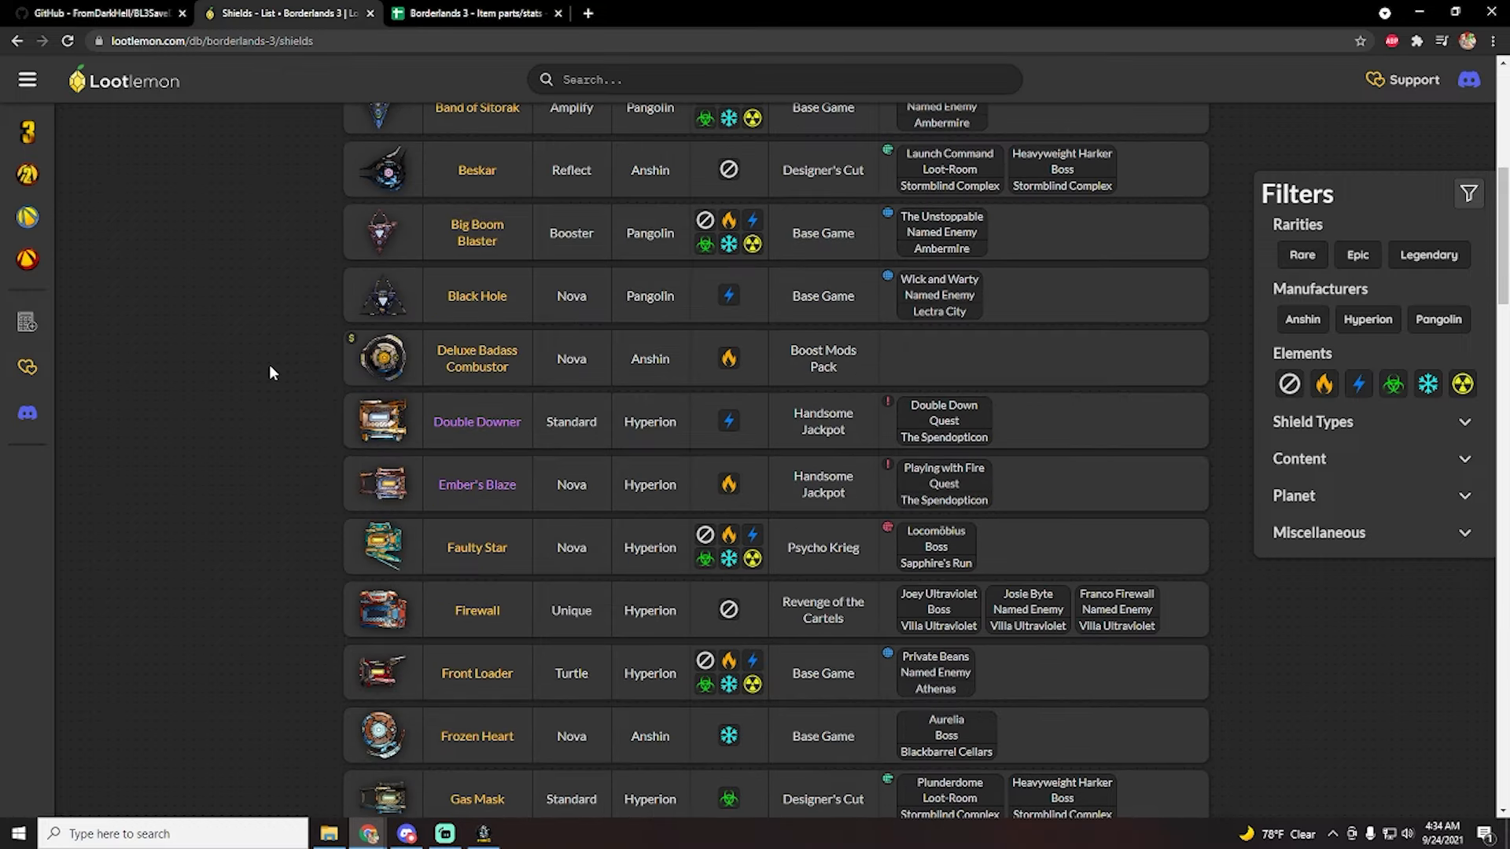
pyautogui.scroll(-3)
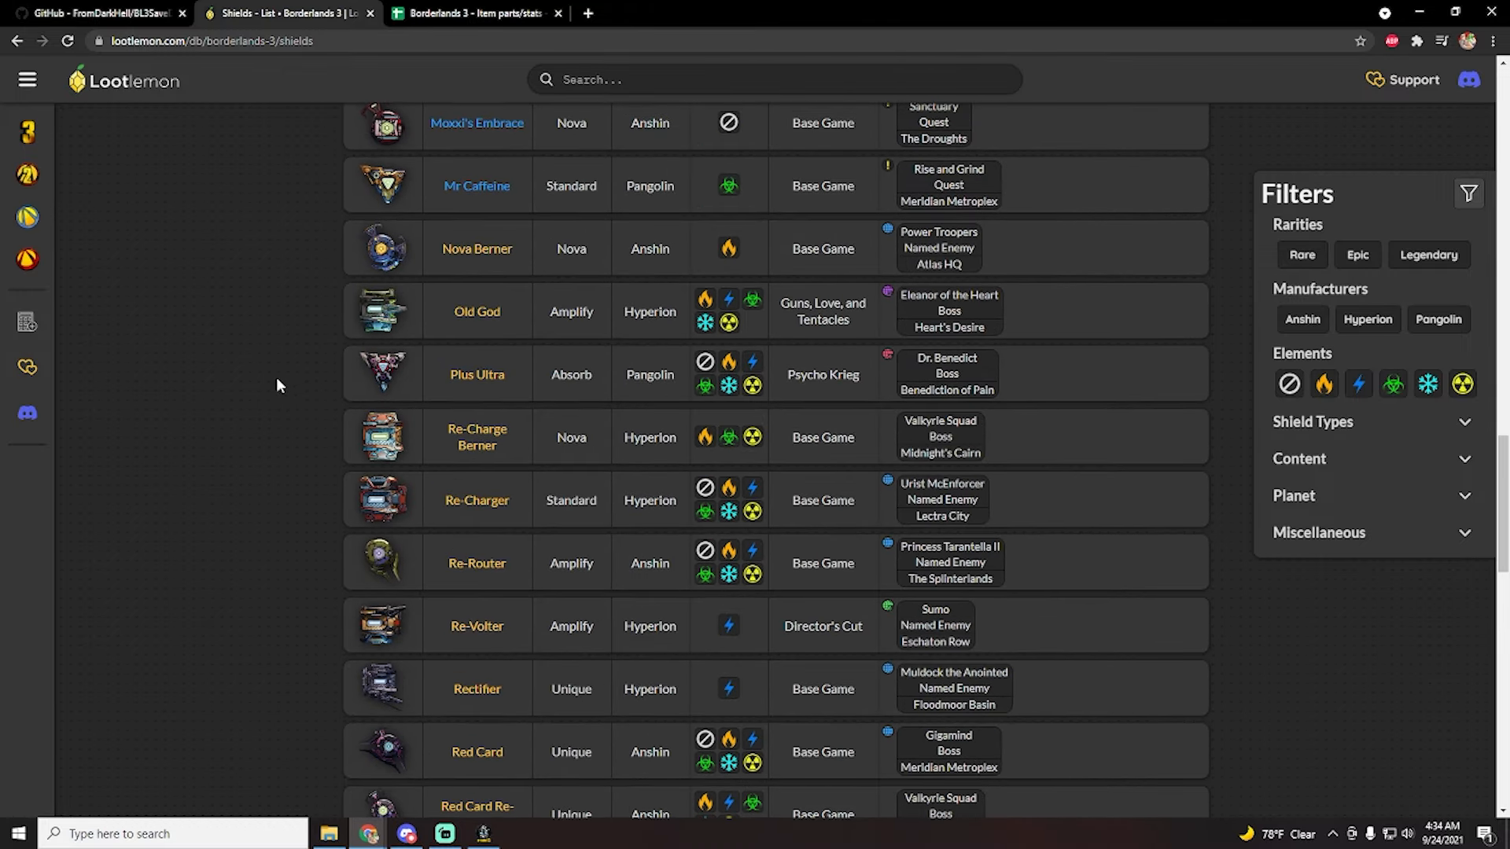
pyautogui.click(476, 625)
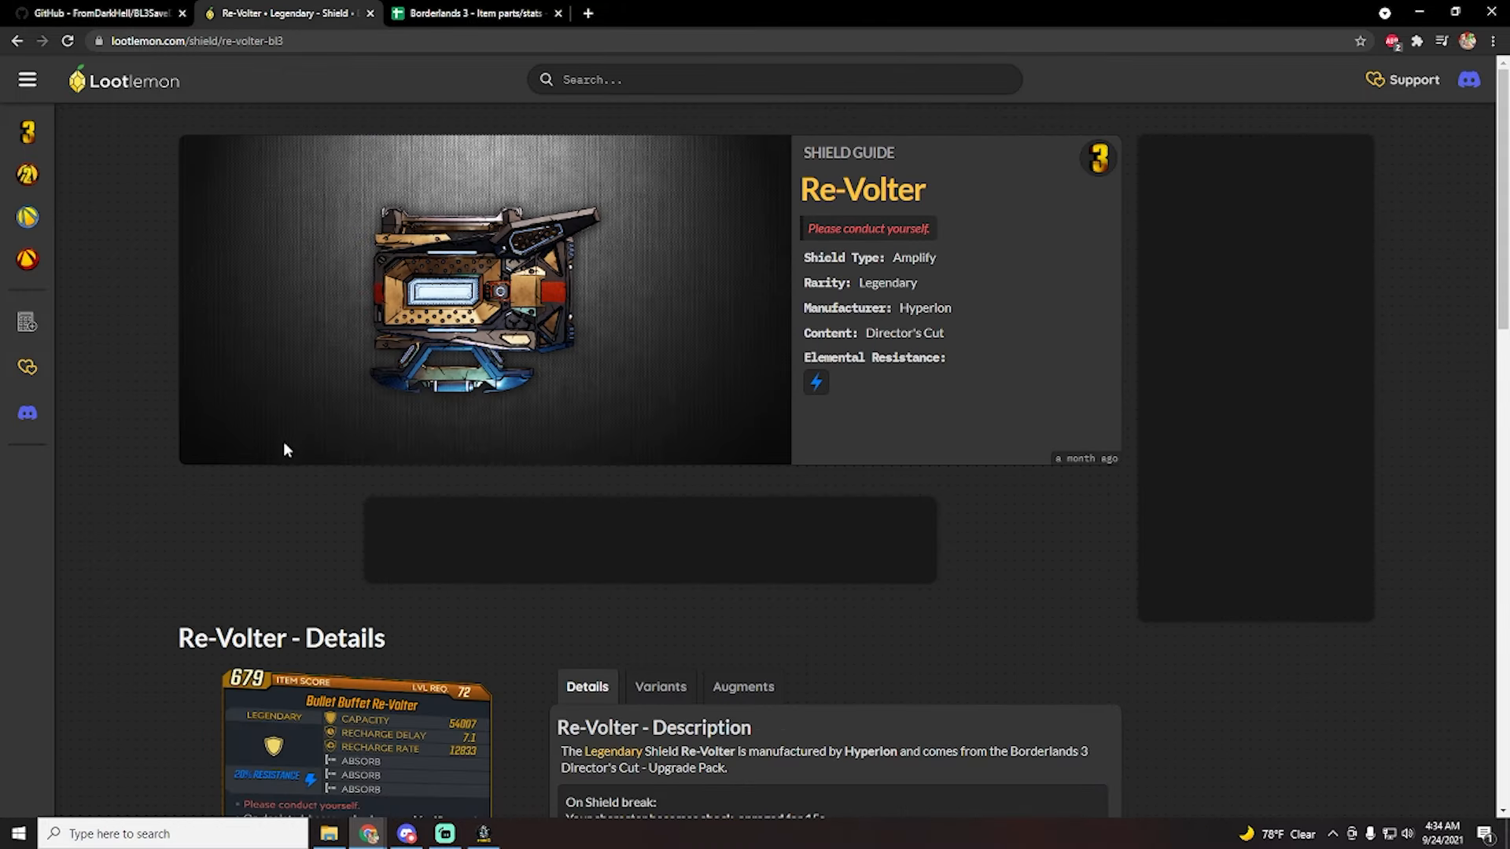
pyautogui.scroll(-3)
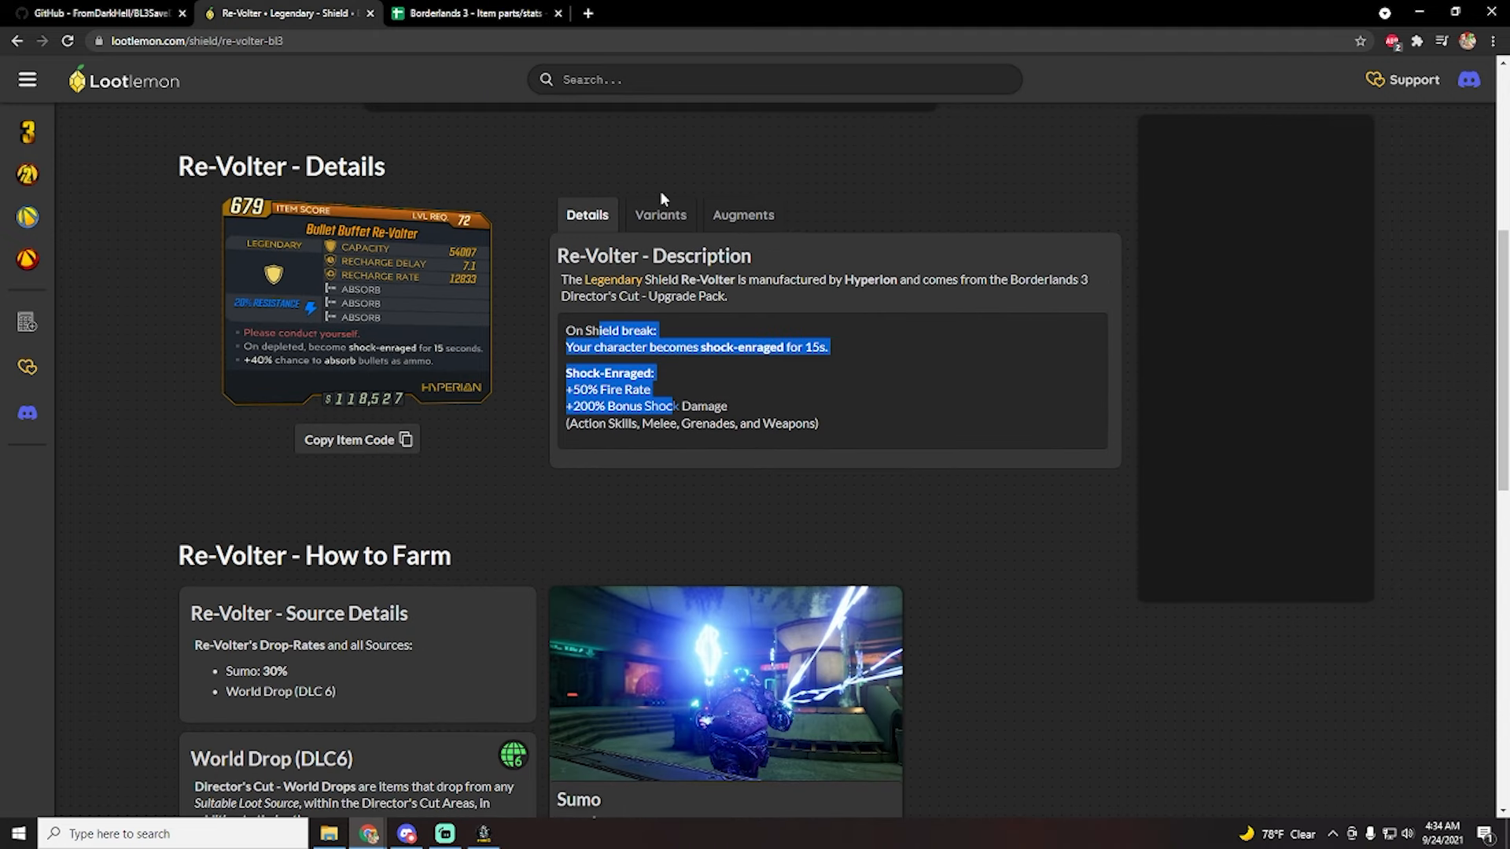
# - View the Re-Volter's variants, then scroll its Hyperion augments such as Adaptive, Brimming and Turtle
pyautogui.click(661, 215)
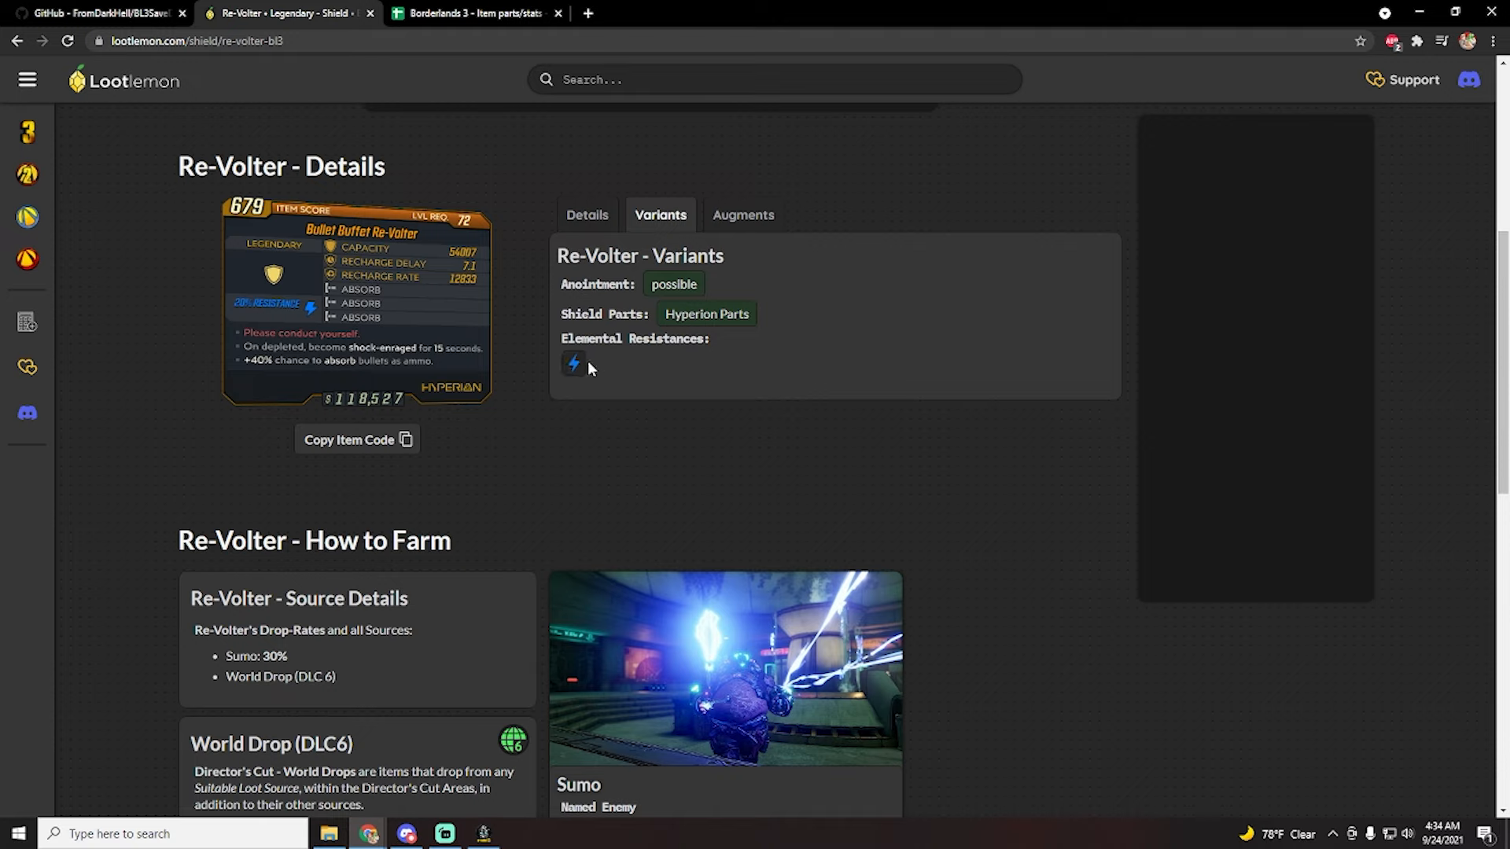
pyautogui.moveTo(584, 386)
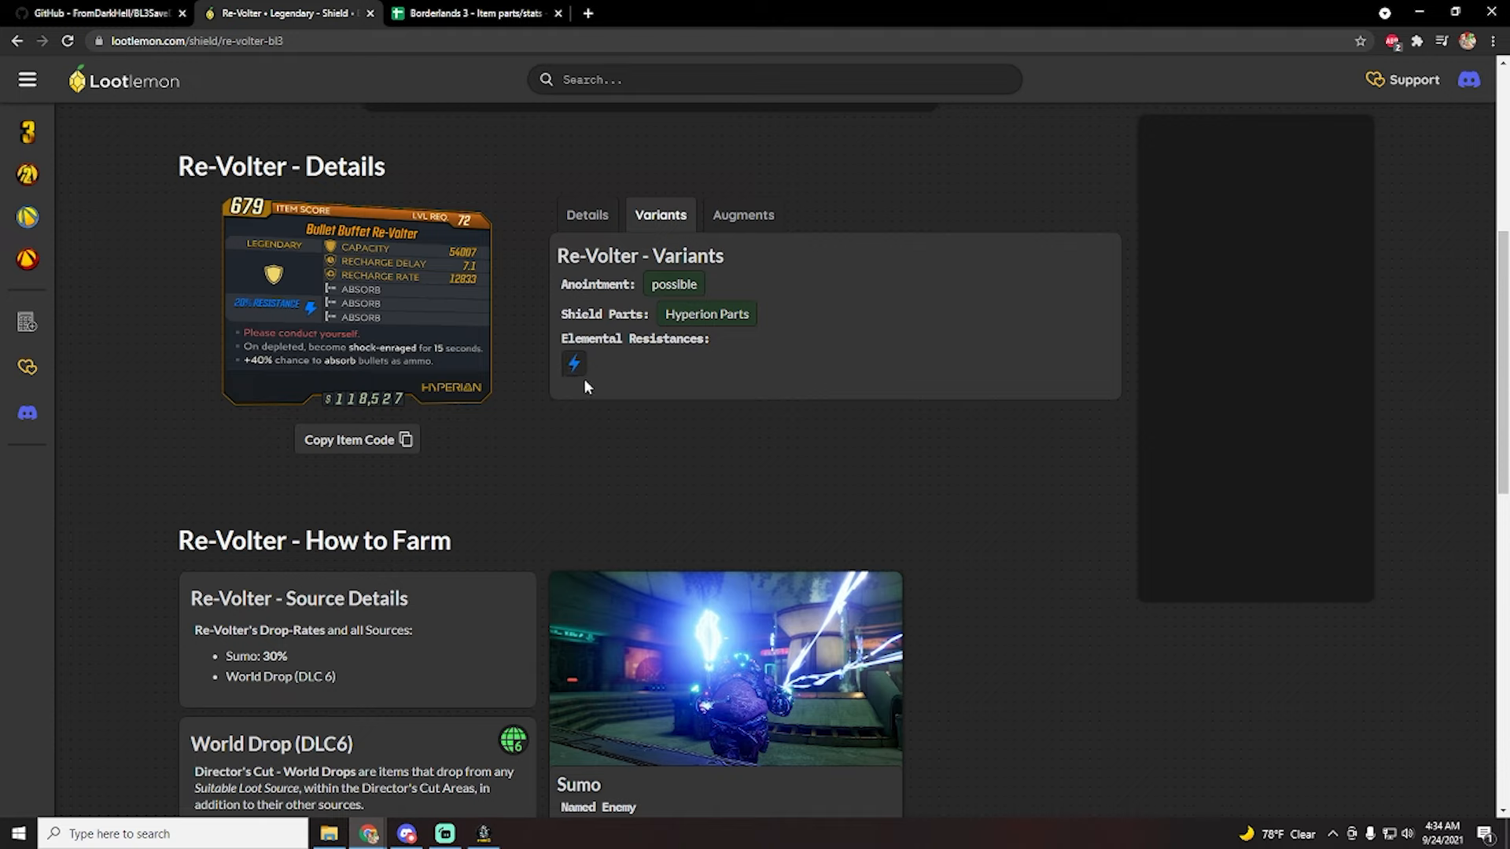
pyautogui.moveTo(585, 404)
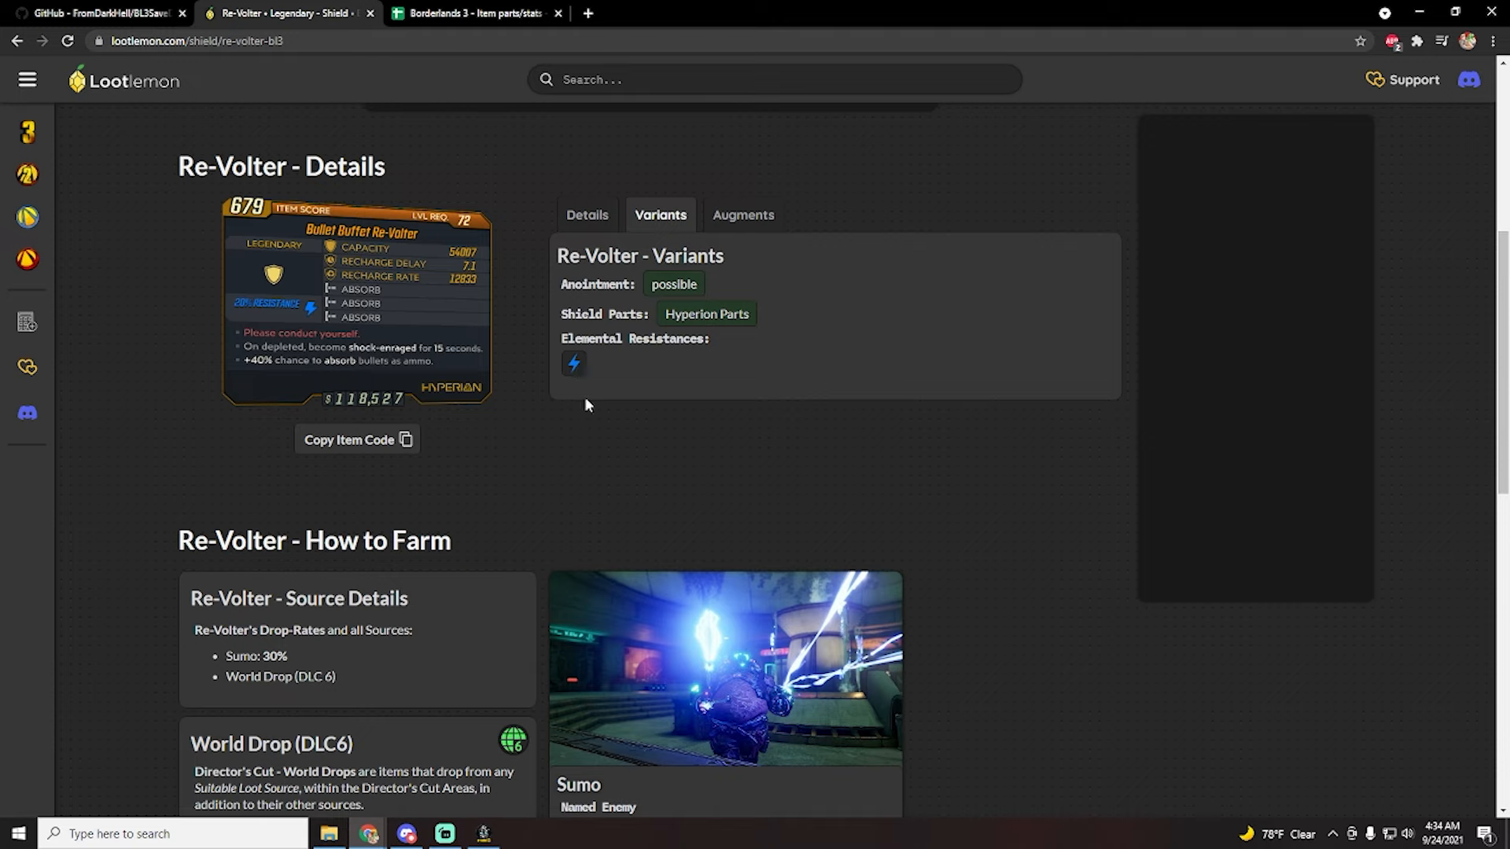
pyautogui.moveTo(573, 364)
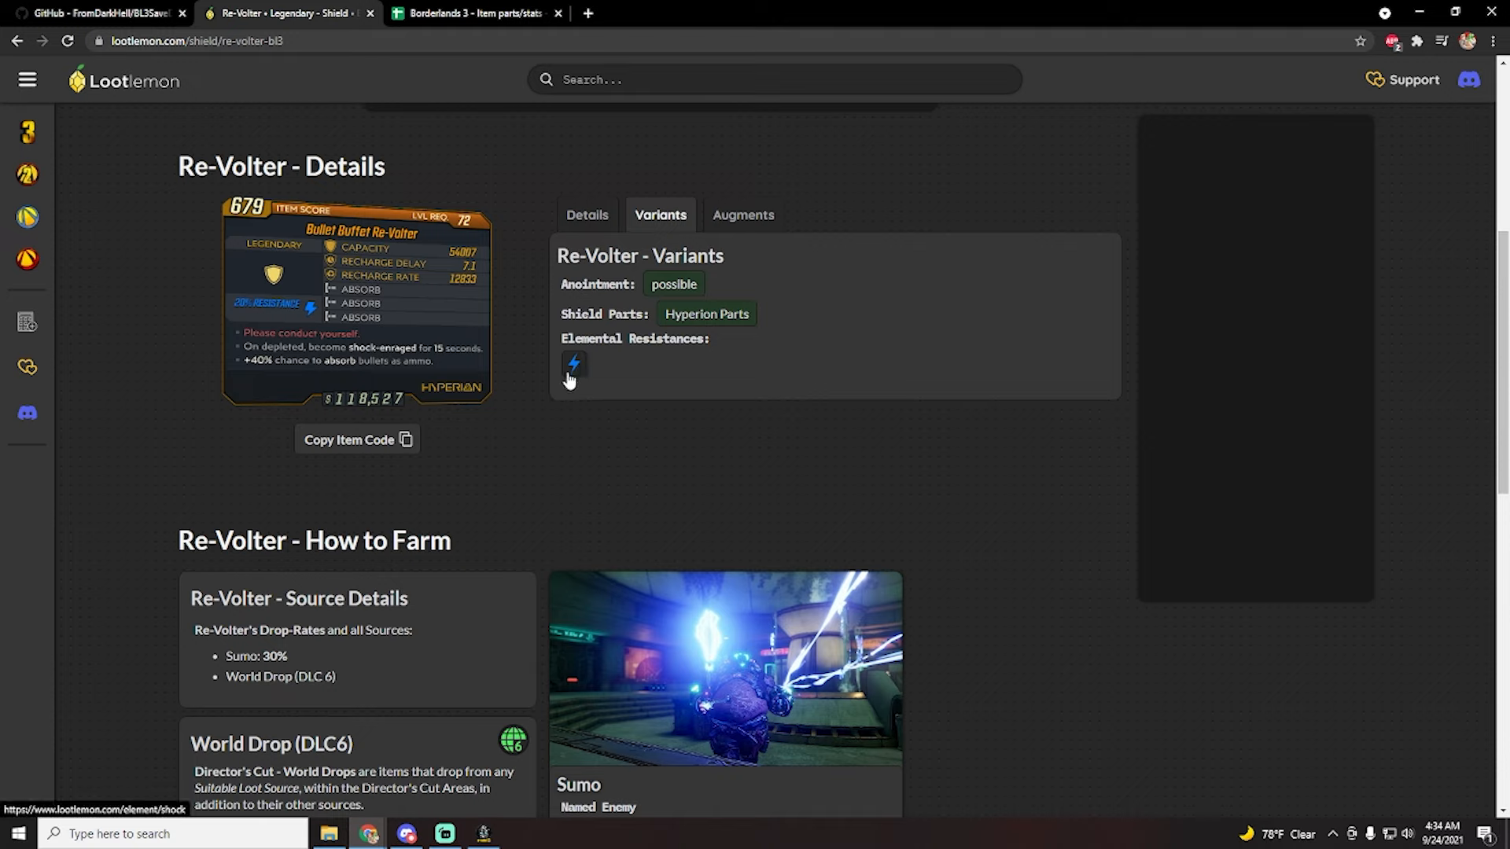
pyautogui.moveTo(282, 317)
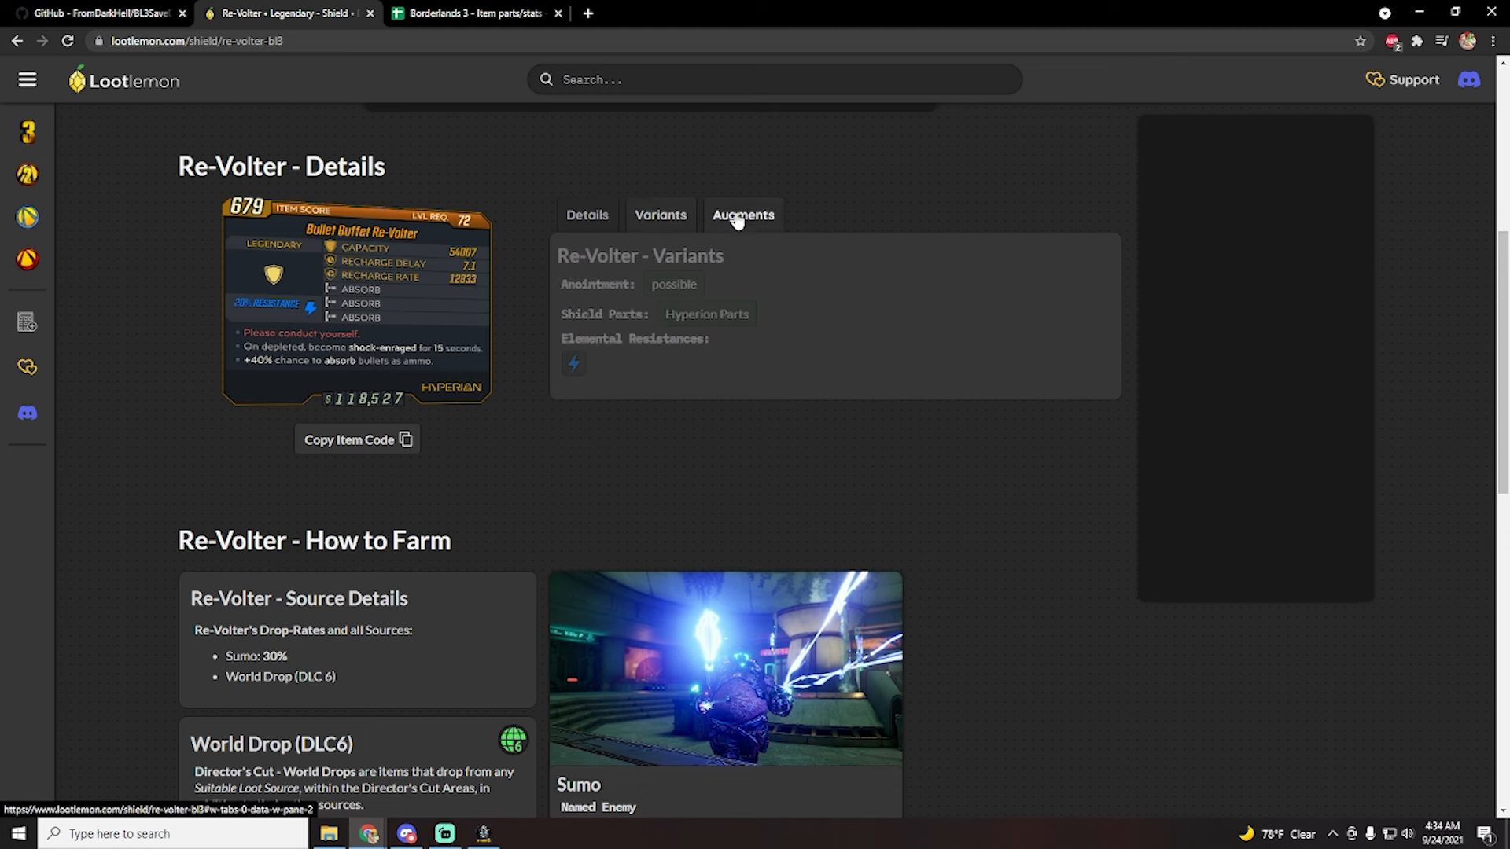
pyautogui.click(742, 215)
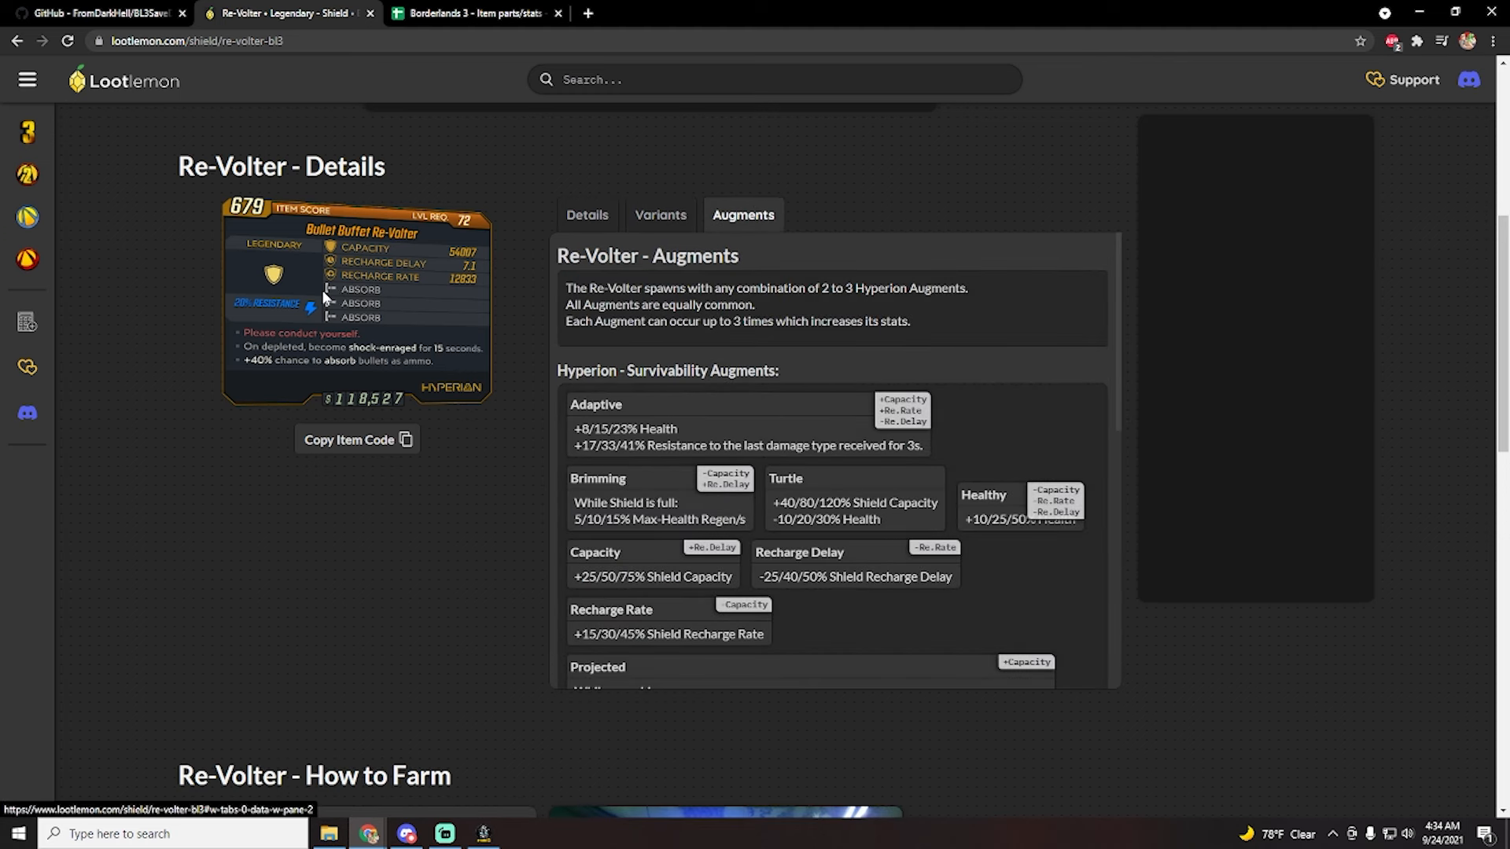
pyautogui.moveTo(383, 322)
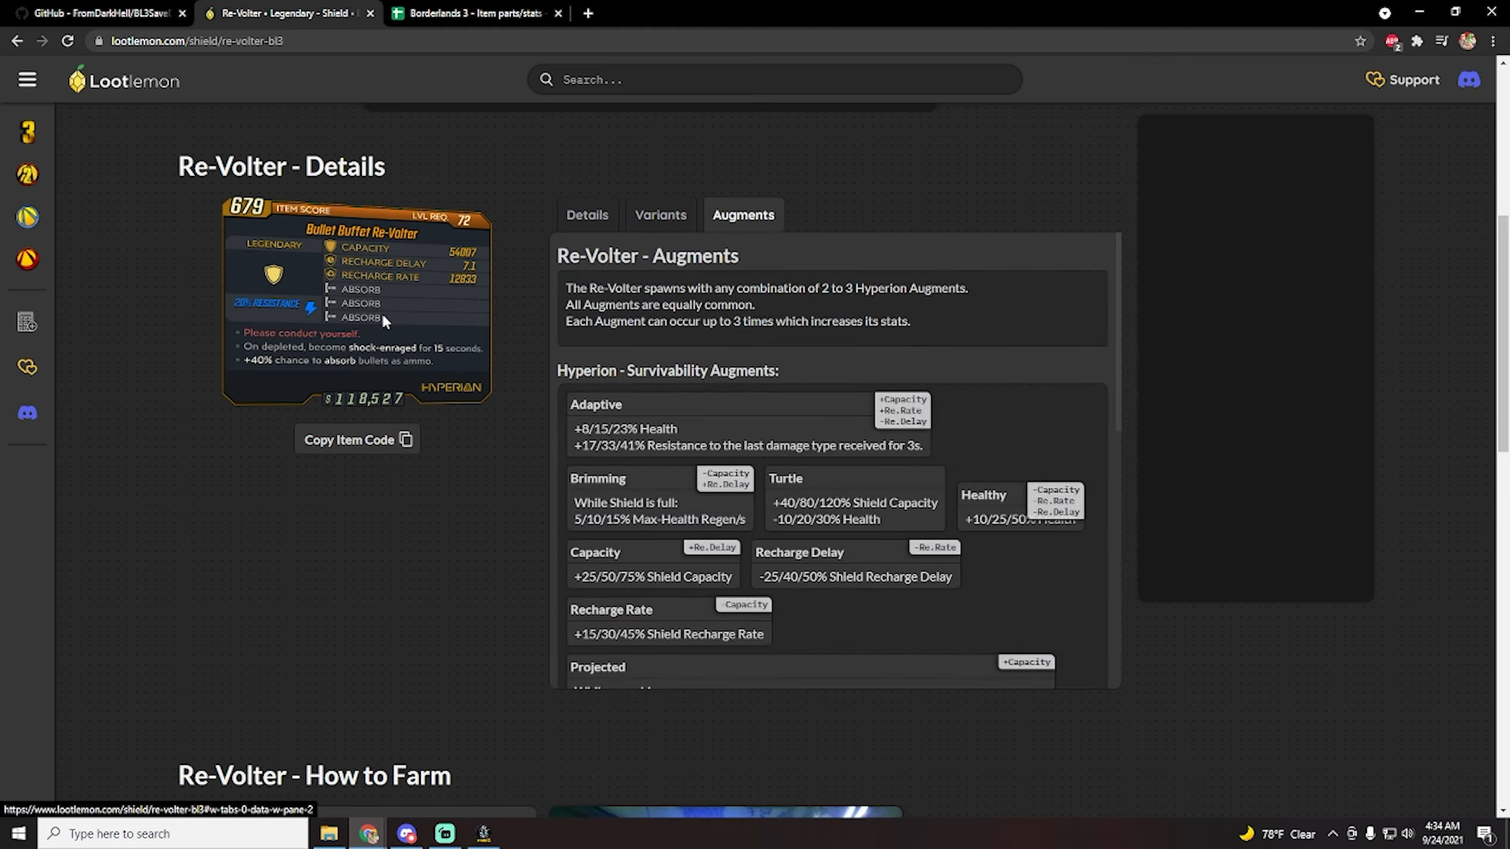
pyautogui.moveTo(807, 416)
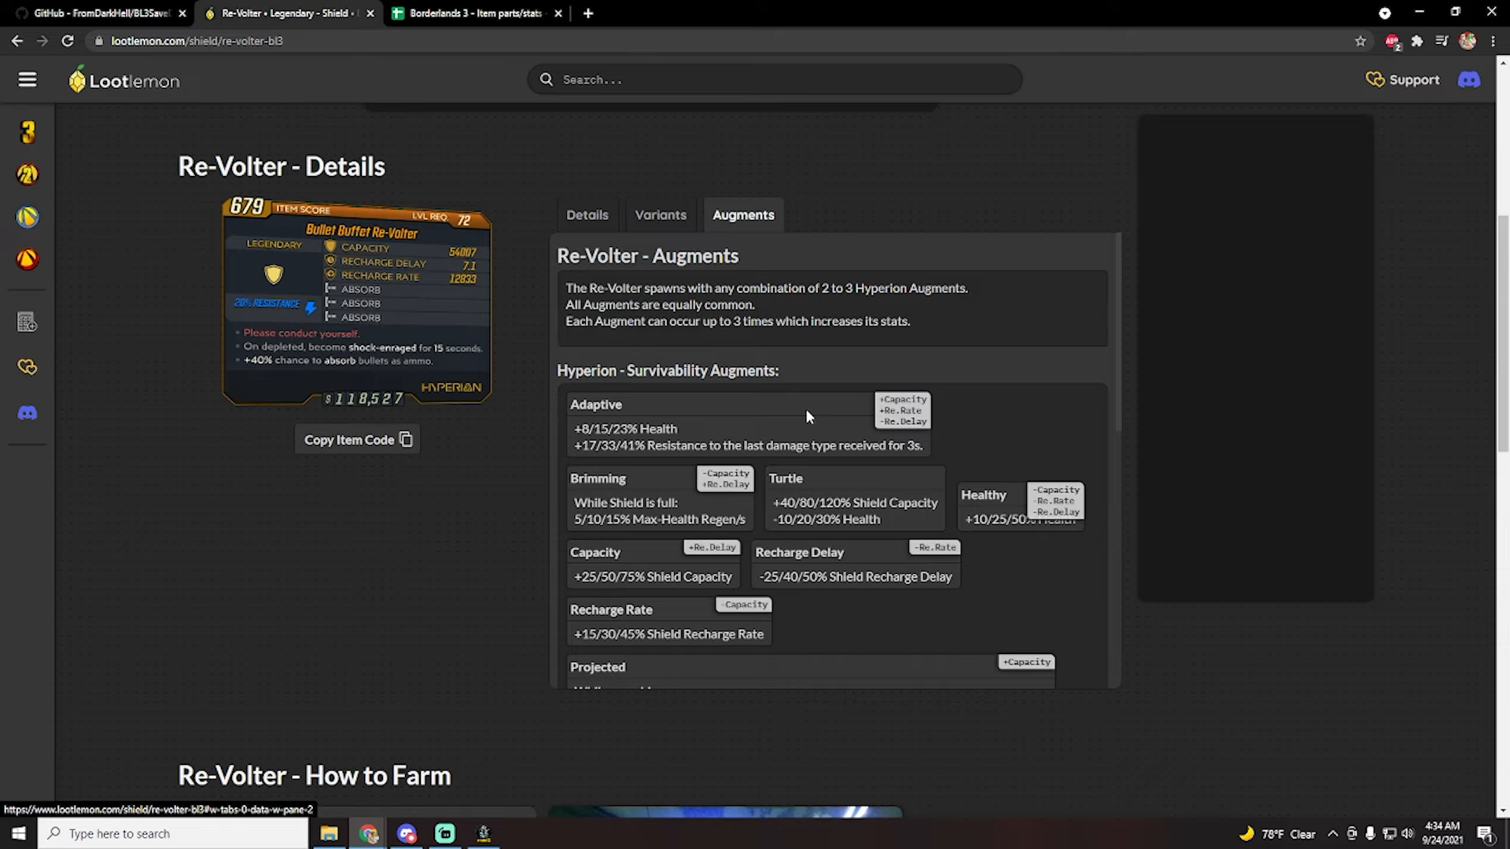
pyautogui.scroll(-3)
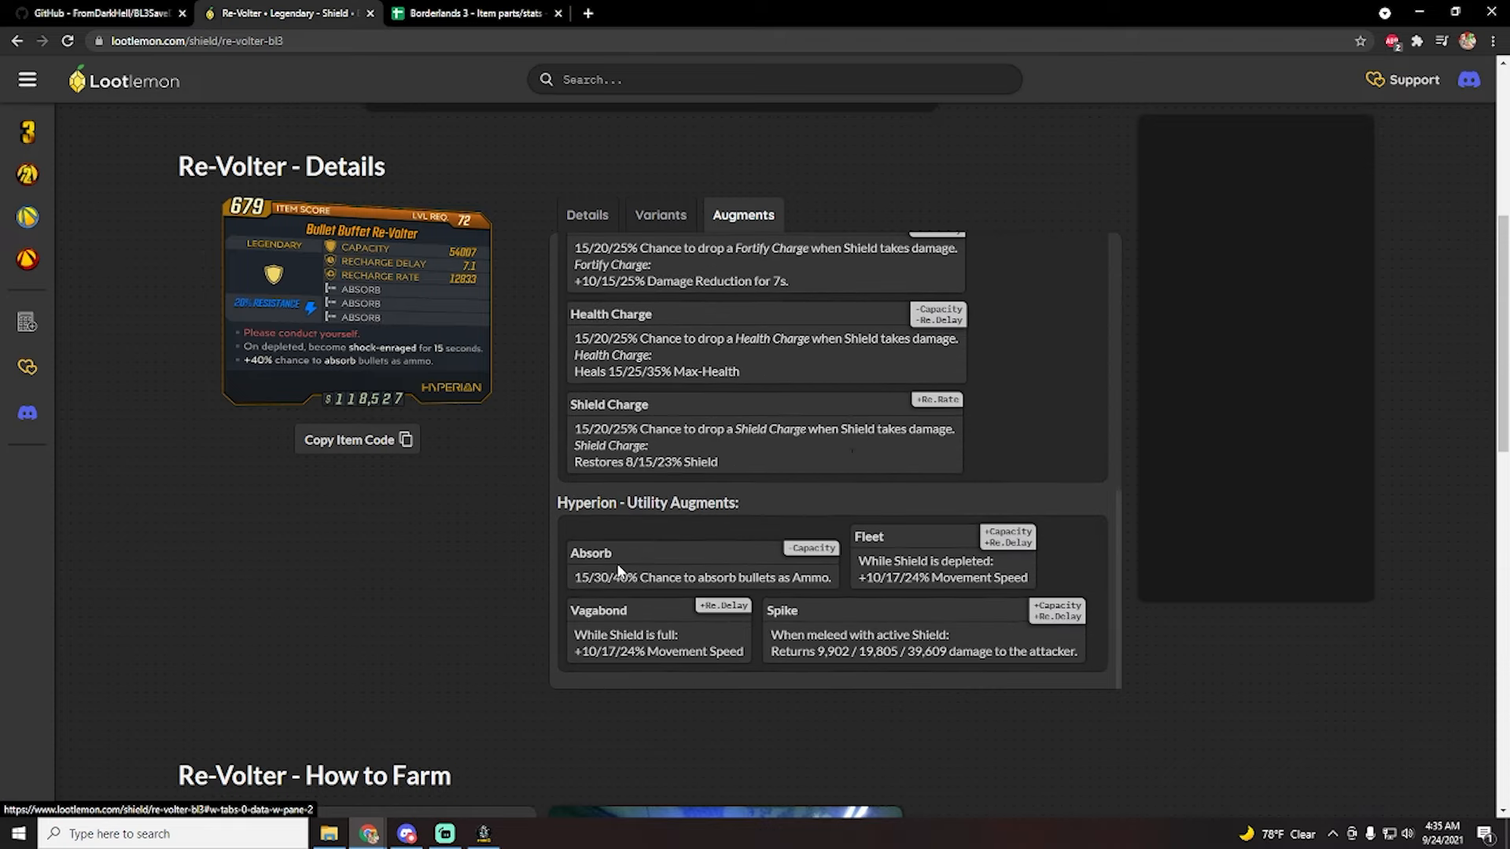
pyautogui.scroll(3)
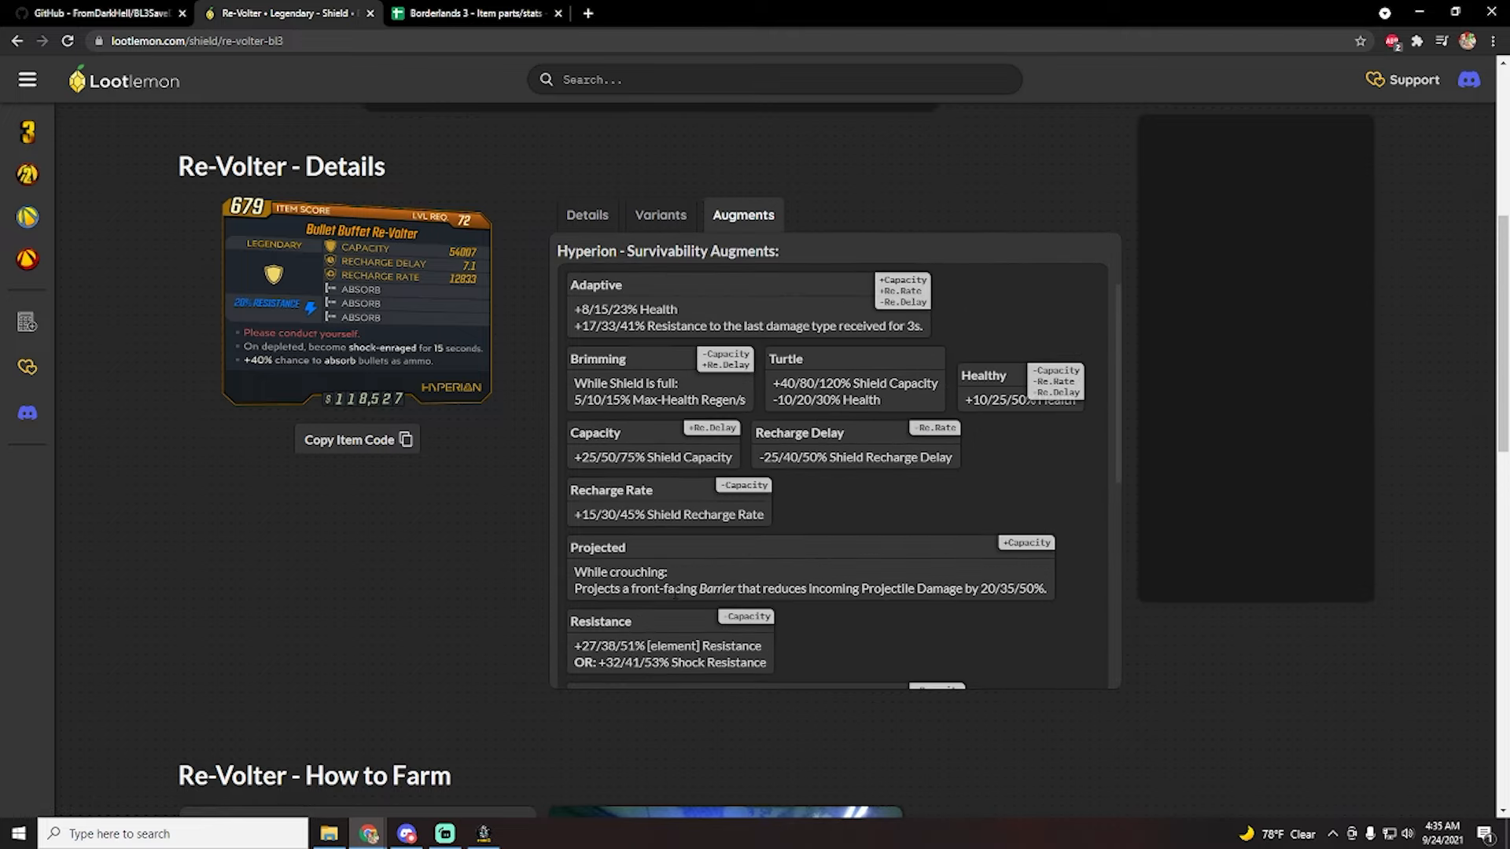
# - Copy the Re-Volter's item code from its Lootlemon card
pyautogui.scroll(-3)
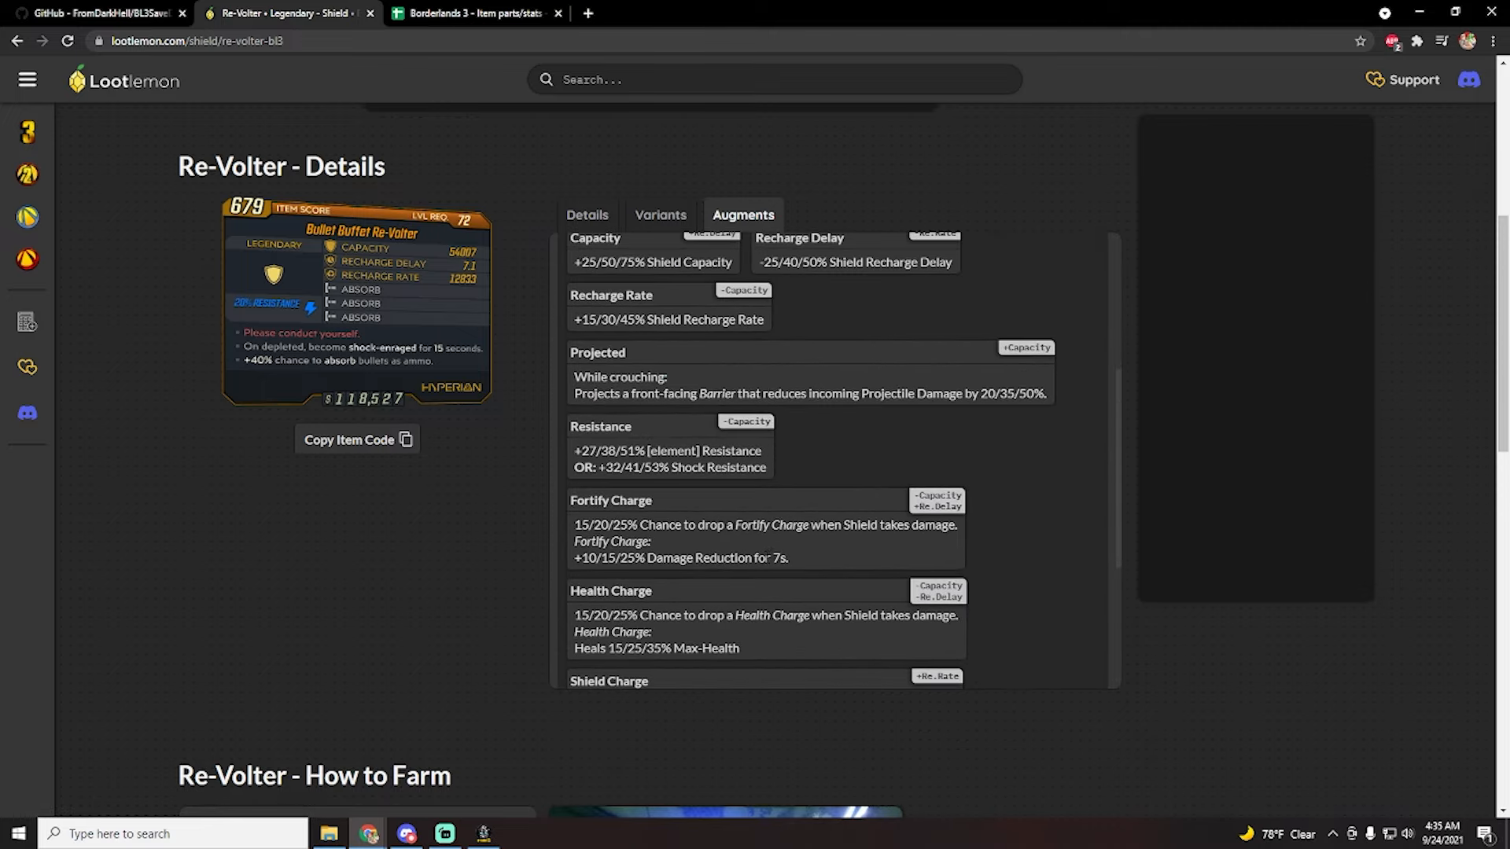
pyautogui.scroll(-3)
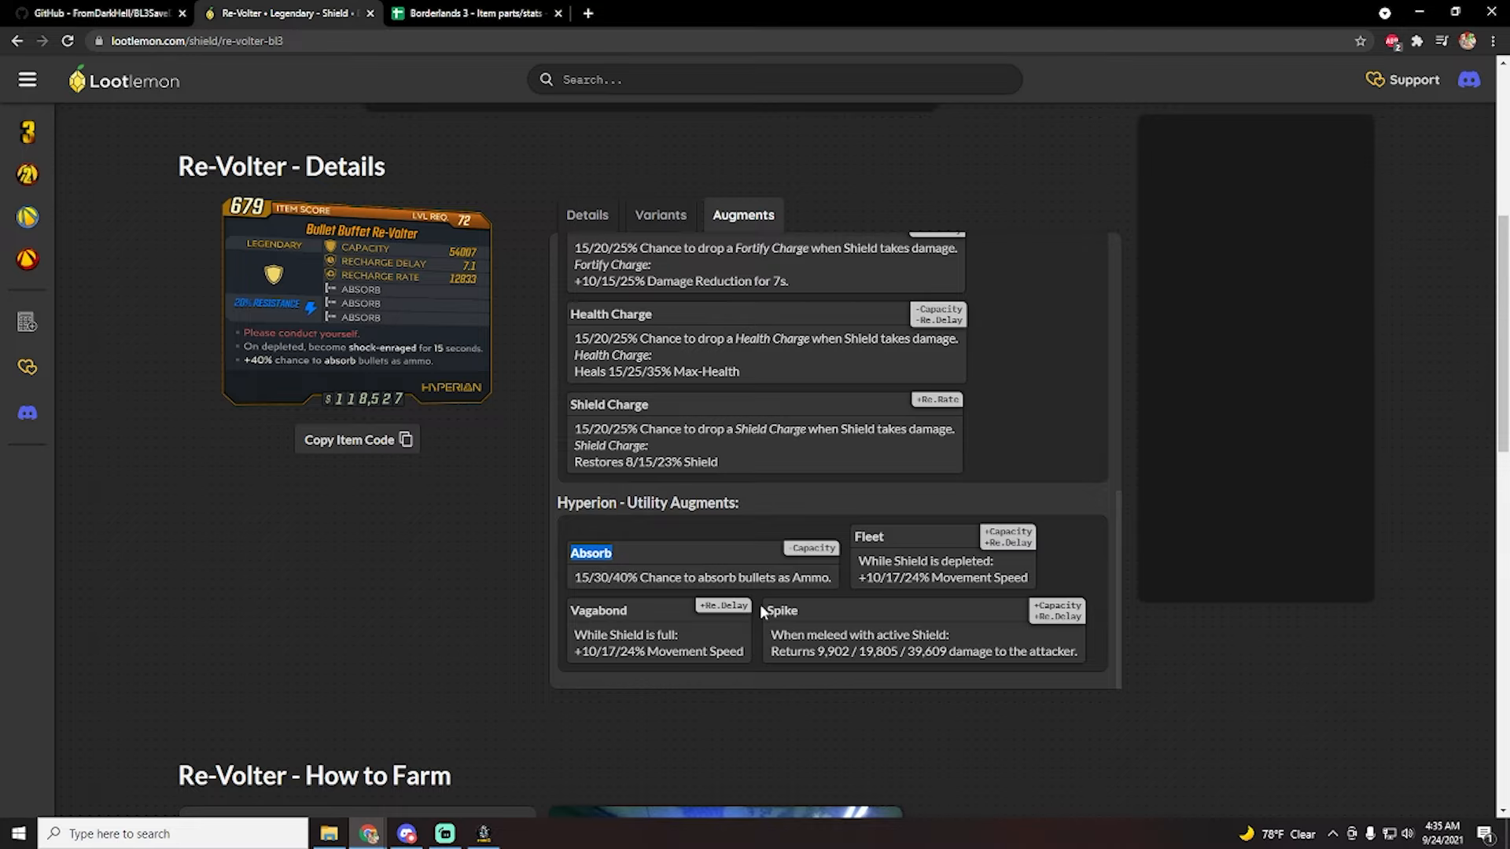
pyautogui.scroll(3)
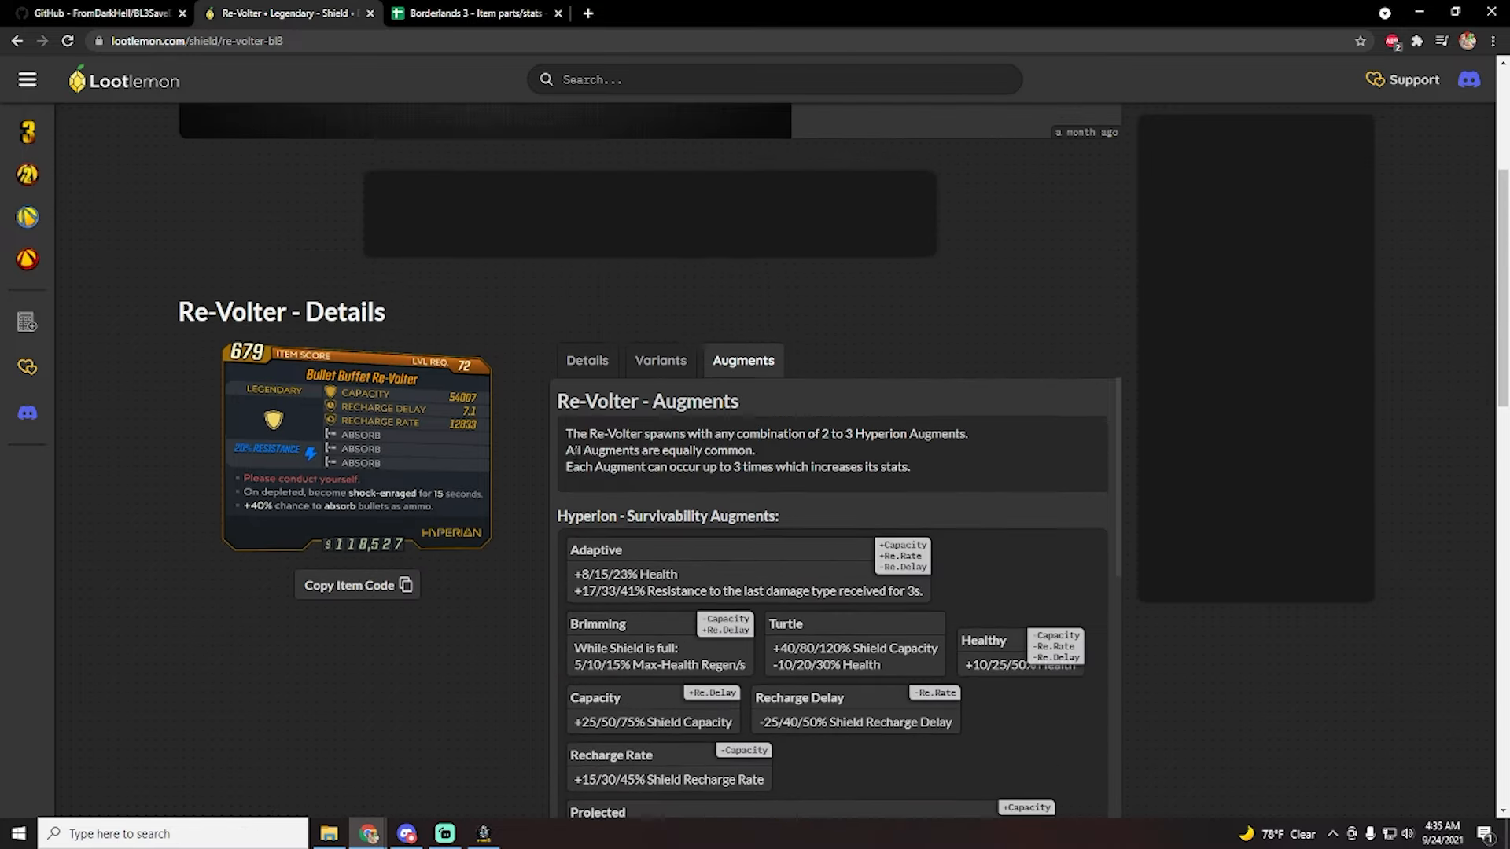
pyautogui.click(356, 585)
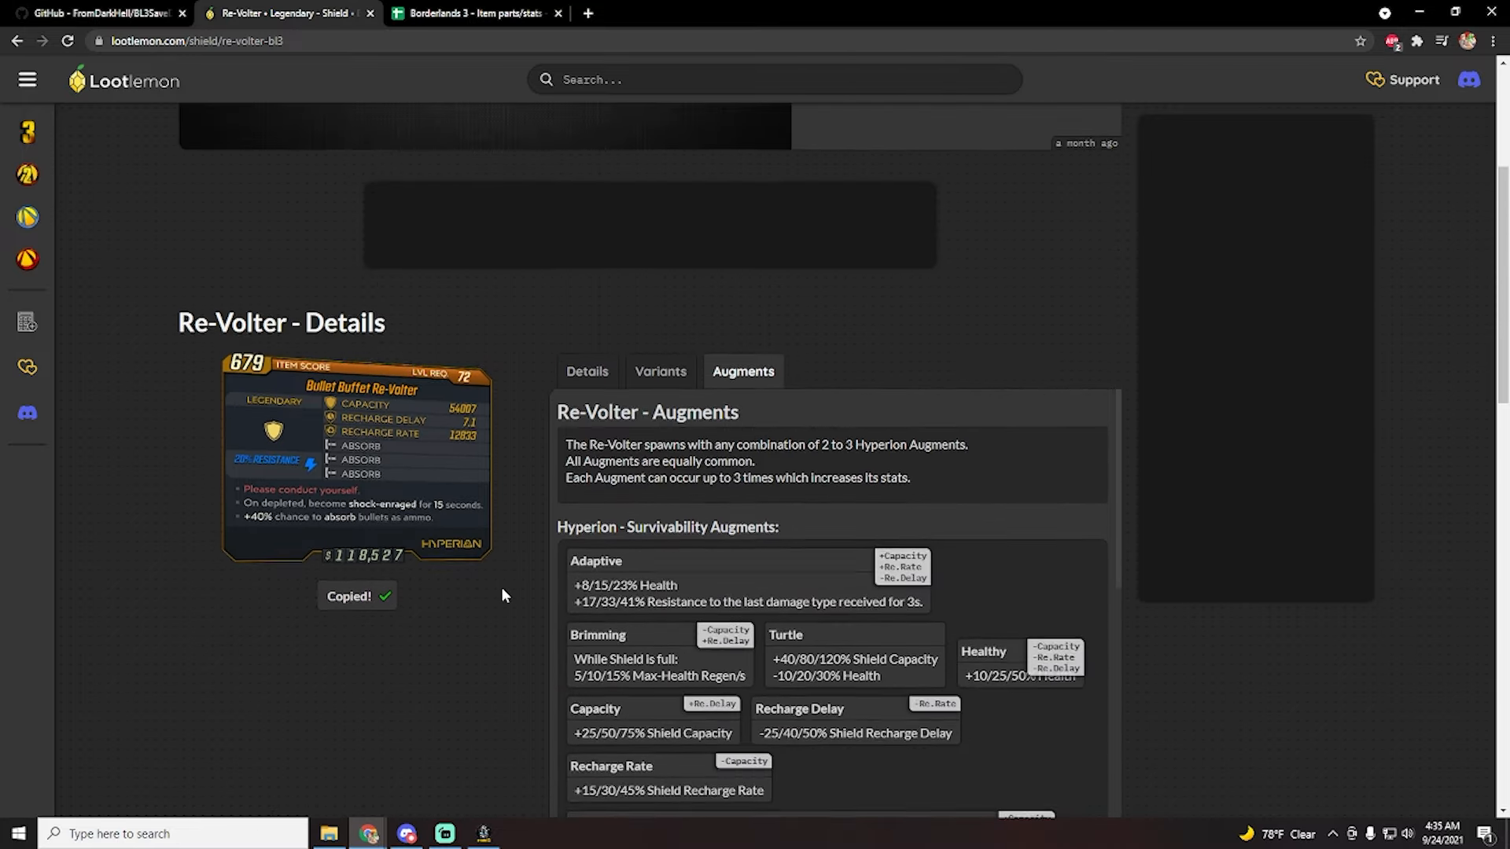
pyautogui.click(483, 834)
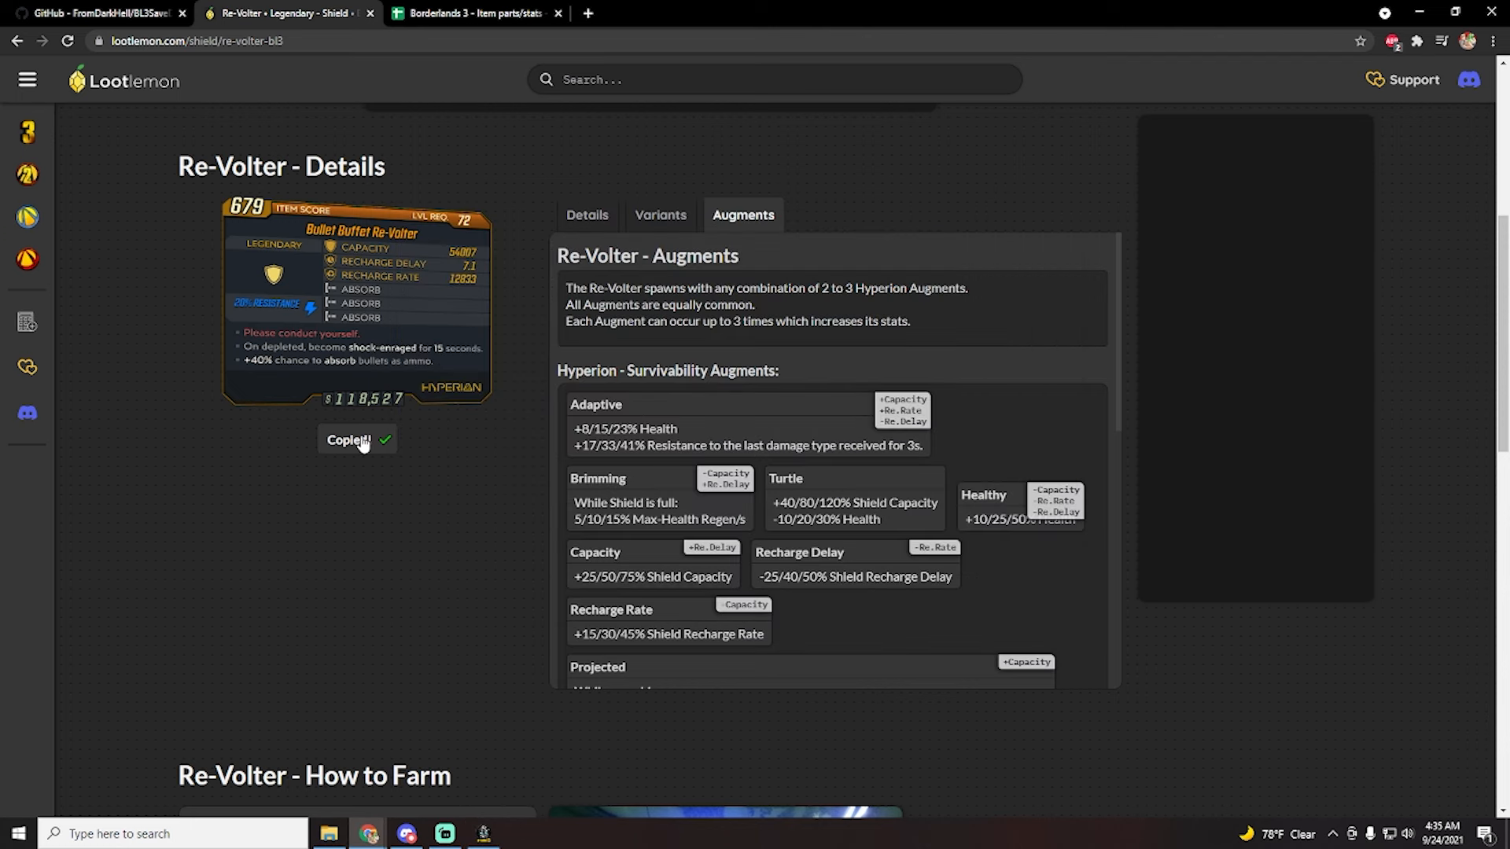
pyautogui.click(482, 833)
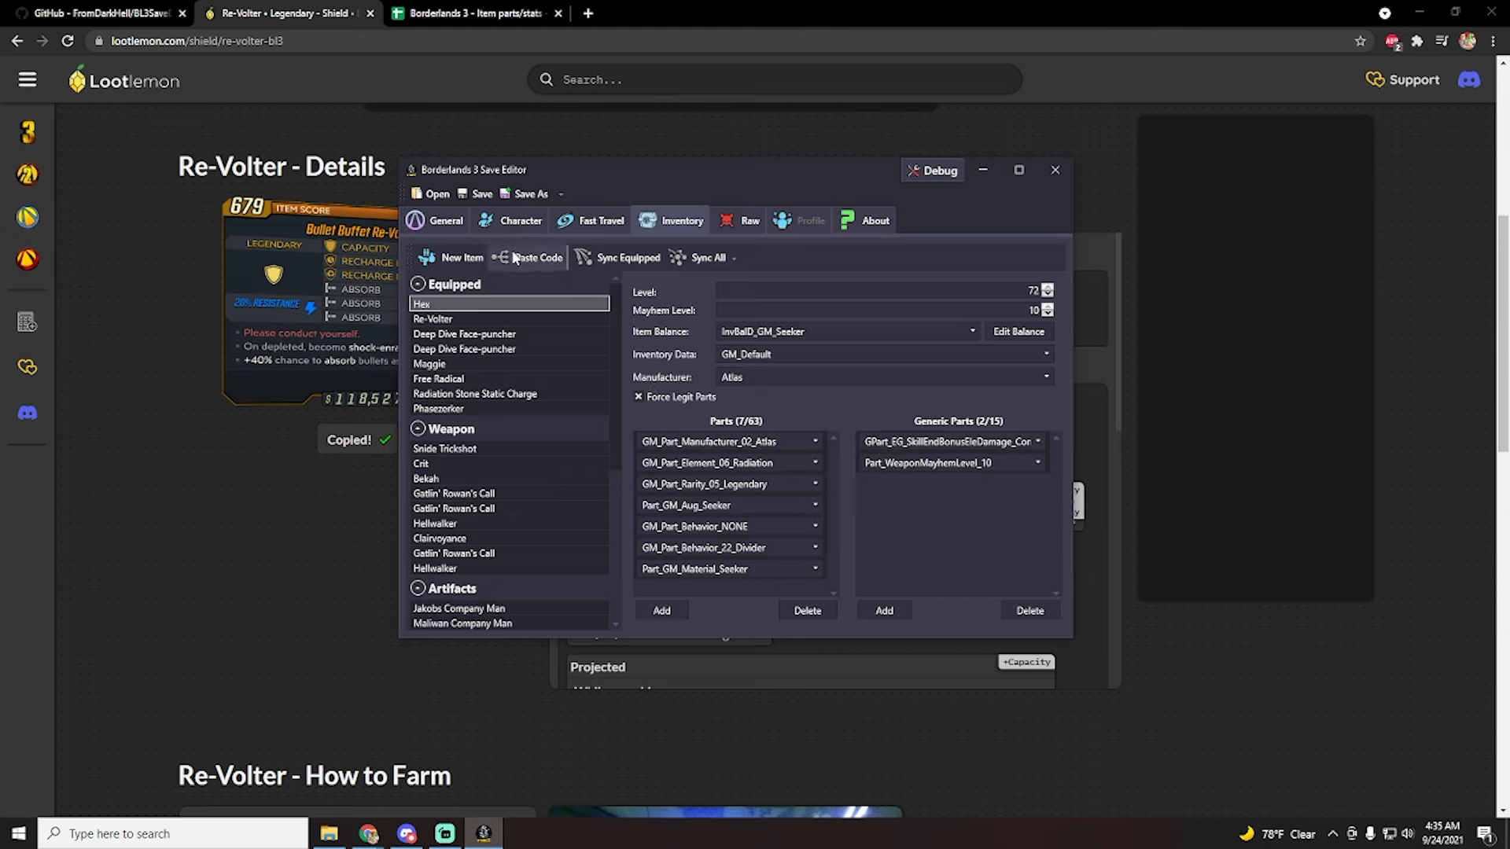
# - Paste the Re-Volter code to add a level 72 Hyperion shock shield with three Absorb augments
pyautogui.click(432, 623)
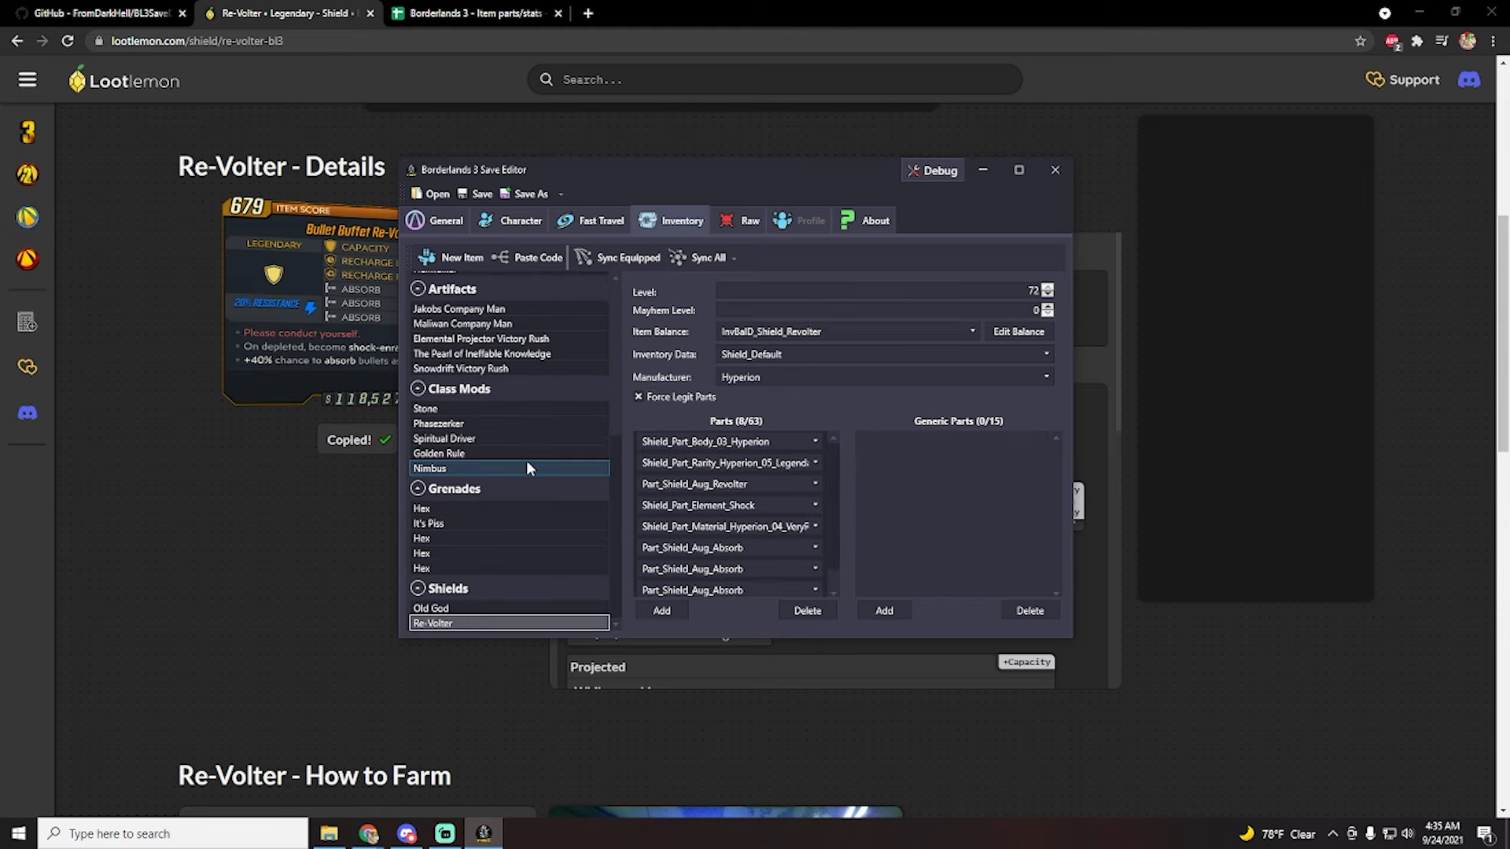
pyautogui.moveTo(434, 624)
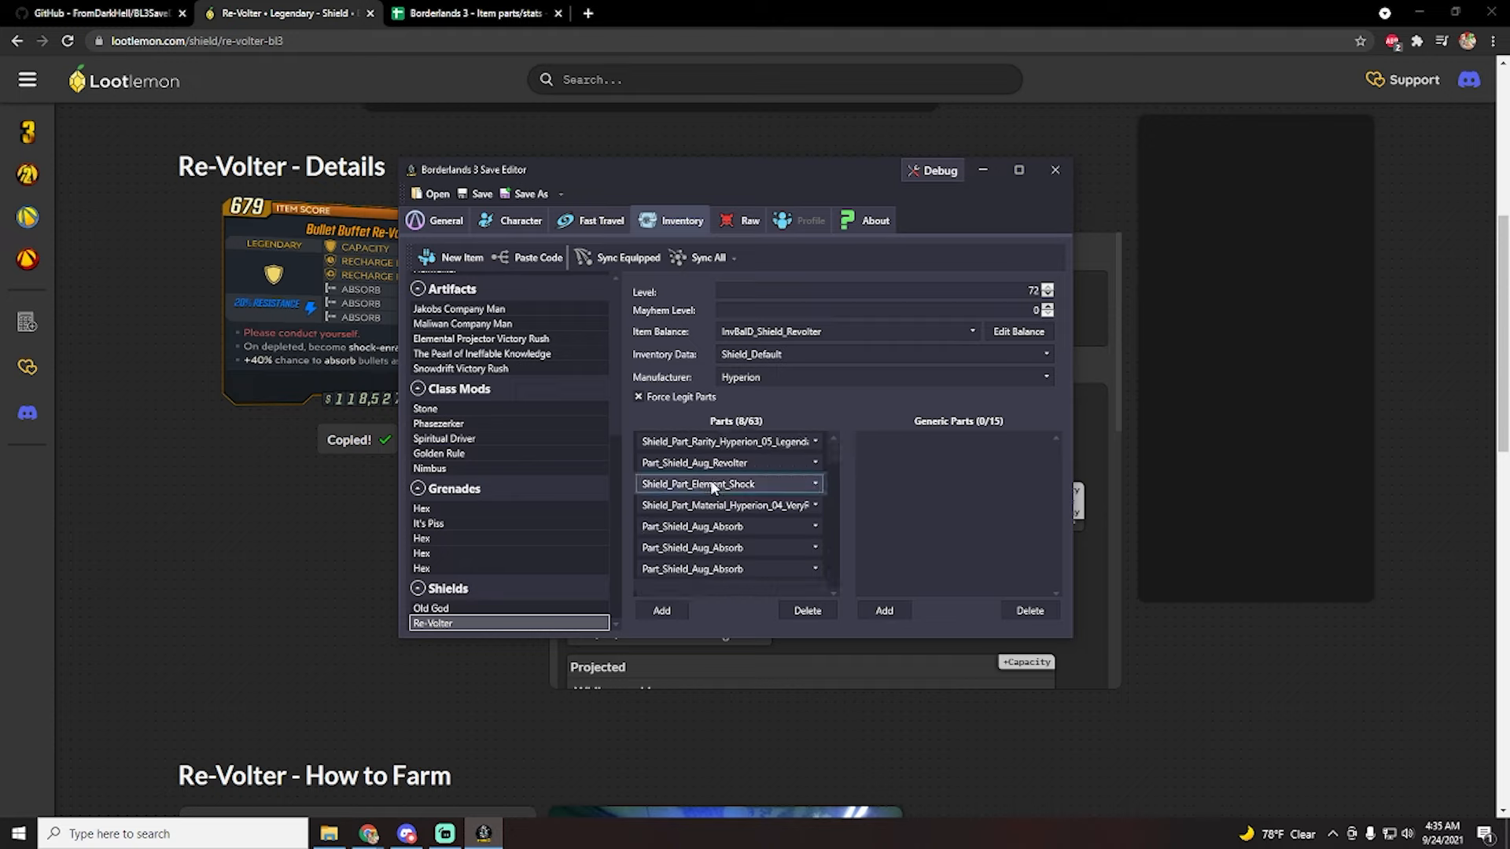
pyautogui.moveTo(226, 331)
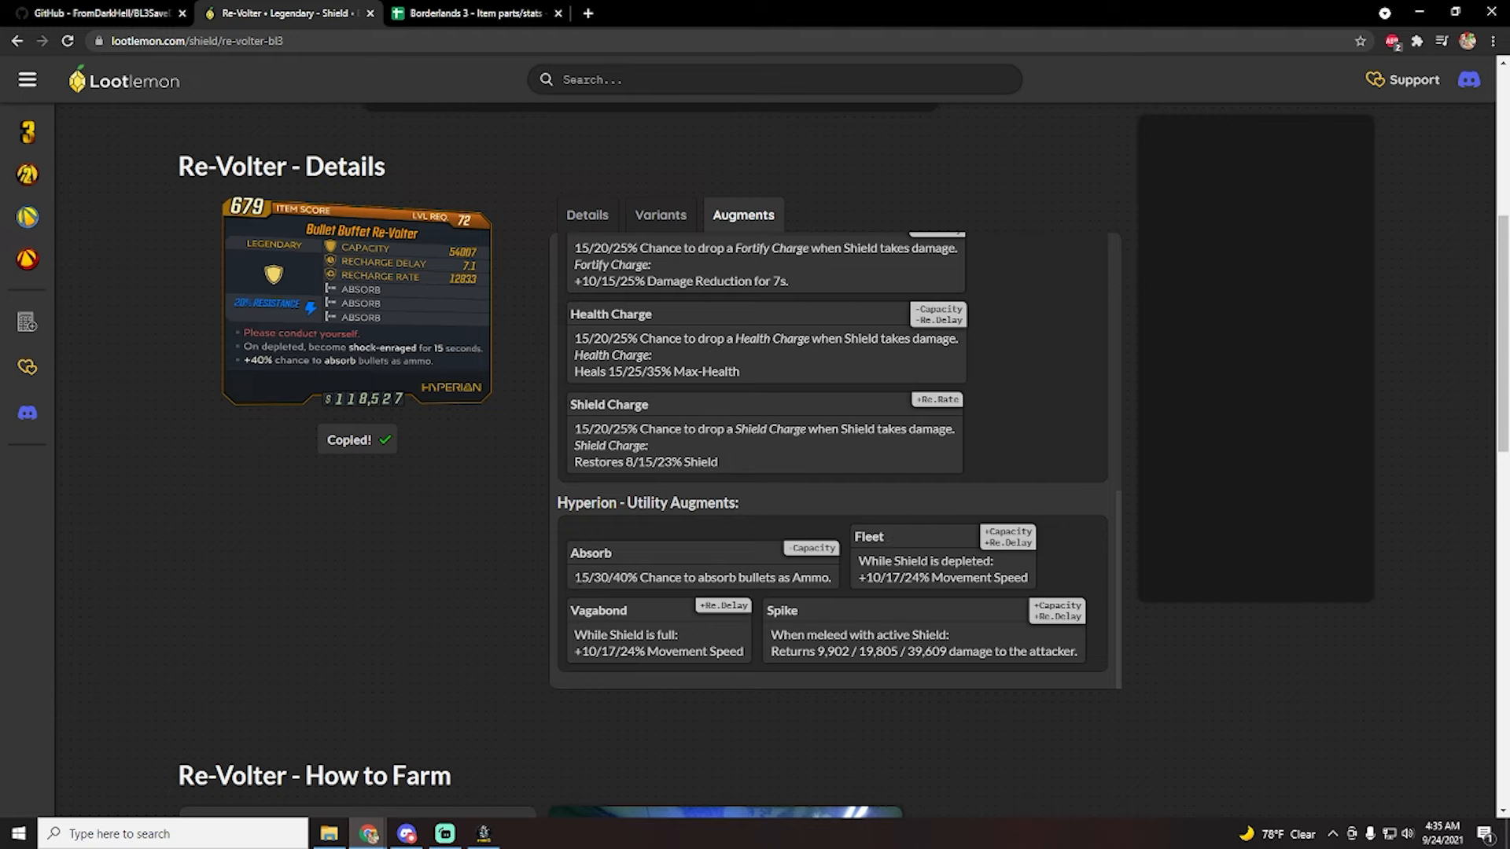
pyautogui.doubleClick(584, 576)
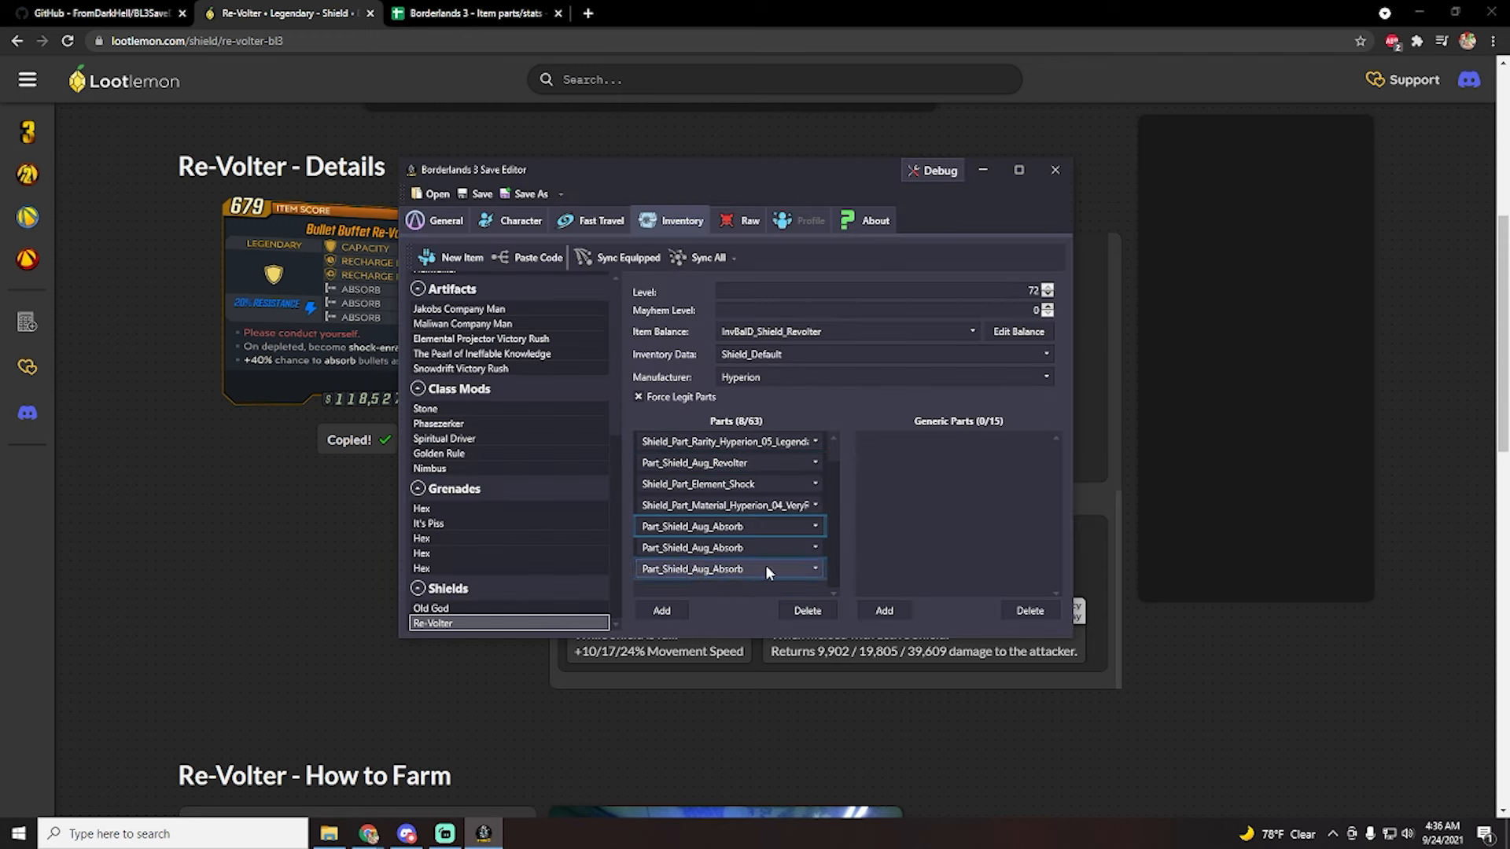
# - Change the Re-Volter's last Part_Shield_Aug_Absorb augment to Part_Shield_Aug_Fleet
pyautogui.click(813, 568)
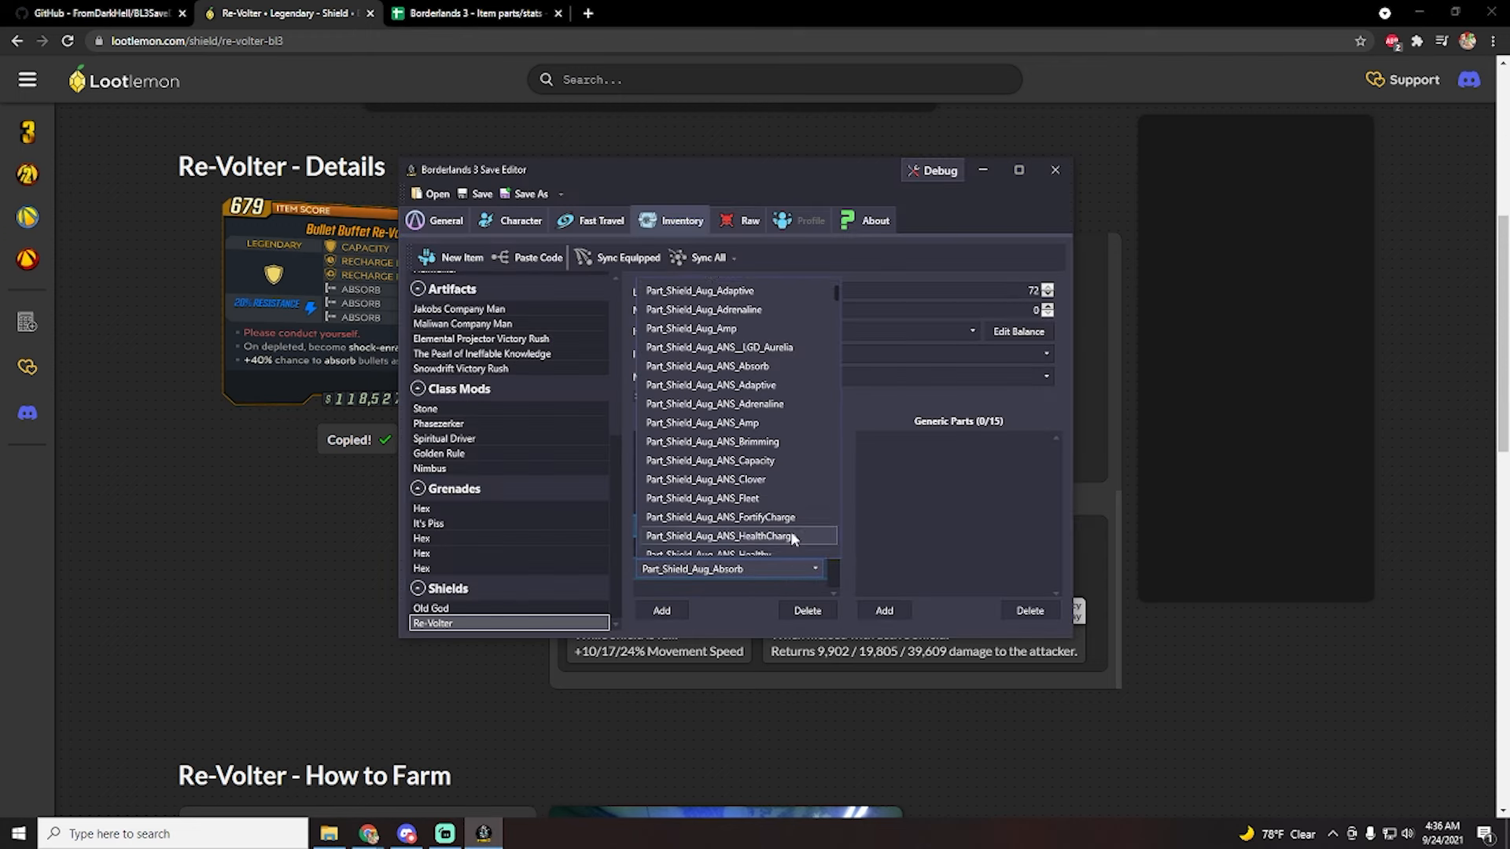
pyautogui.scroll(-3)
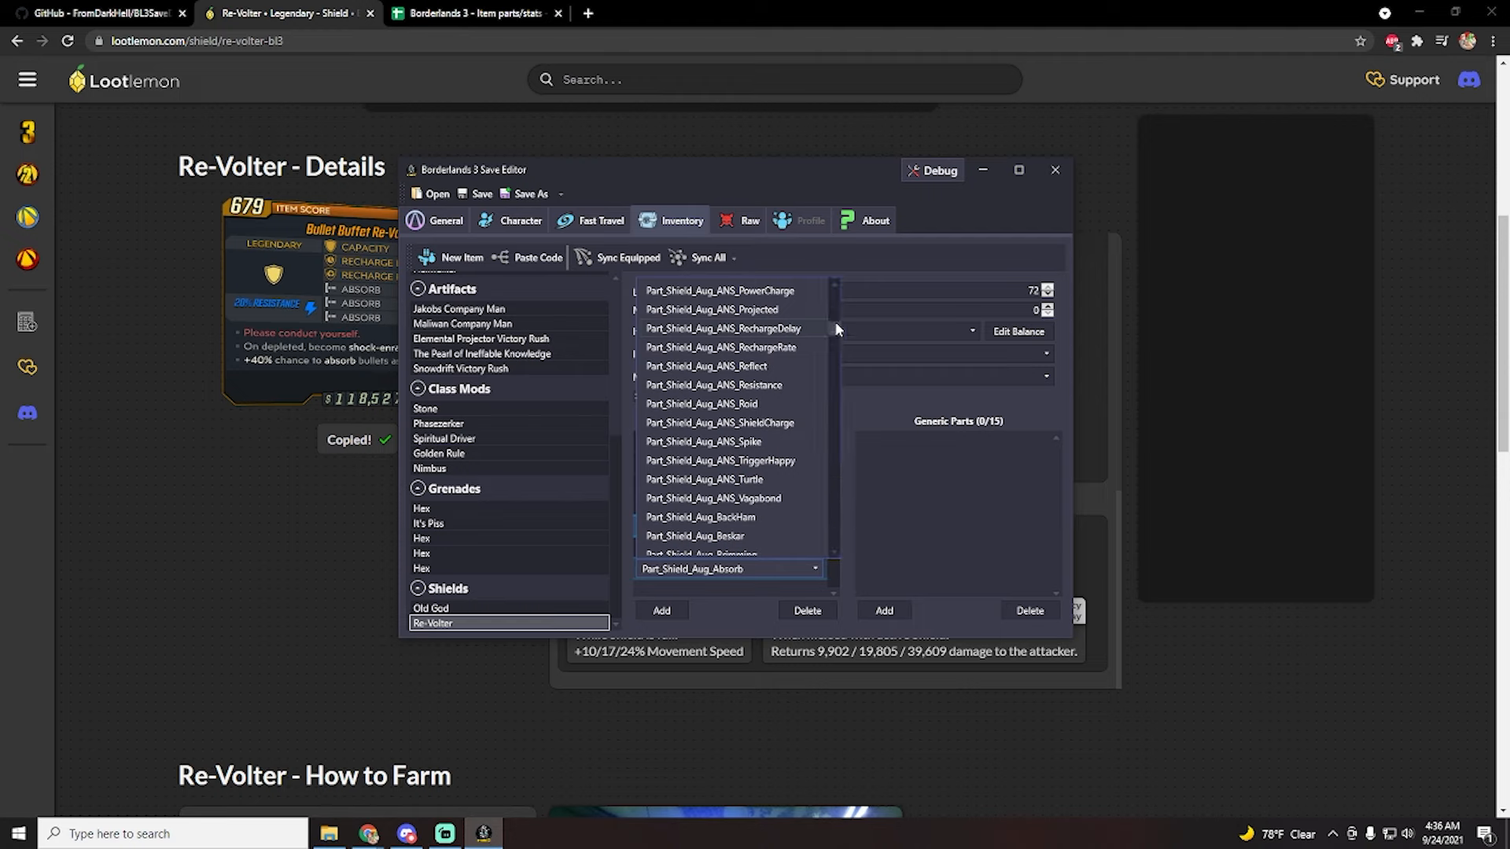
pyautogui.scroll(-3)
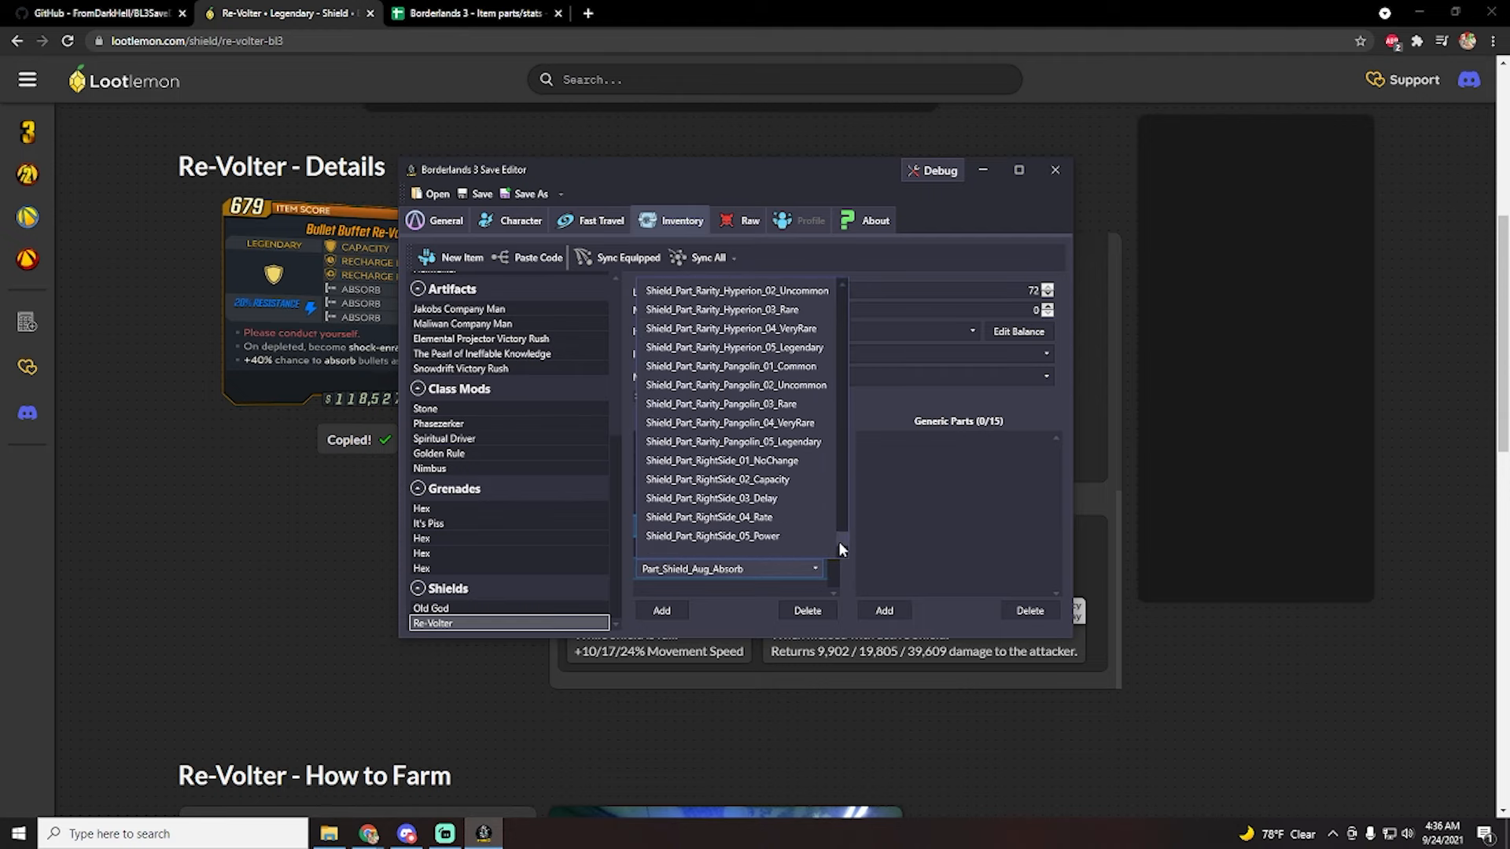
pyautogui.click(728, 568)
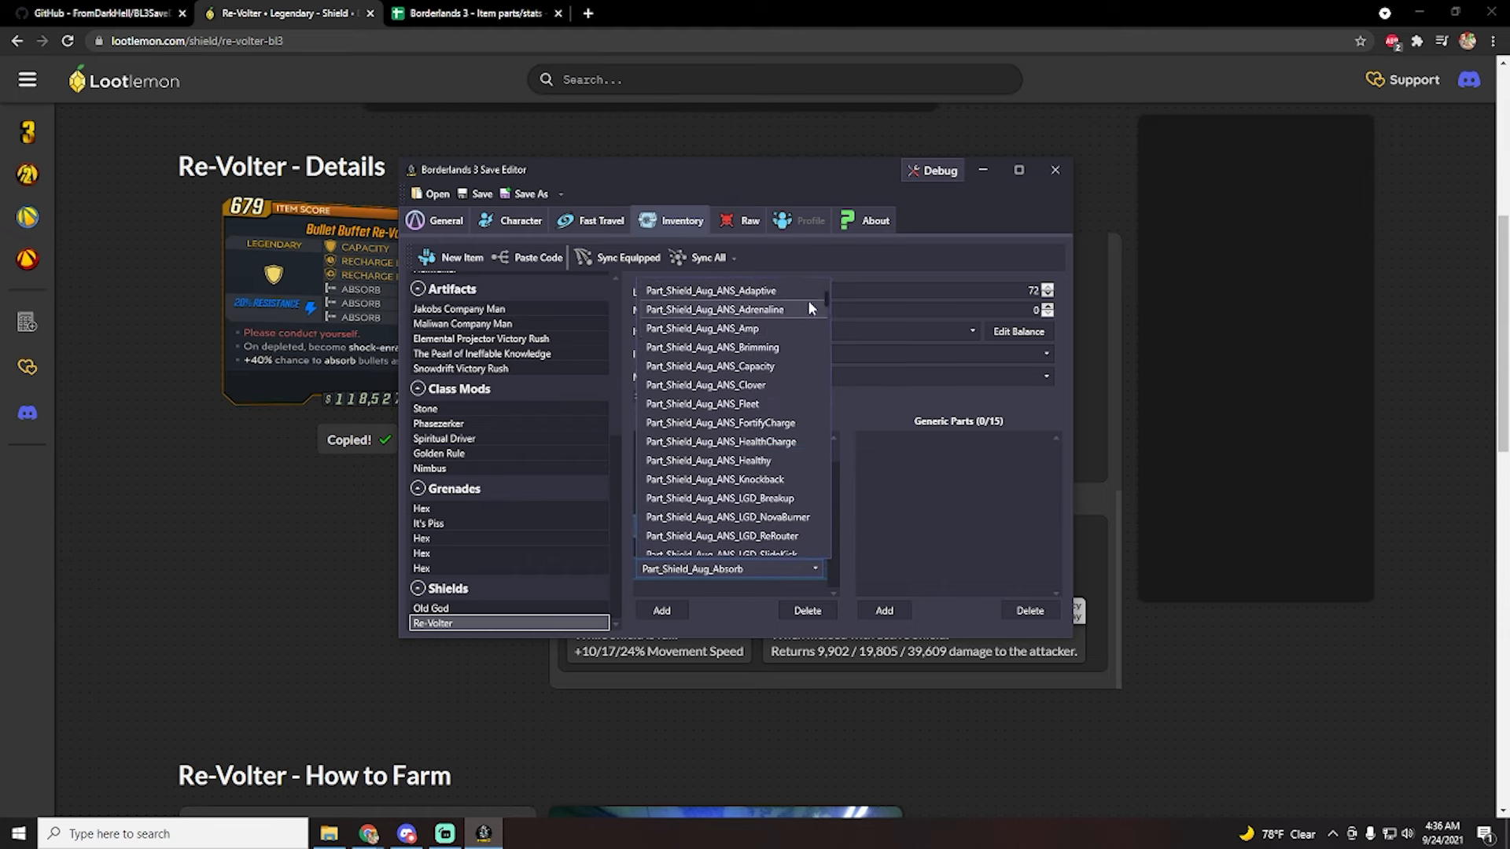
pyautogui.scroll(3)
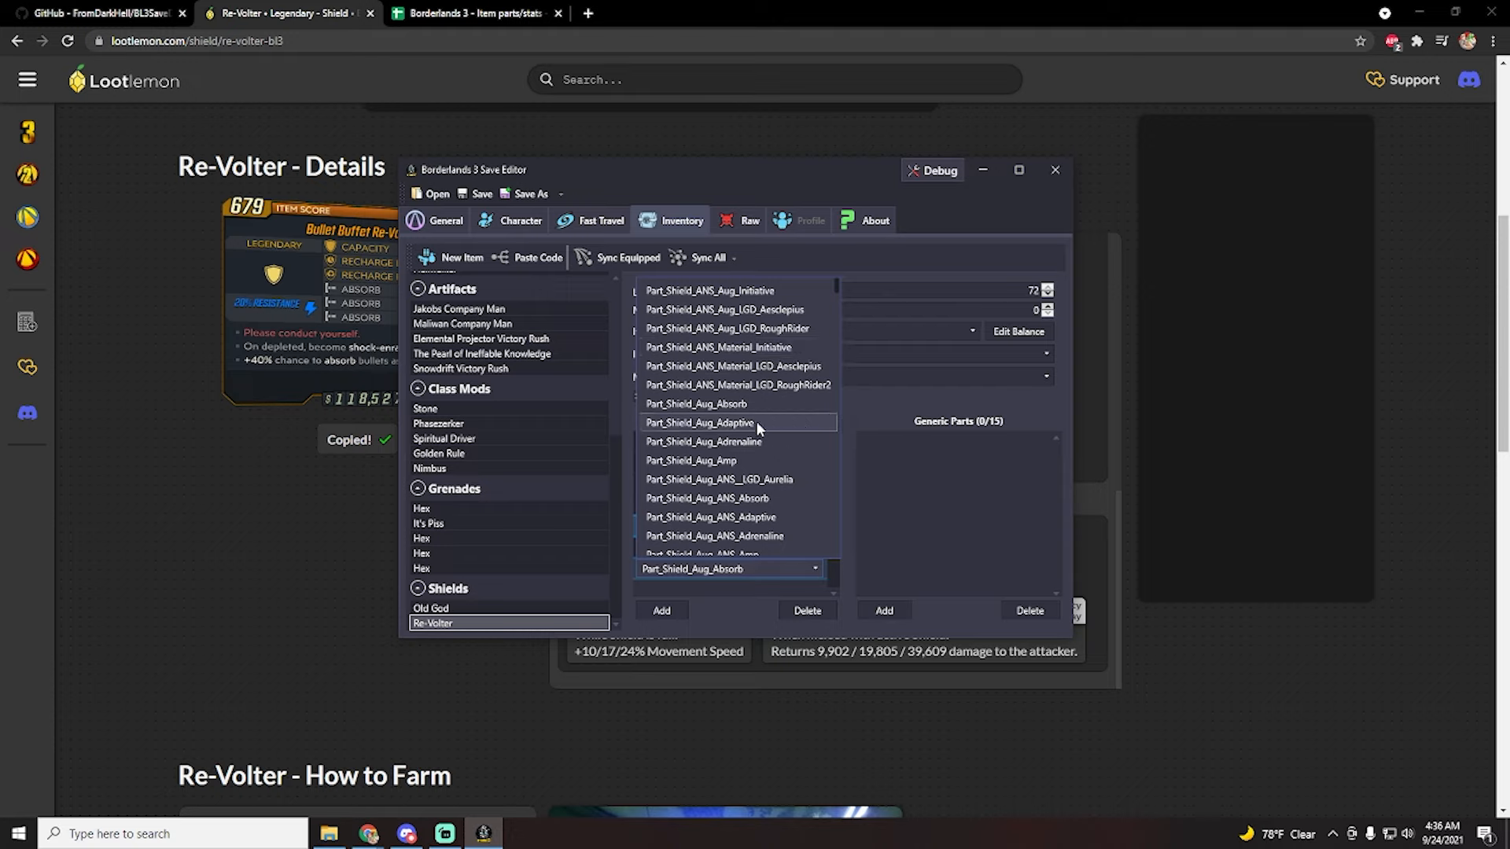
pyautogui.moveTo(784, 441)
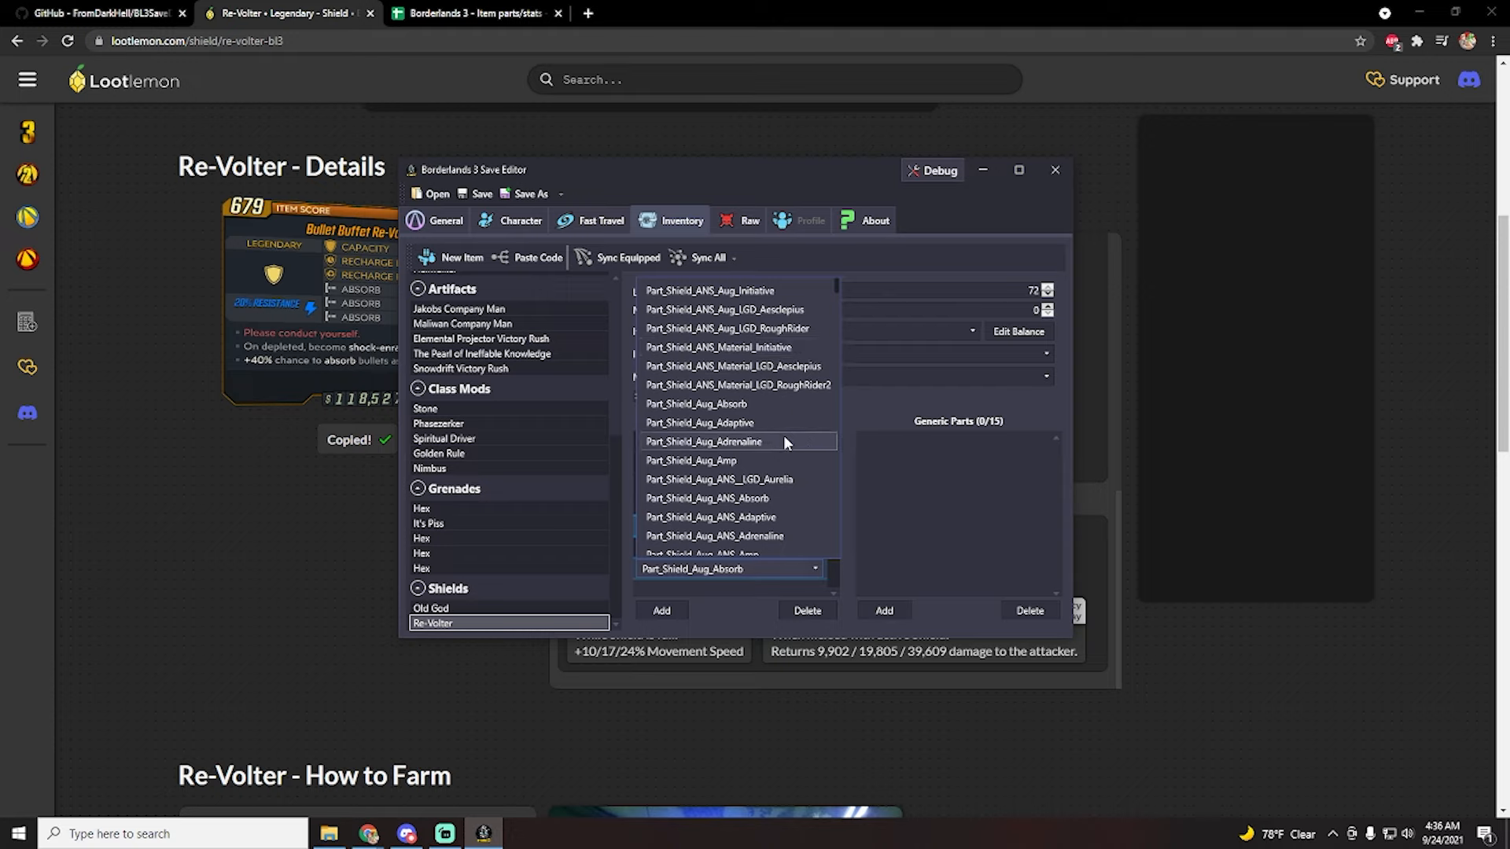
pyautogui.moveTo(773, 432)
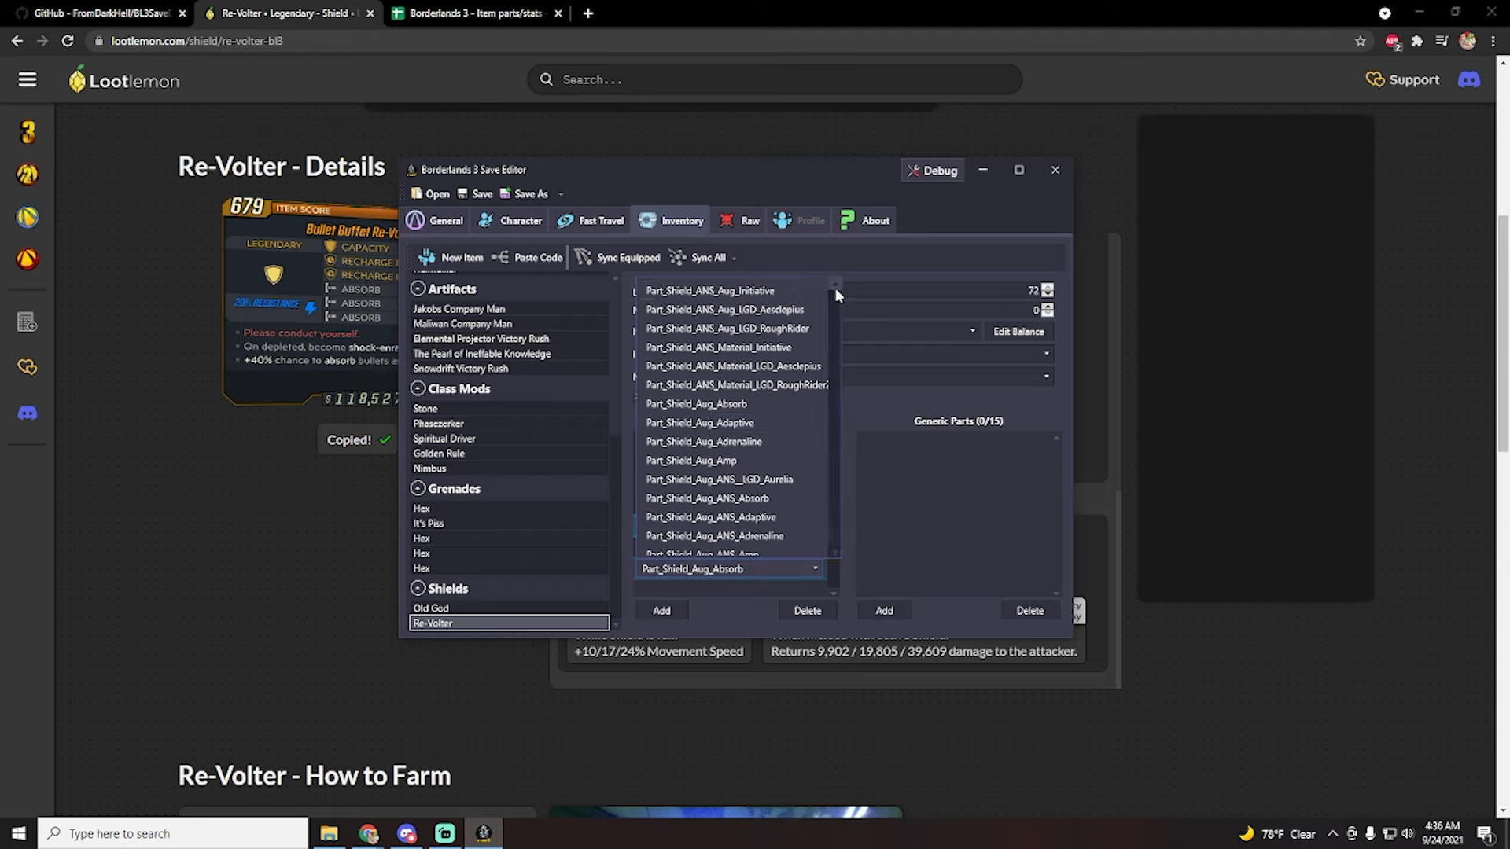
pyautogui.scroll(-3)
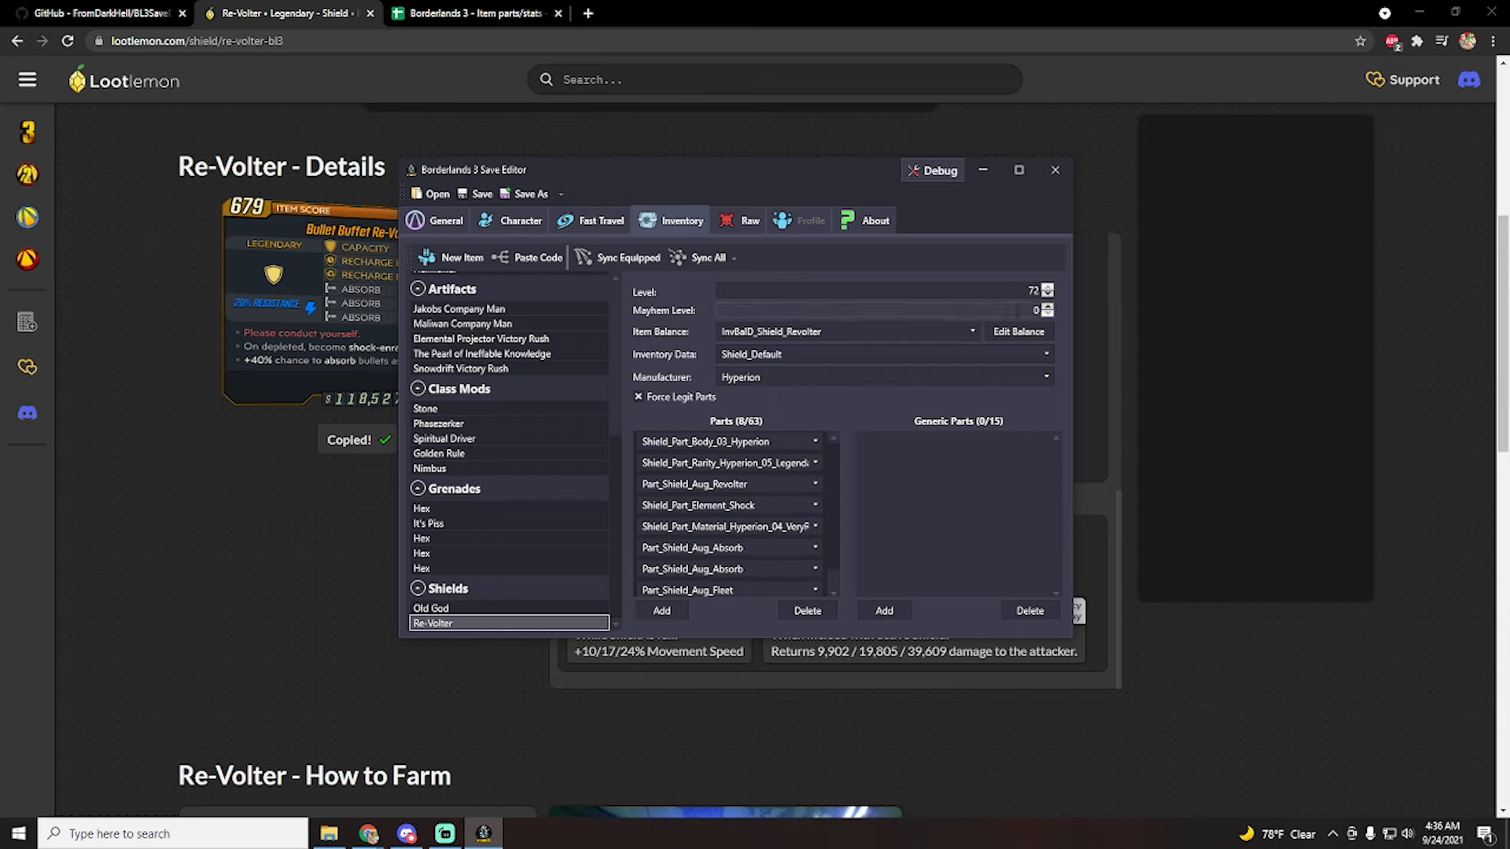
pyautogui.moveTo(623, 273)
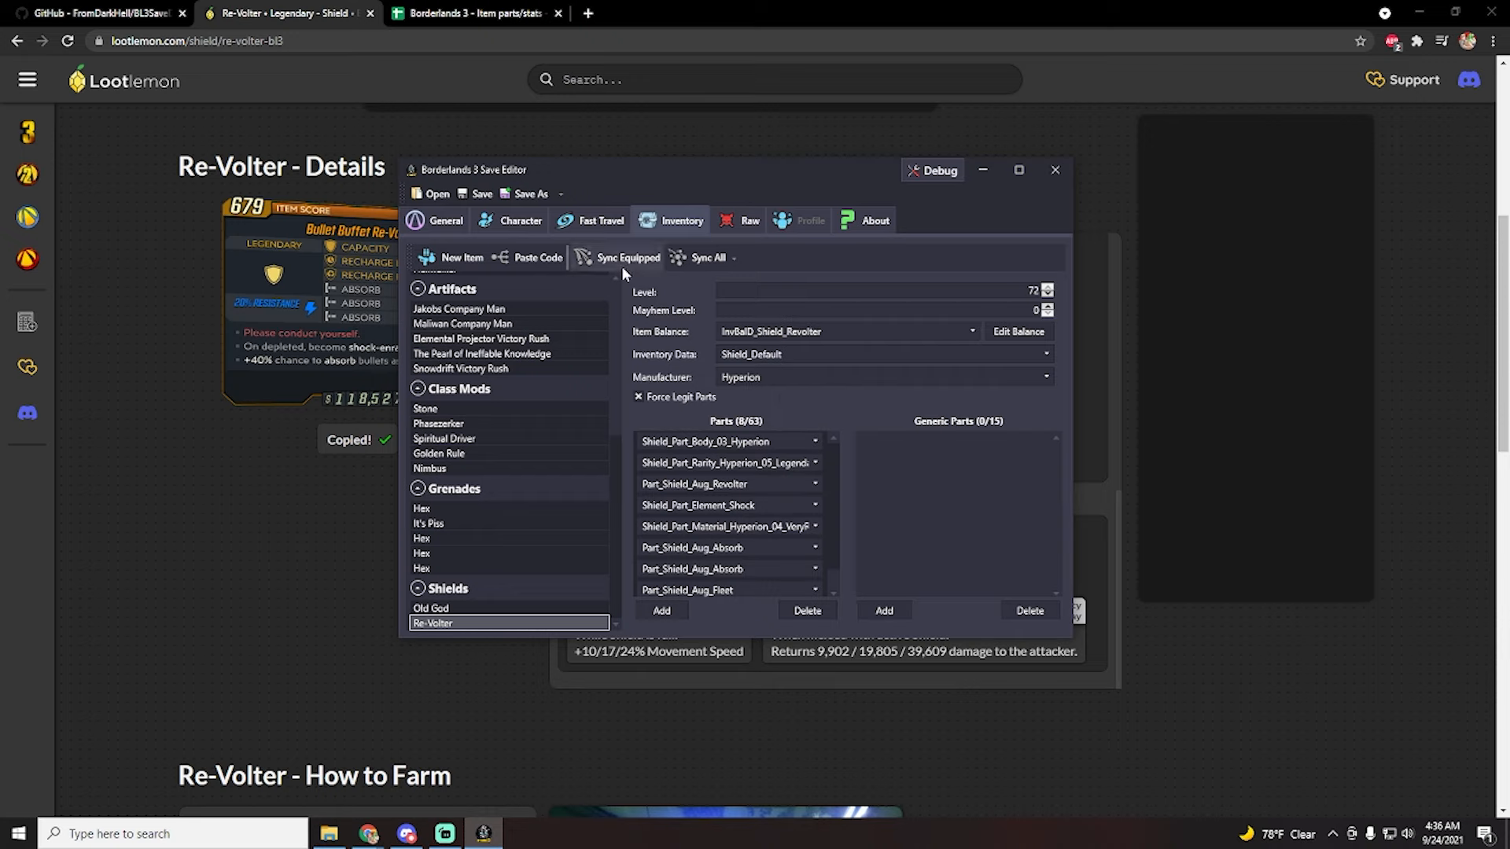
pyautogui.moveTo(619, 252)
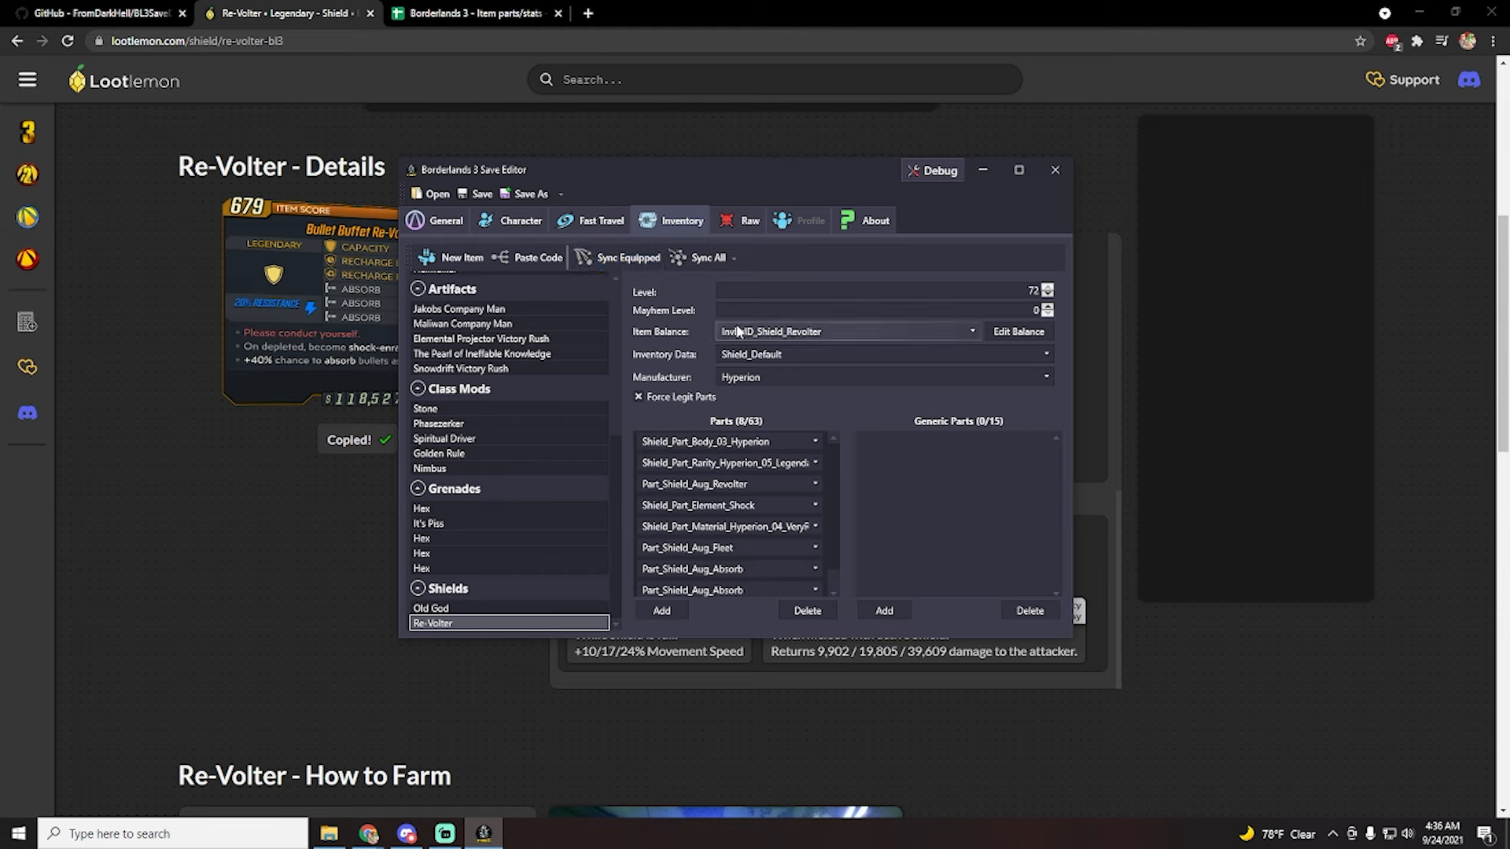
pyautogui.moveTo(765, 385)
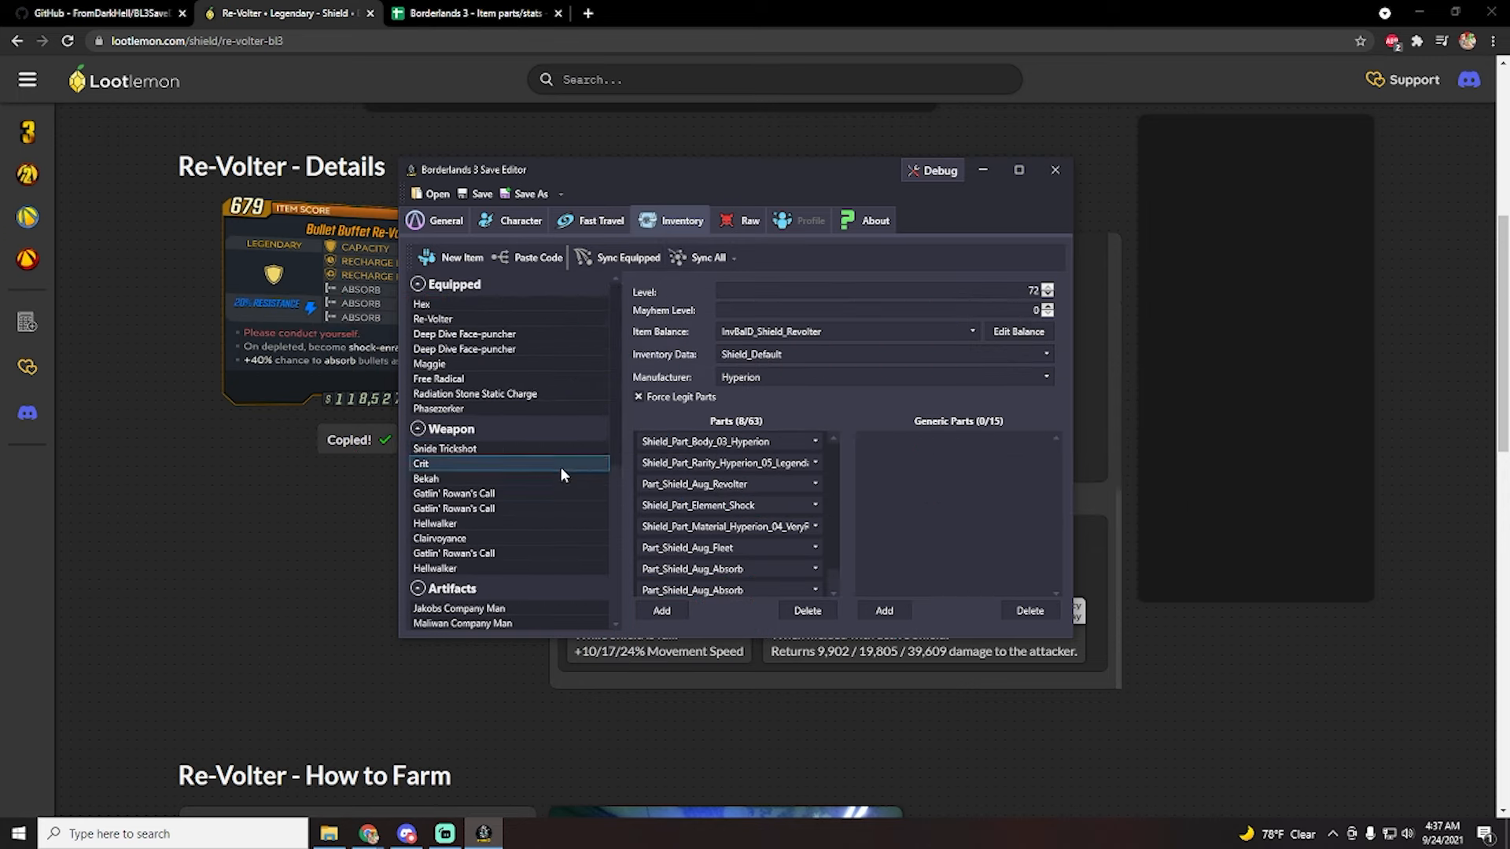
pyautogui.moveTo(814, 428)
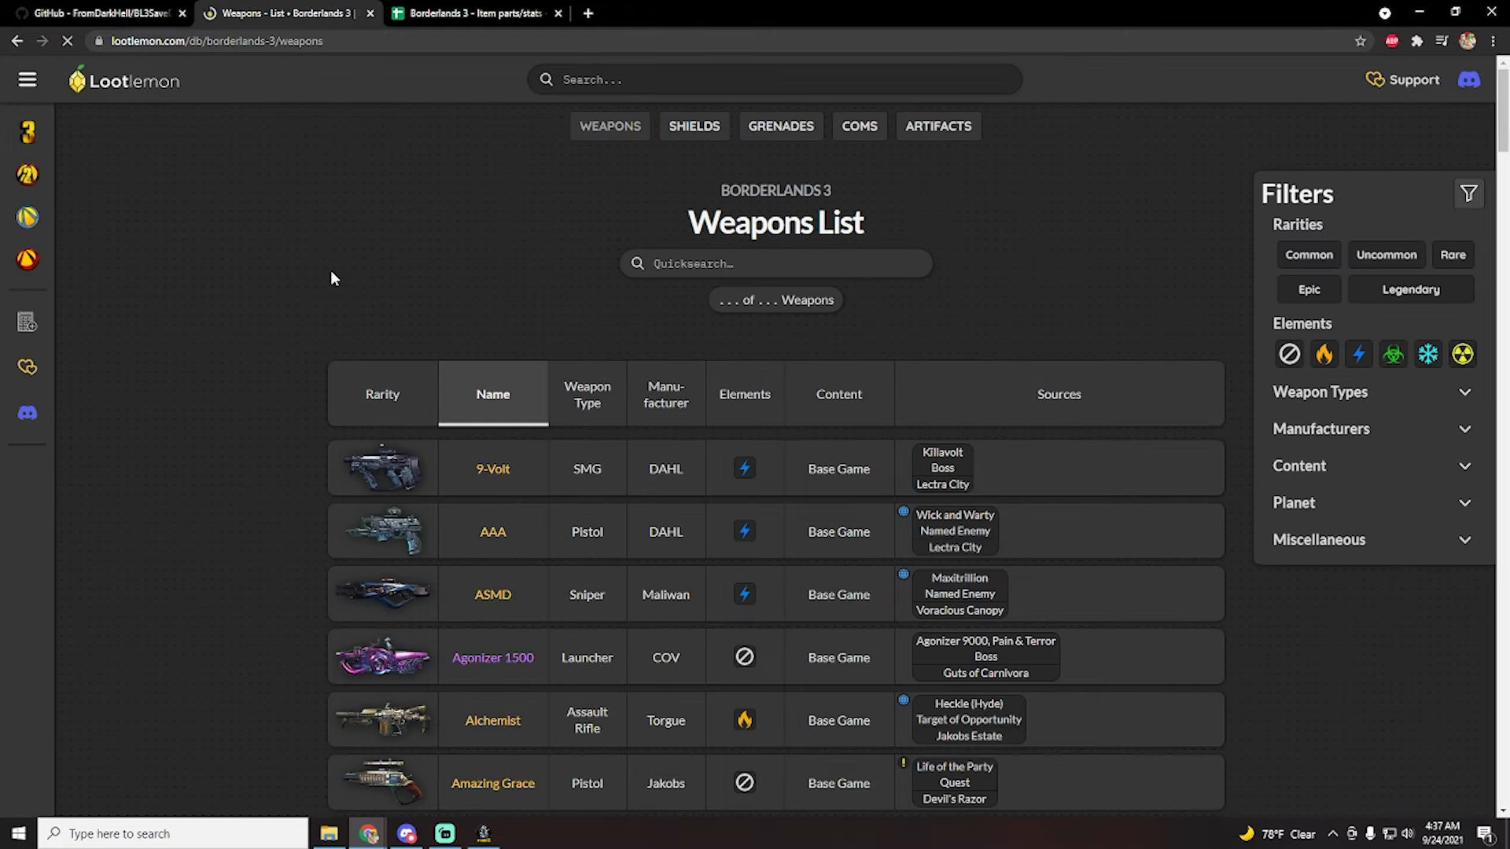
# - Scroll the Lootlemon weapons list and open the Face-puncher guide page
pyautogui.scroll(-3)
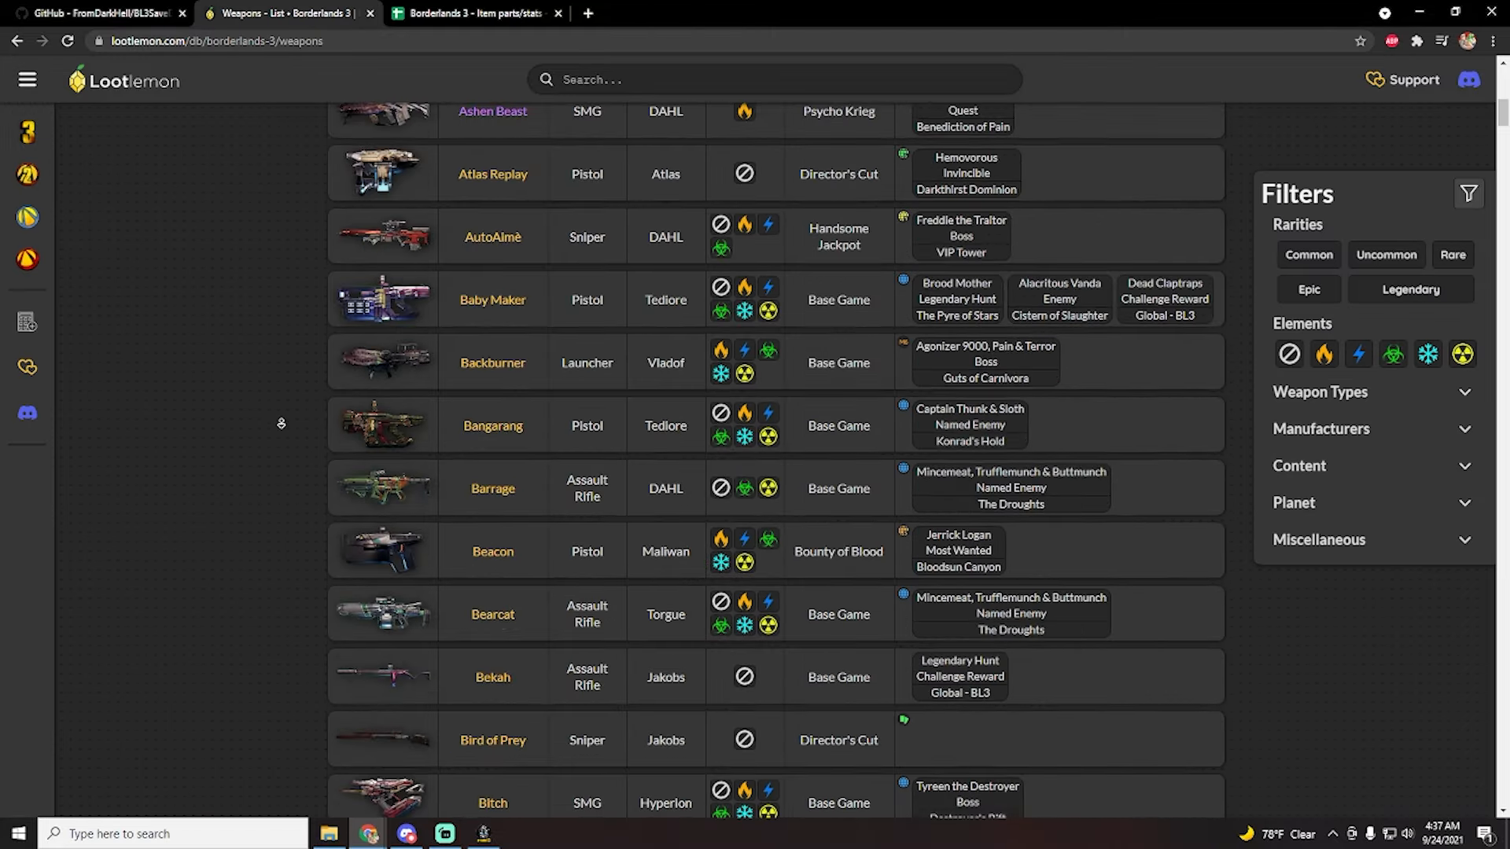
pyautogui.scroll(-3)
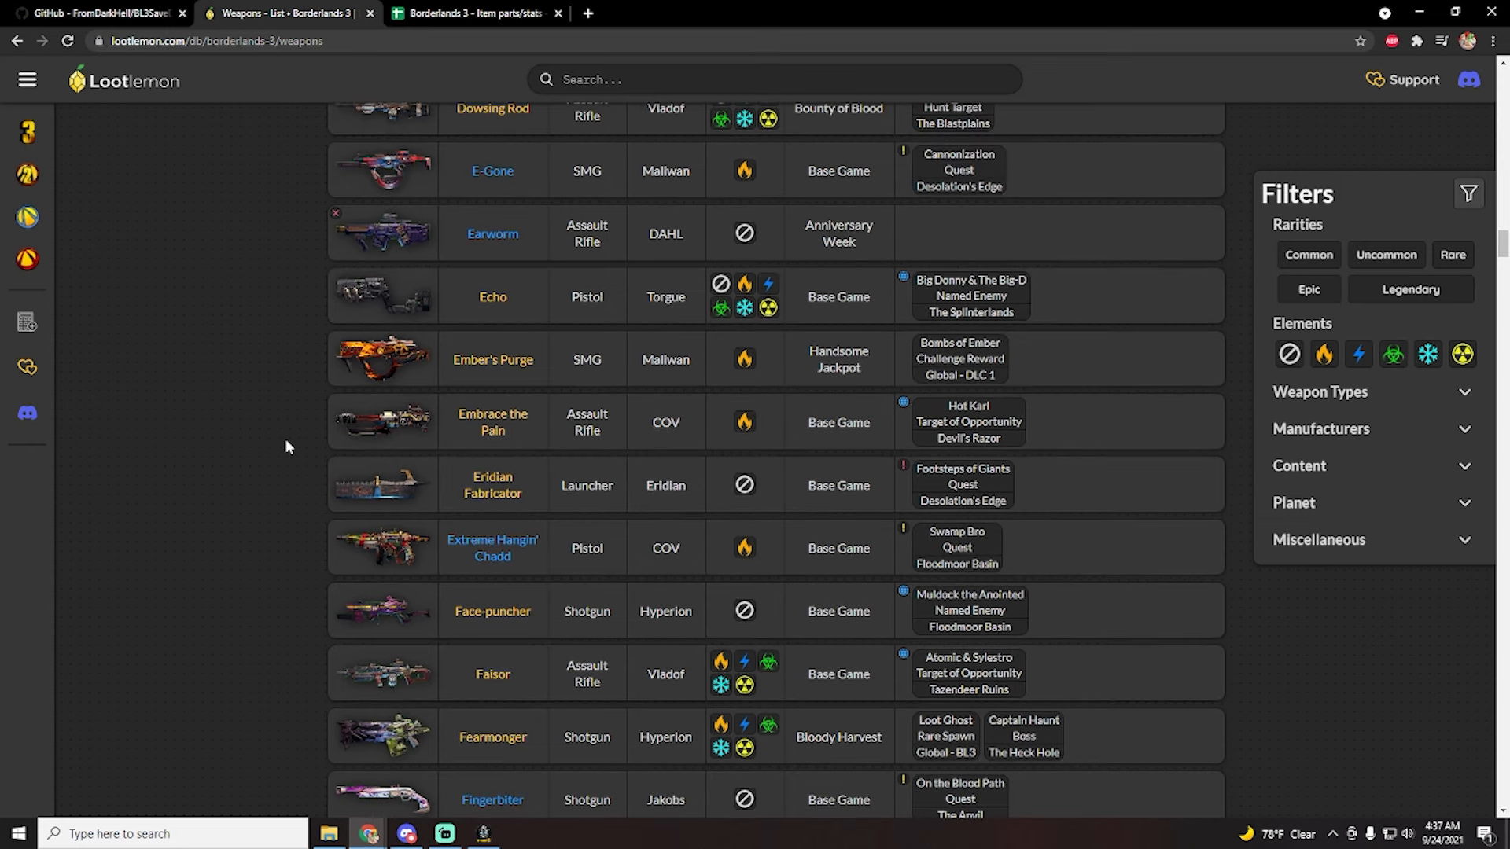
pyautogui.click(492, 611)
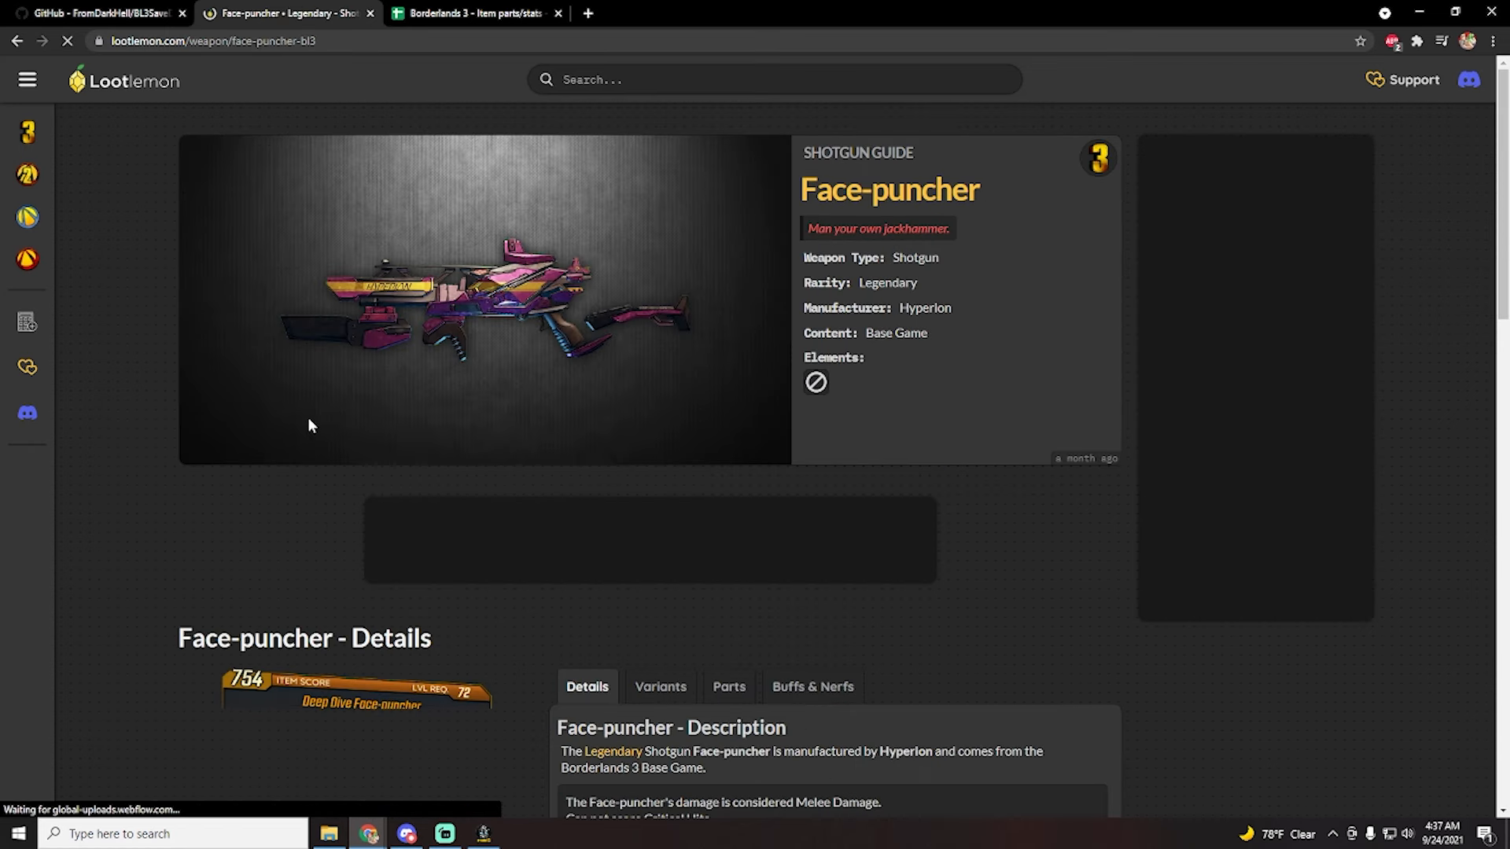
# - Review the Face-puncher's variants and parts, then copy its item code
pyautogui.scroll(-3)
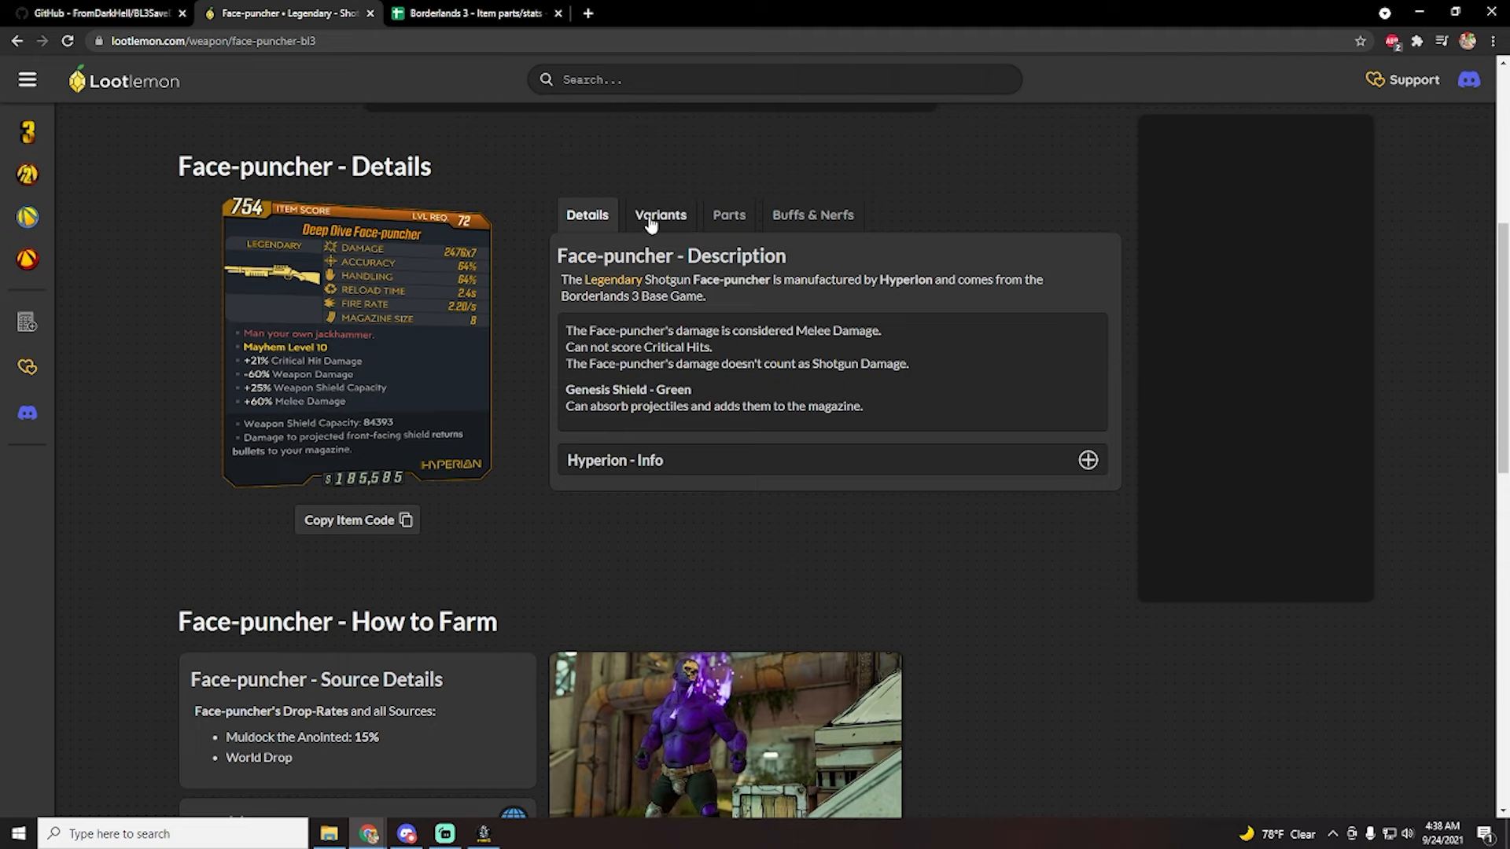
pyautogui.click(660, 214)
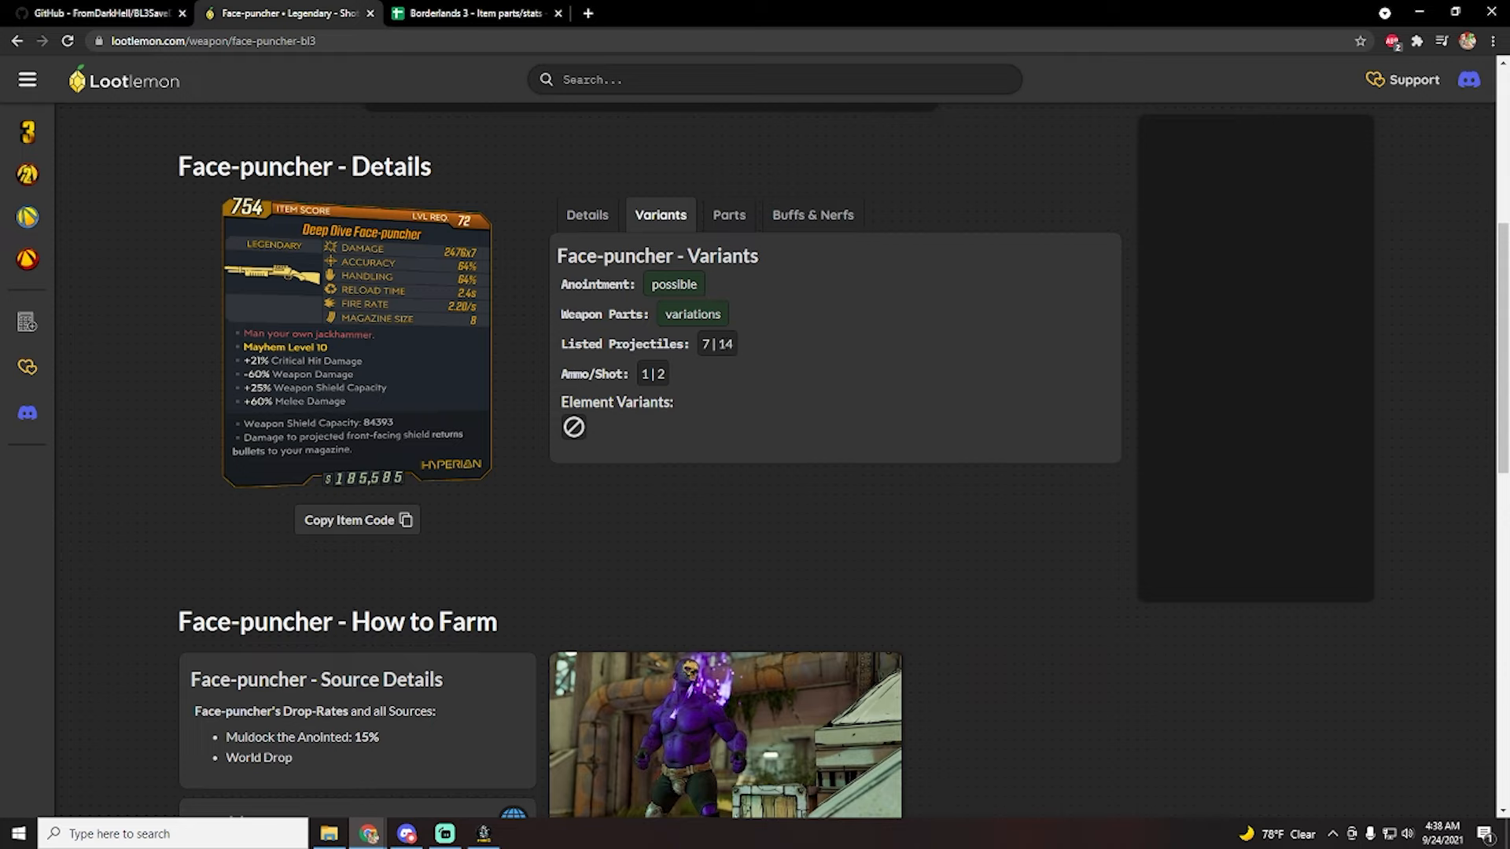
pyautogui.moveTo(668, 374)
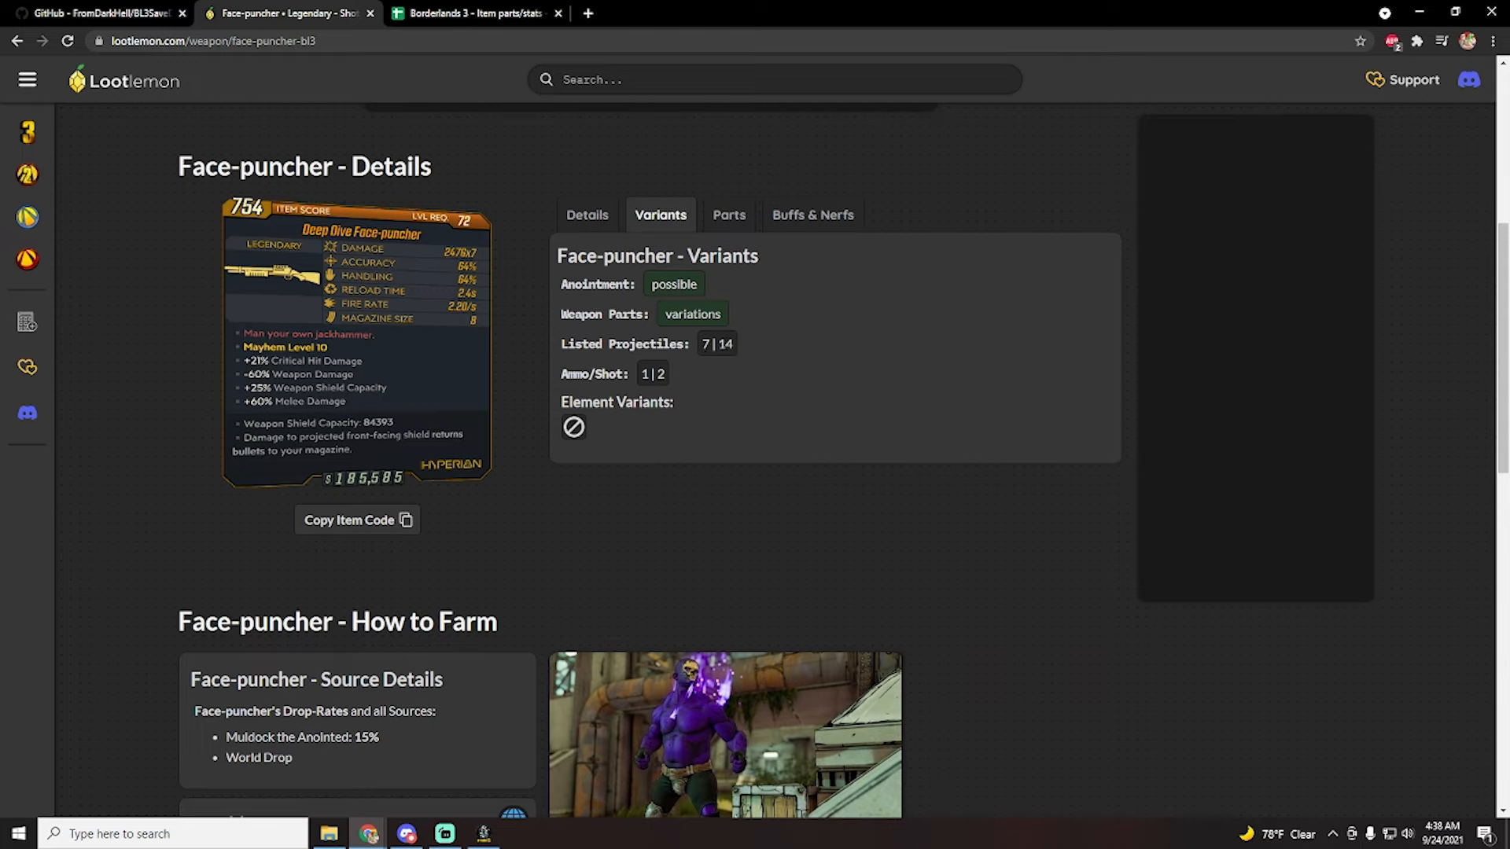
pyautogui.doubleClick(660, 373)
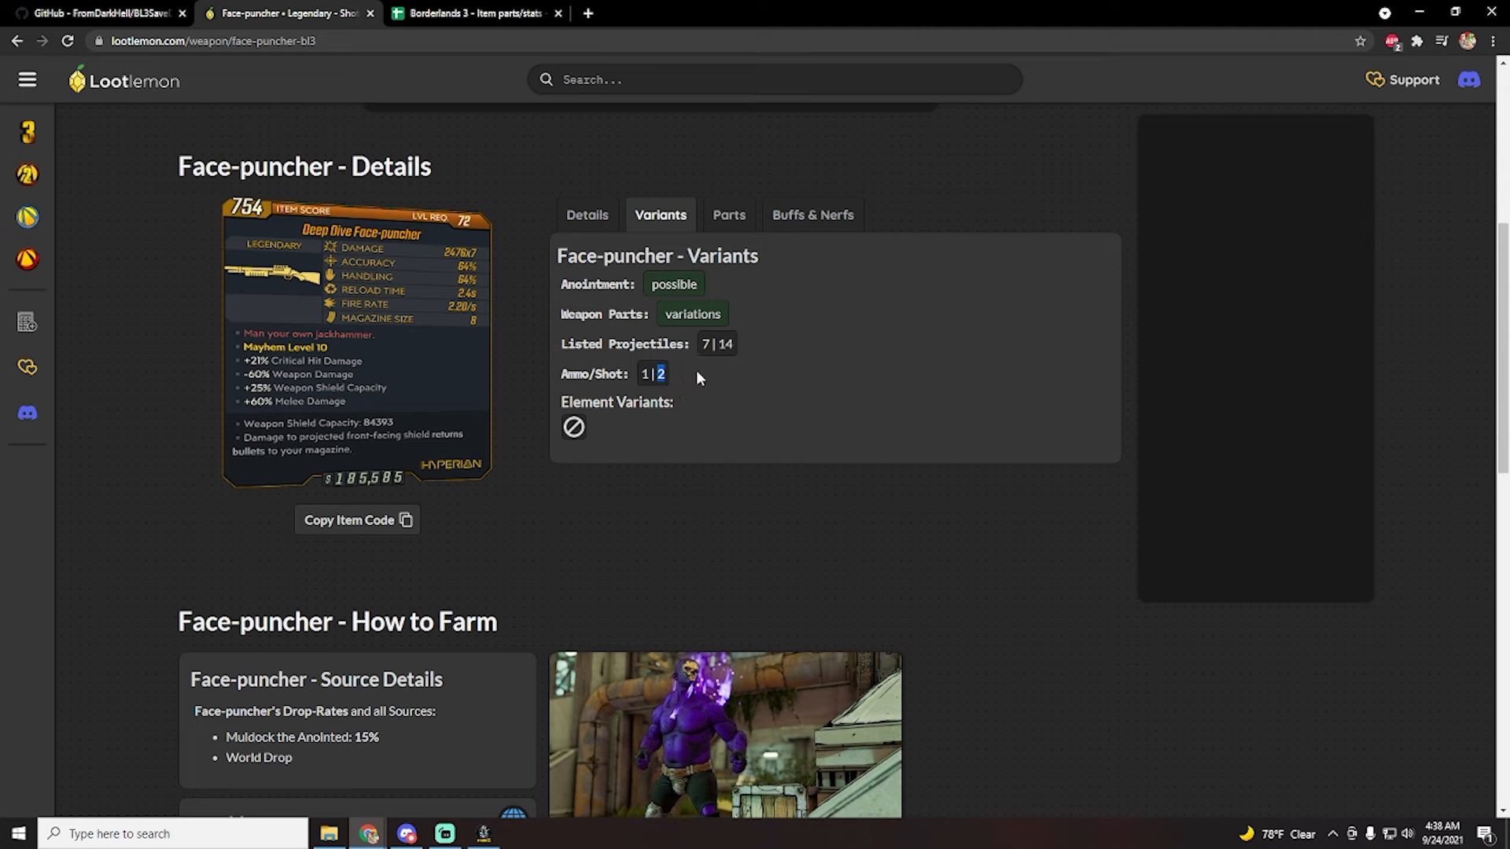
pyautogui.moveTo(729, 215)
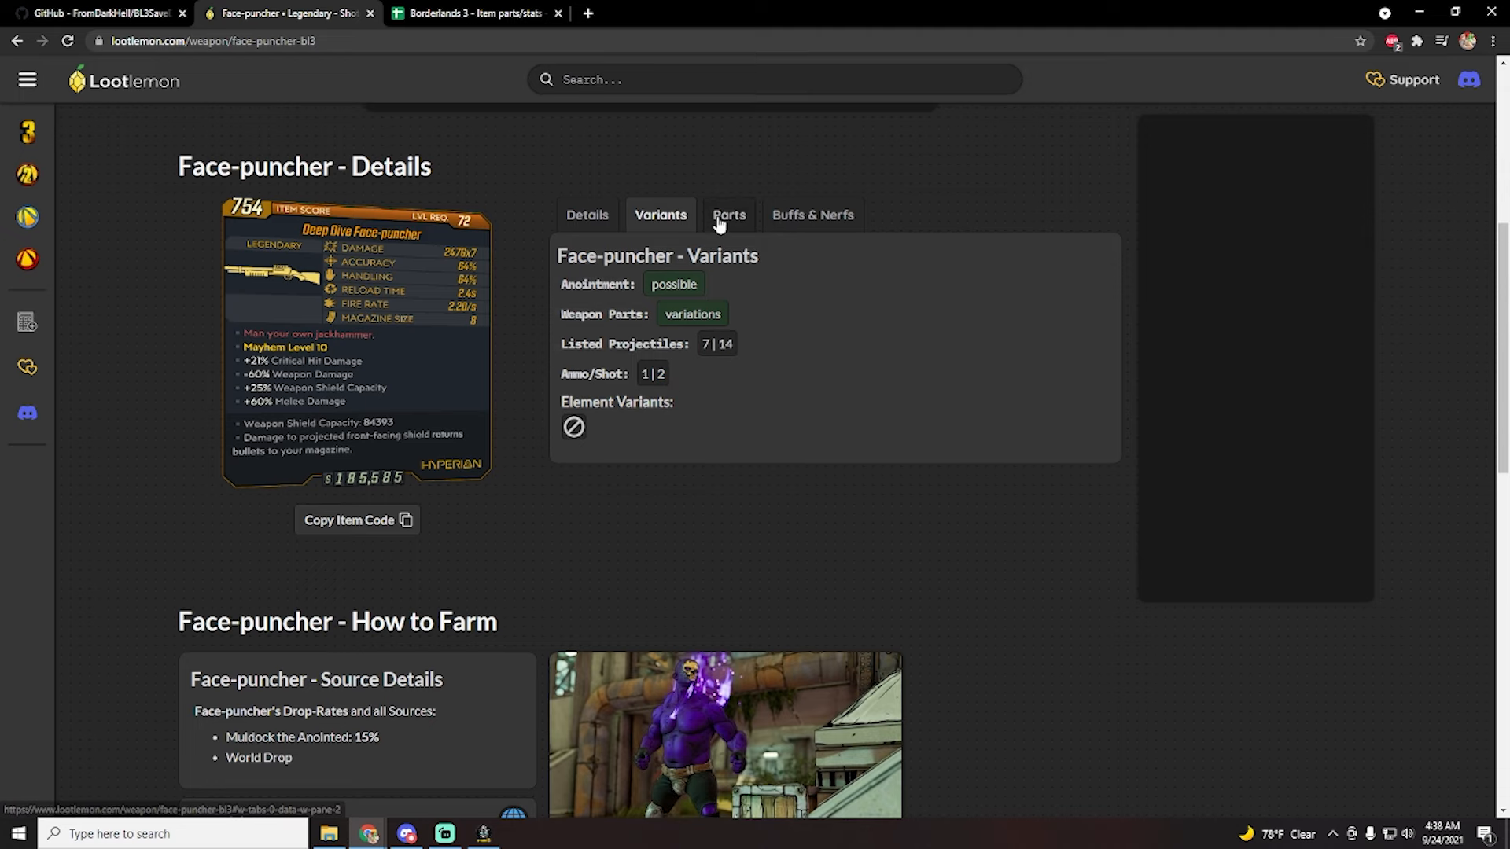
pyautogui.click(729, 215)
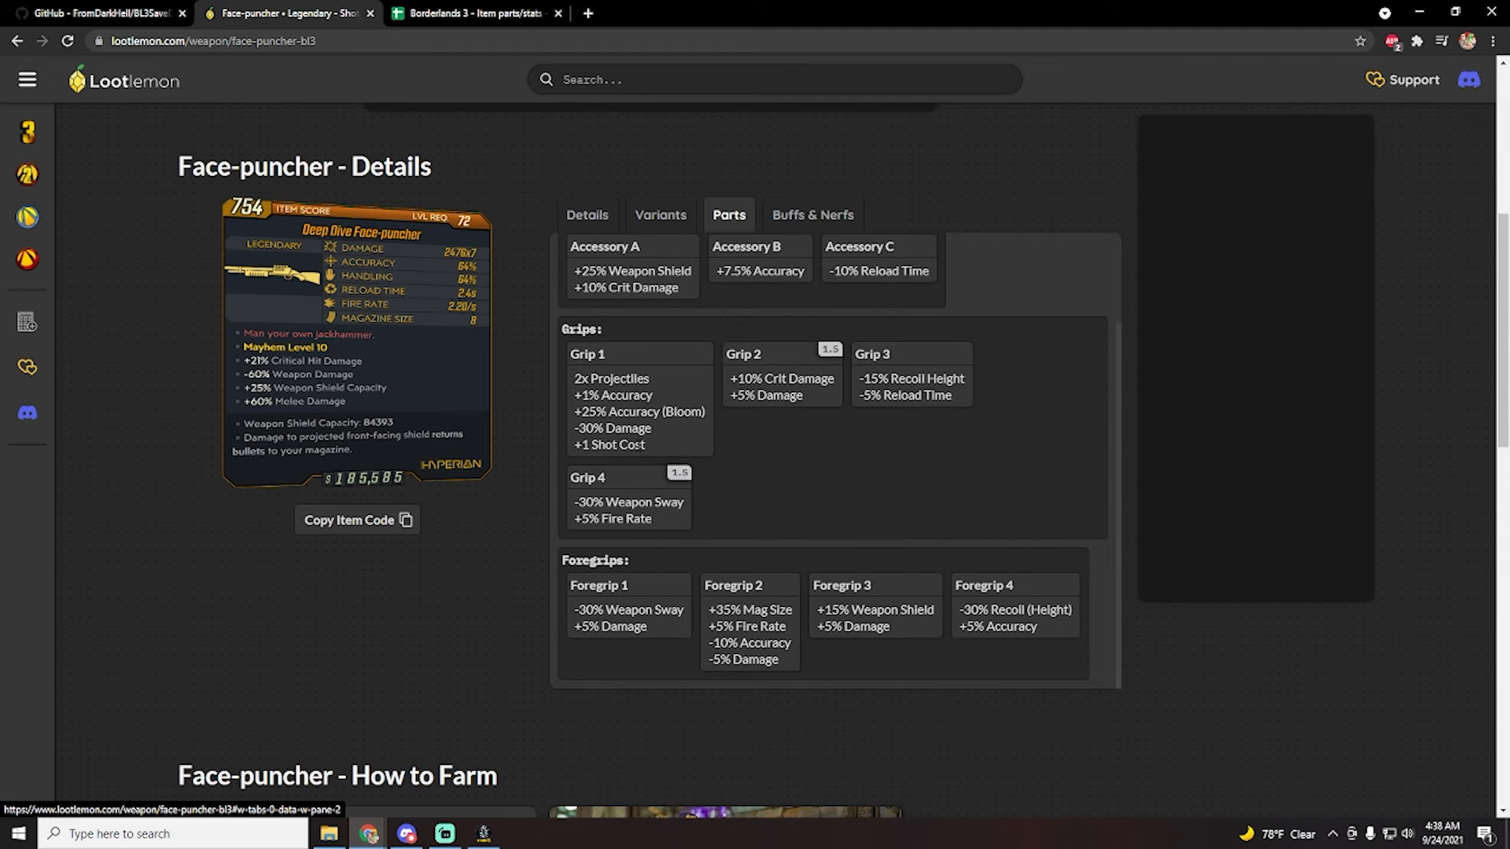
pyautogui.moveTo(886, 550)
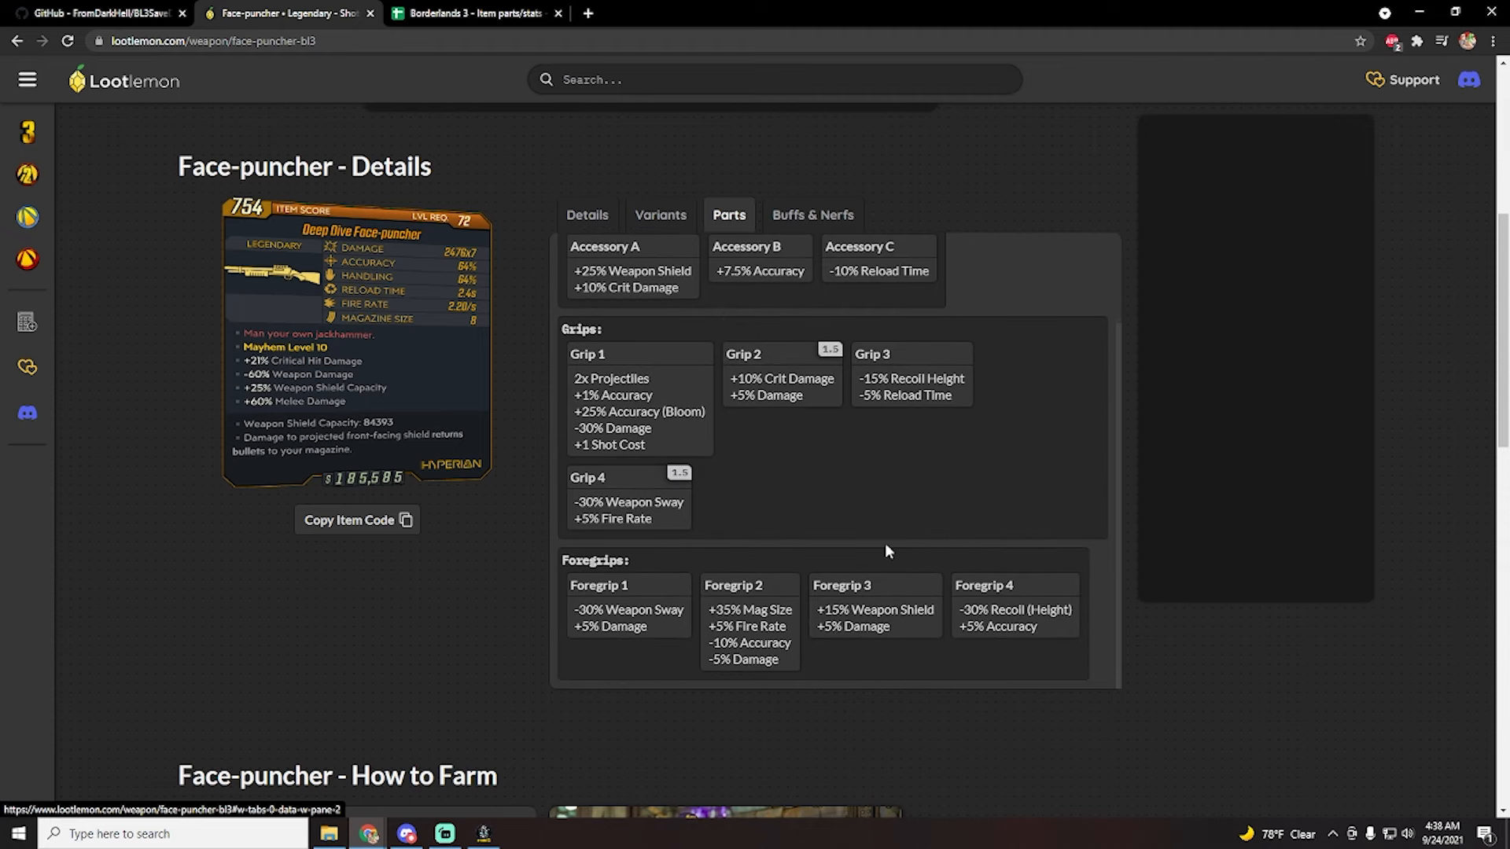
pyautogui.scroll(3)
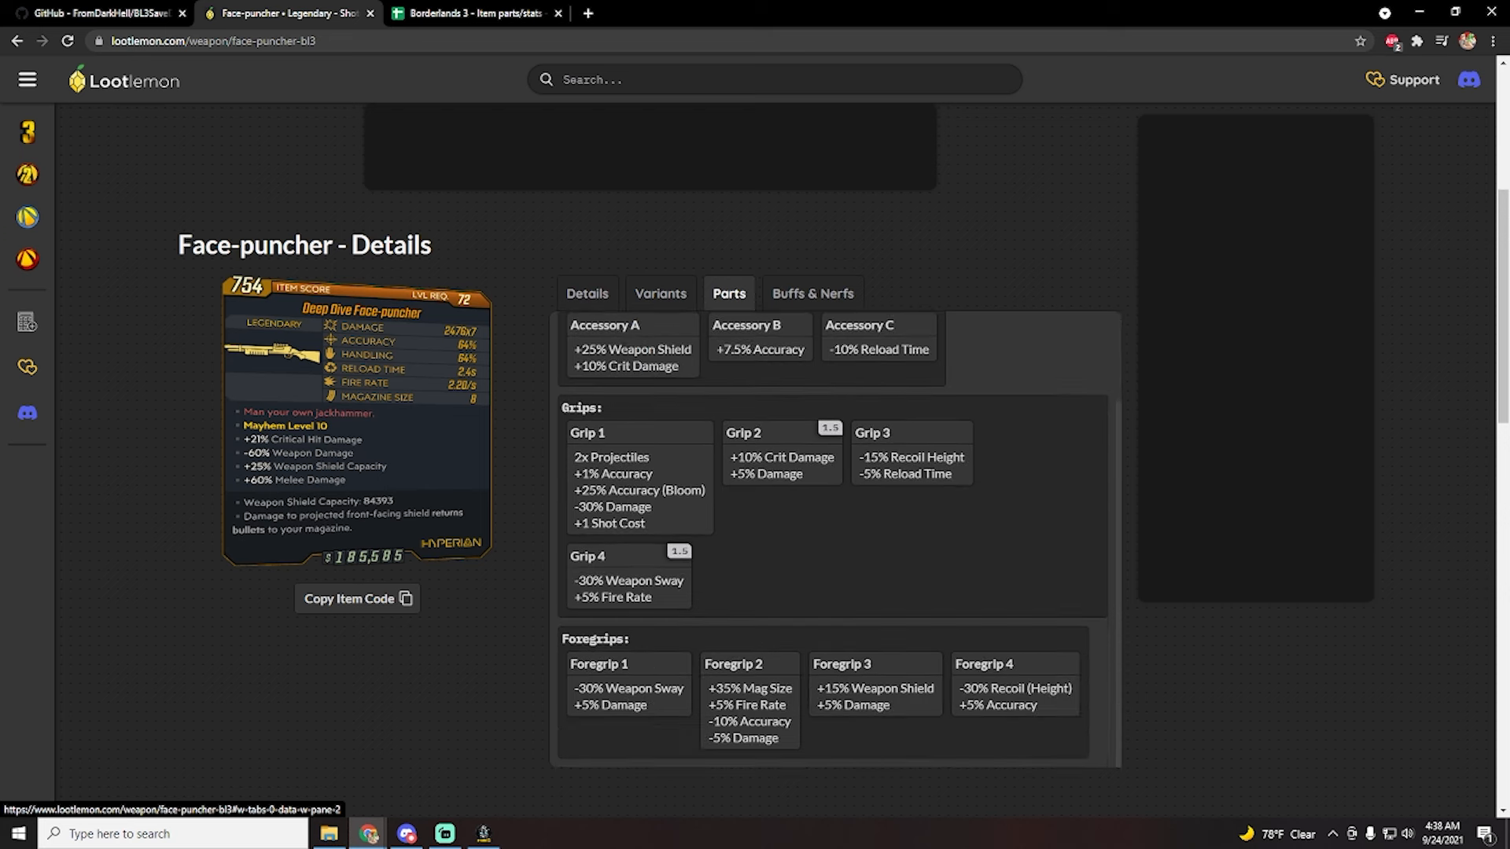
pyautogui.doubleClick(586, 432)
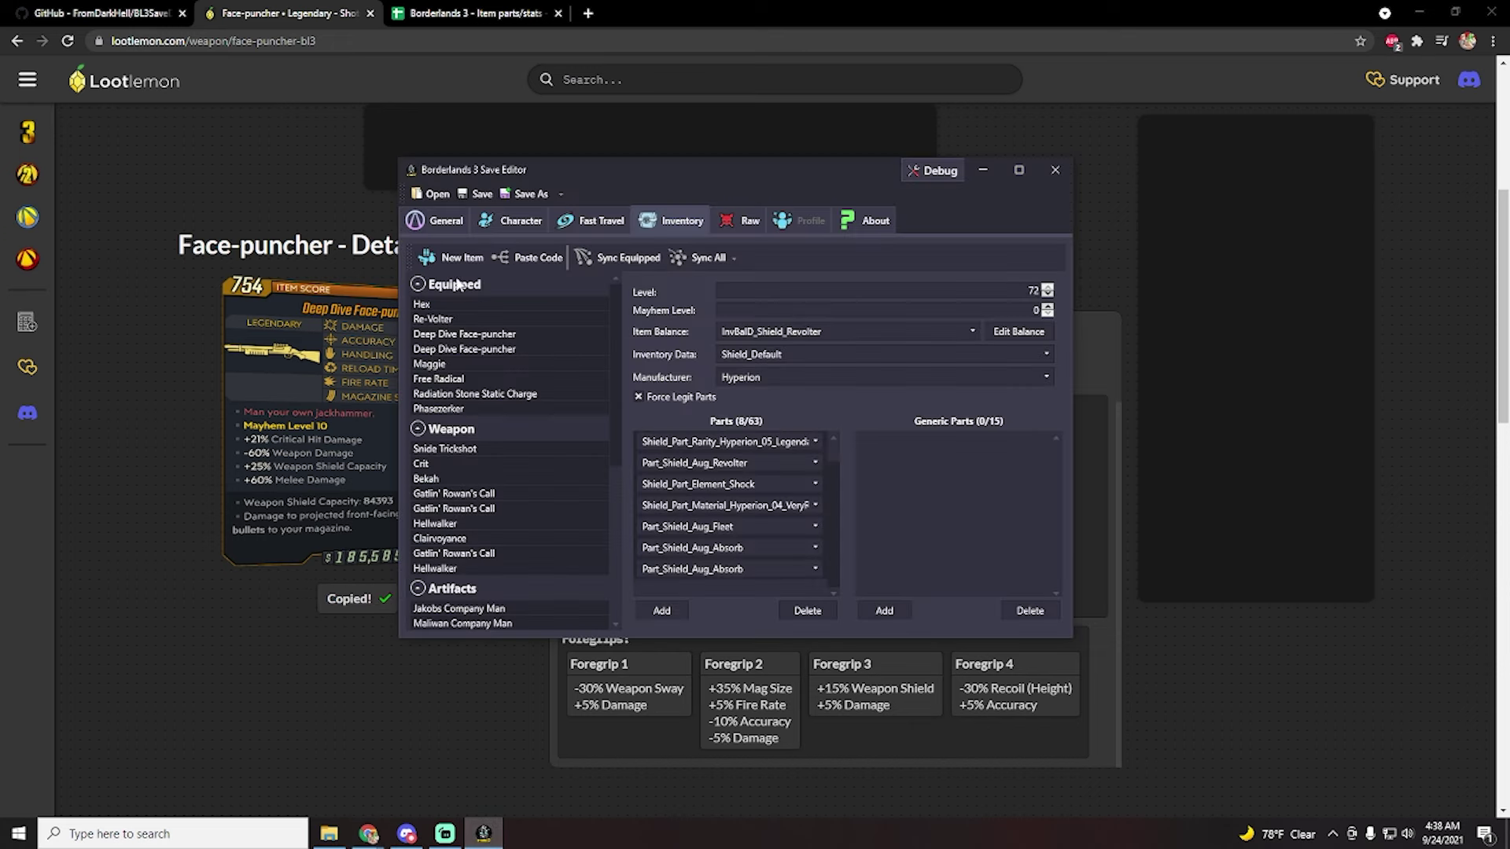
# - Paste the Face-puncher code as a new weapon and review its 13 parts
pyautogui.click(488, 582)
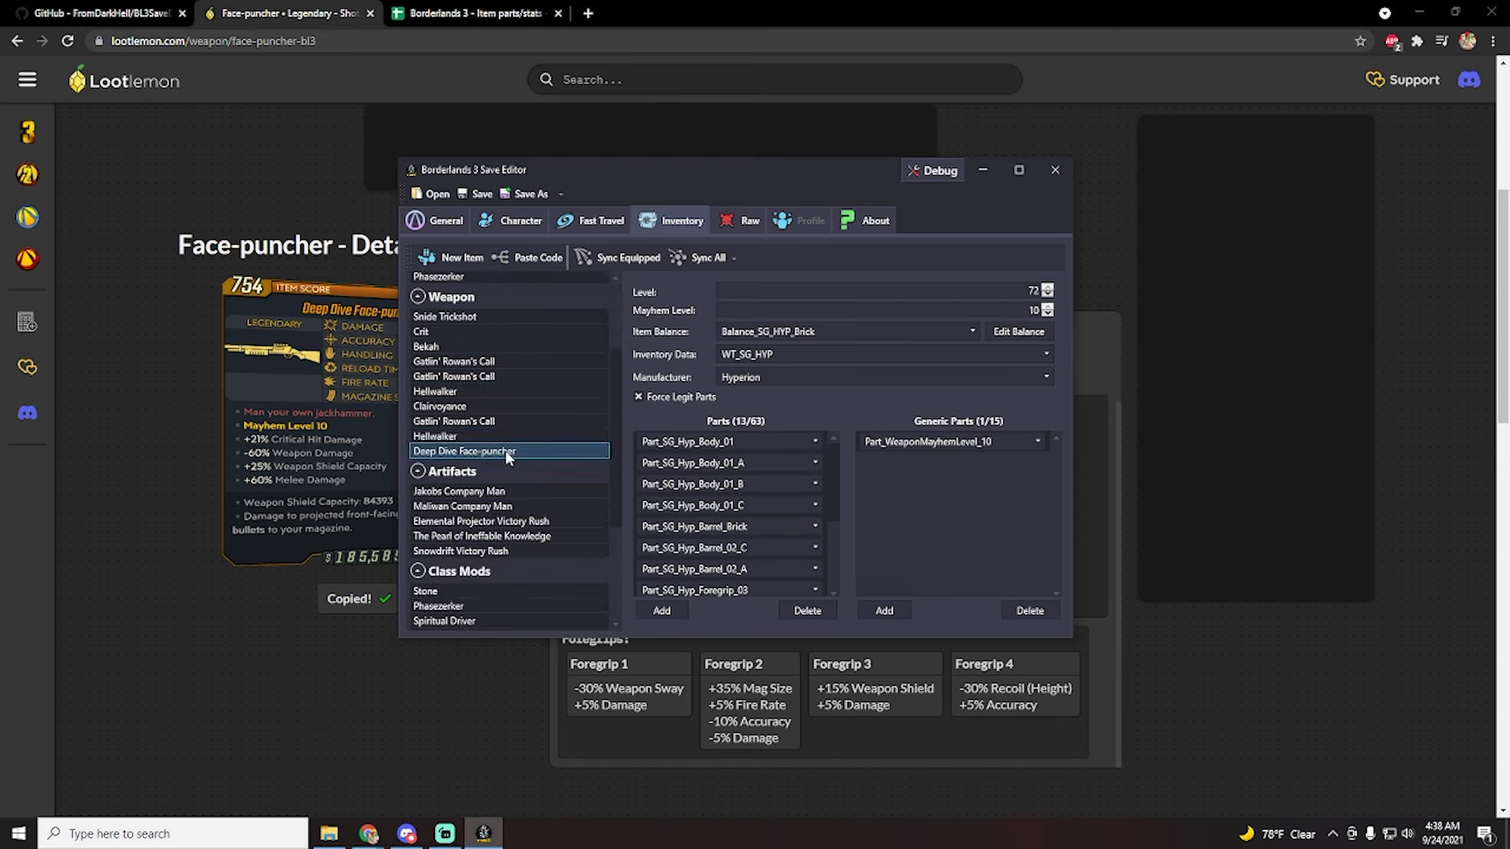
pyautogui.moveTo(833, 470)
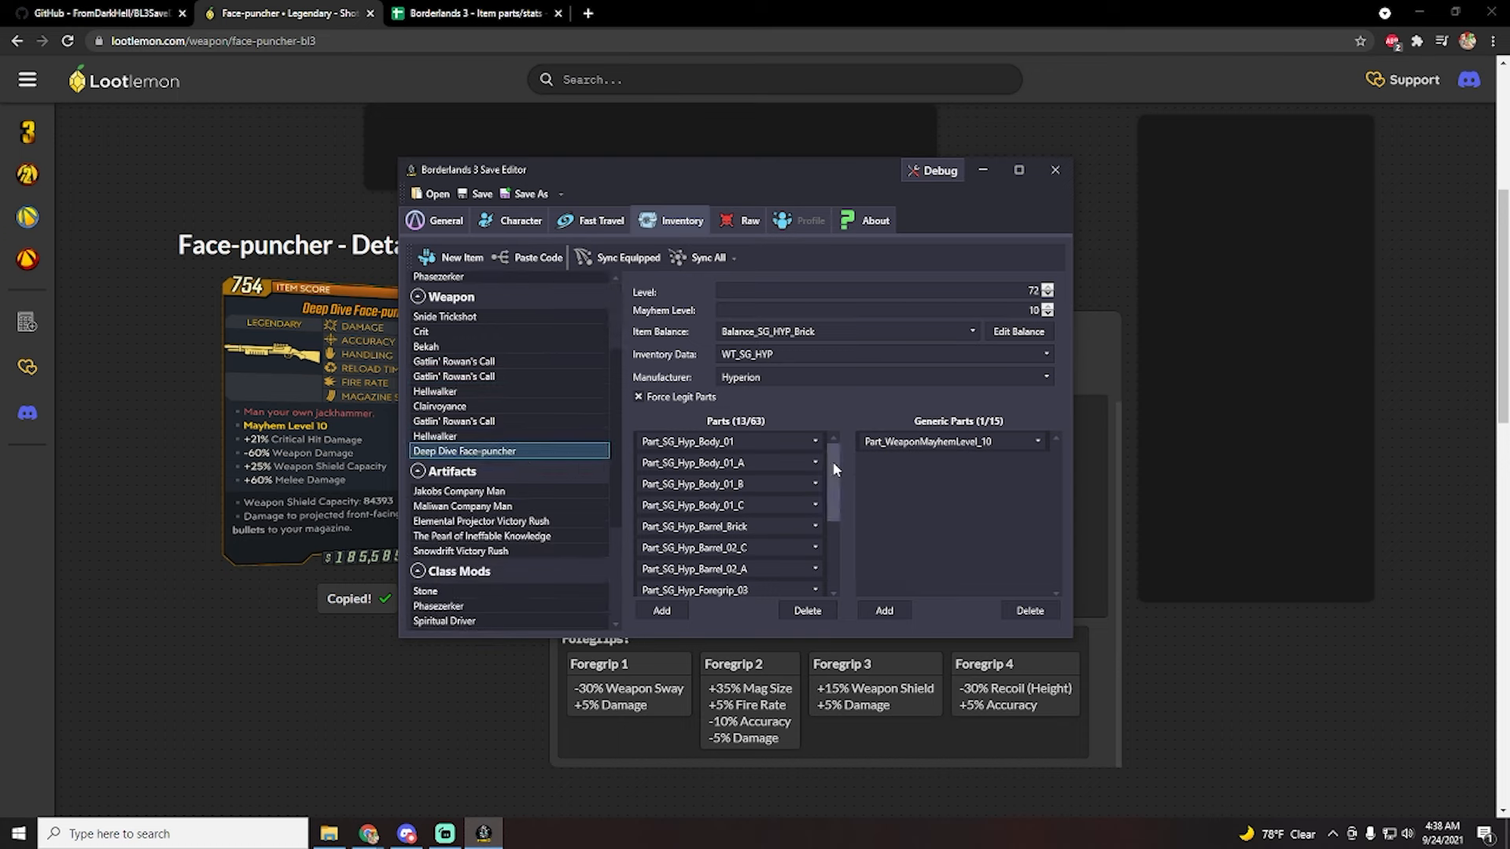
pyautogui.scroll(-3)
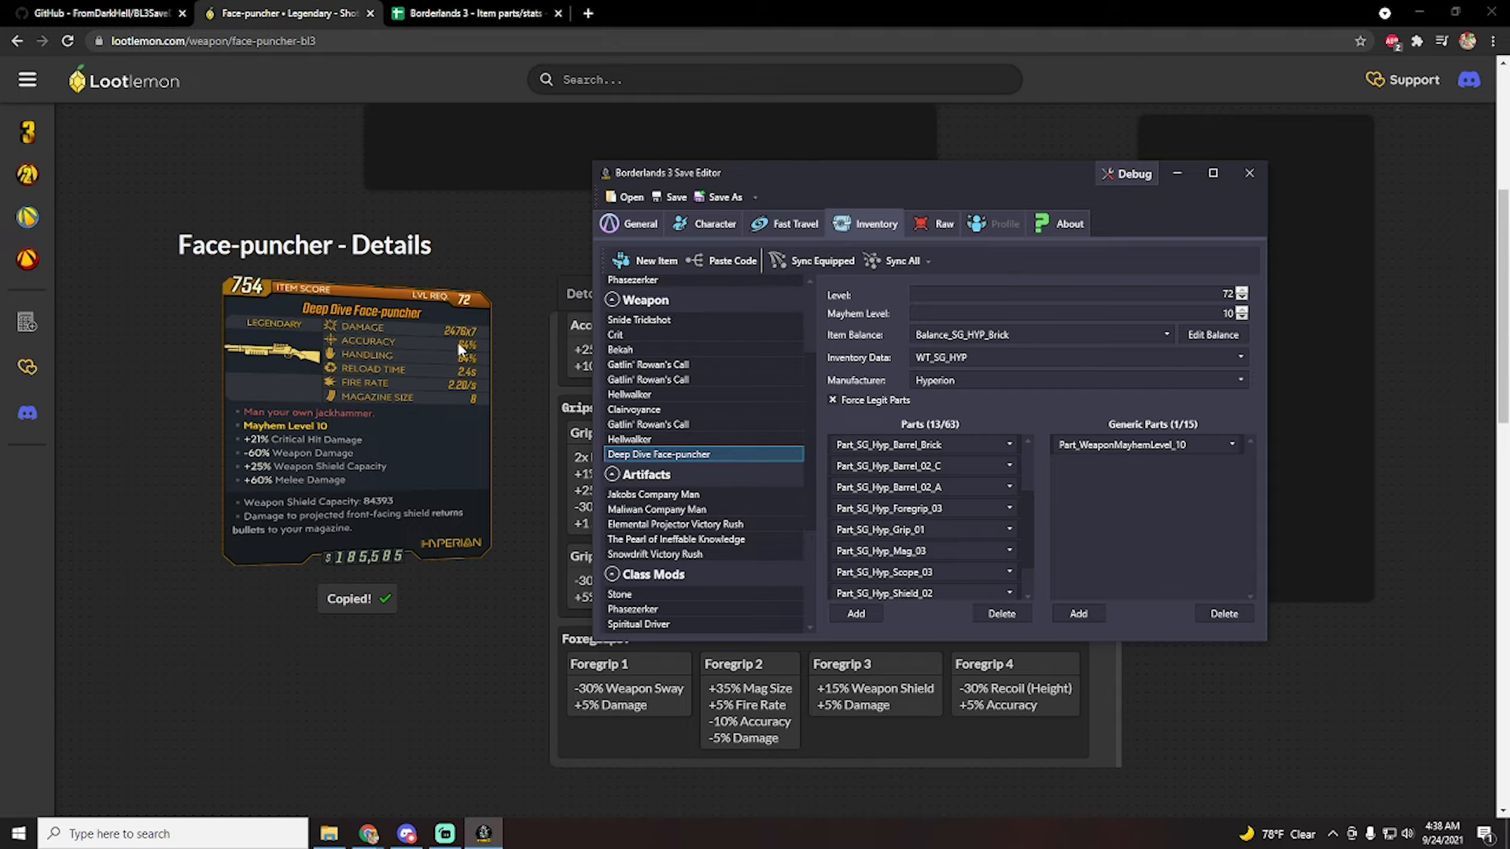
pyautogui.moveTo(505, 346)
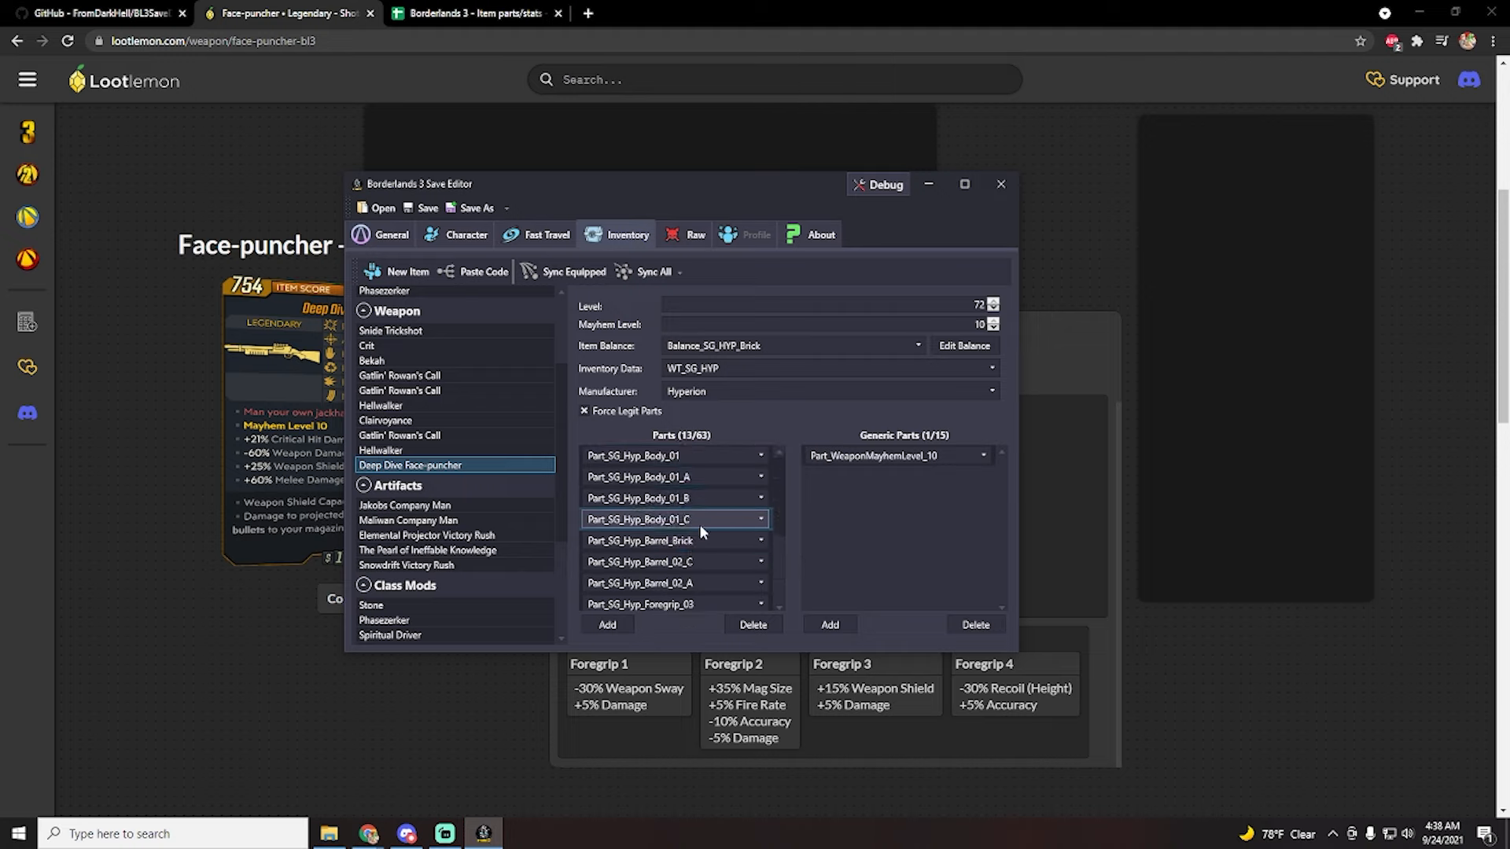
pyautogui.scroll(-3)
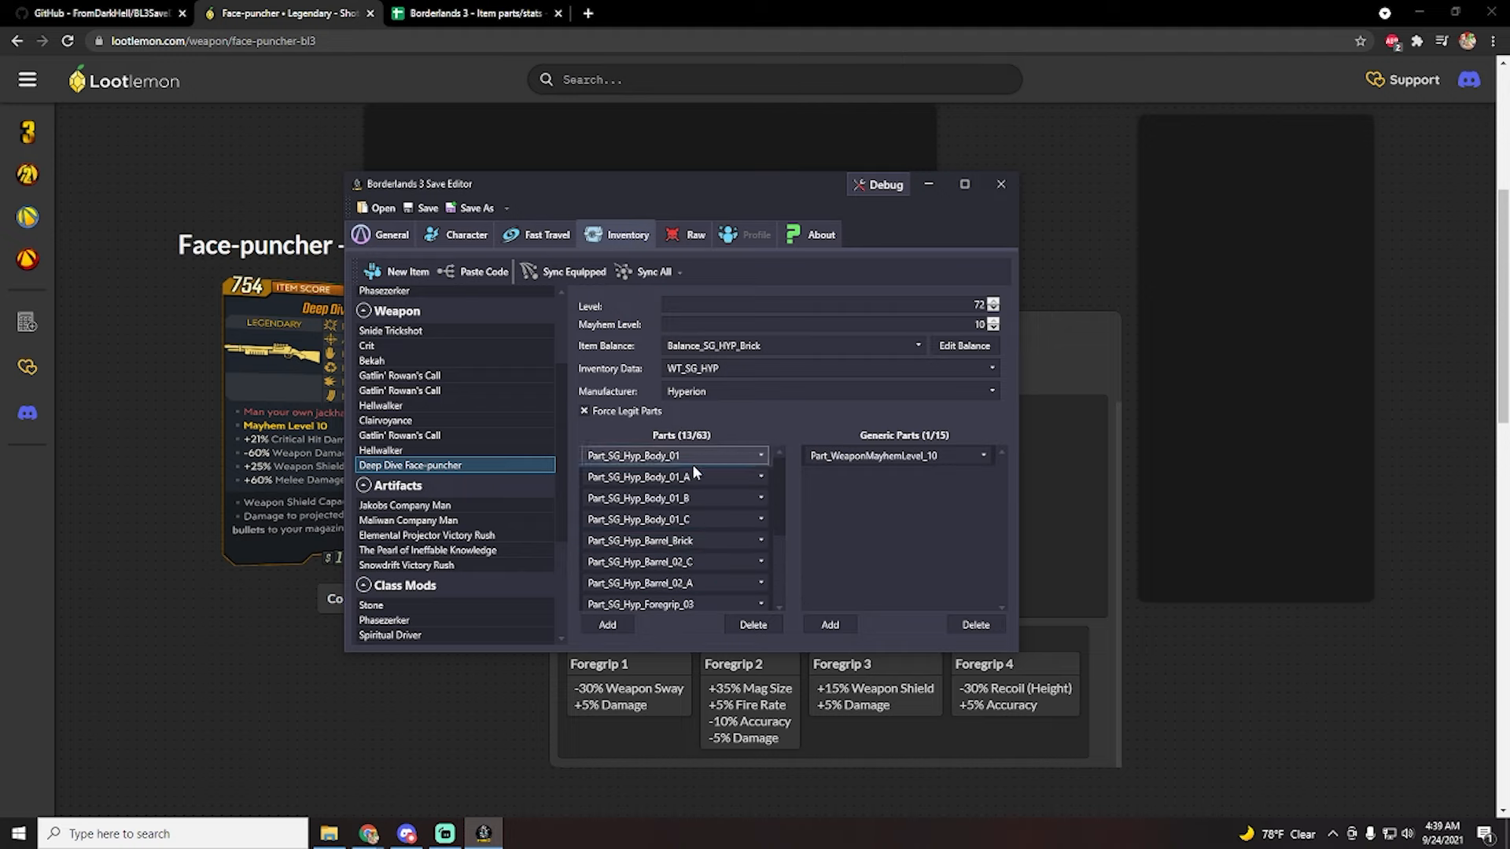
pyautogui.click(896, 455)
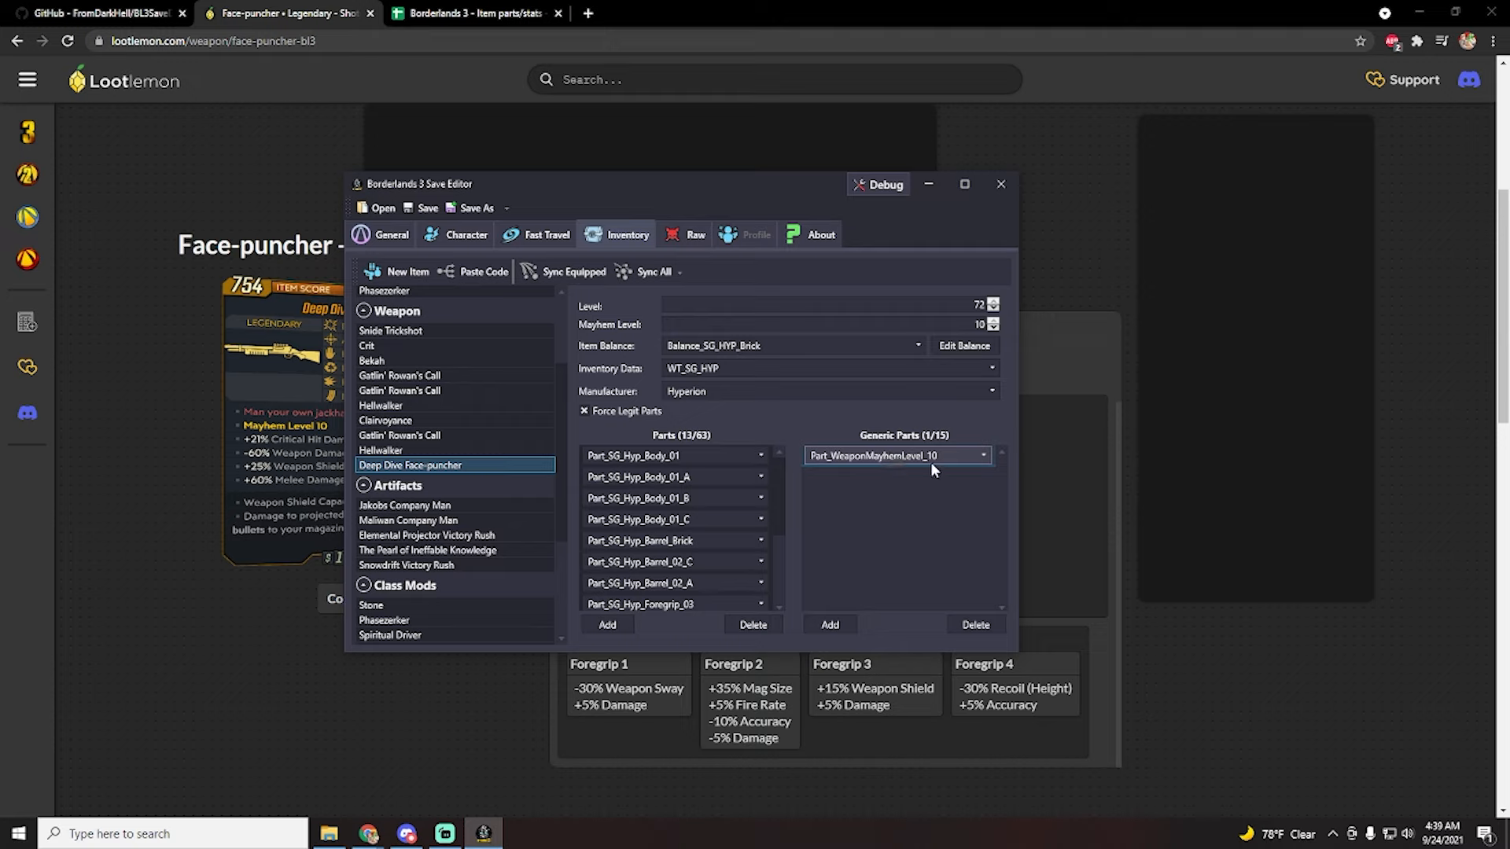
pyautogui.click(639, 540)
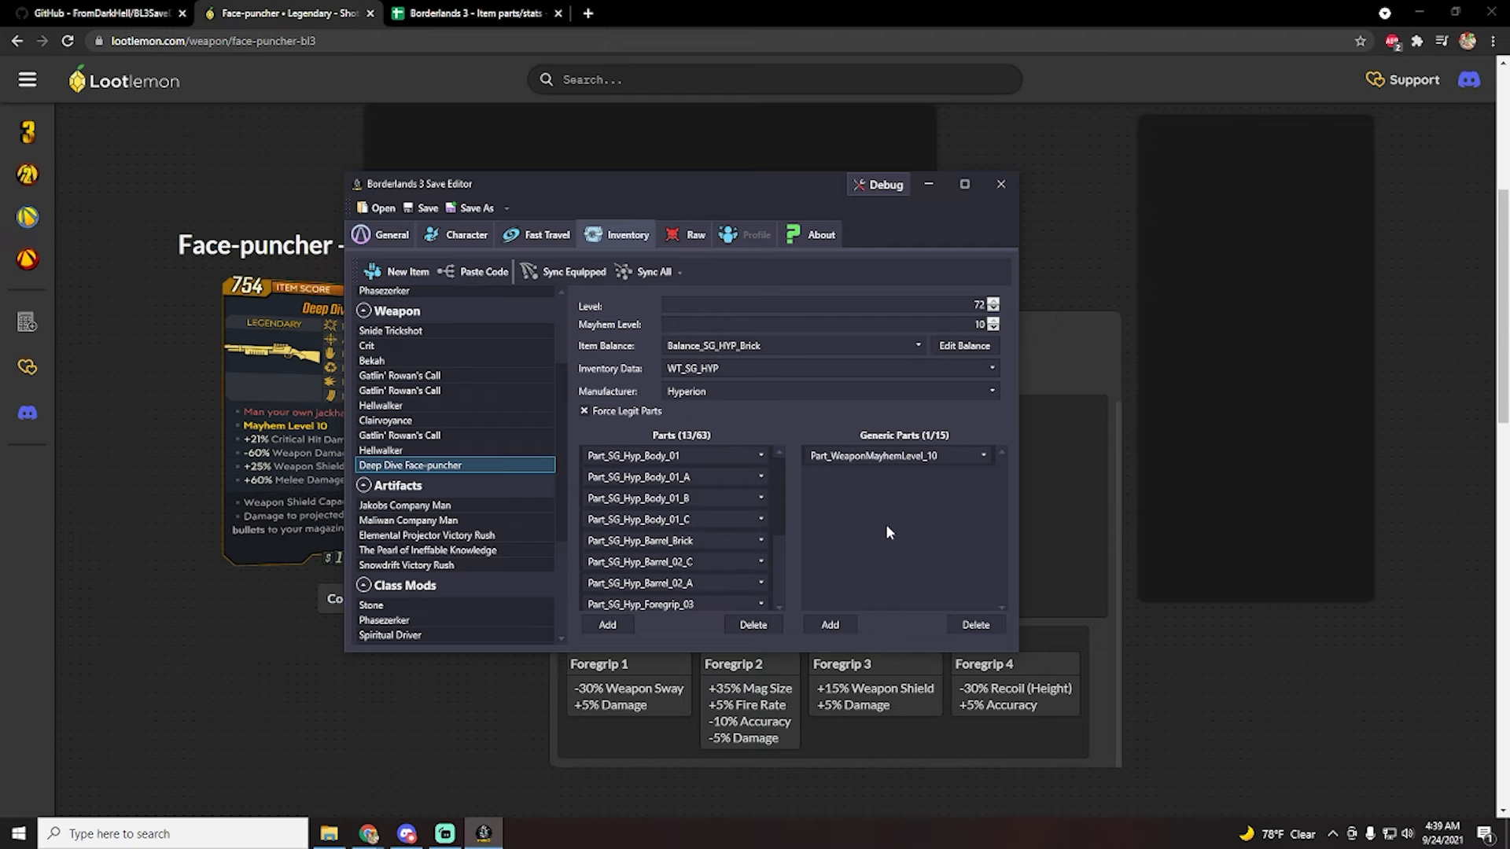
pyautogui.moveTo(863, 626)
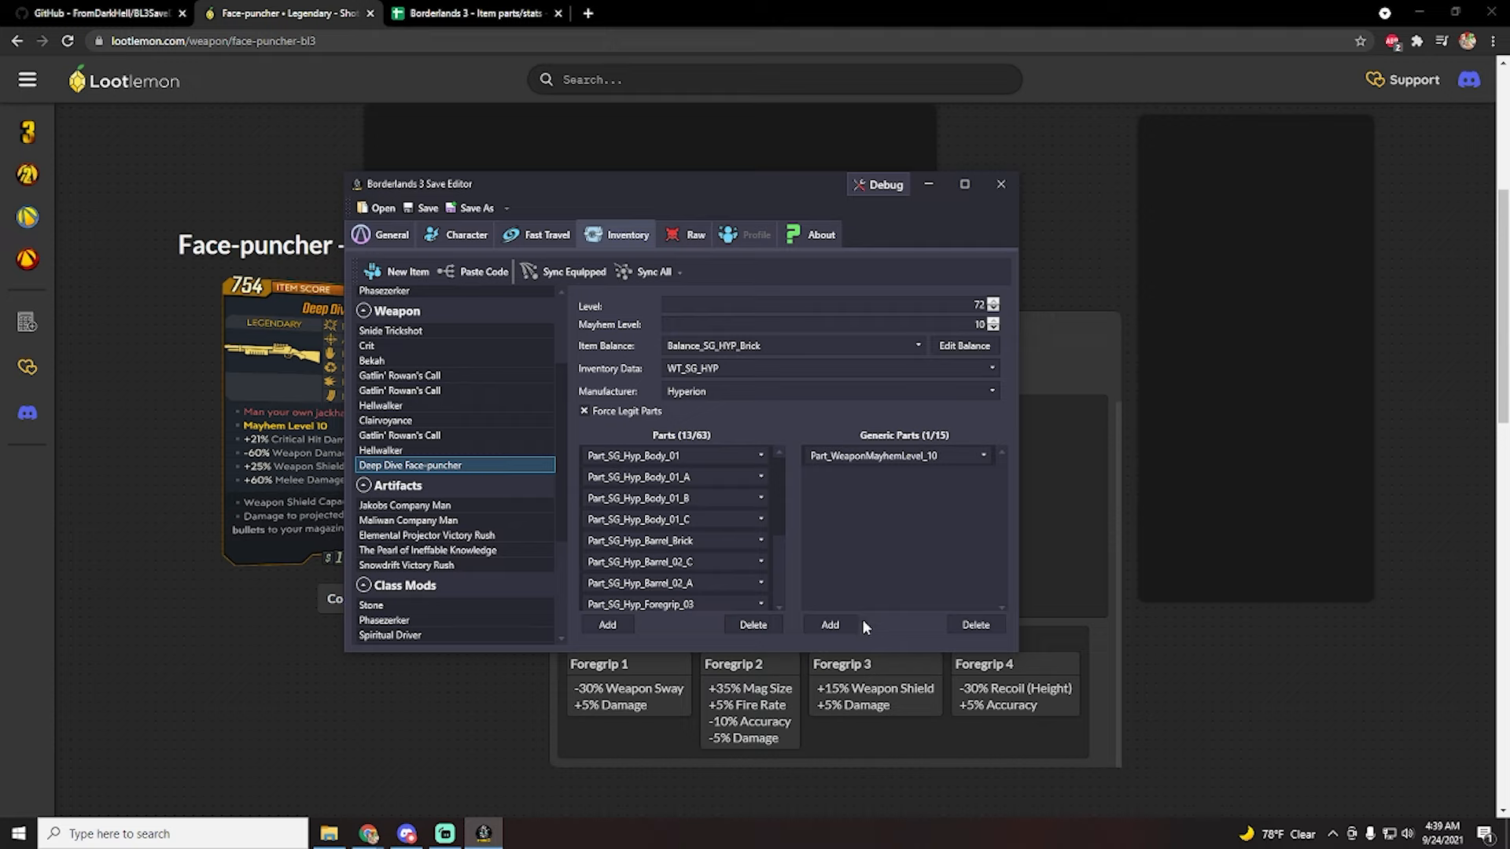
# - Add two generic parts to the Face-puncher, then delete the extra placeholder
pyautogui.click(828, 624)
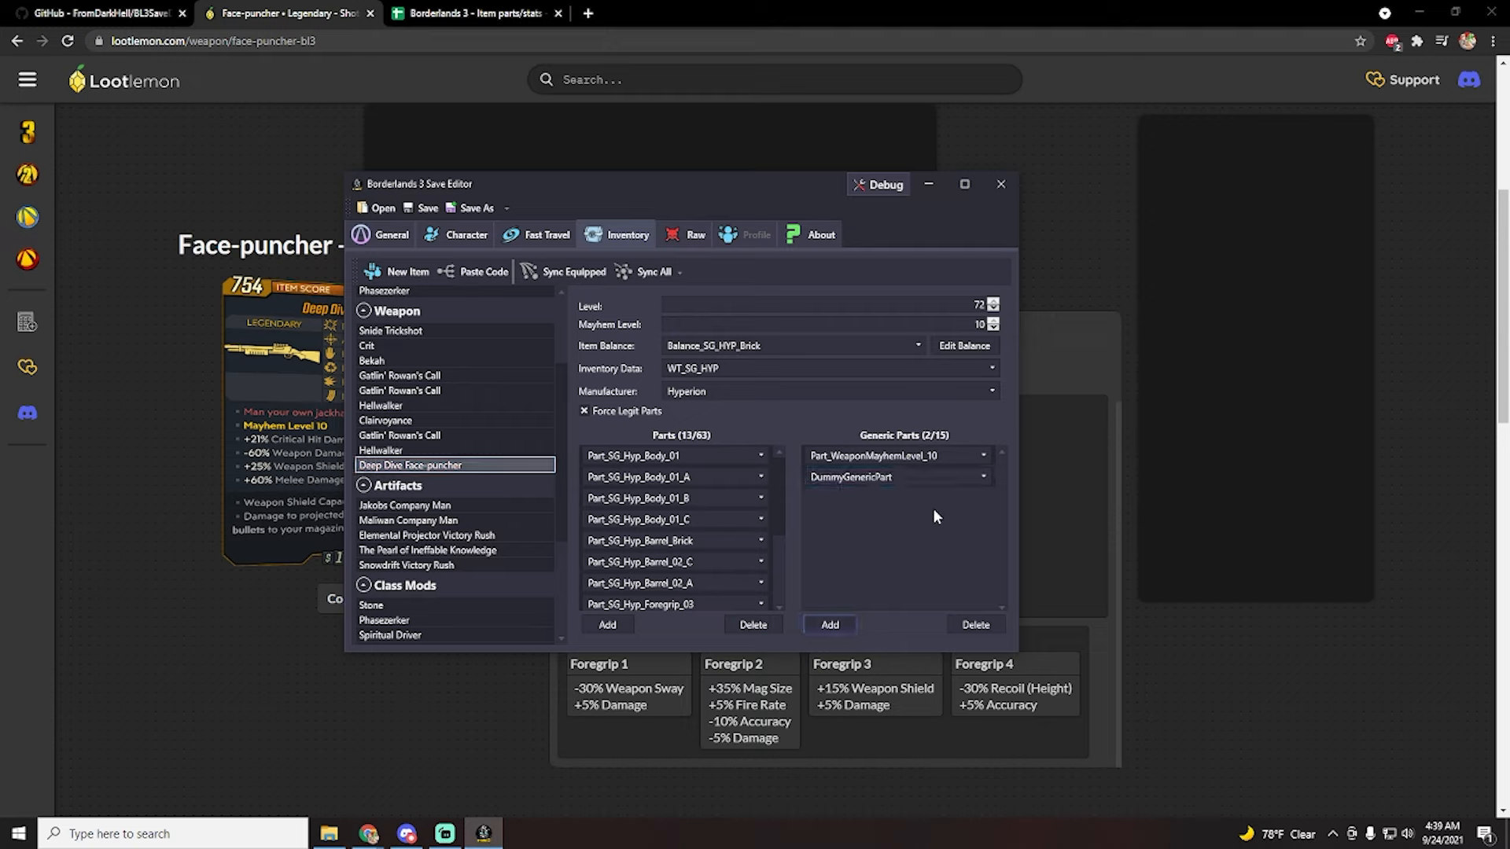
pyautogui.click(828, 623)
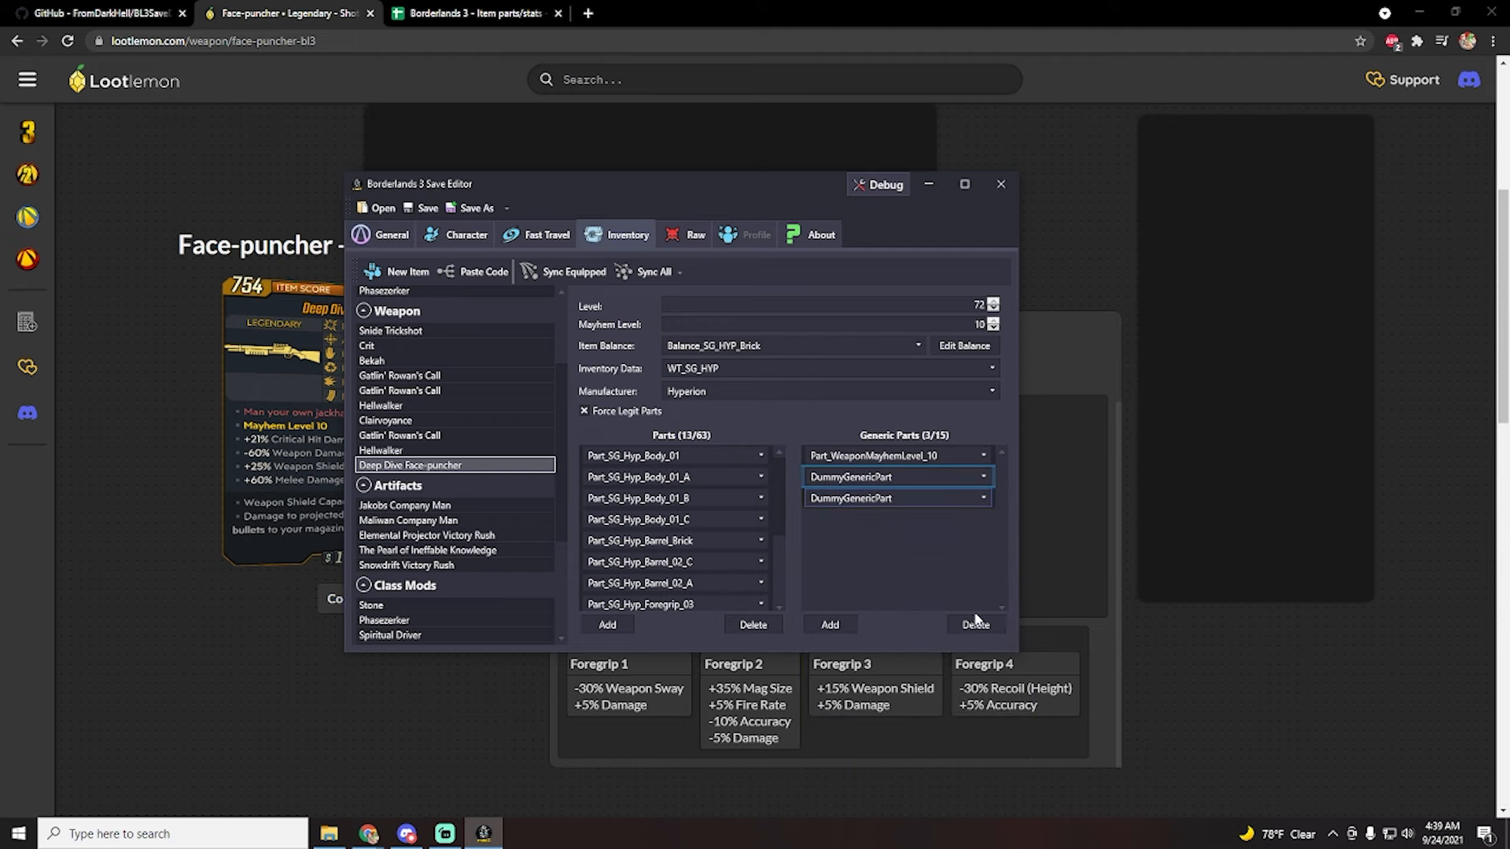
pyautogui.click(896, 477)
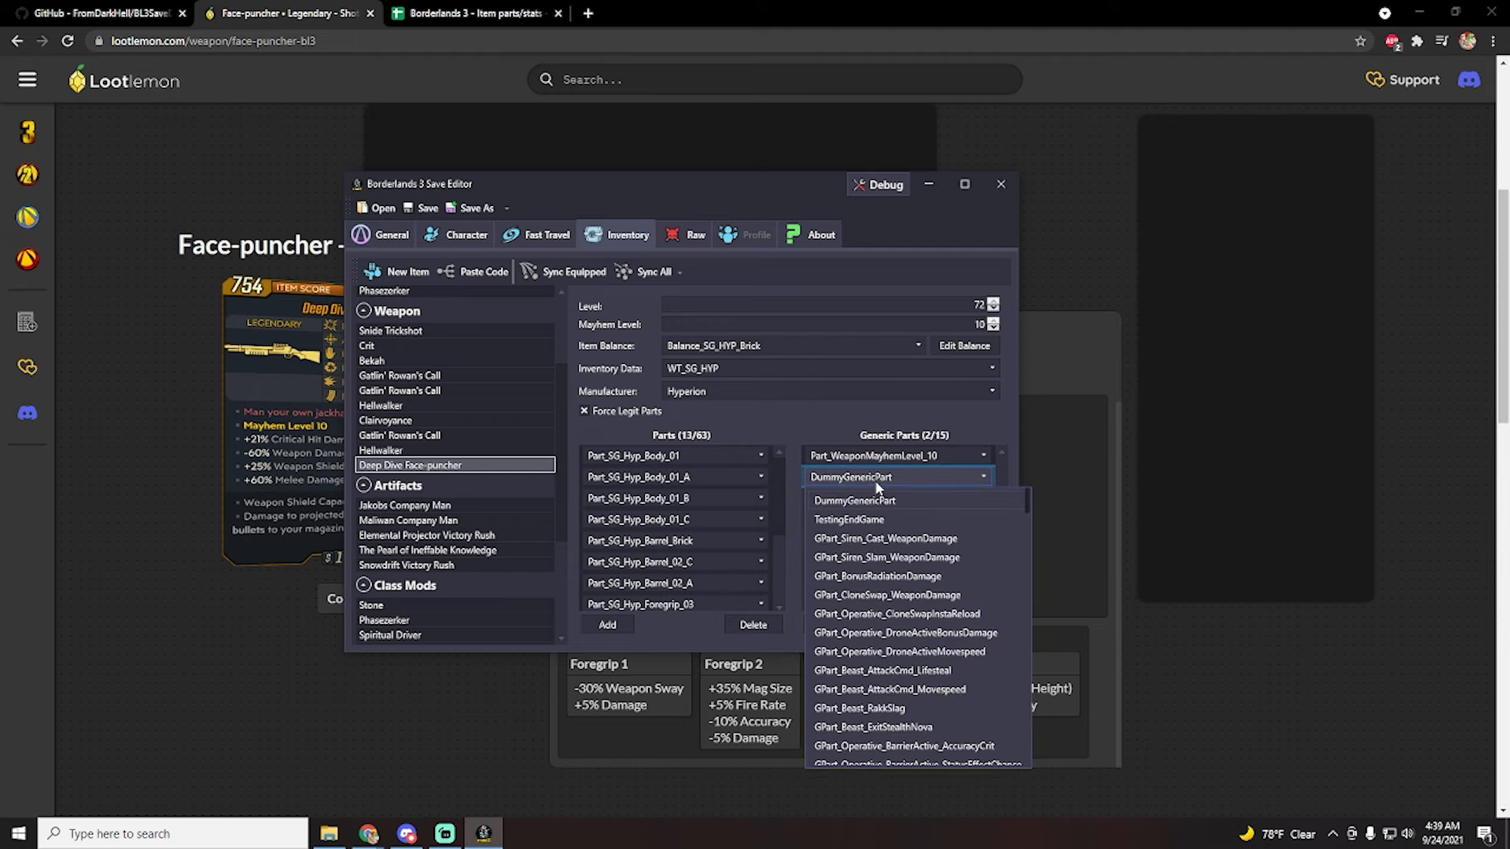
# - Set the new generic part to GPart_Siren_PhaseslamDamage
pyautogui.scroll(-3)
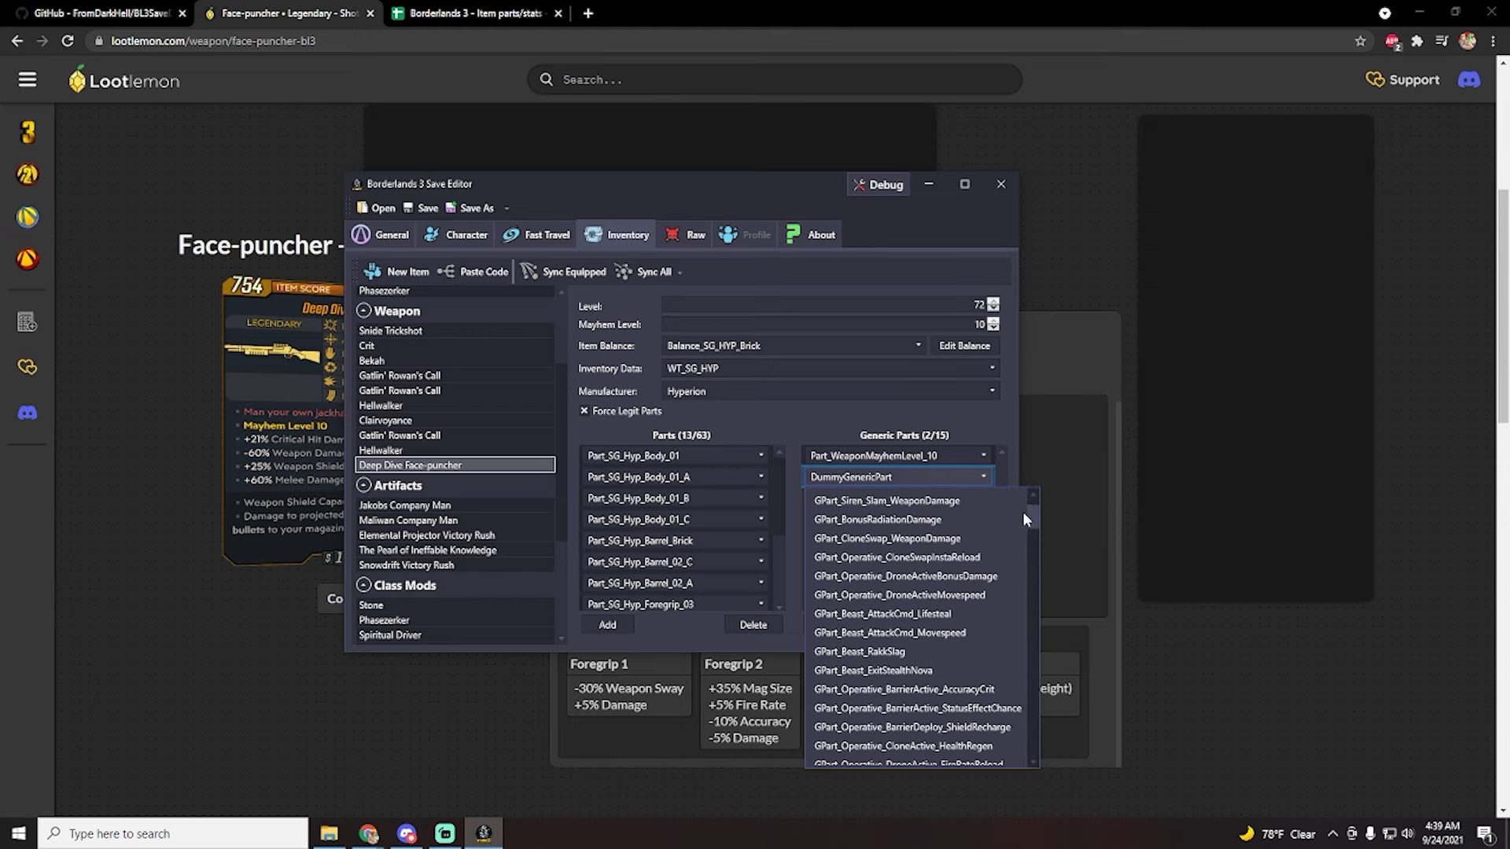
pyautogui.scroll(-3)
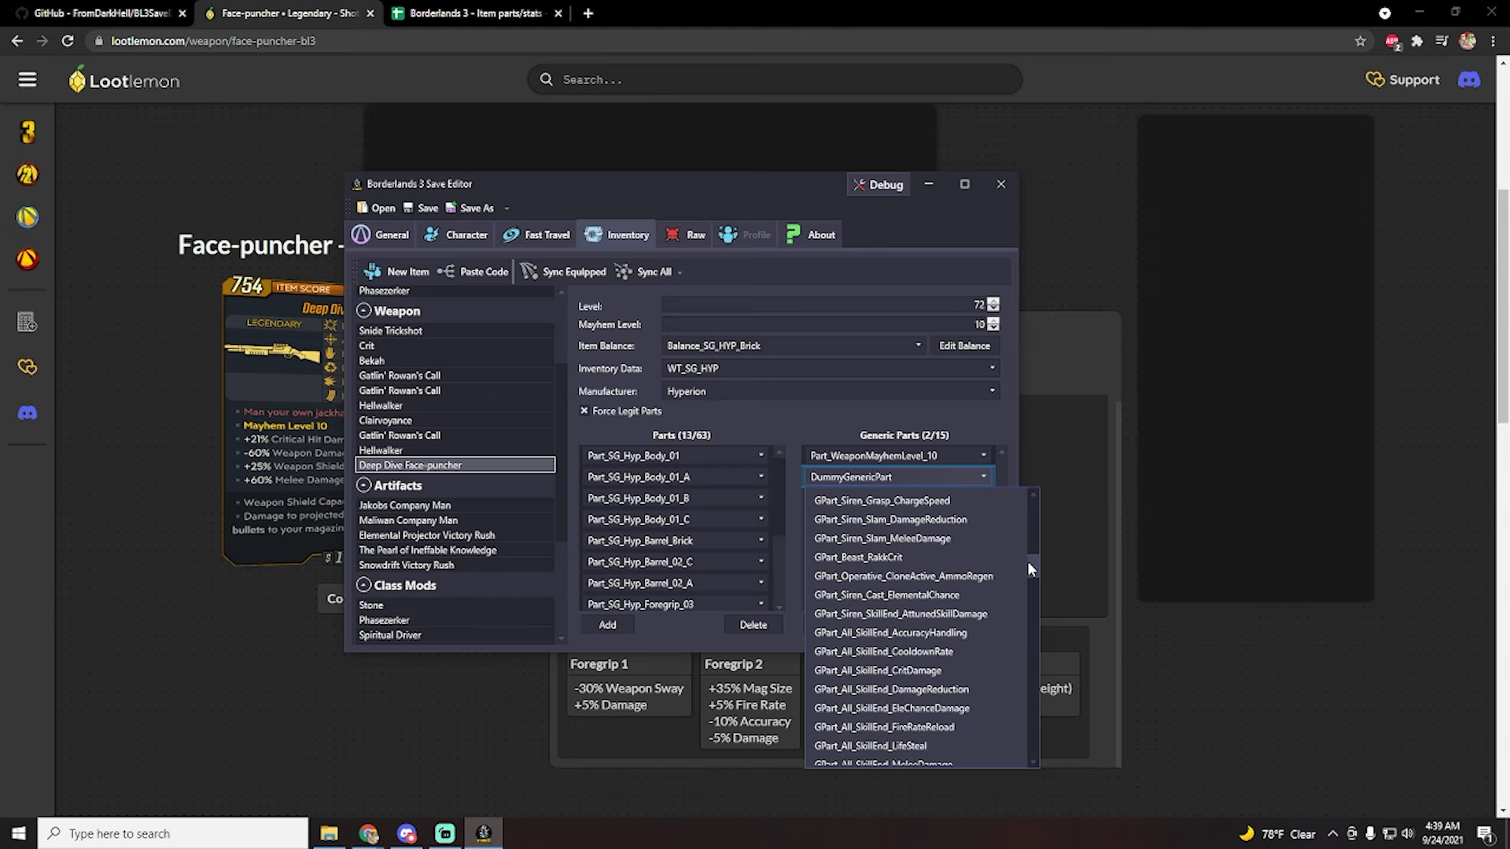
pyautogui.scroll(3)
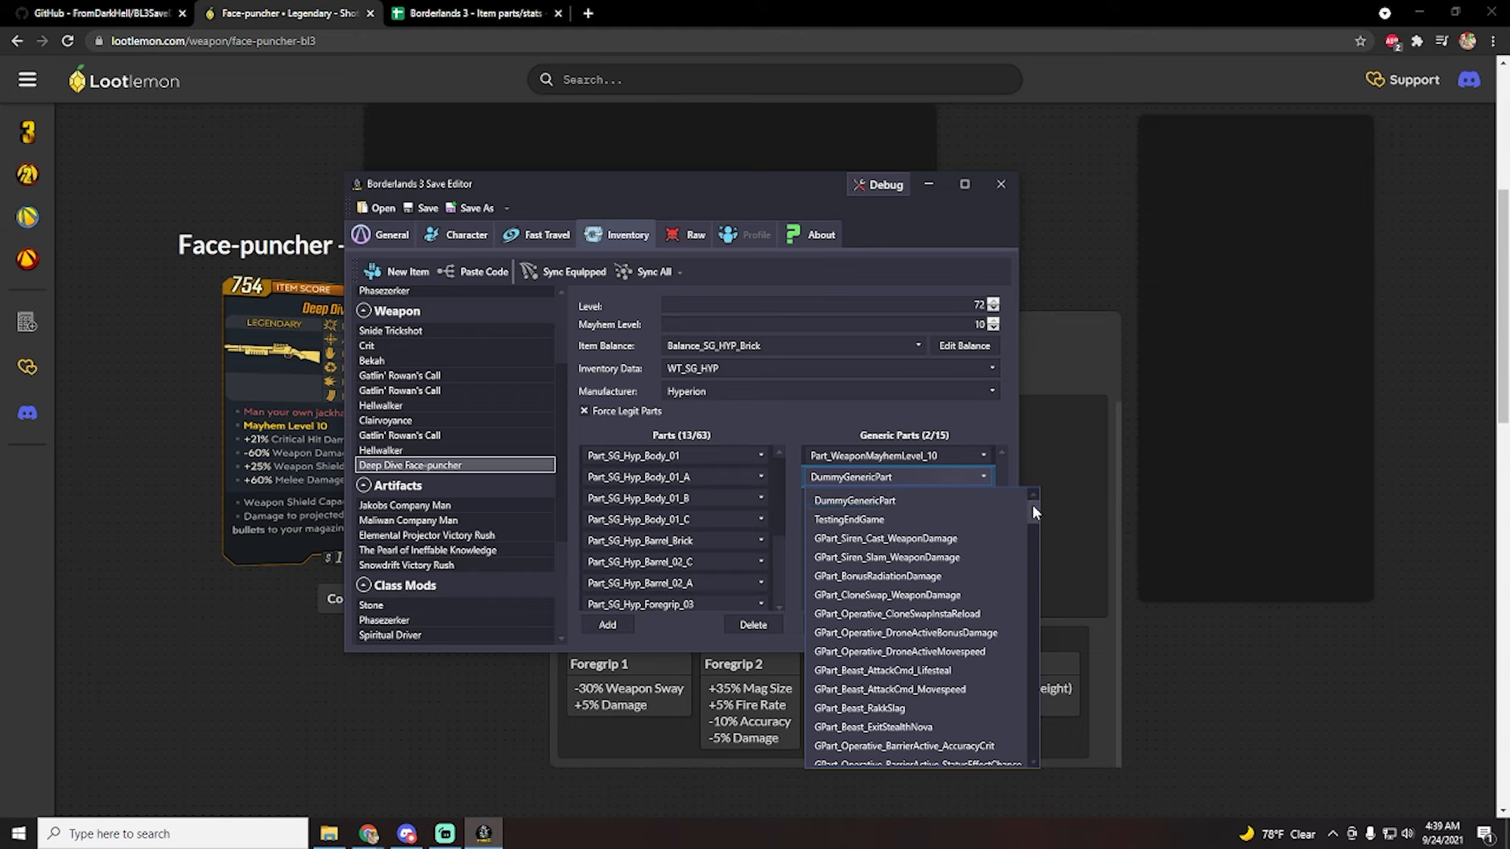
pyautogui.scroll(-3)
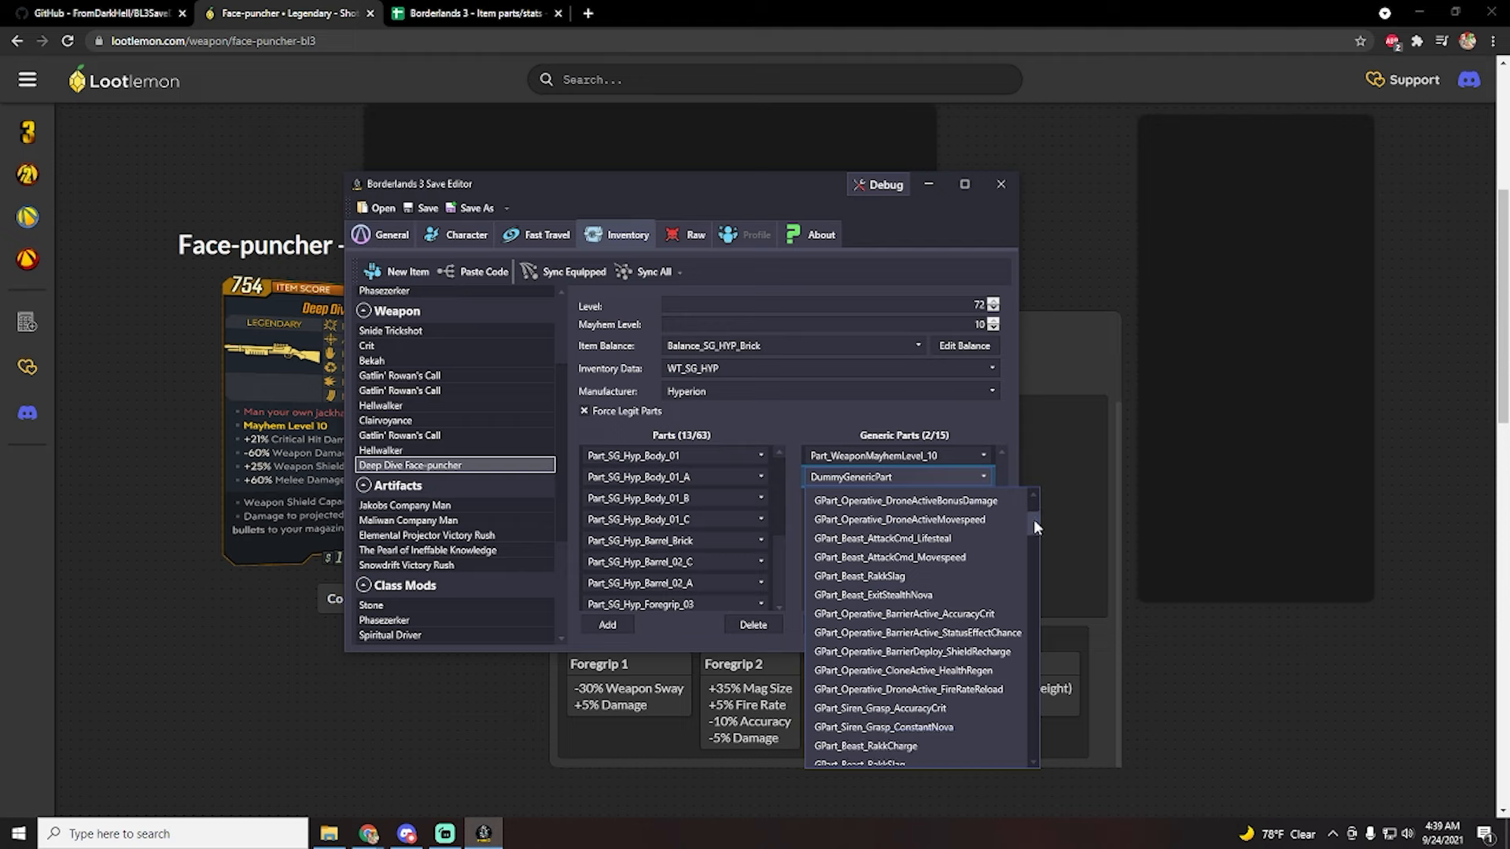
pyautogui.scroll(3)
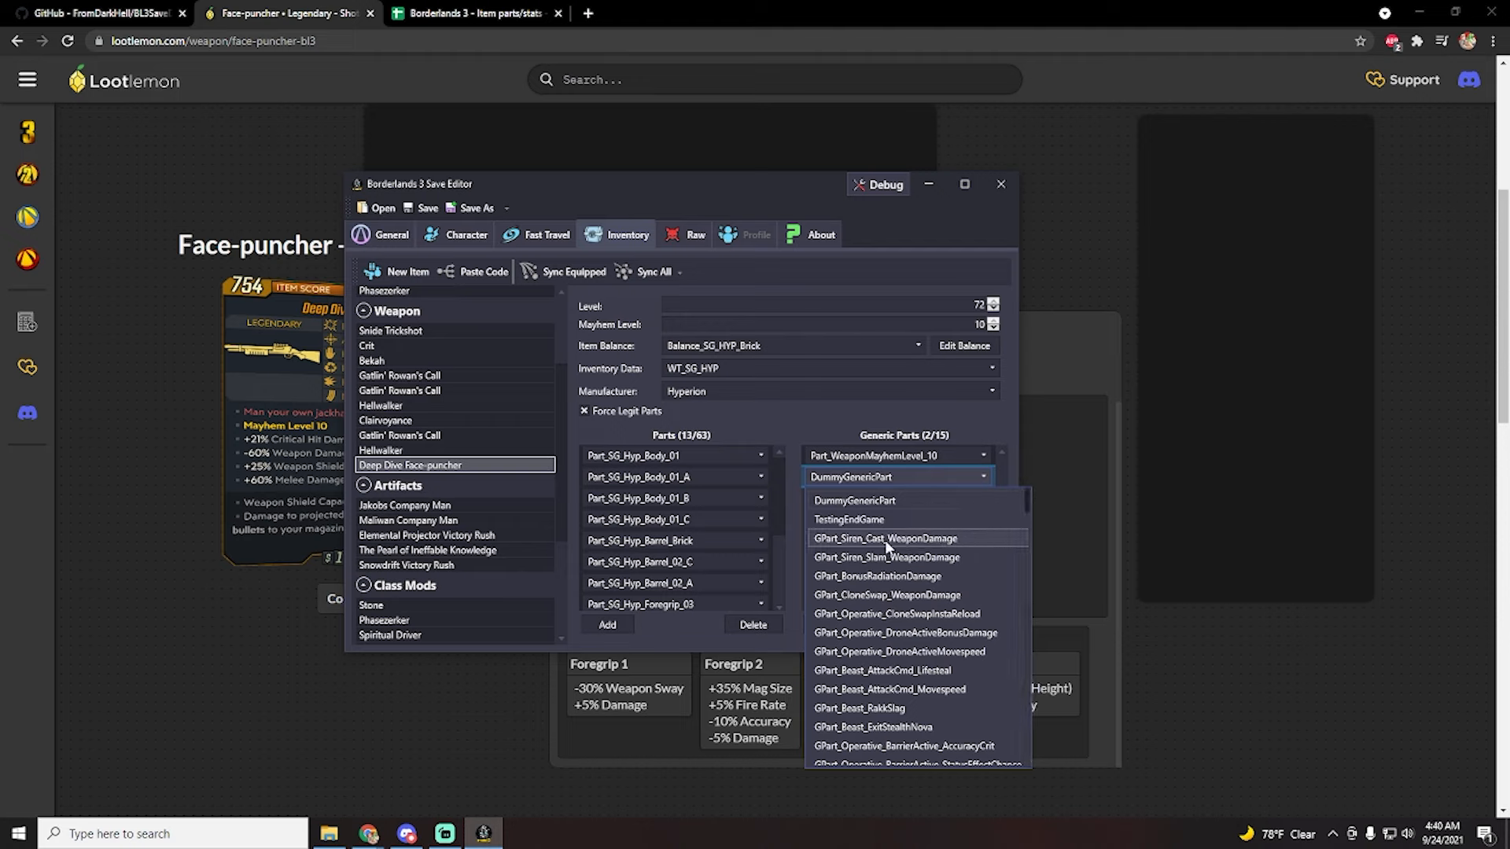
pyautogui.moveTo(883, 556)
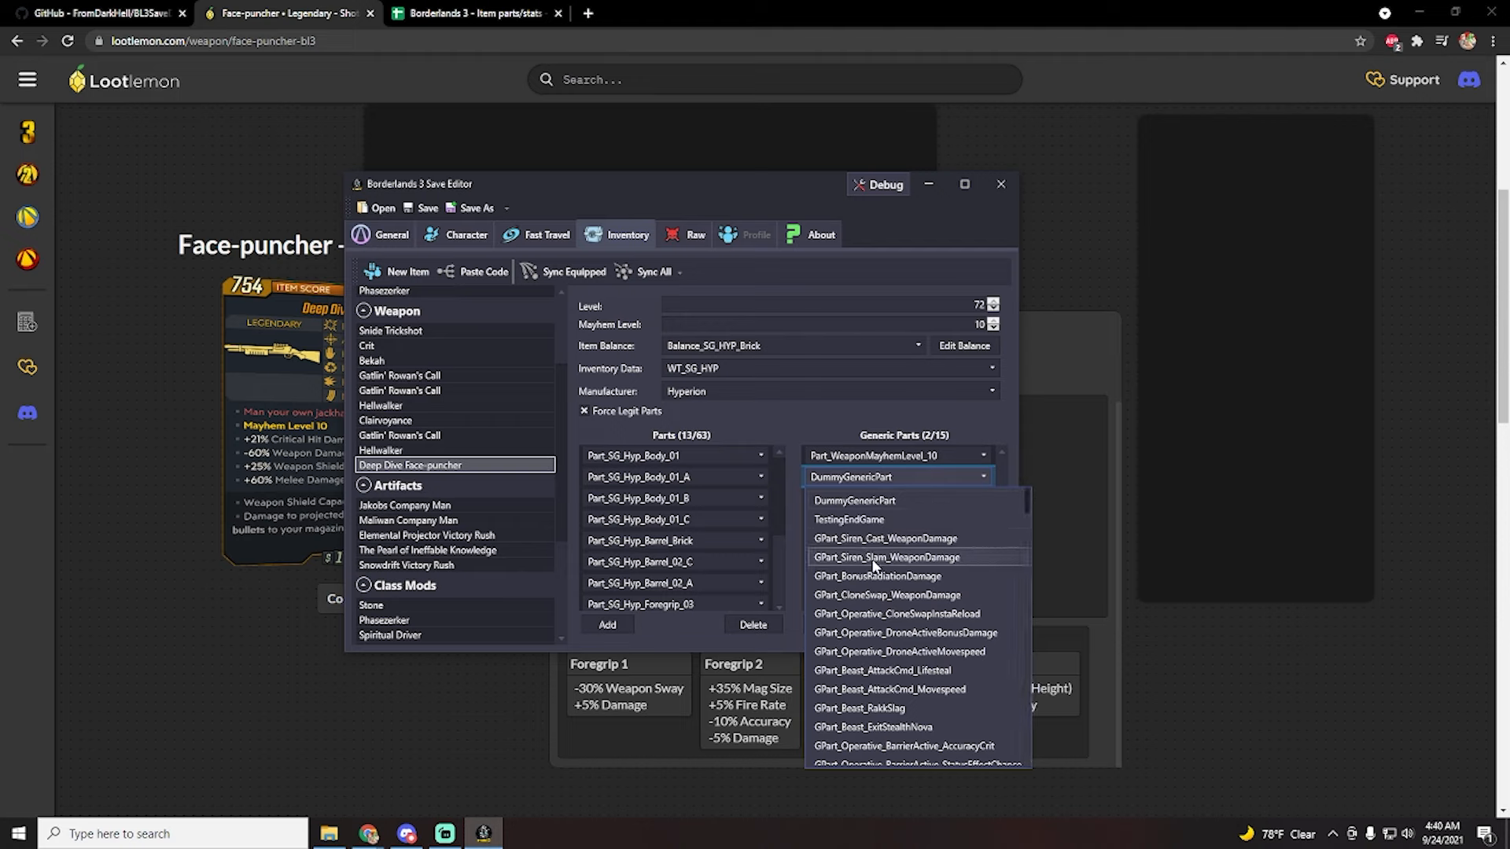
pyautogui.moveTo(930, 570)
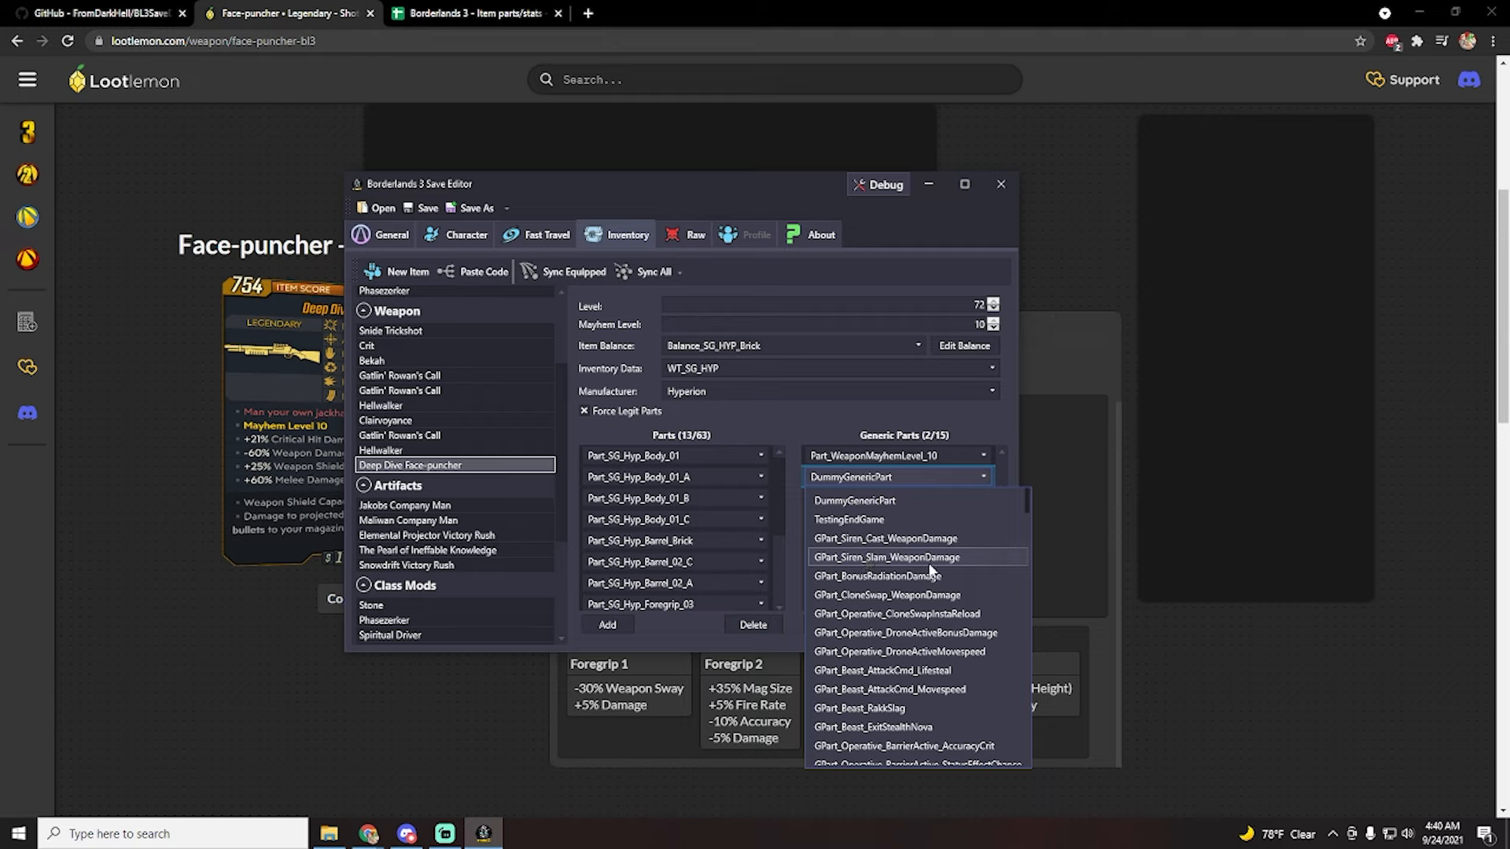
pyautogui.moveTo(965, 568)
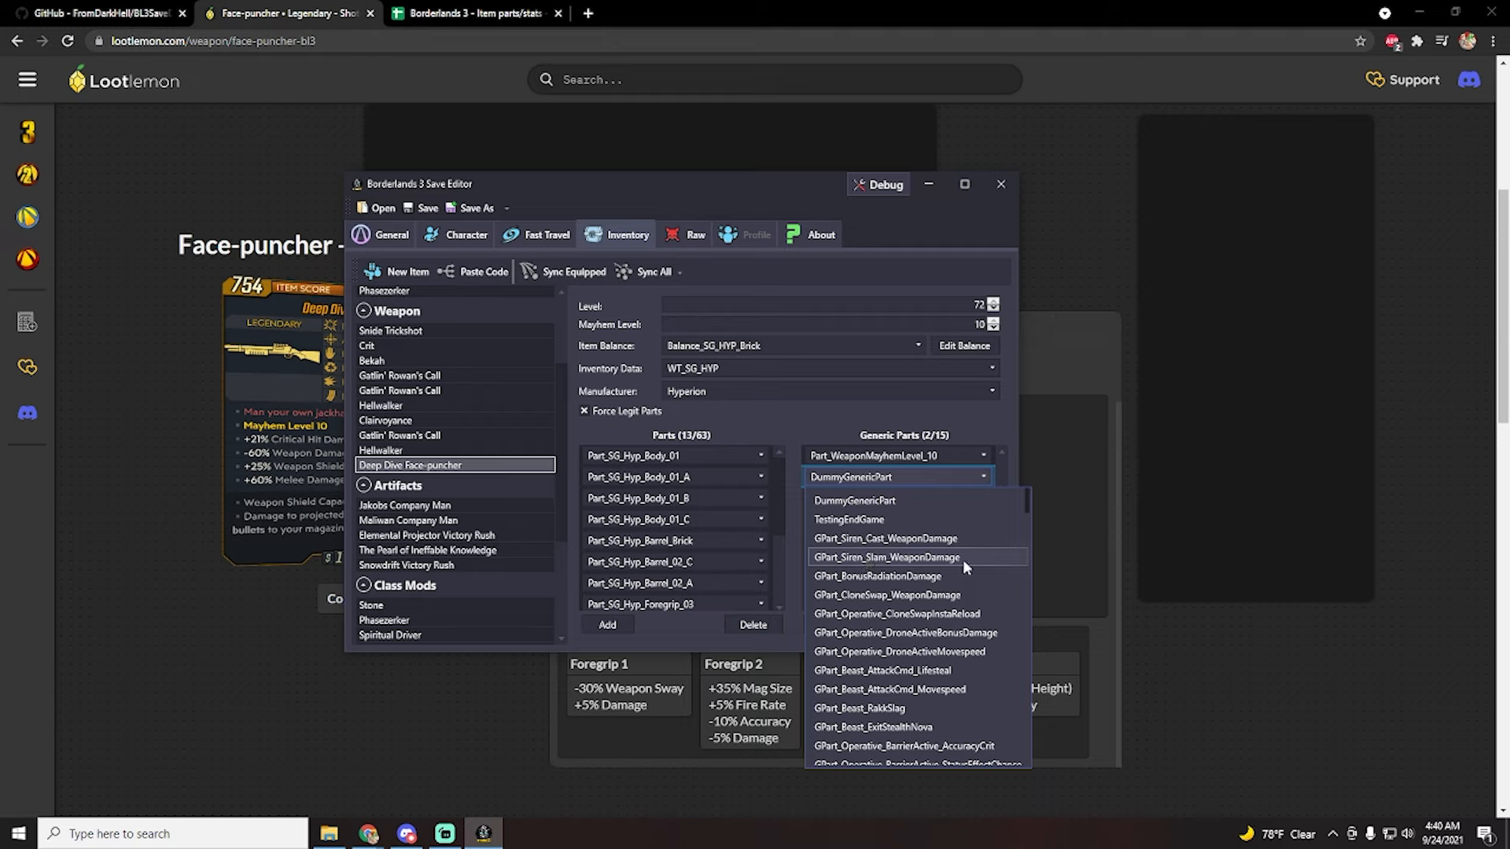
pyautogui.moveTo(939, 560)
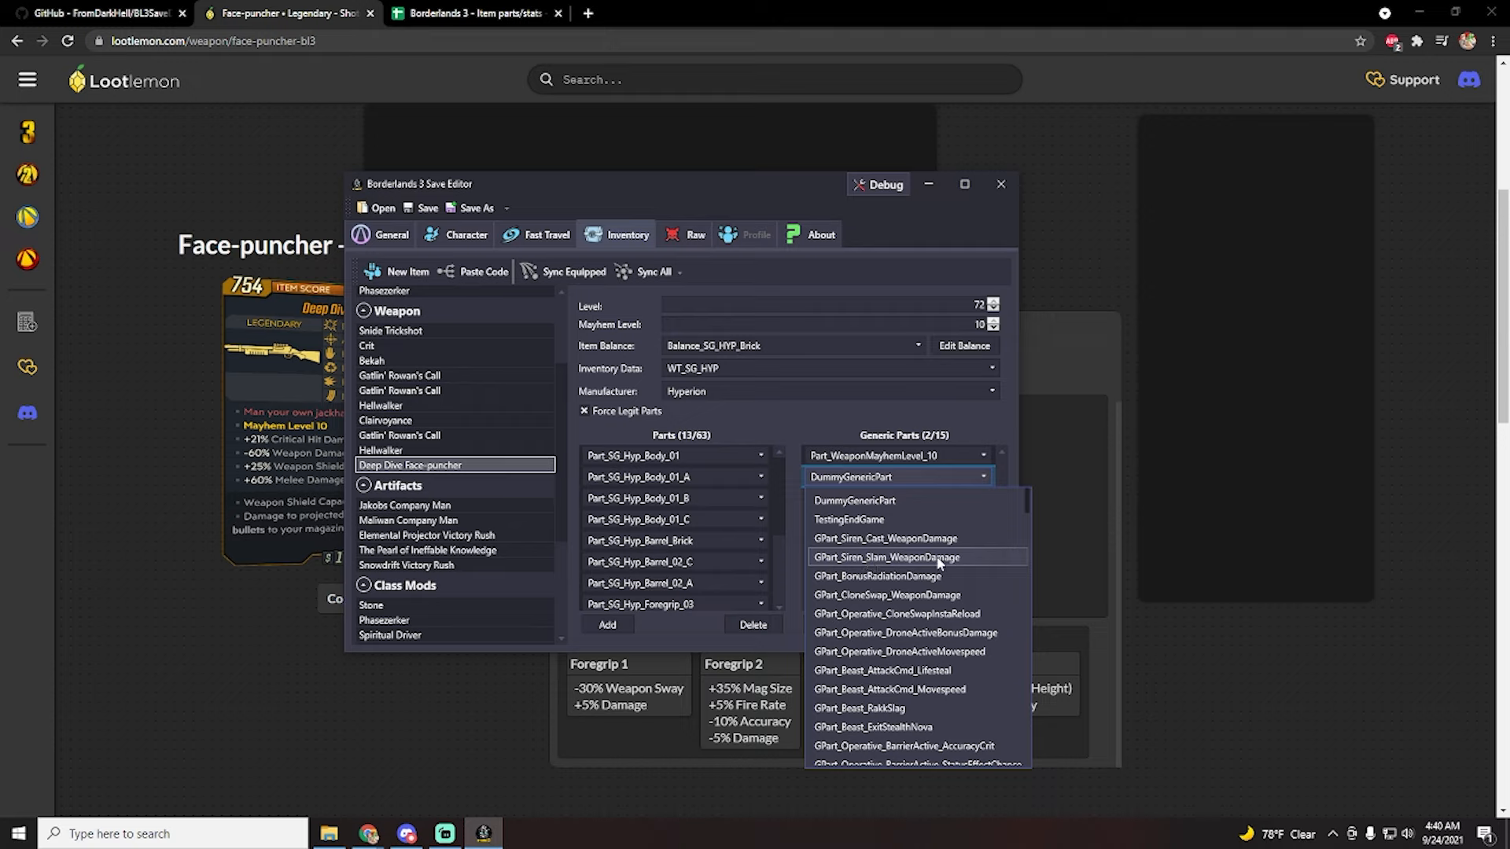
pyautogui.moveTo(1034, 499)
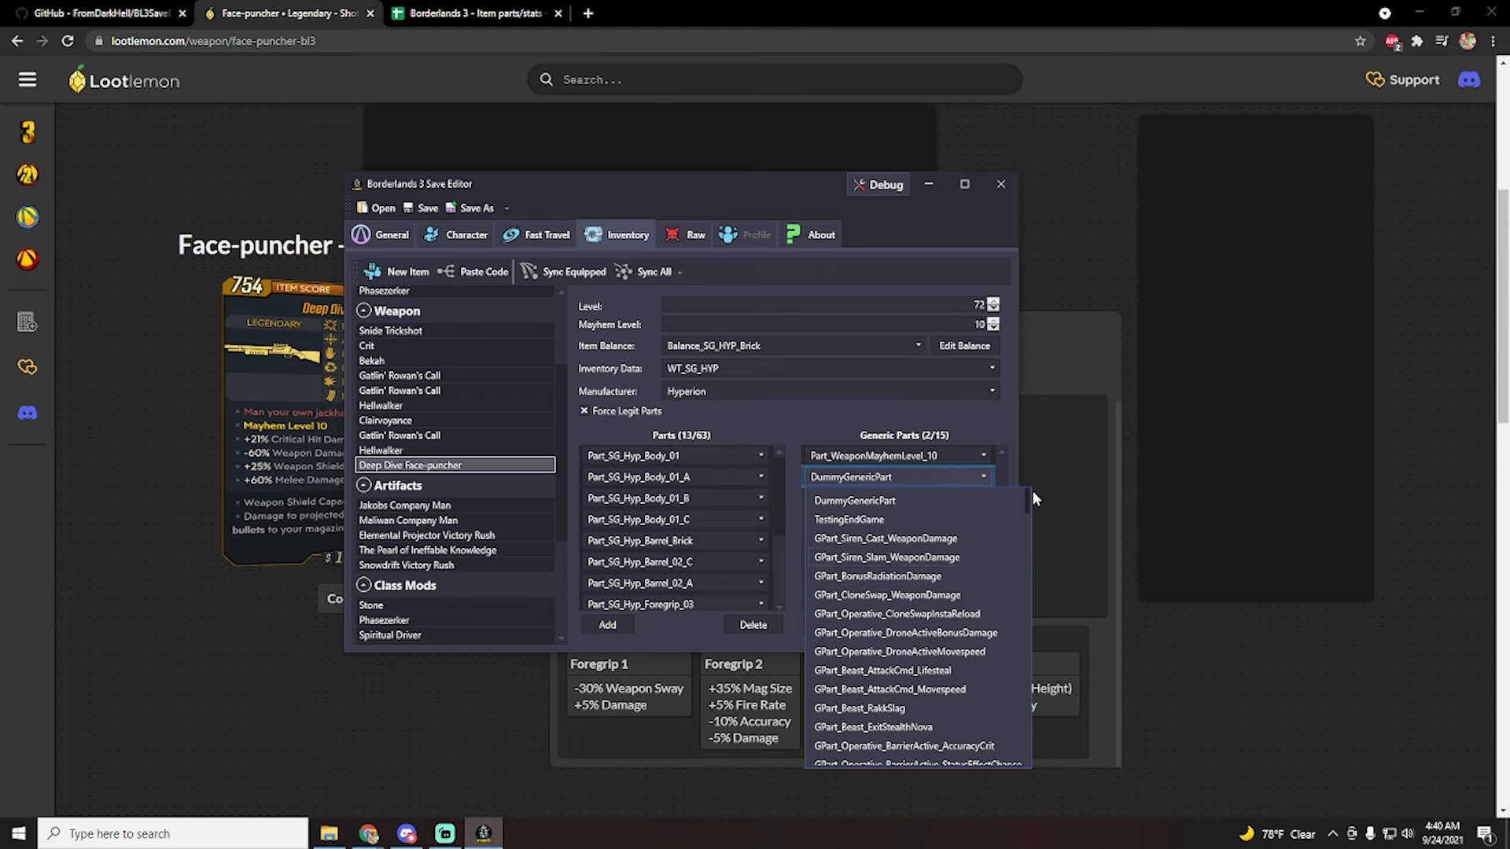
pyautogui.scroll(-3)
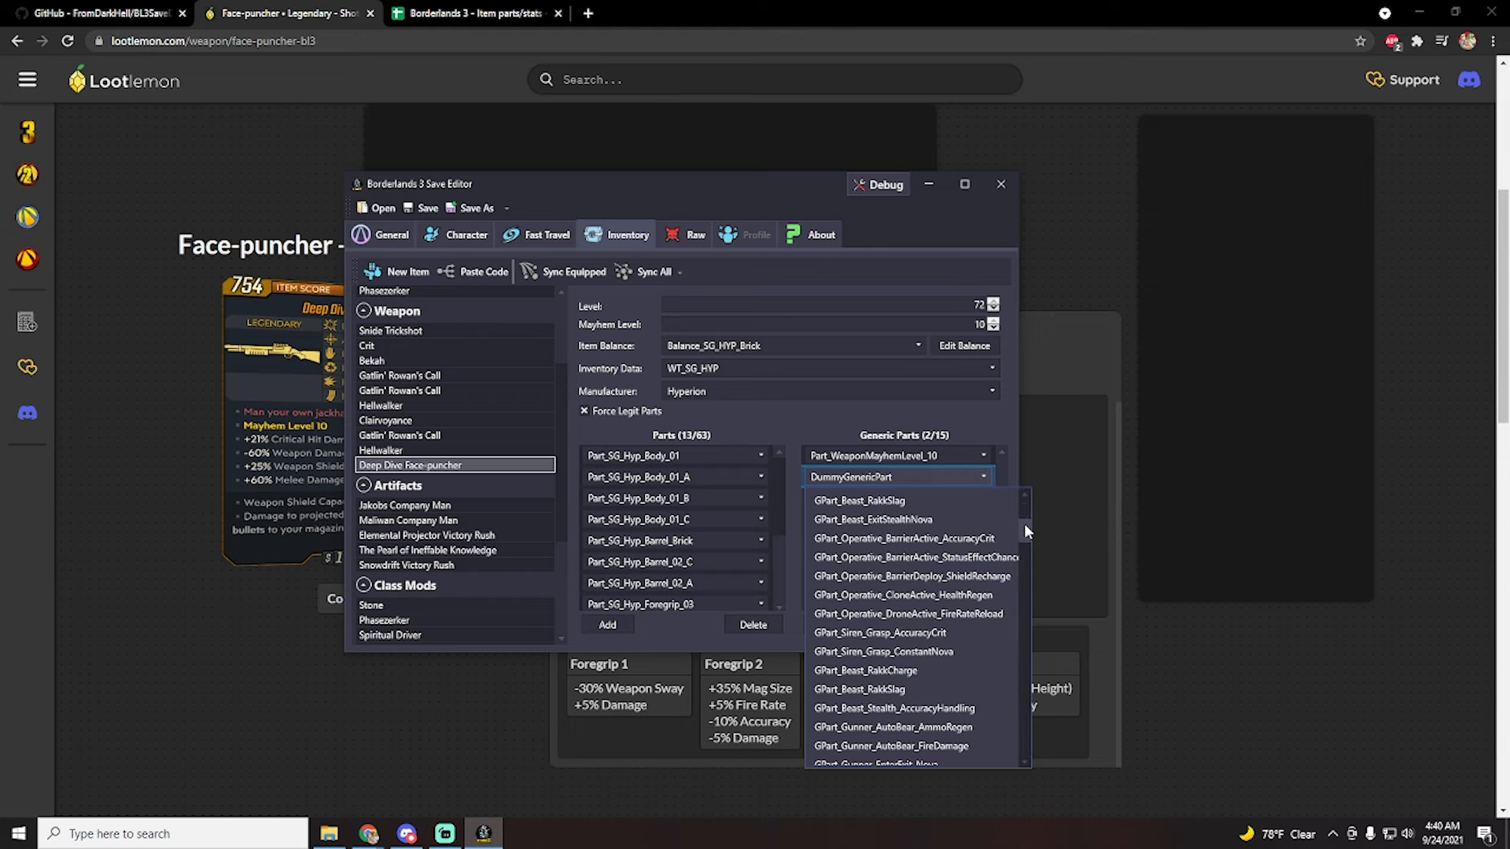
pyautogui.scroll(-3)
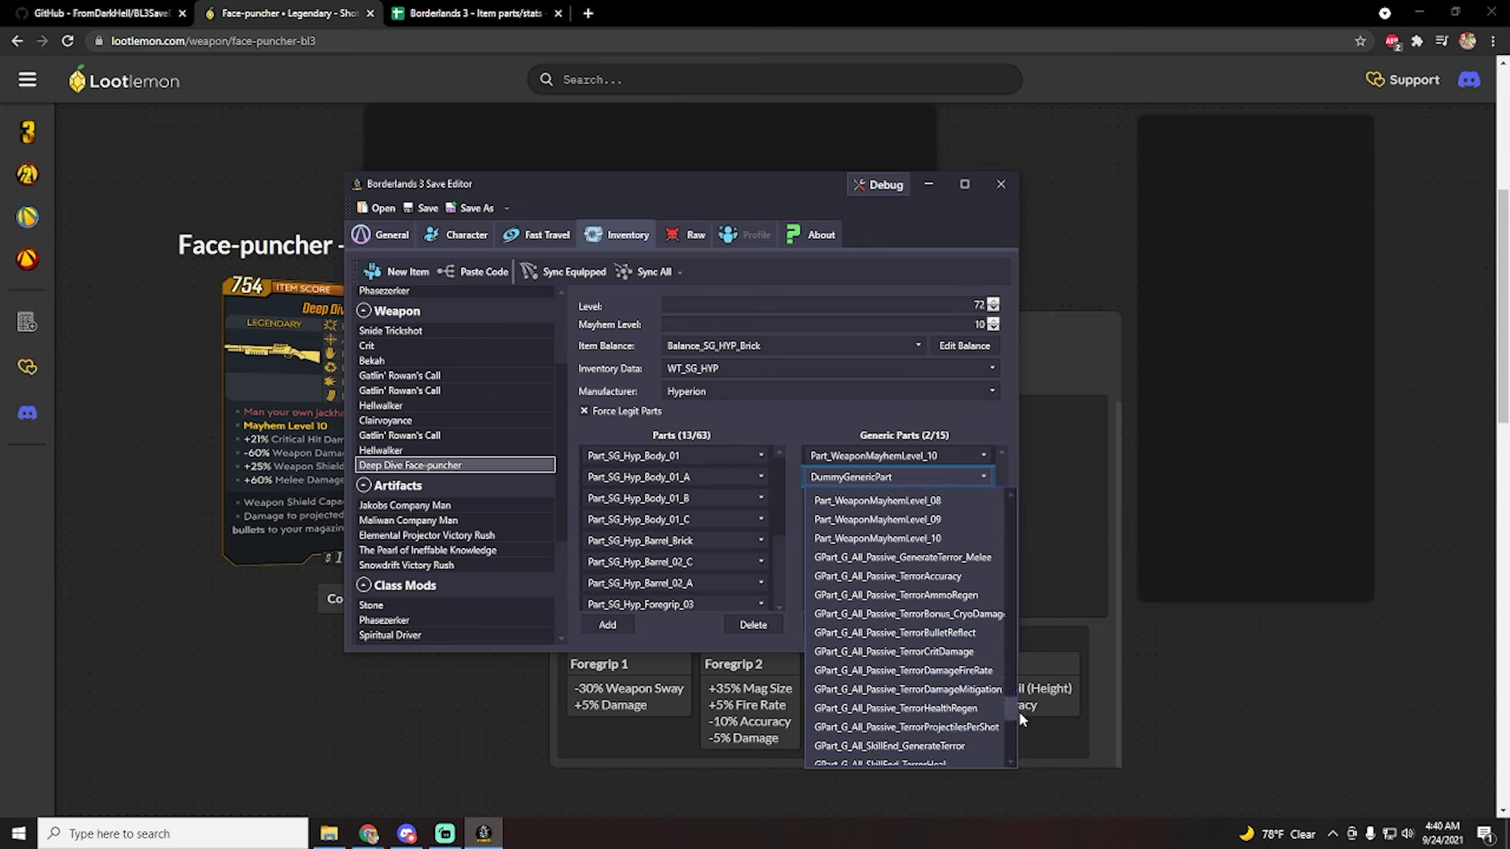
pyautogui.scroll(-3)
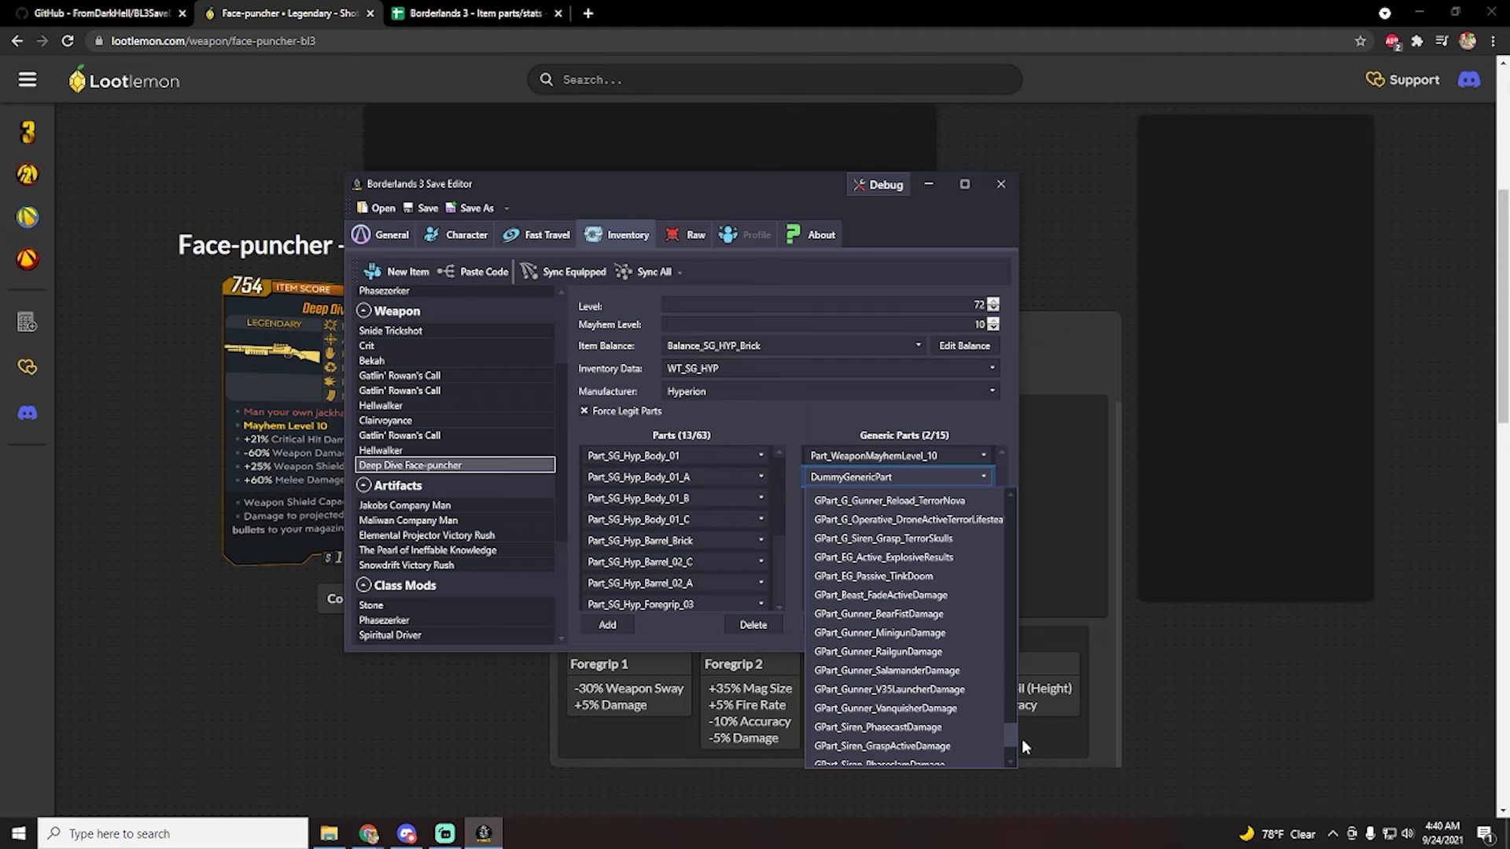
pyautogui.scroll(-3)
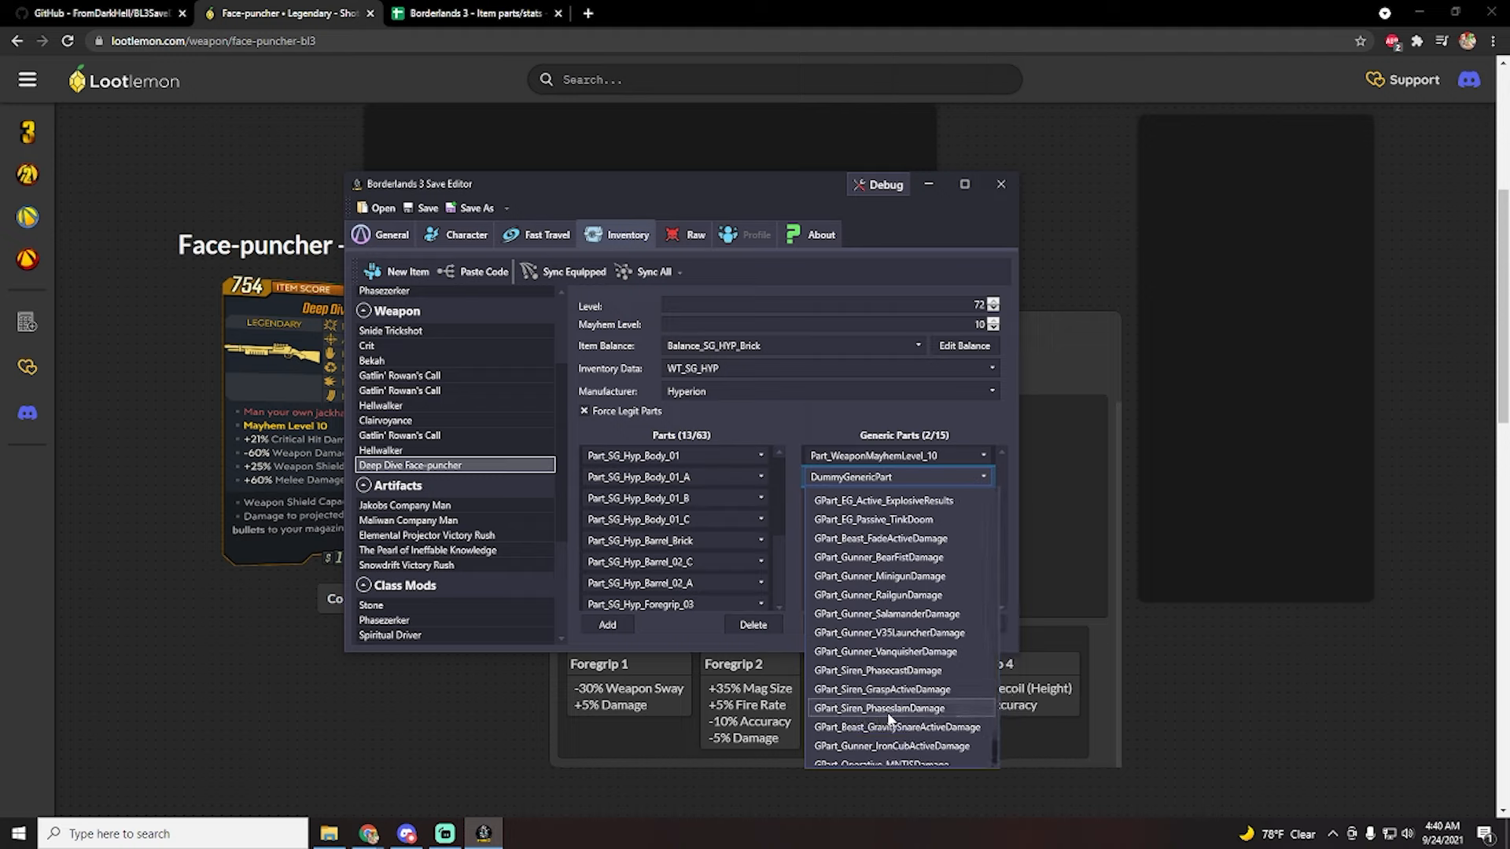
pyautogui.click(877, 707)
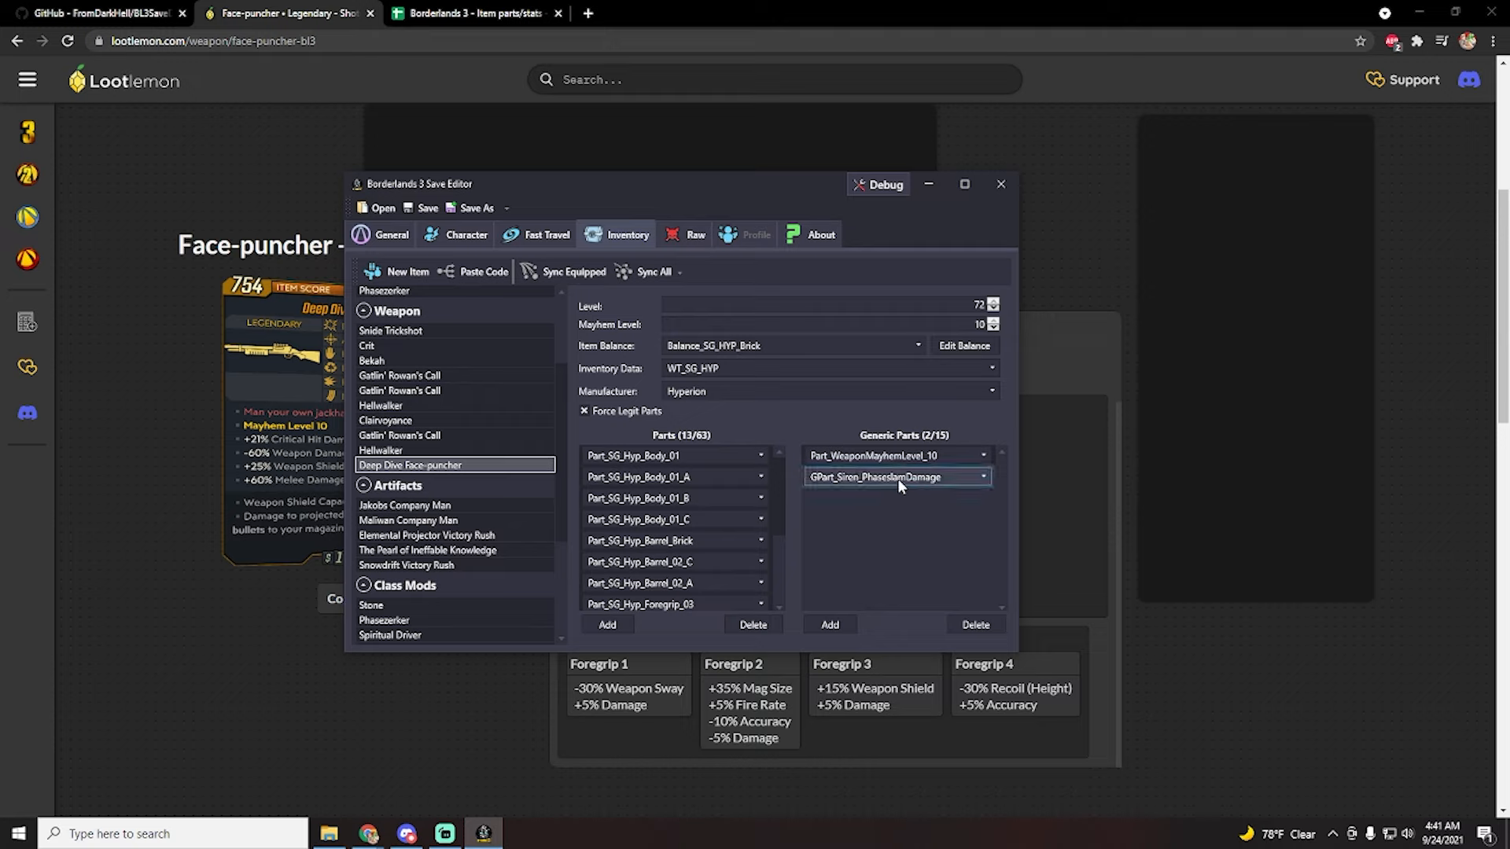
pyautogui.moveTo(632, 454)
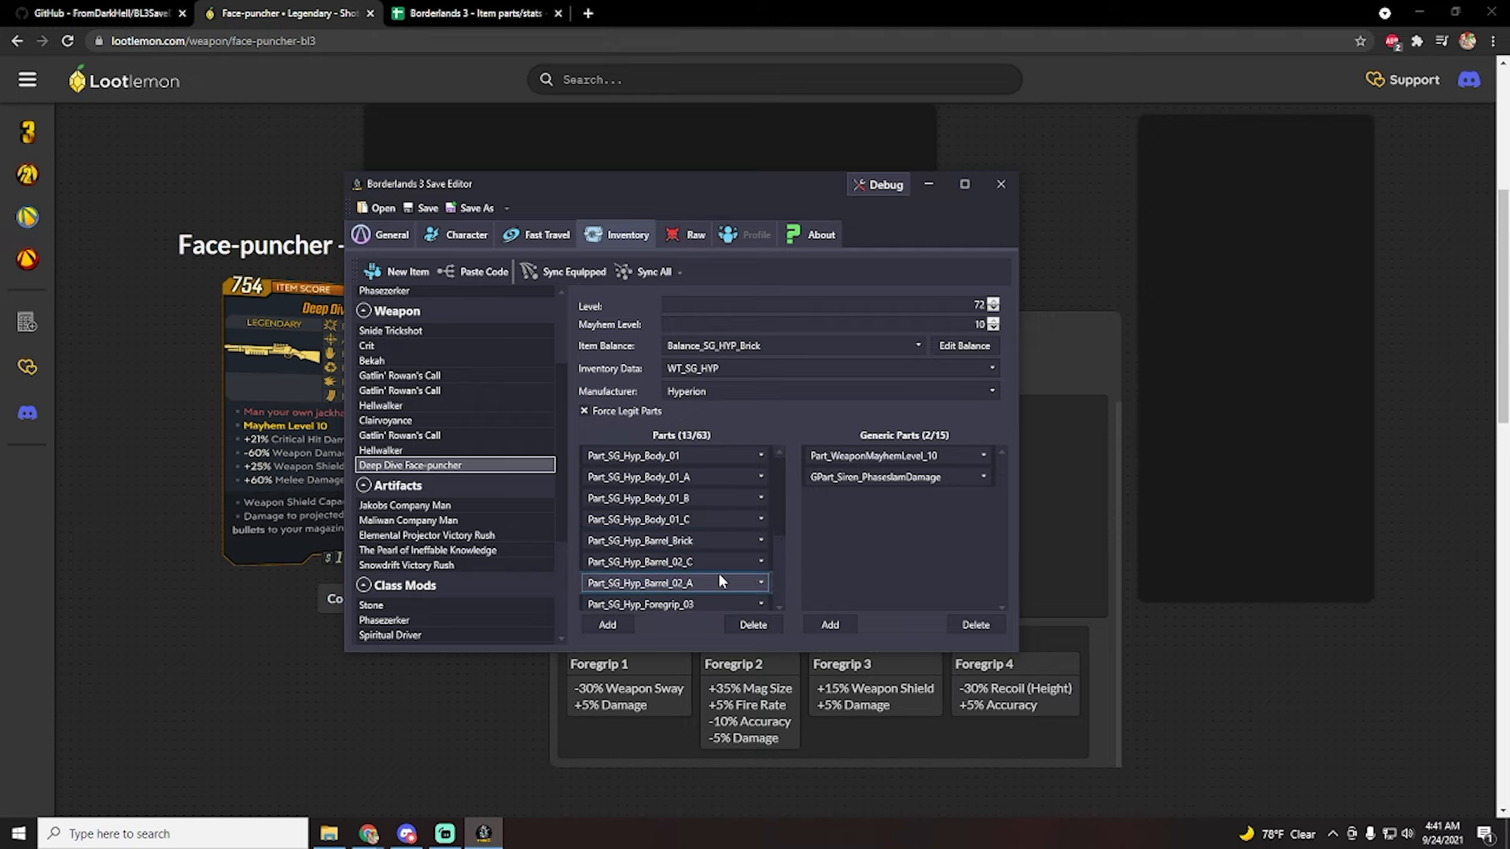
pyautogui.moveTo(612, 433)
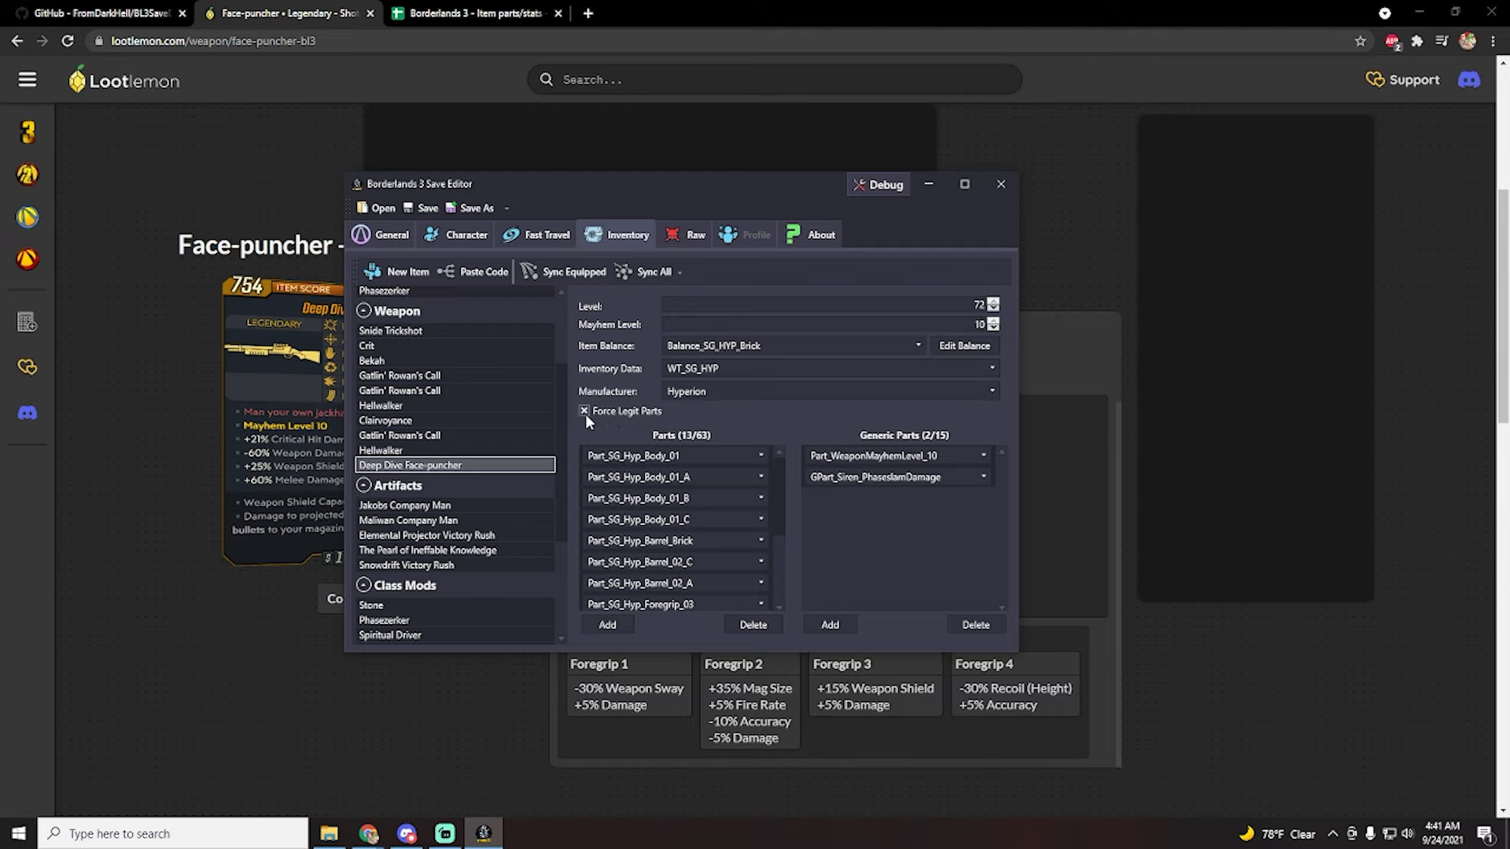
# - Scroll the Lootlemon parts page, then bring up the Item parts/stats spreadsheet
pyautogui.scroll(3)
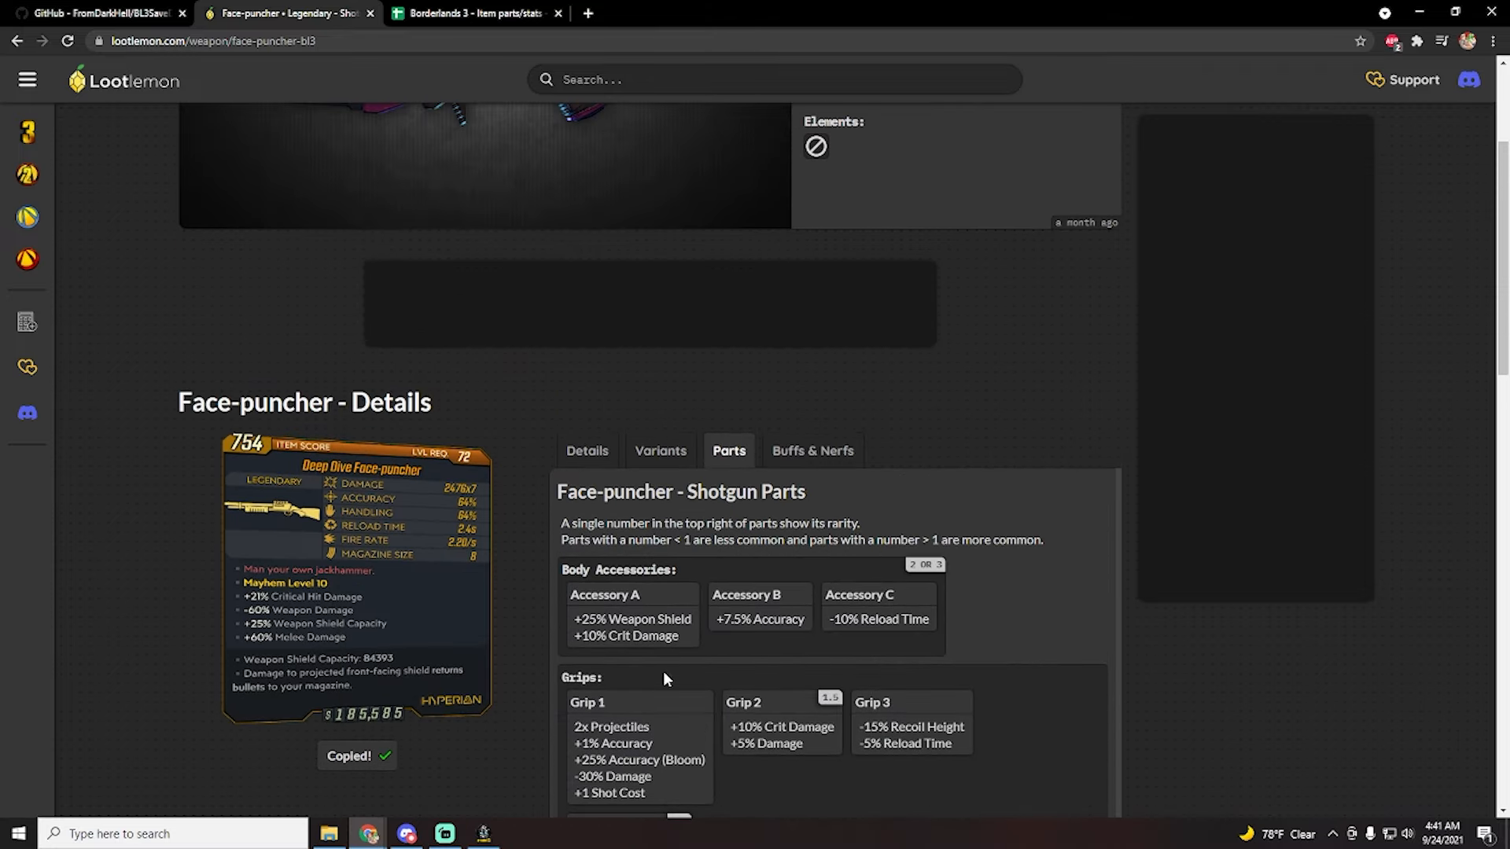
pyautogui.scroll(-3)
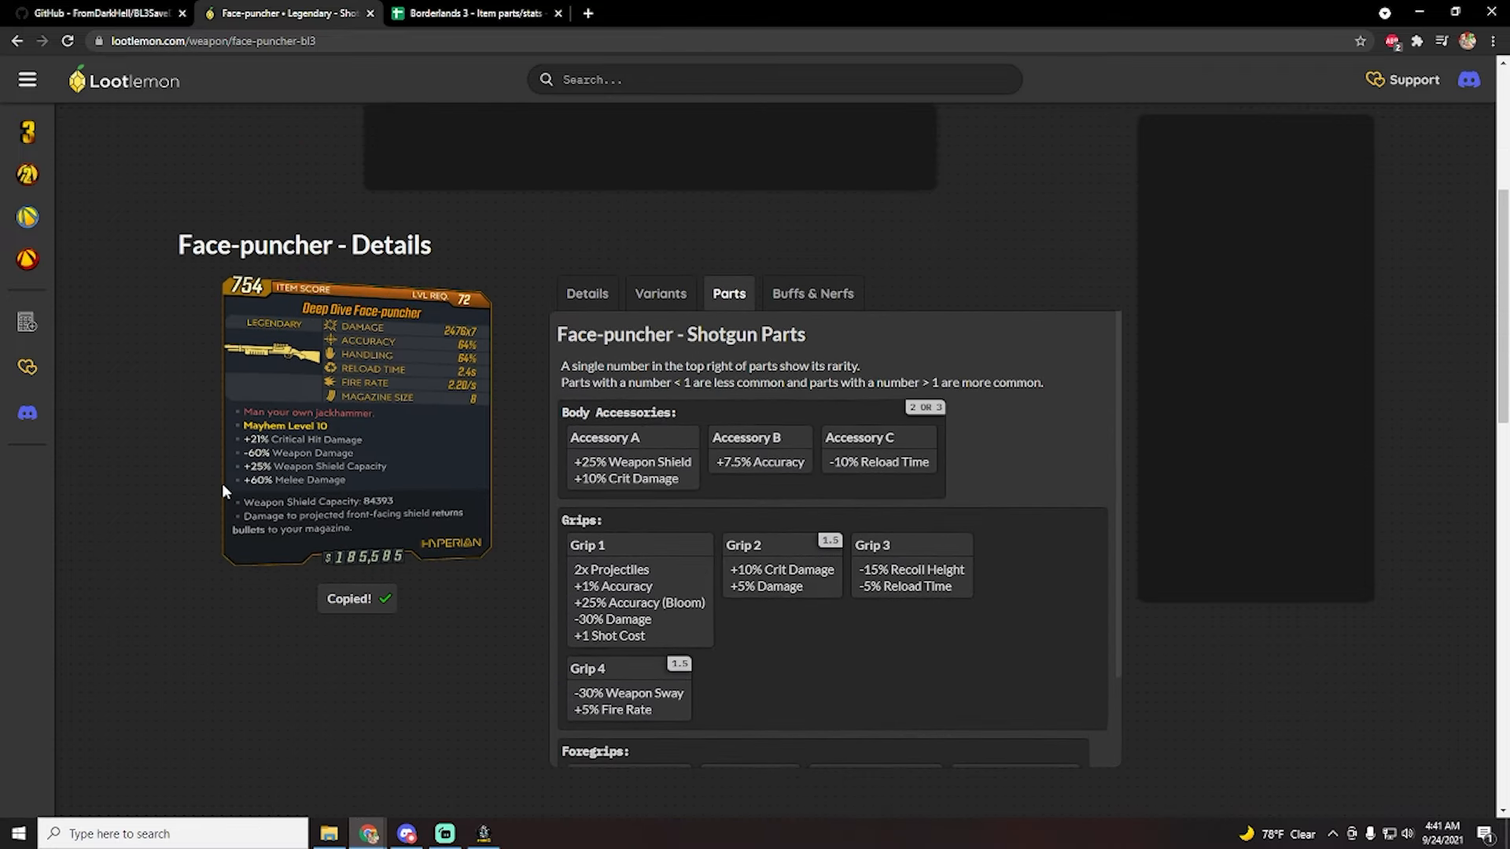
pyautogui.moveTo(398, 76)
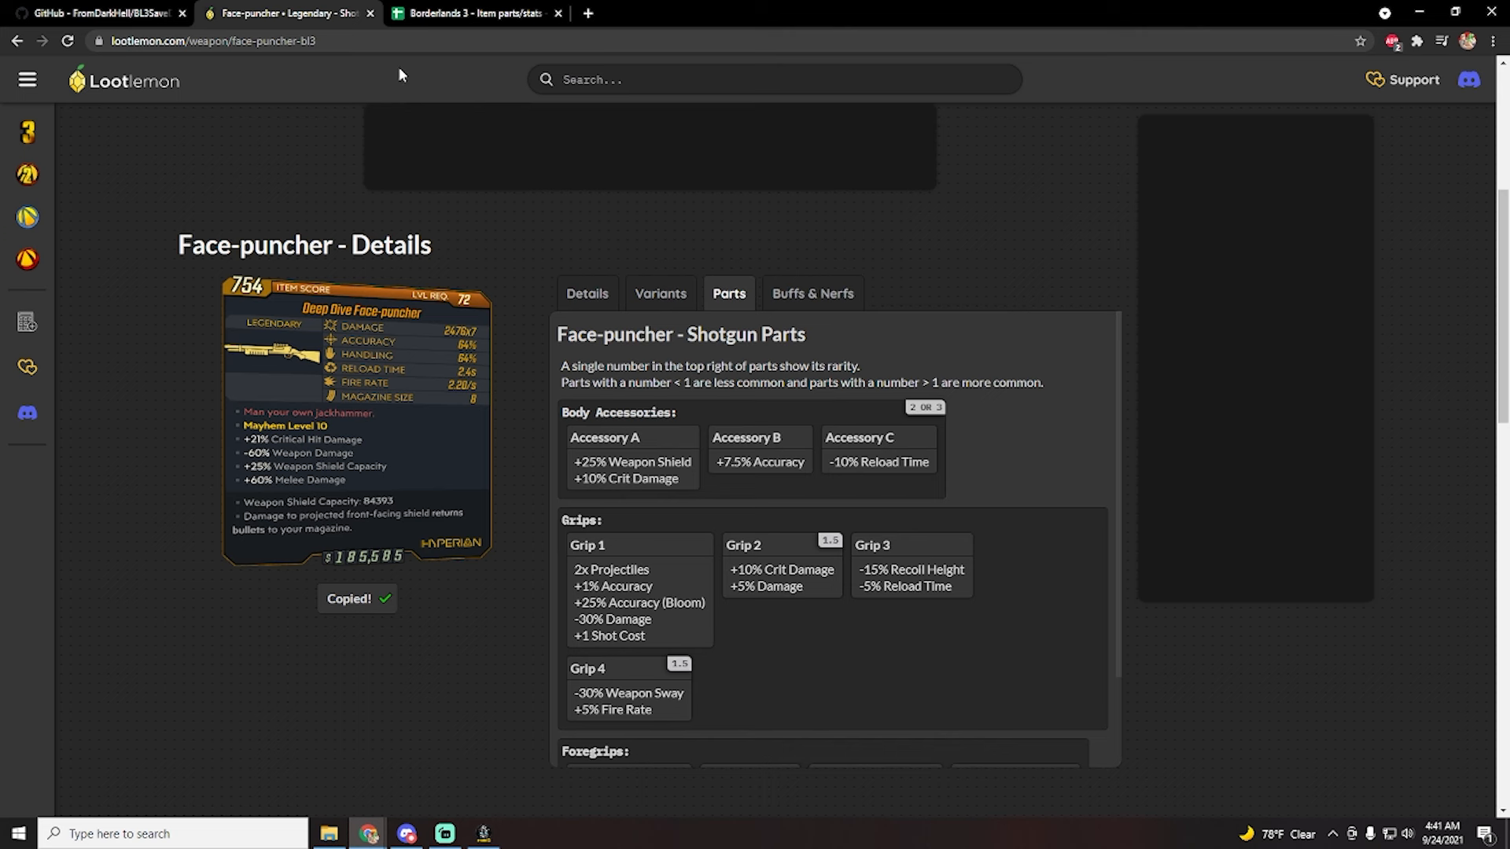
pyautogui.click(471, 13)
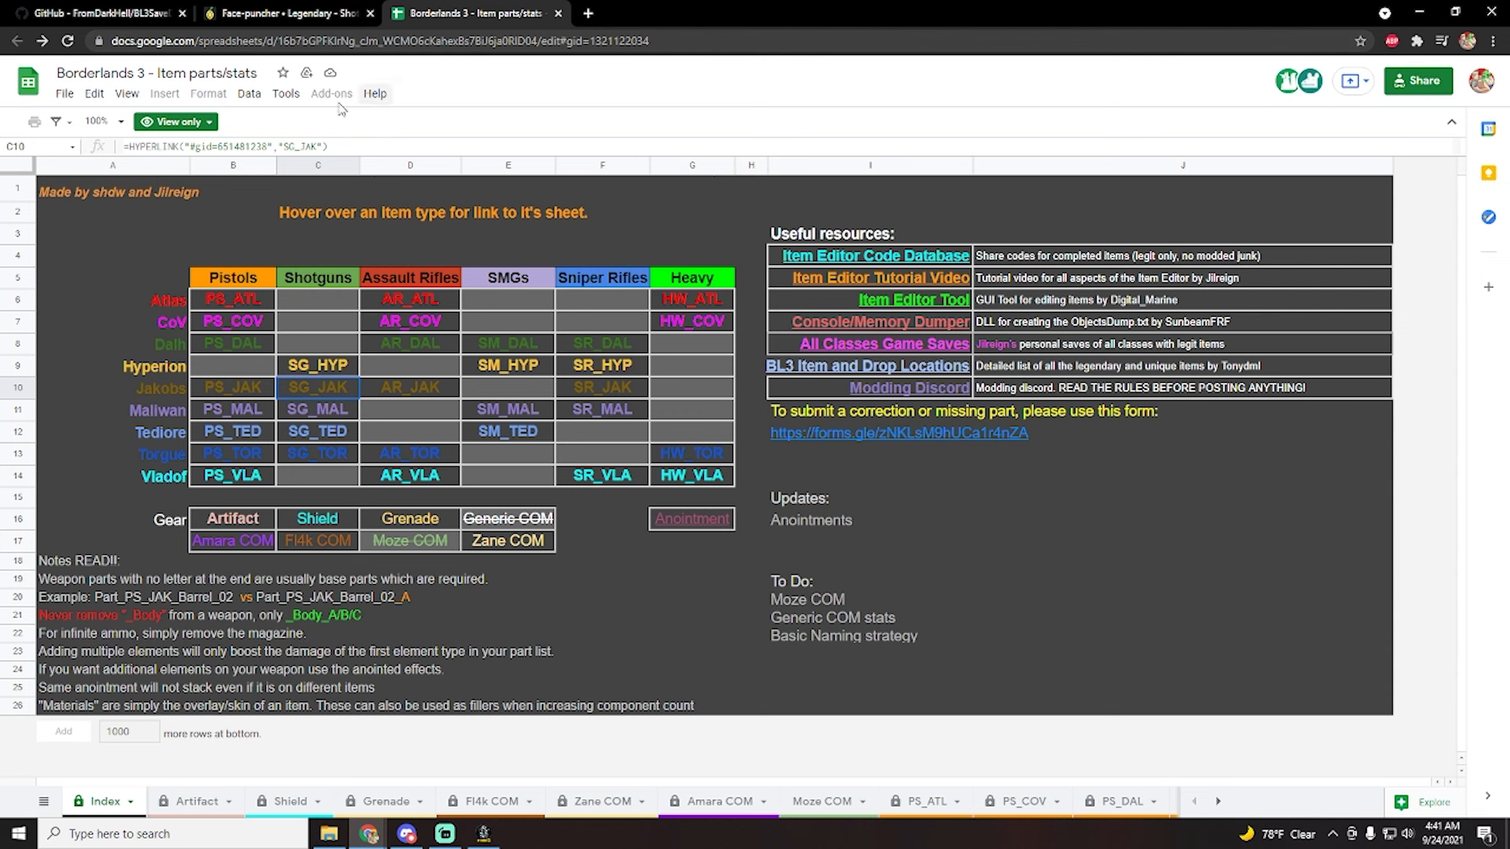
pyautogui.moveTo(235, 306)
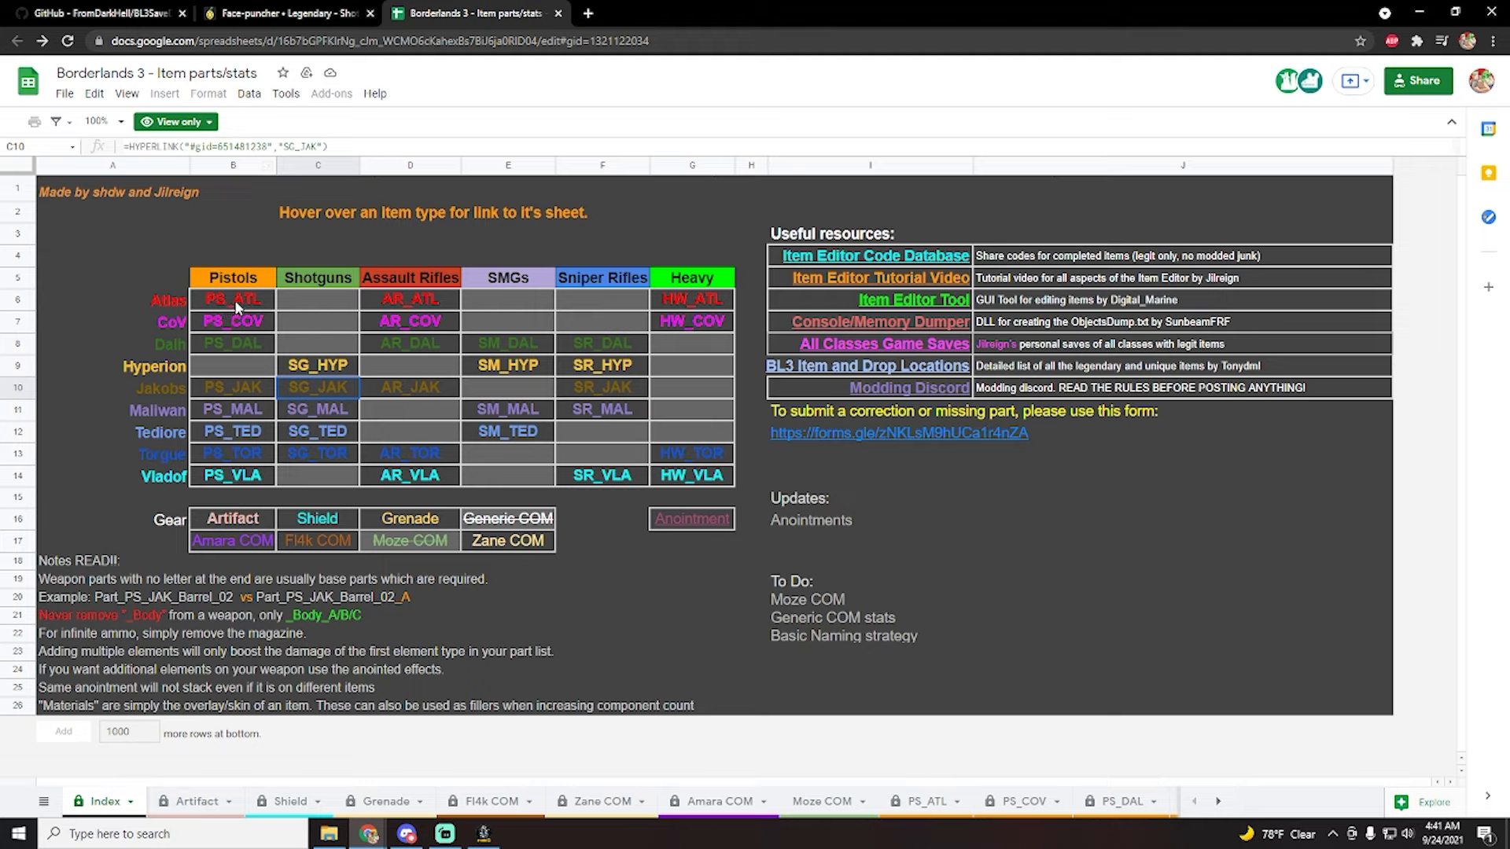
pyautogui.moveTo(420, 264)
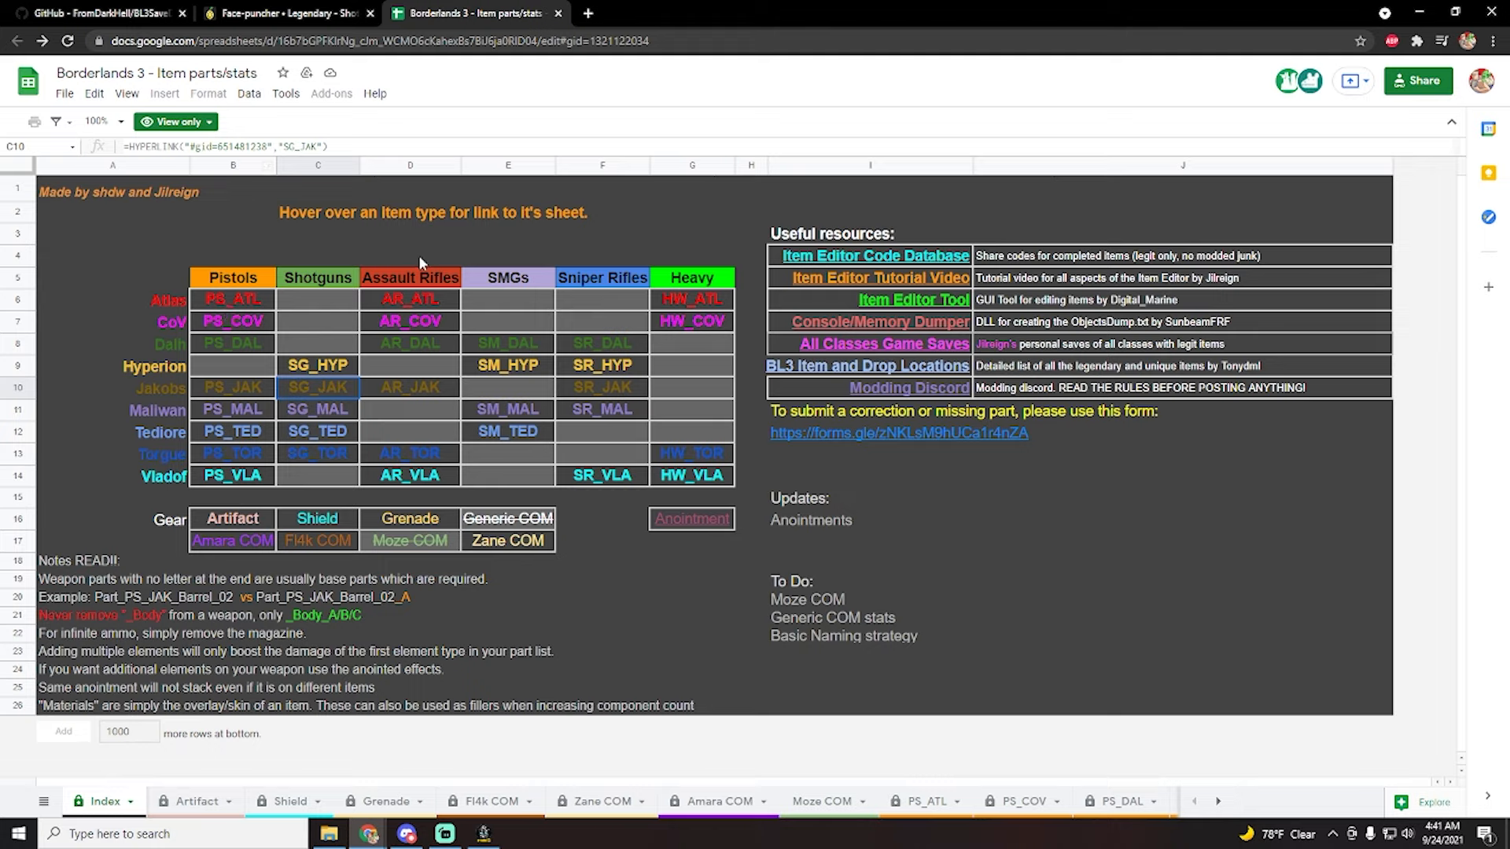
pyautogui.moveTo(582, 504)
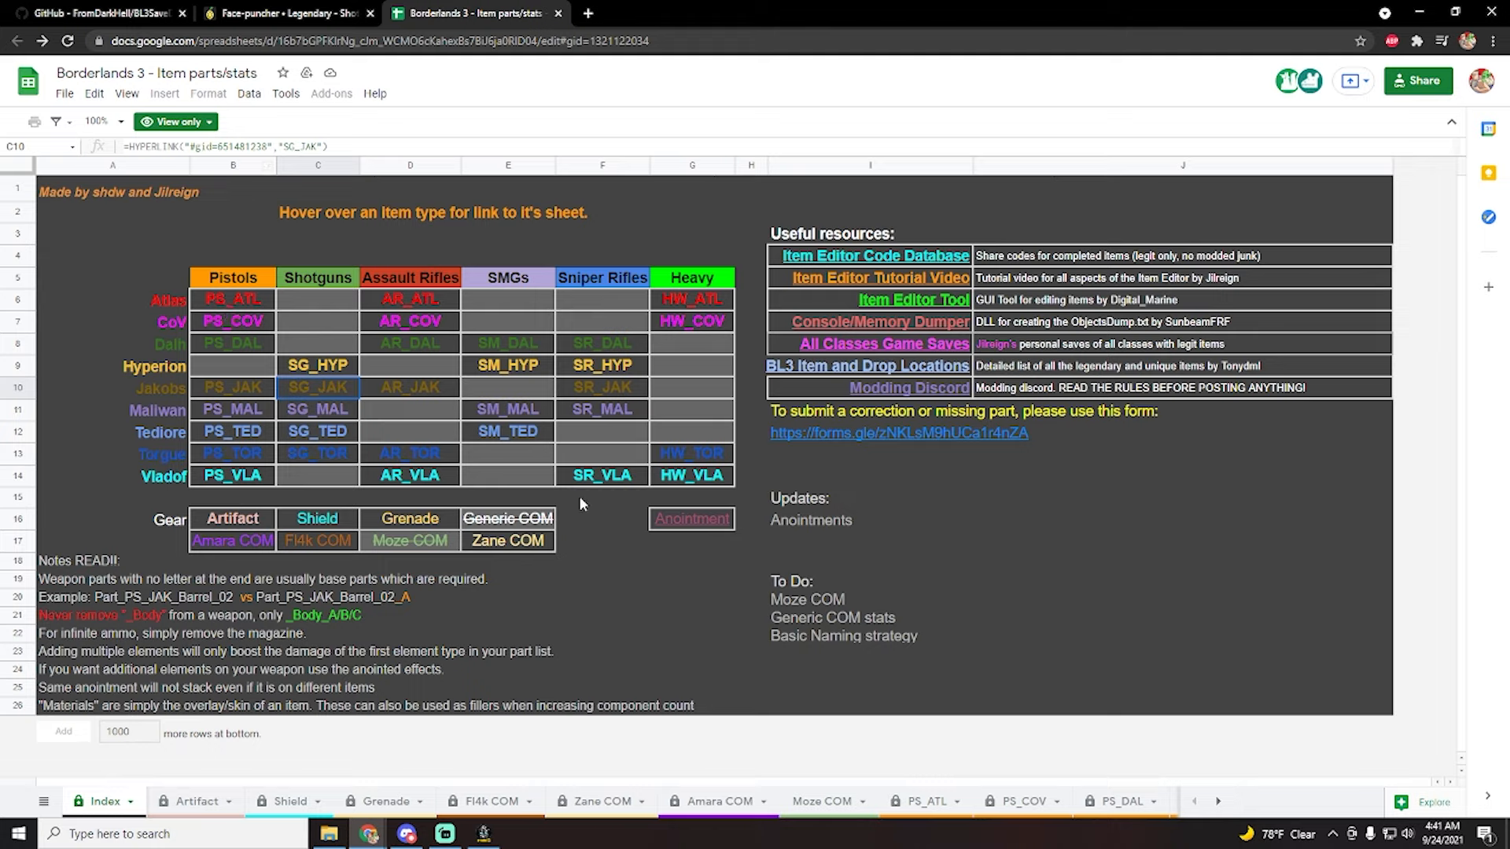
pyautogui.moveTo(128, 442)
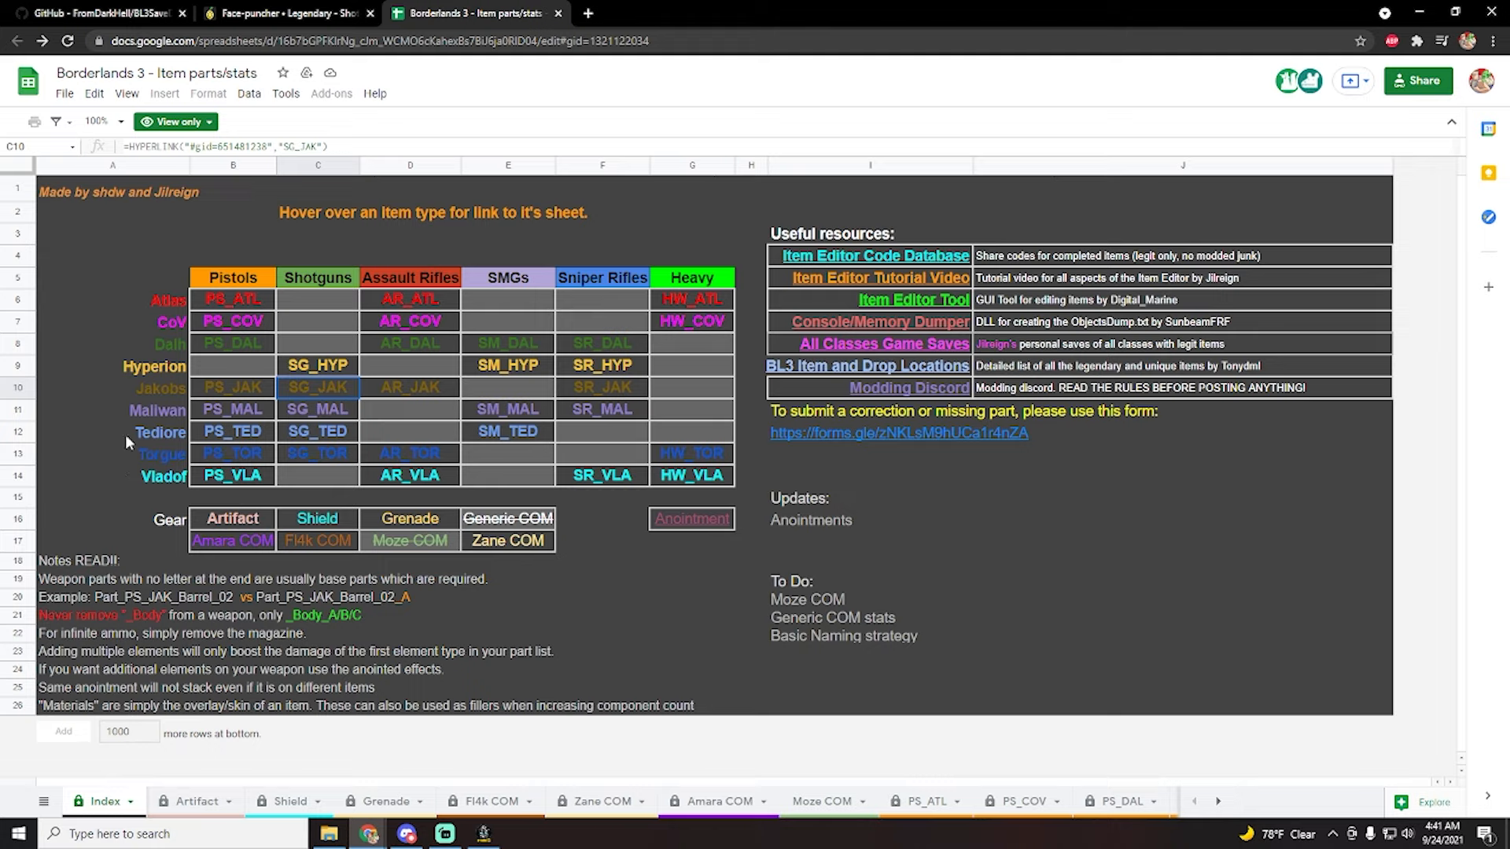
pyautogui.moveTo(409, 386)
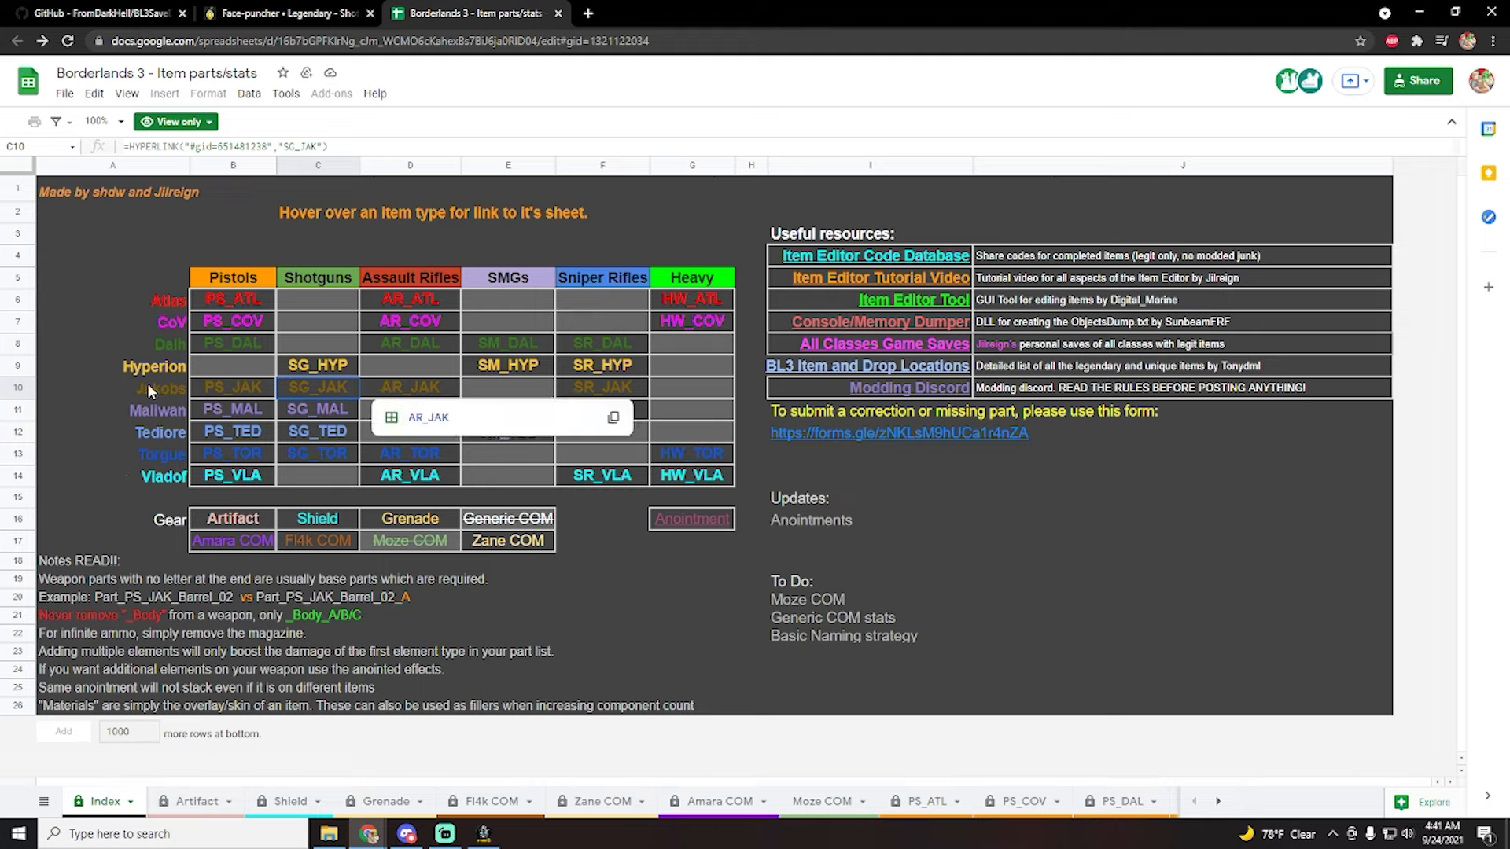
# - Open the AR_JAK Jakobs assault rifle sheet from the Index
pyautogui.click(408, 387)
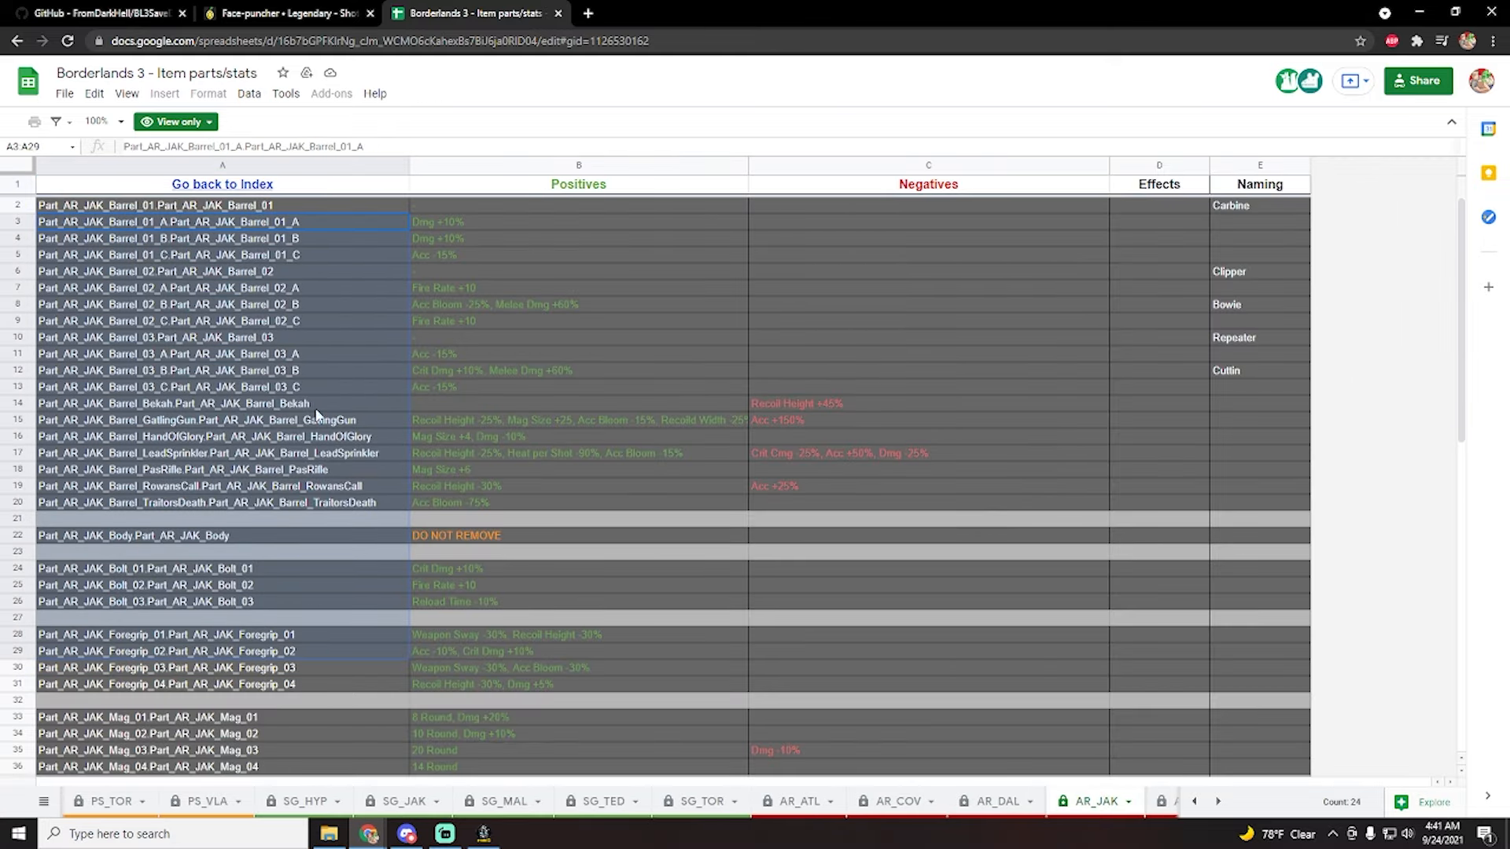
pyautogui.click(927, 304)
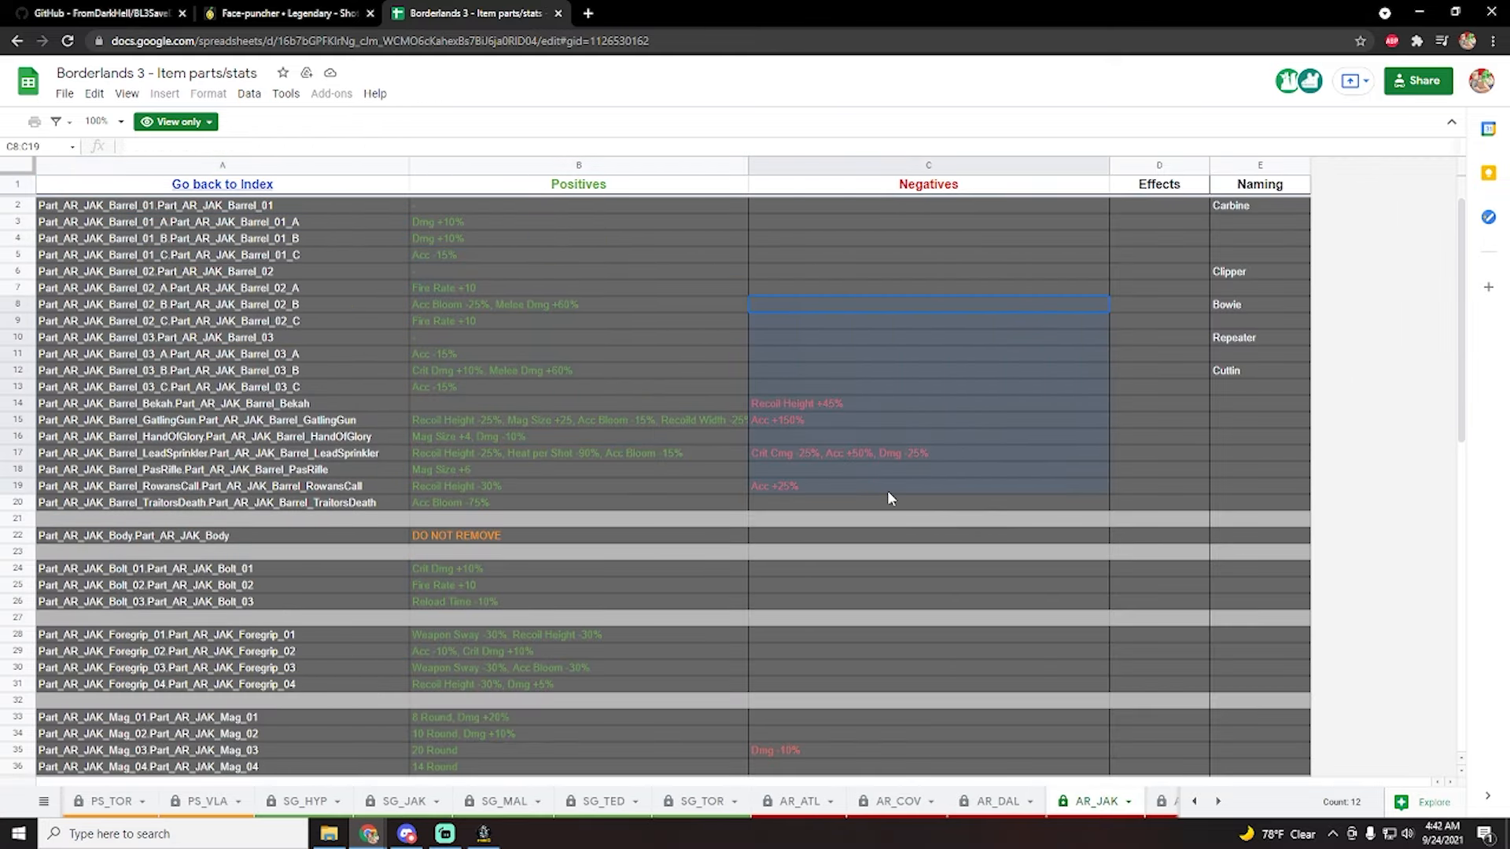
pyautogui.click(222, 321)
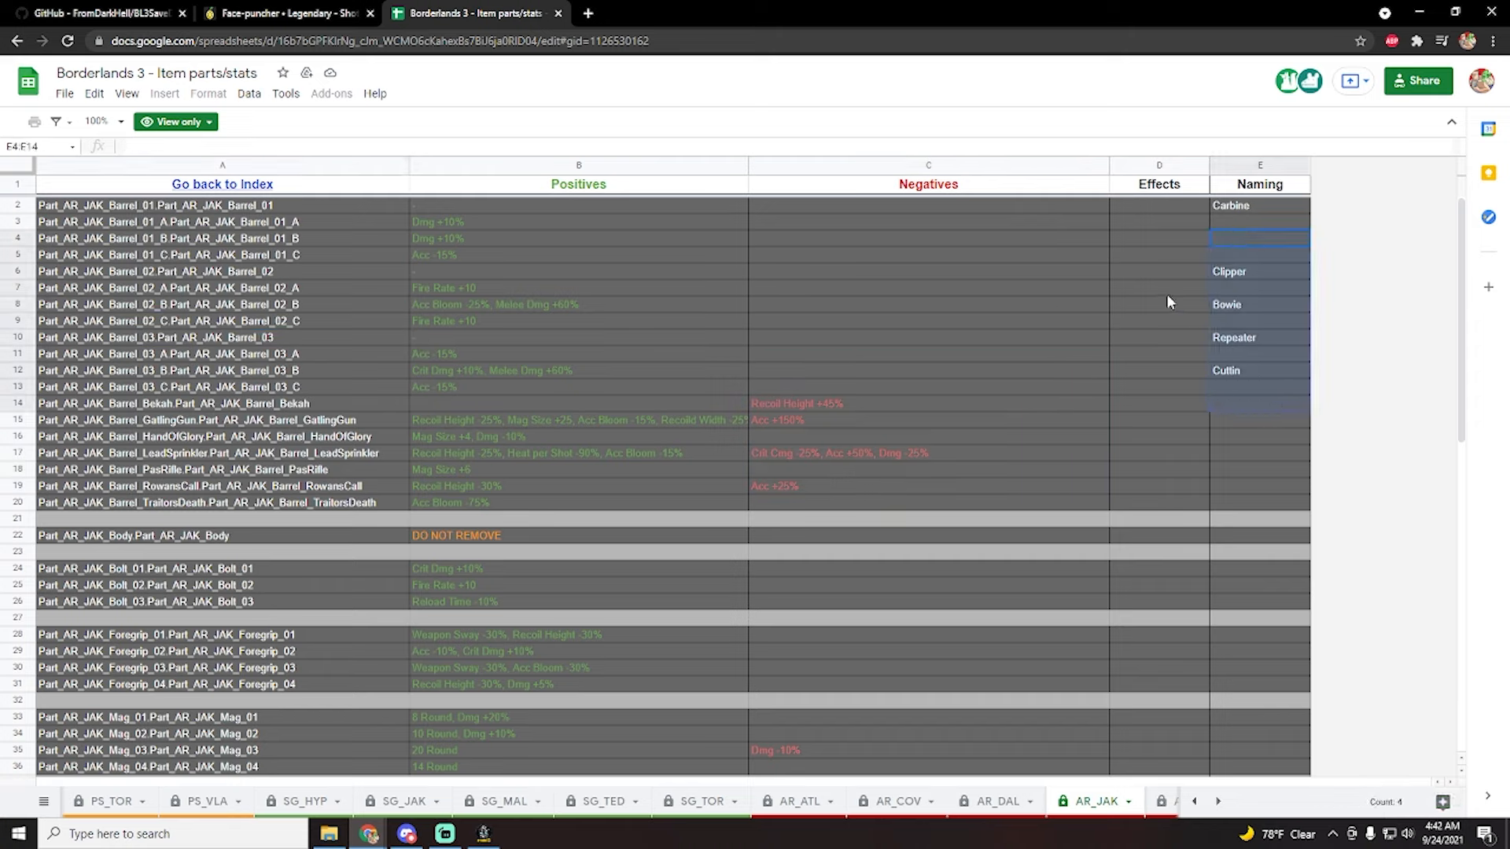
pyautogui.click(455, 535)
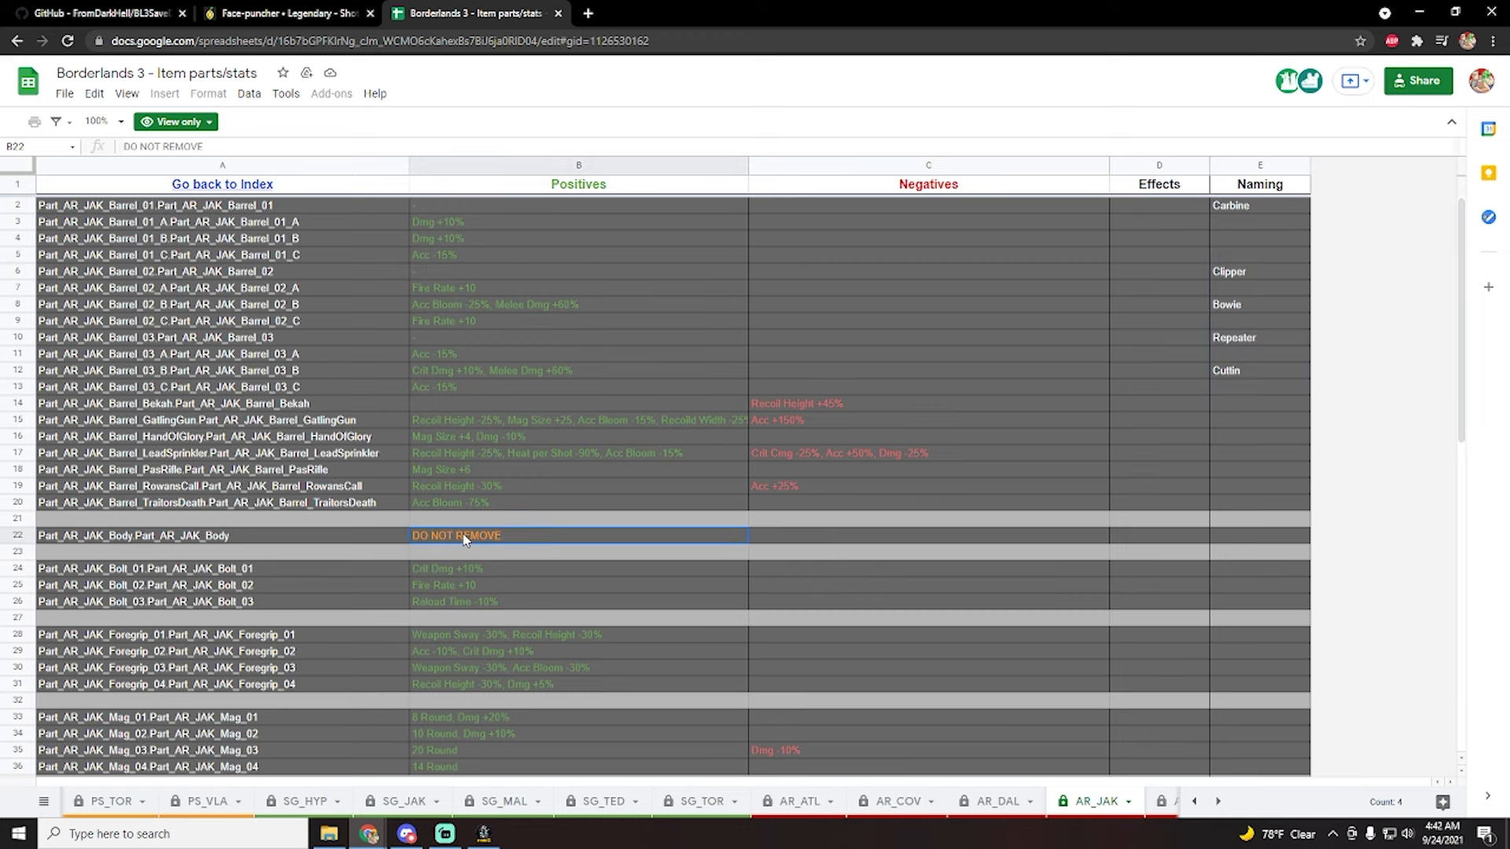
pyautogui.scroll(-3)
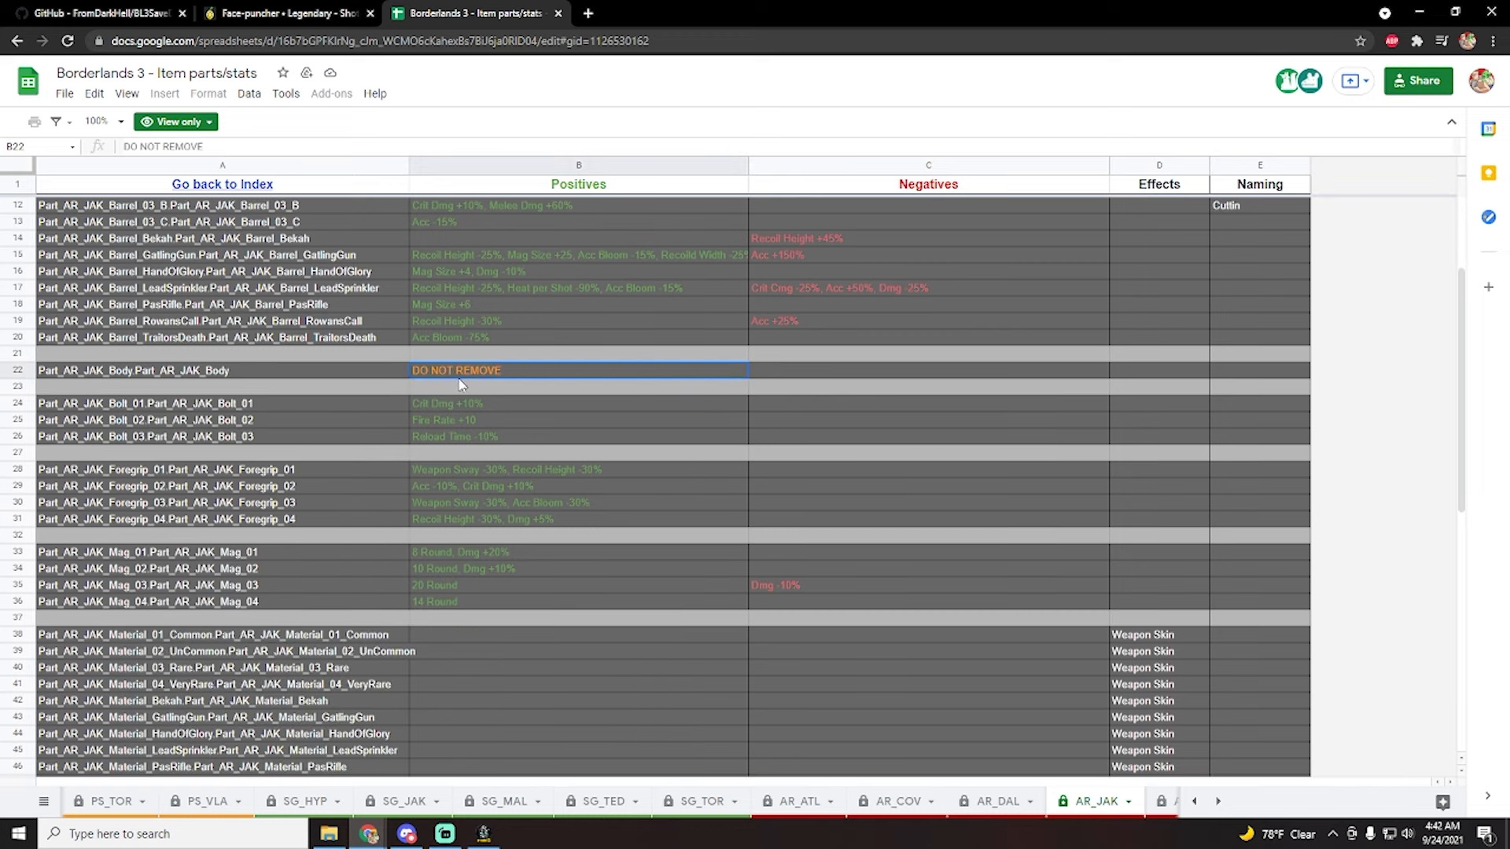
pyautogui.scroll(-3)
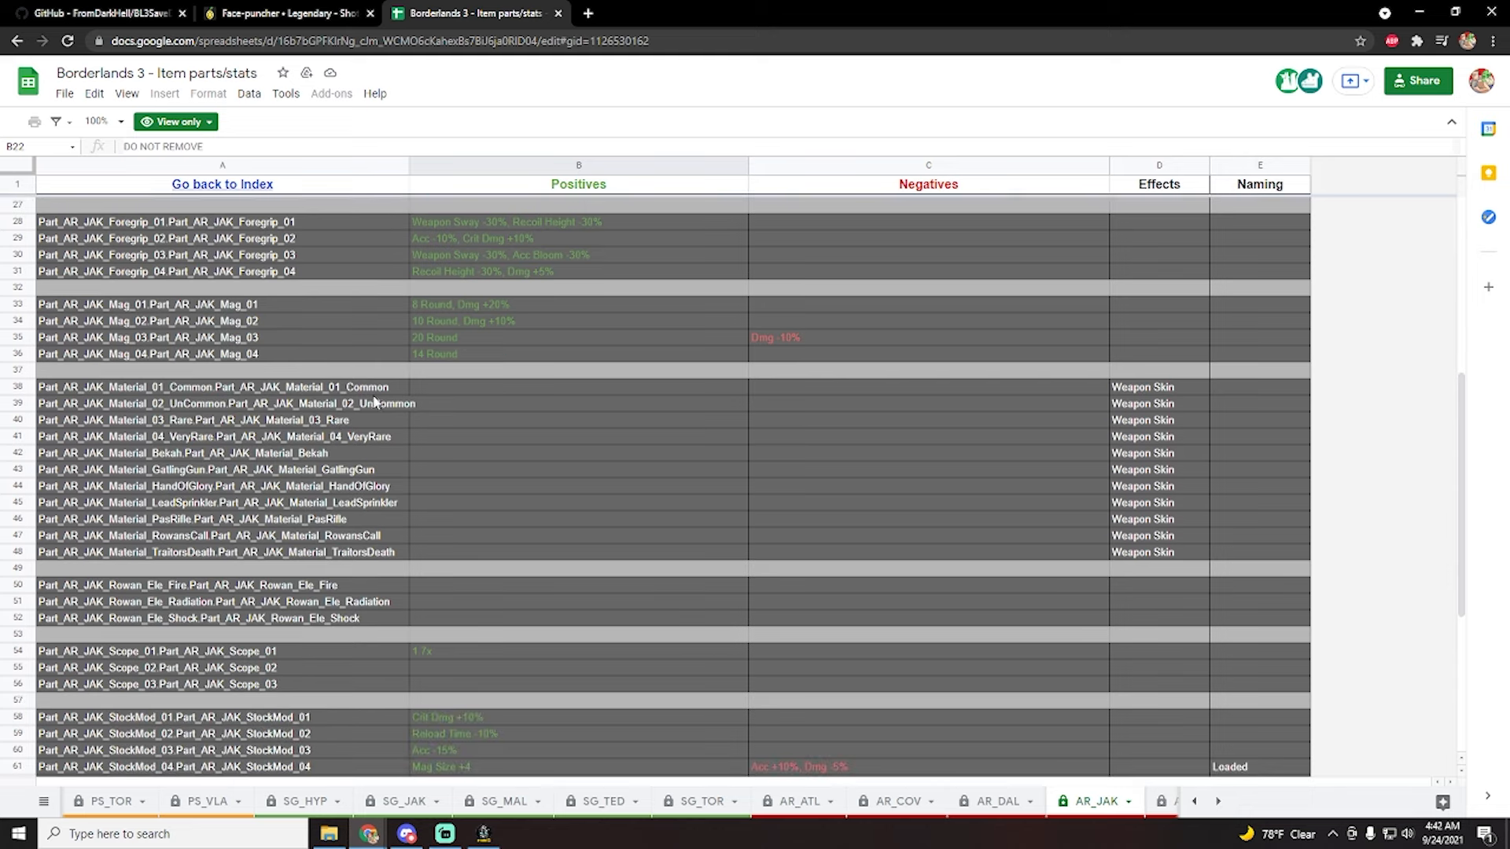
pyautogui.scroll(-3)
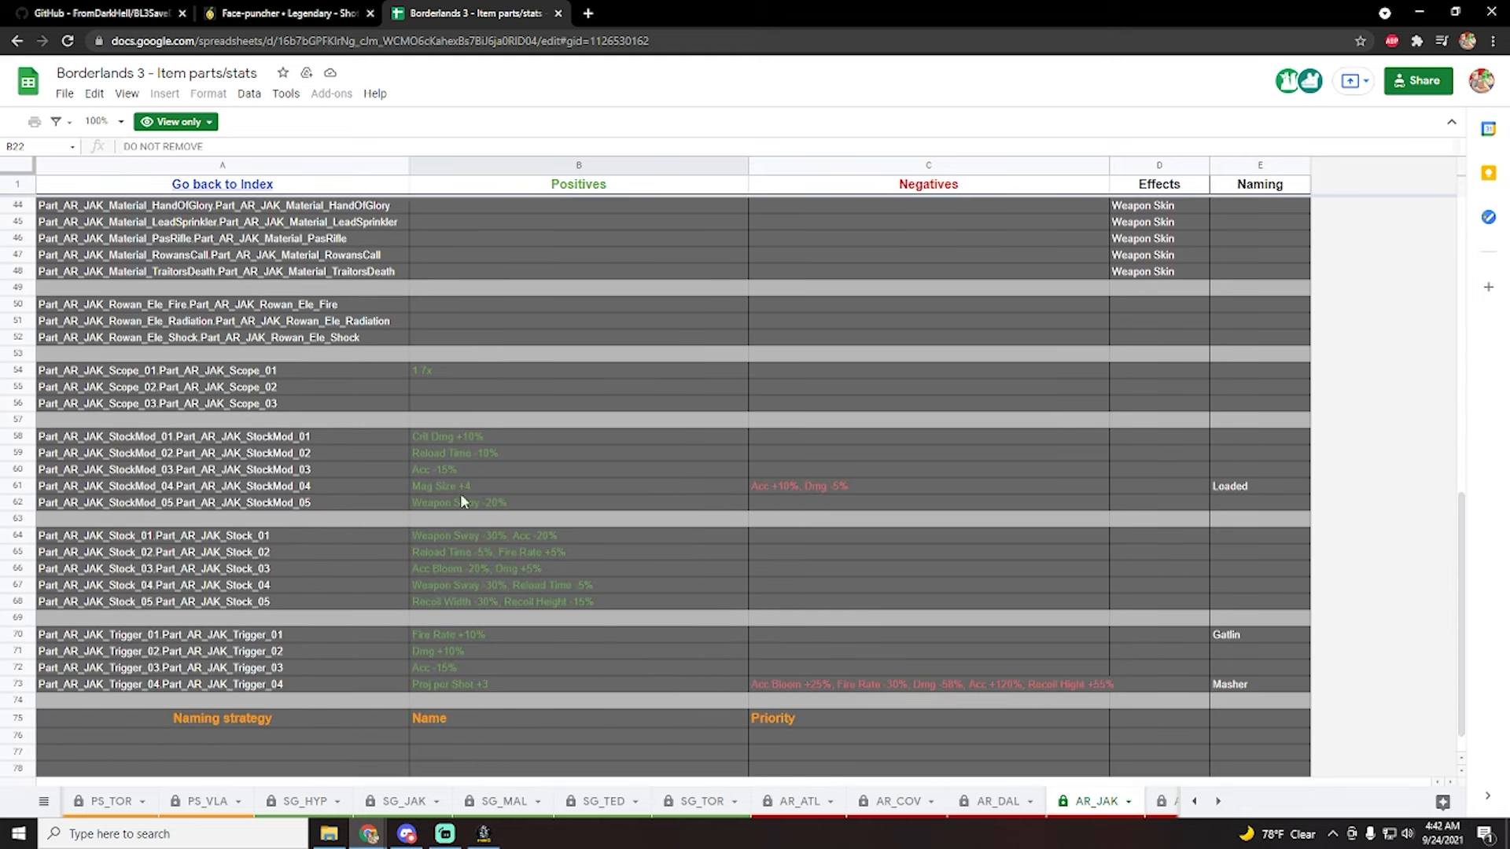
pyautogui.moveTo(554, 462)
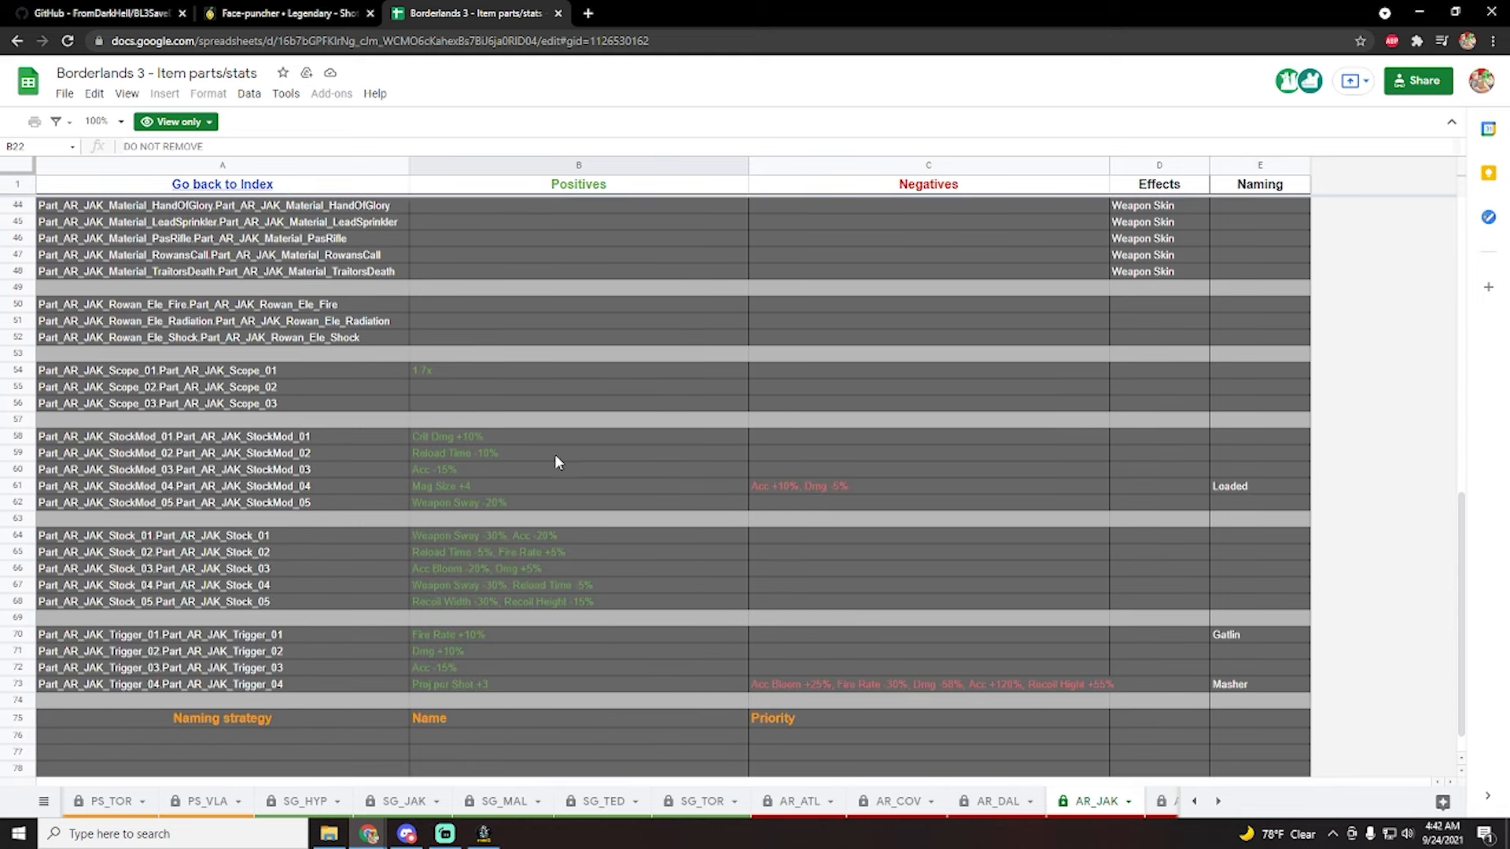
pyautogui.scroll(3)
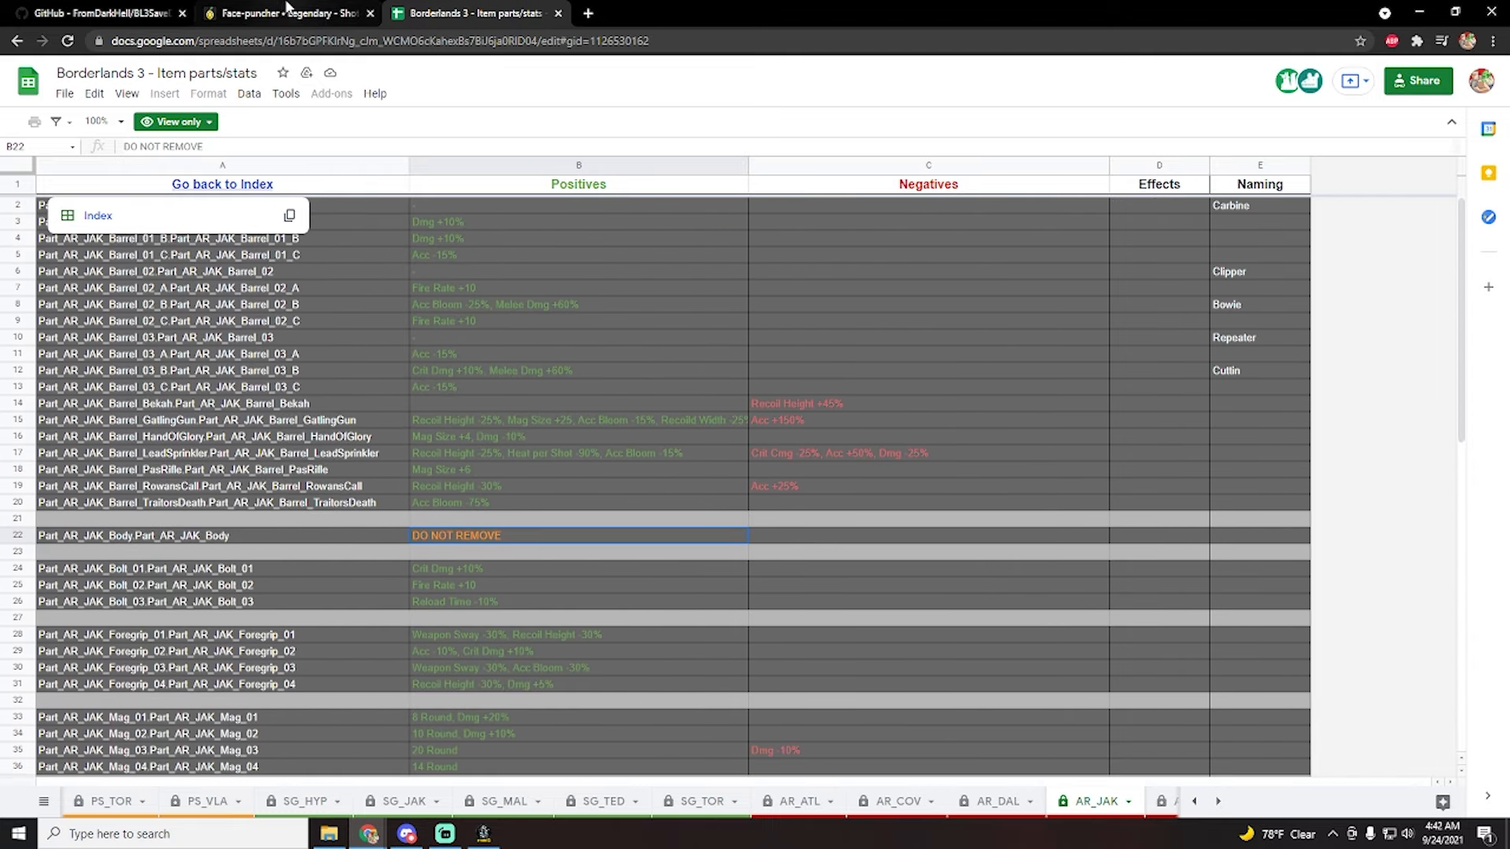
# - Revisit the Face-puncher parts on Lootlemon, then bring the save editor back up
pyautogui.click(284, 13)
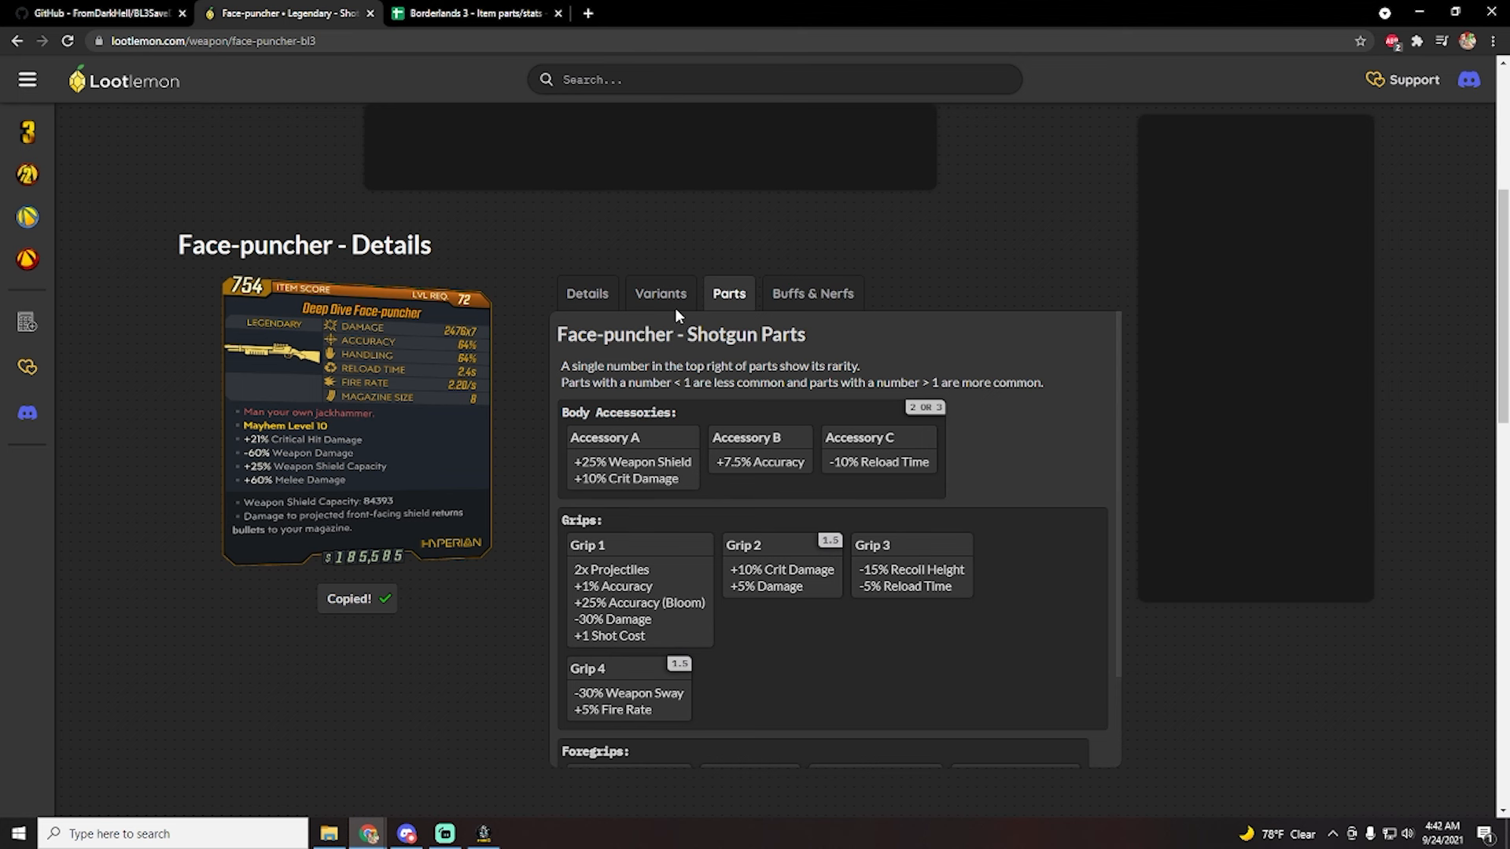
pyautogui.scroll(-3)
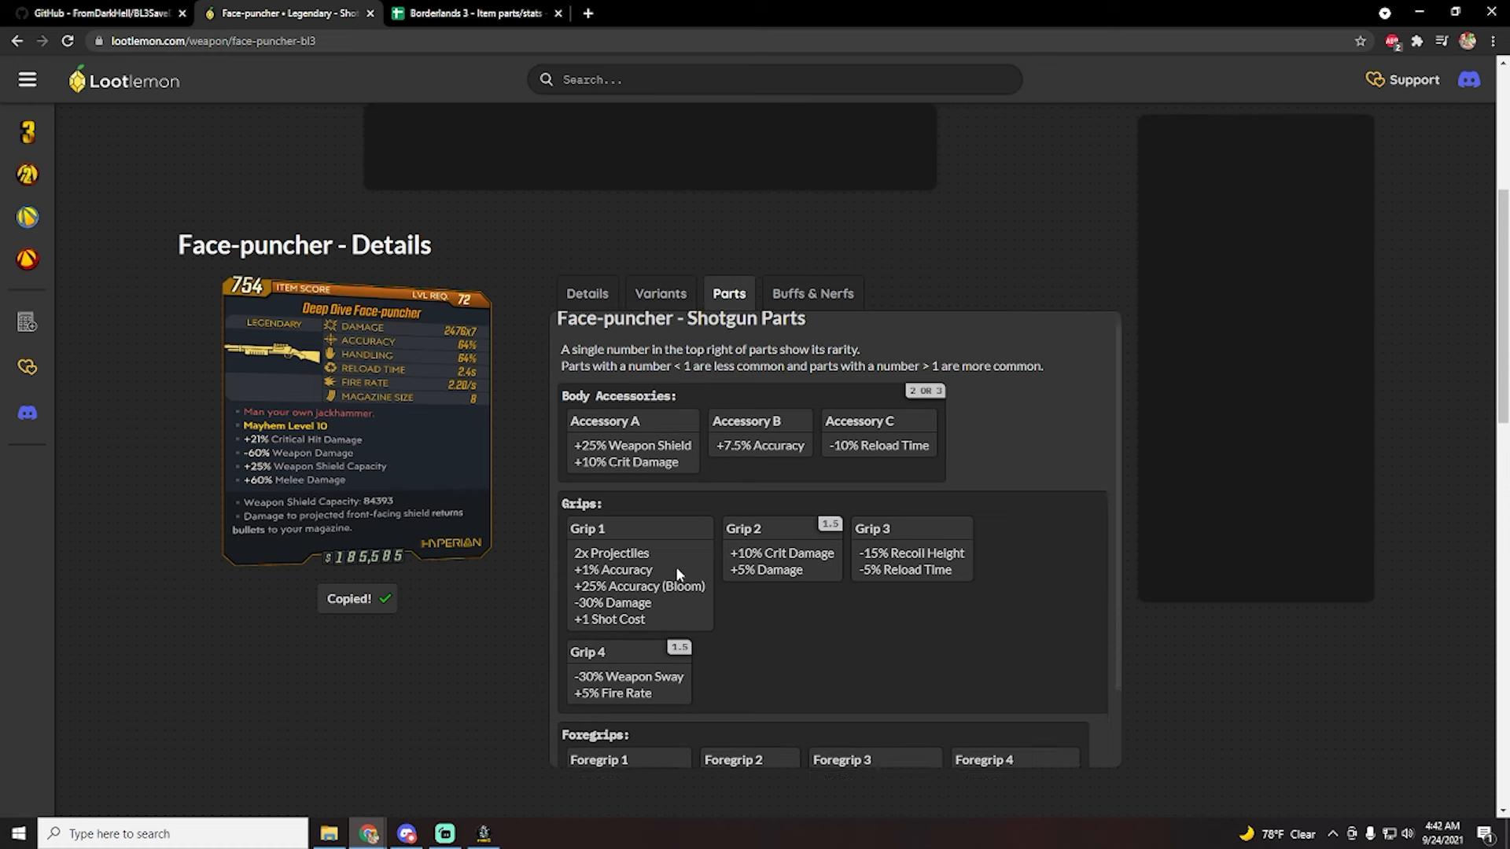
pyautogui.click(483, 833)
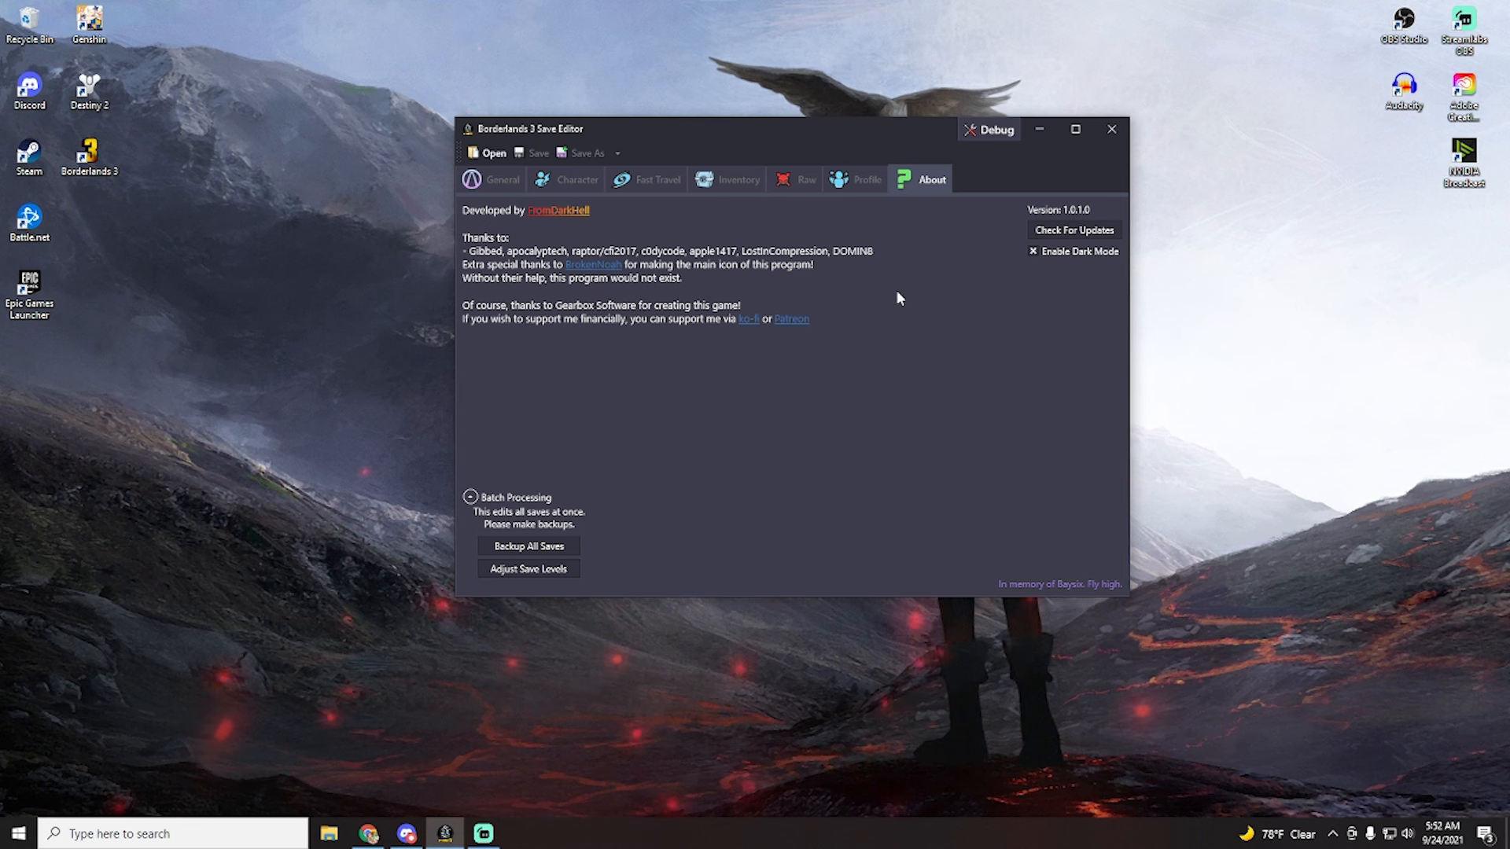
pyautogui.moveTo(614, 364)
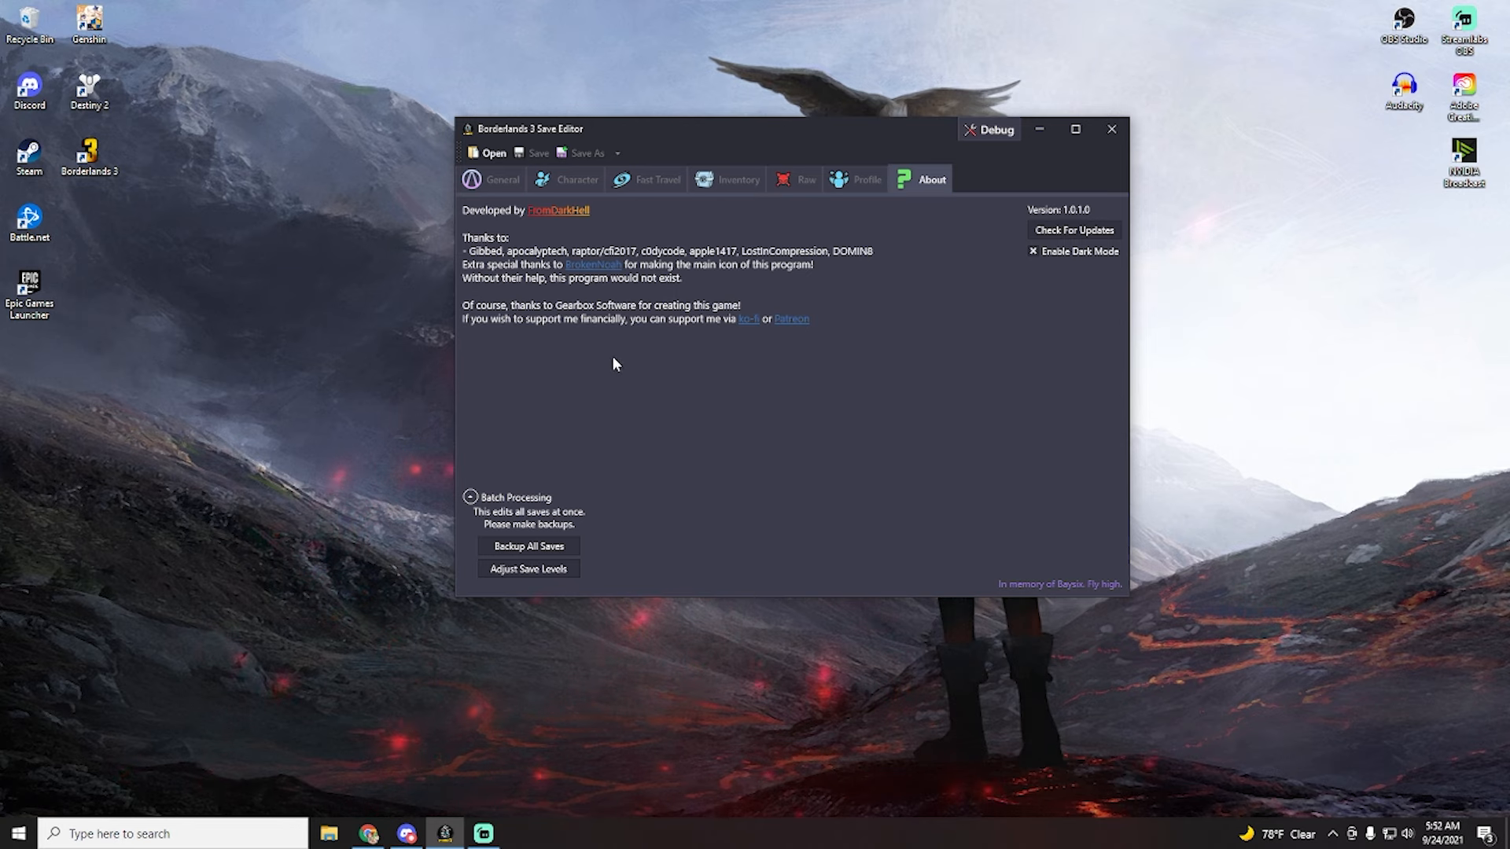
pyautogui.moveTo(851, 289)
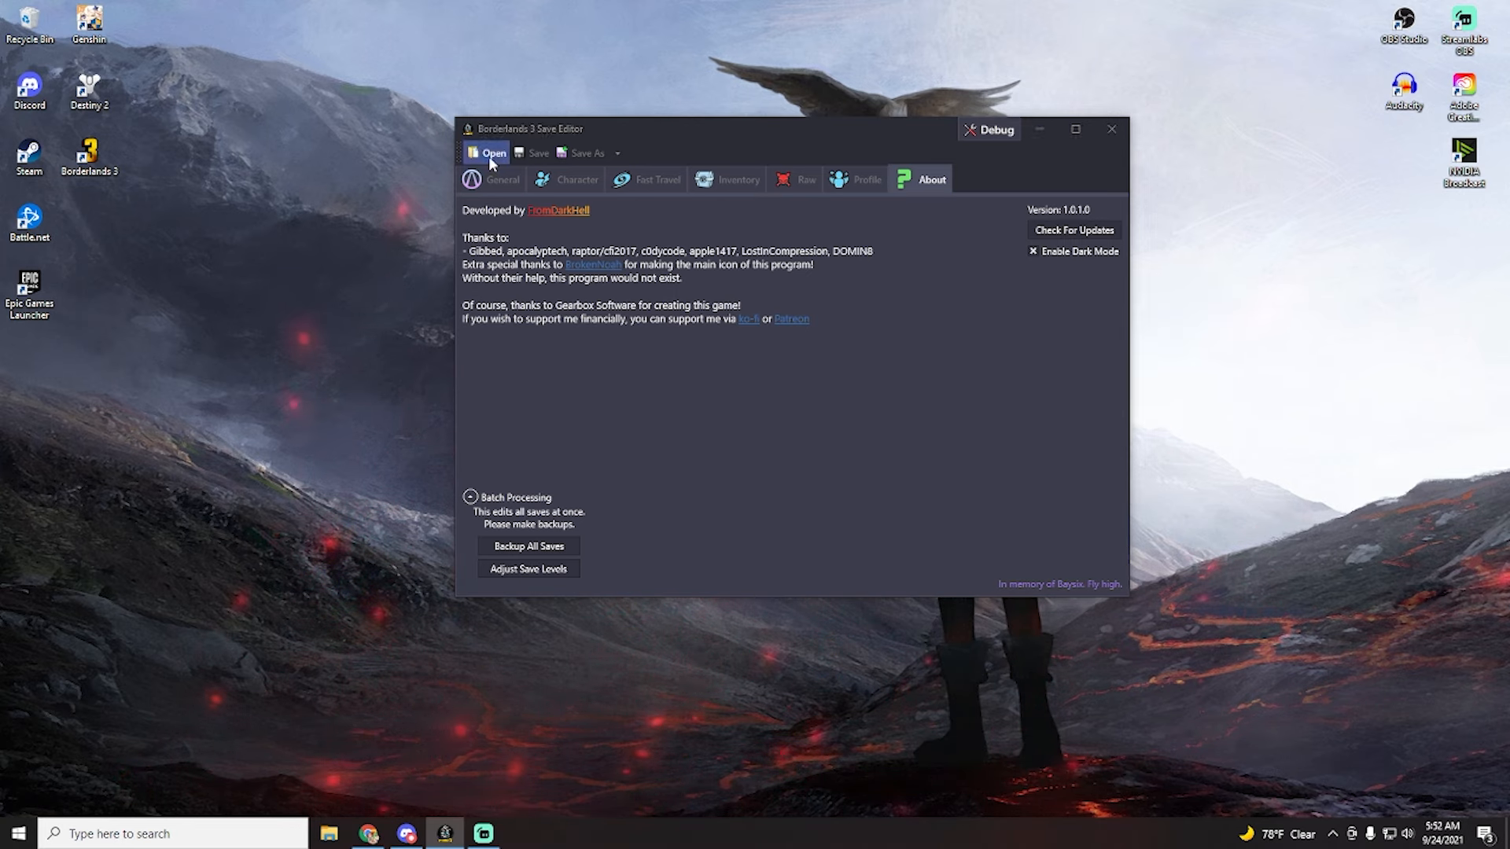
# - Load profile.sav from the account's SaveGames folder
pyautogui.click(493, 154)
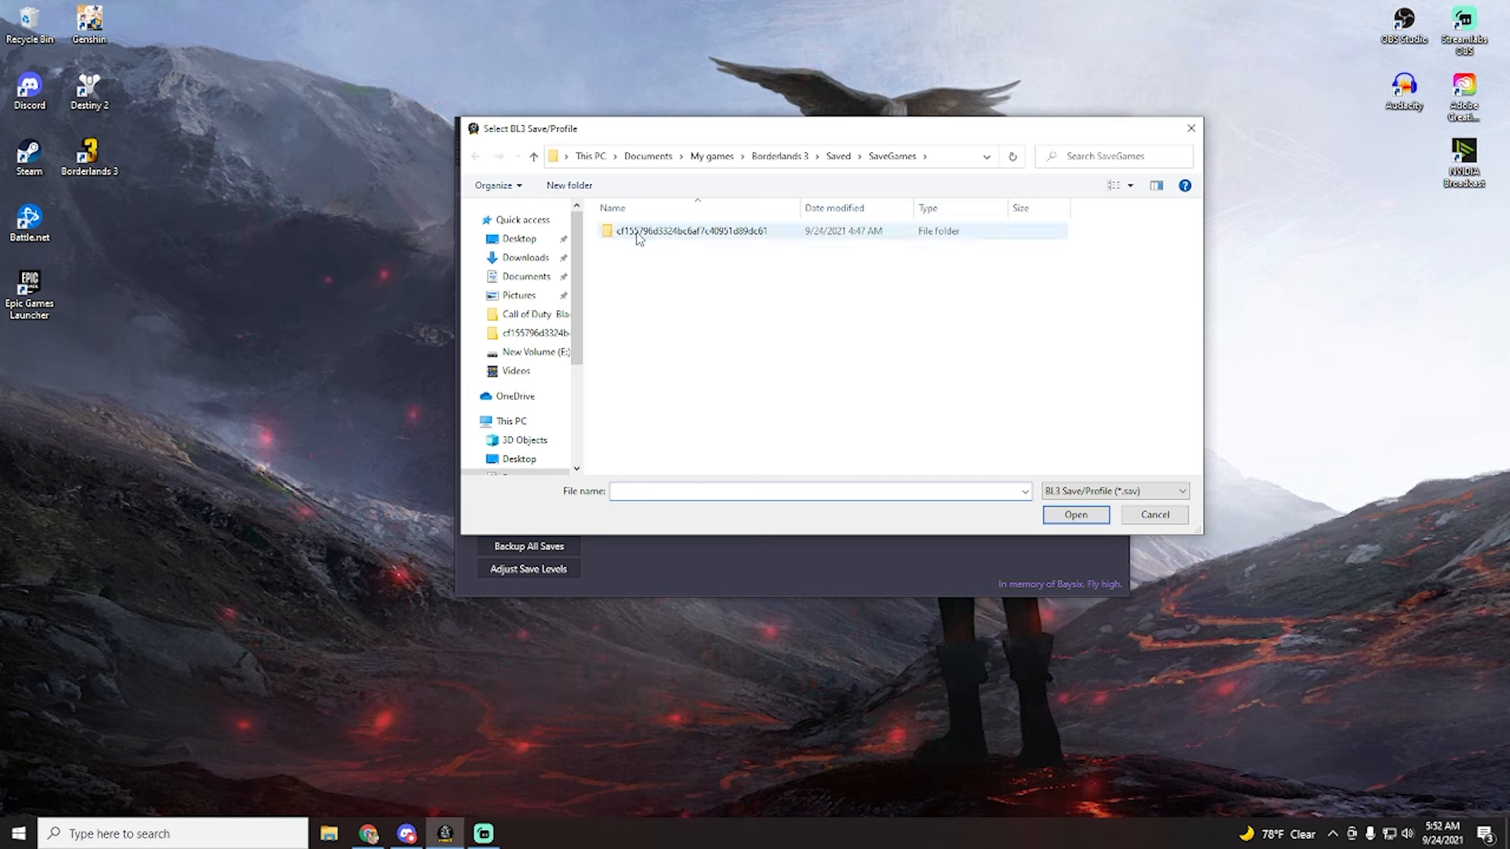
pyautogui.doubleClick(687, 230)
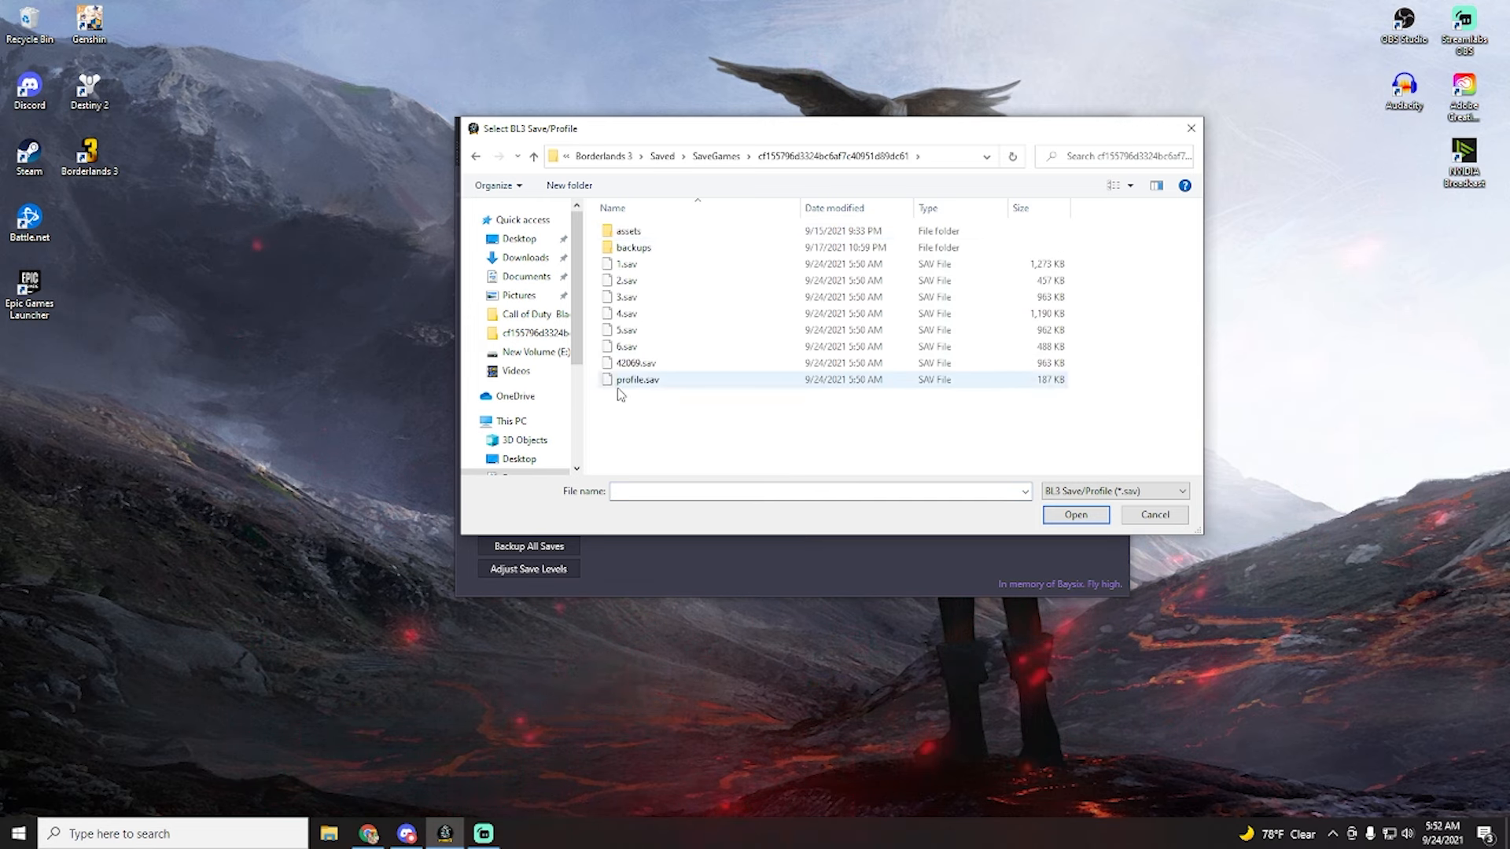
pyautogui.click(636, 378)
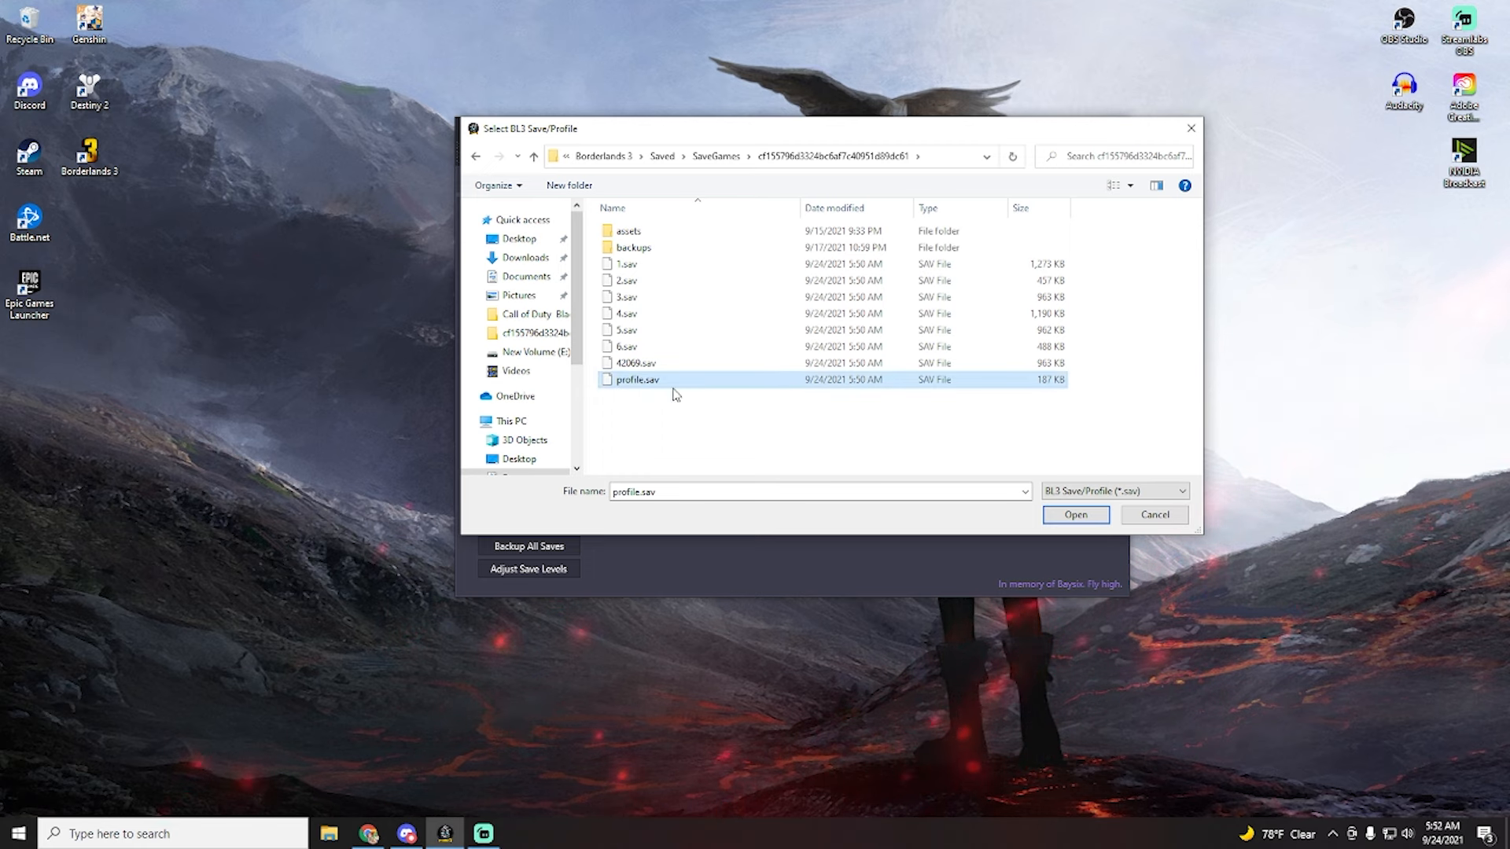
pyautogui.click(1075, 514)
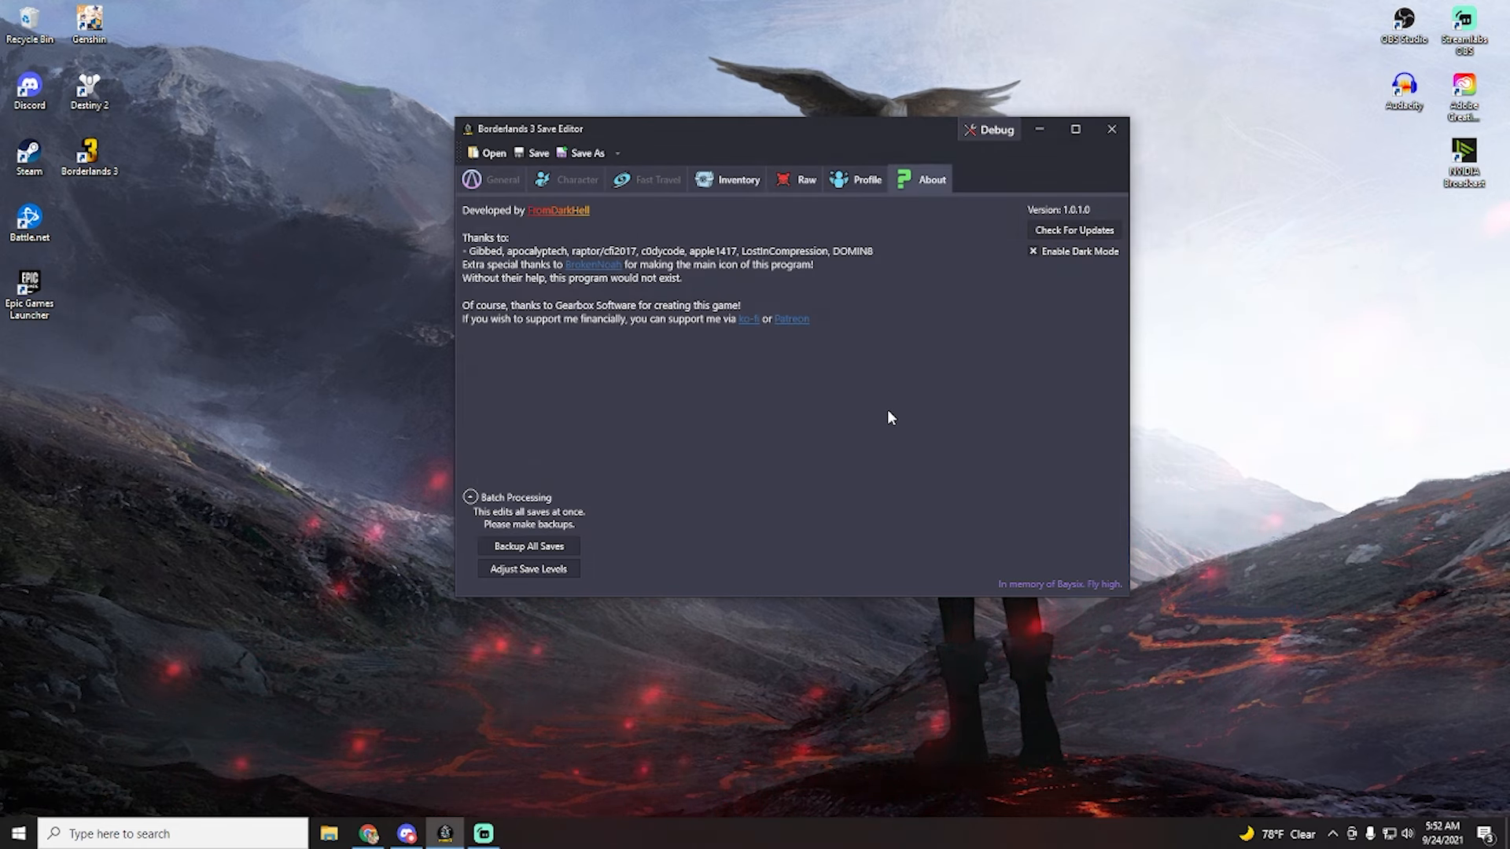
# - Sync all profile bank items to level 72
pyautogui.click(738, 179)
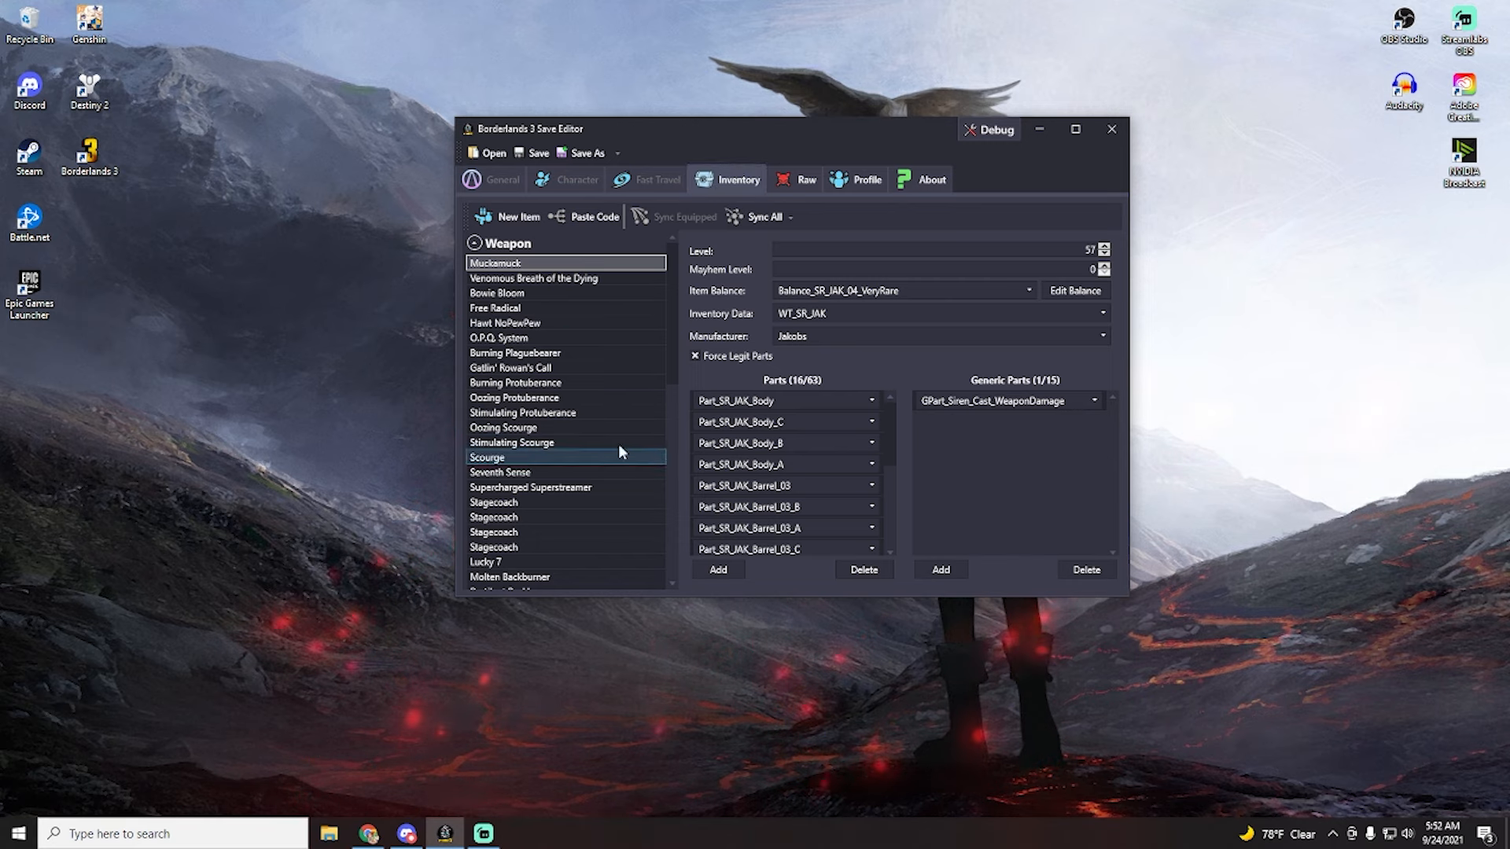
pyautogui.scroll(-3)
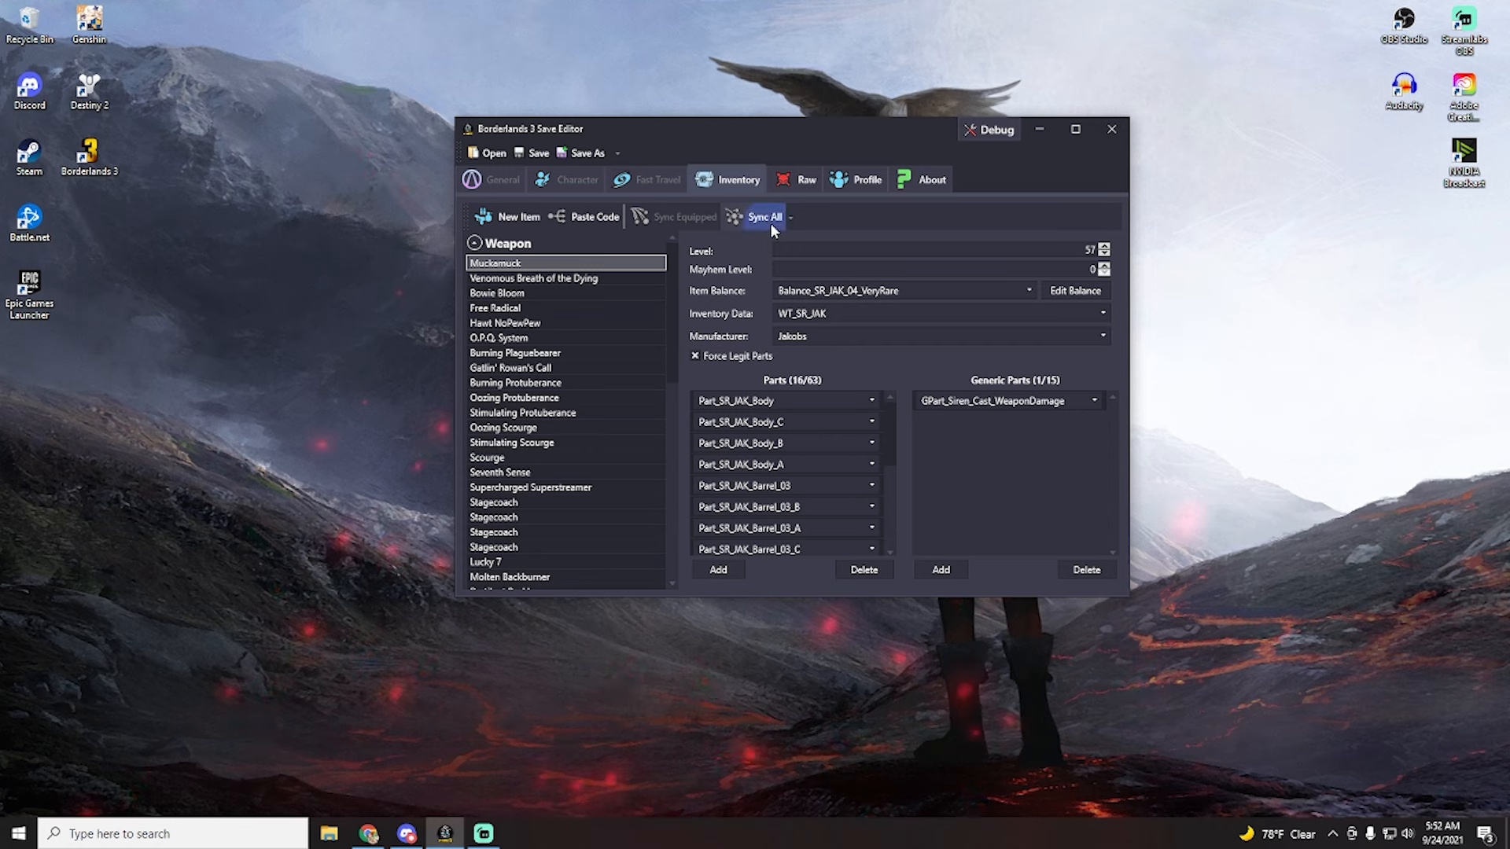
pyautogui.click(764, 216)
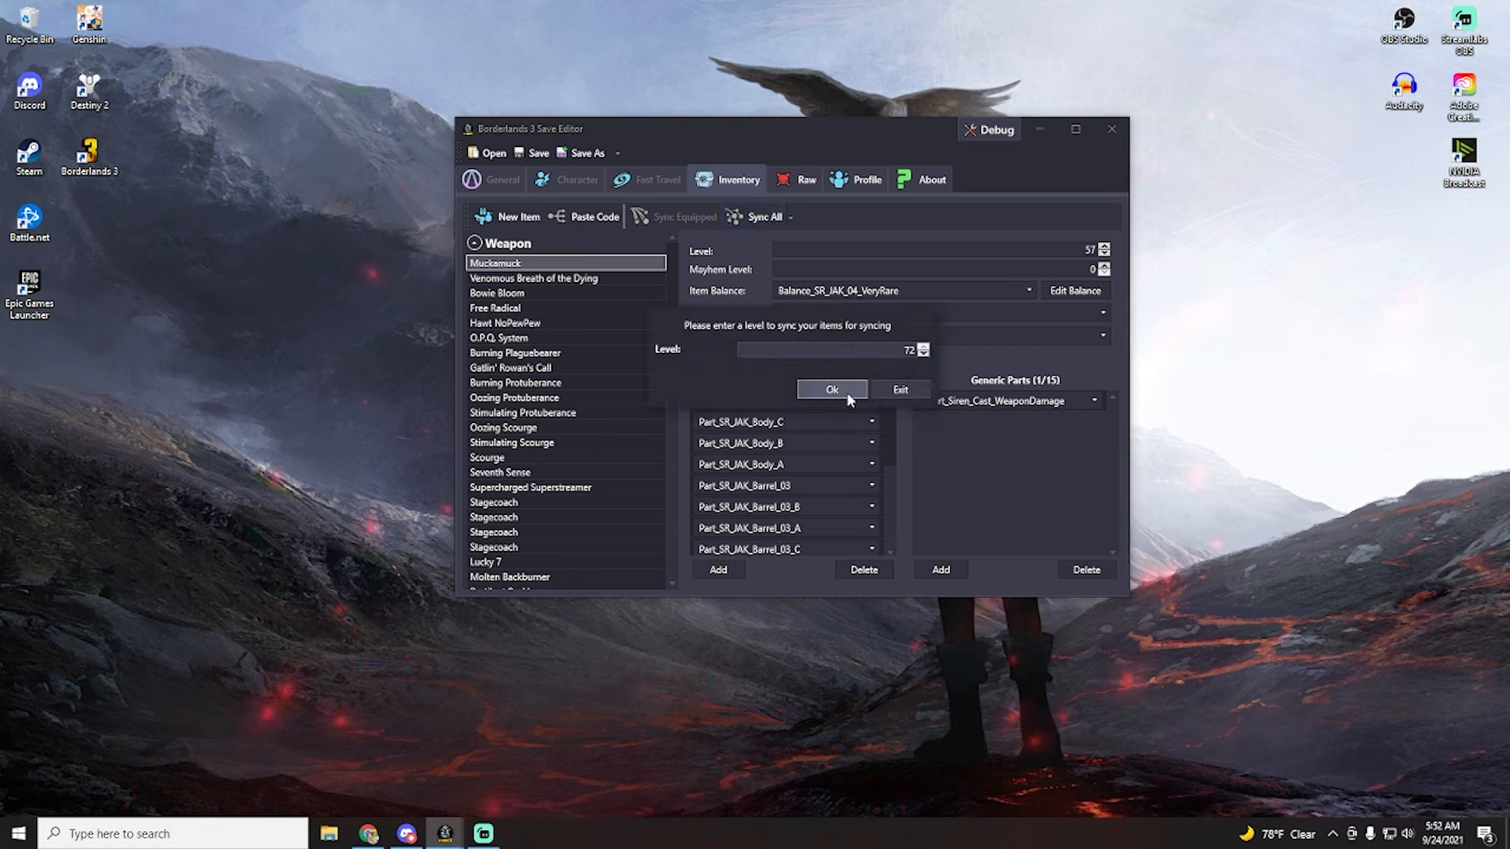
pyautogui.click(830, 389)
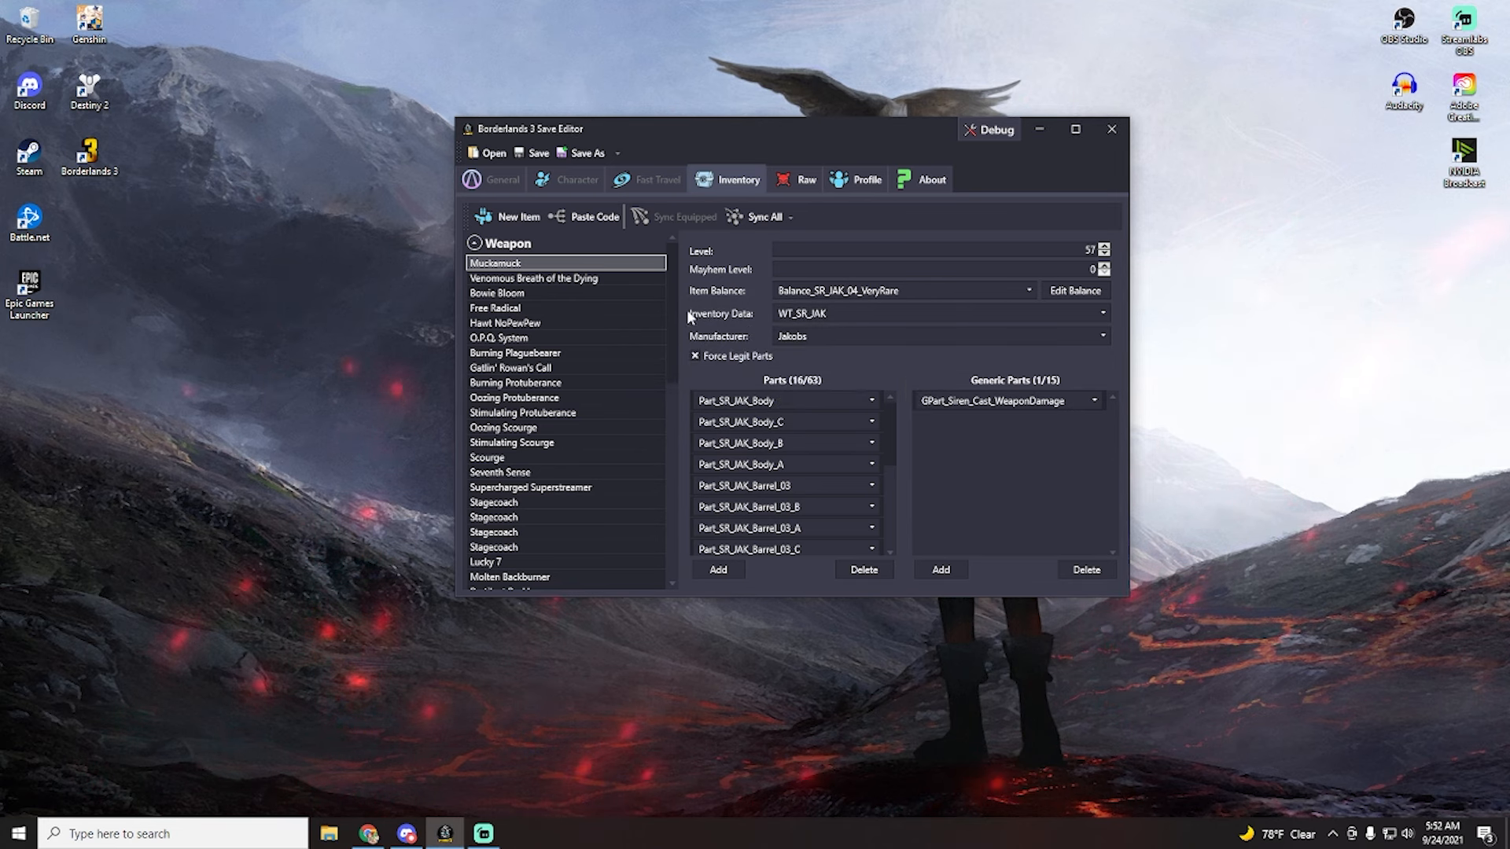
# - Verify the Supercharged Superstreamer and Hawt NoPewPew levels, then view profile tokens and currency
pyautogui.click(529, 488)
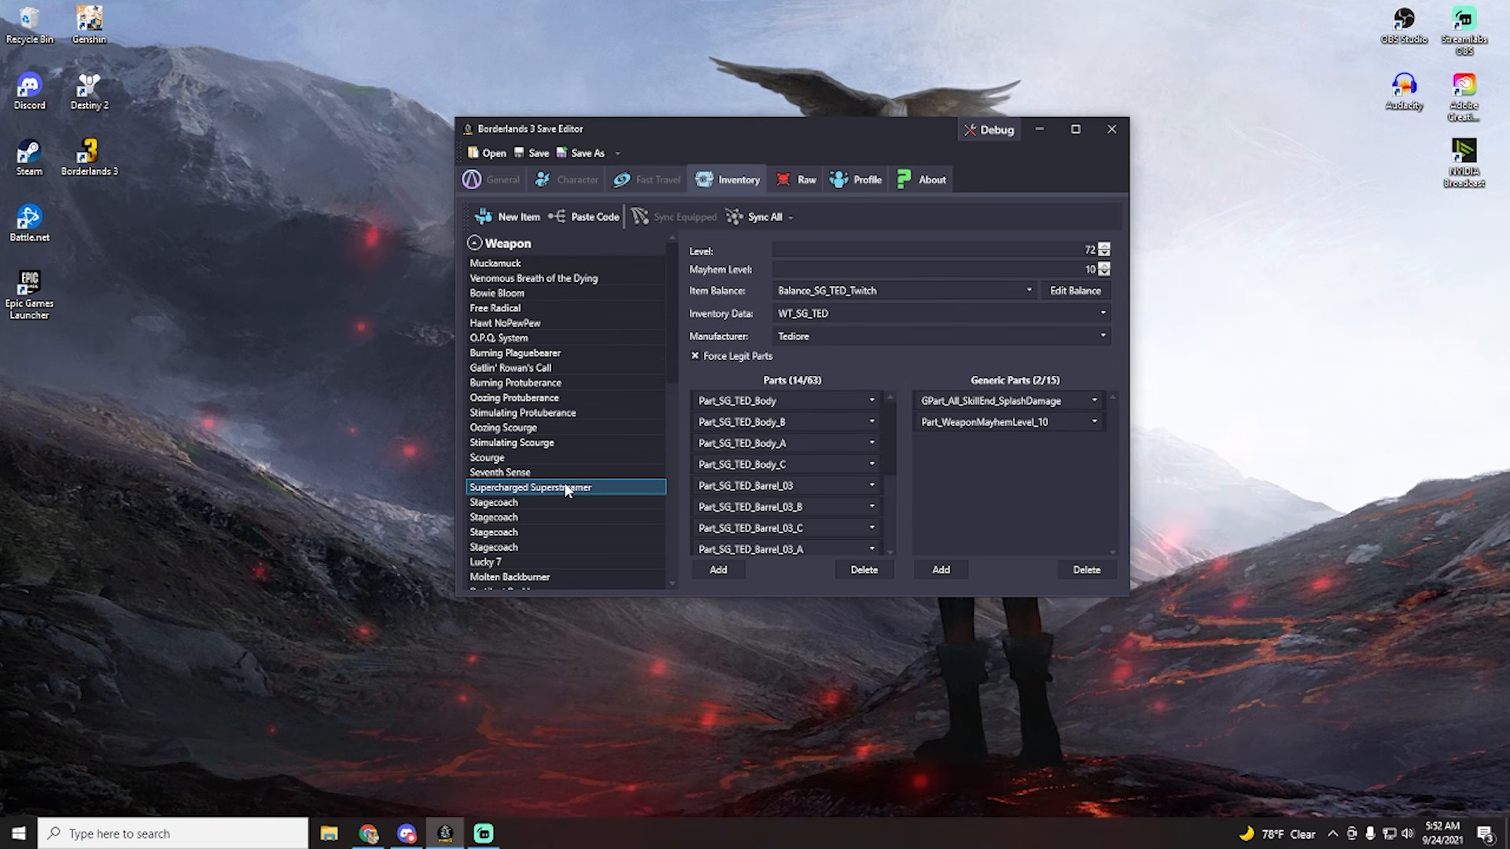
pyautogui.click(504, 323)
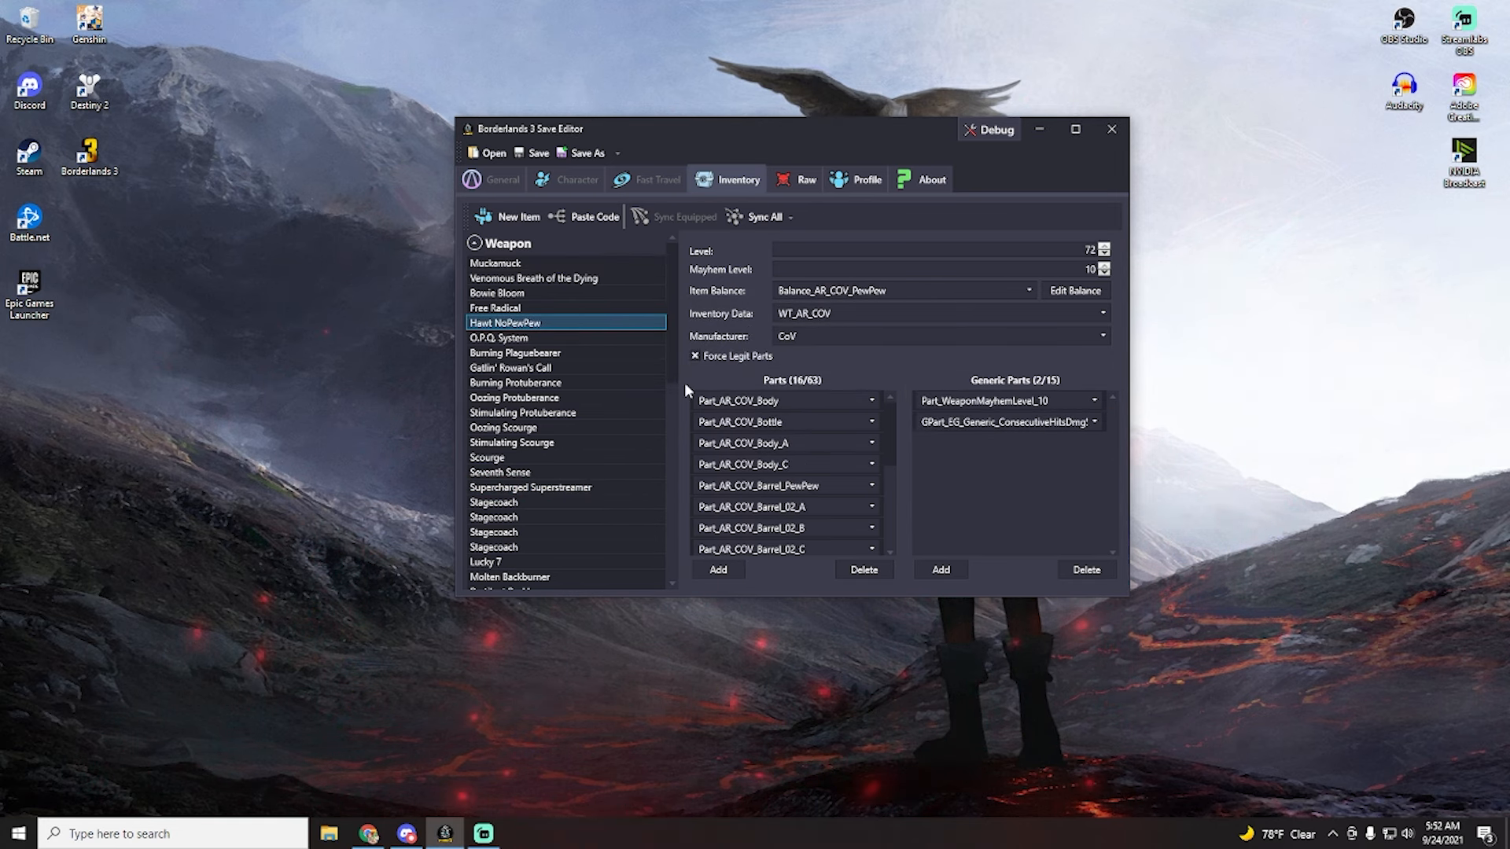
pyautogui.moveTo(845, 128)
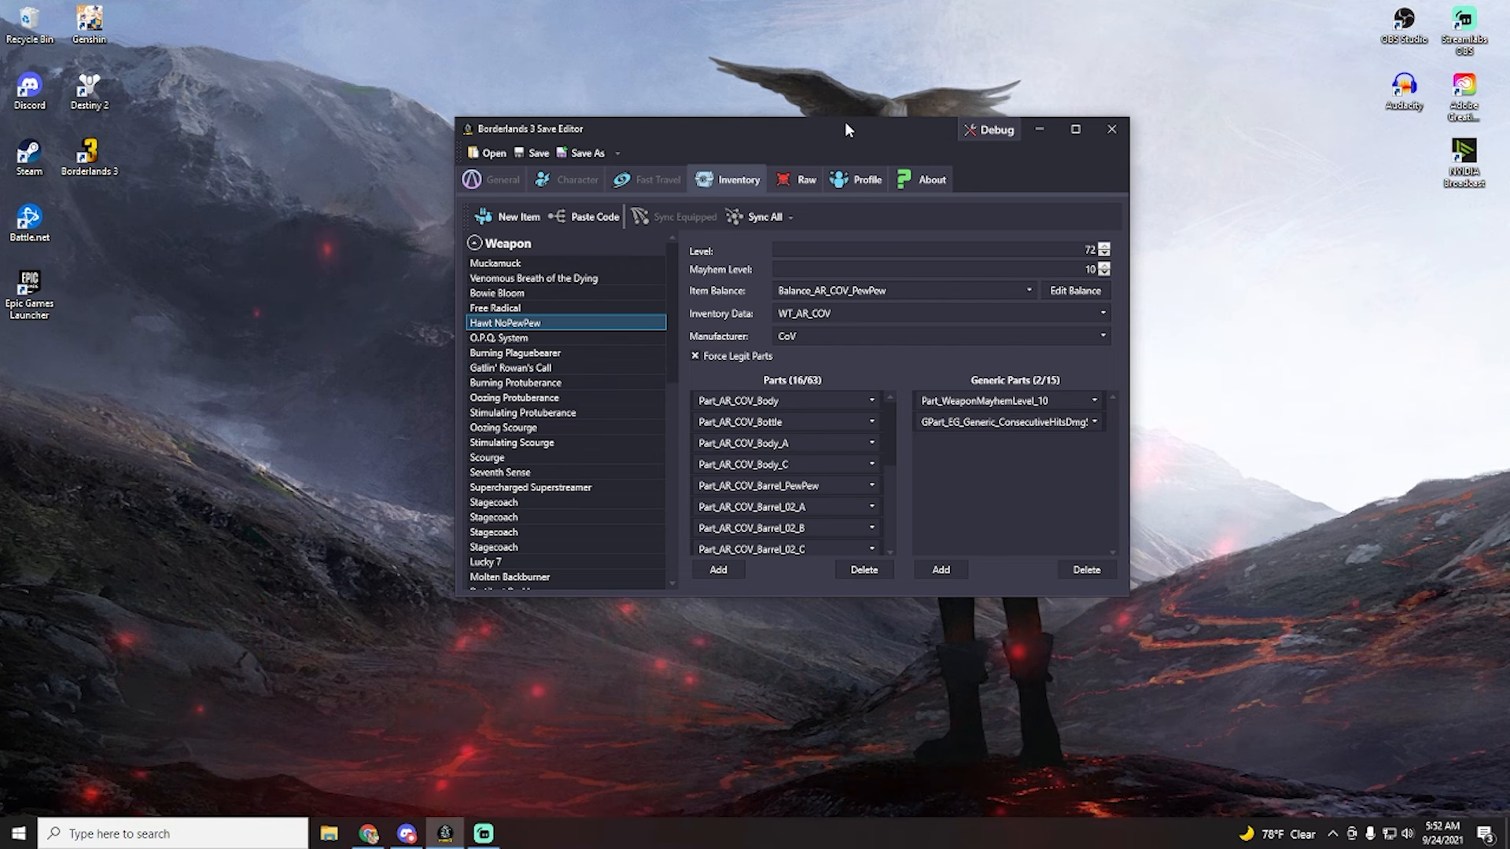
pyautogui.click(864, 179)
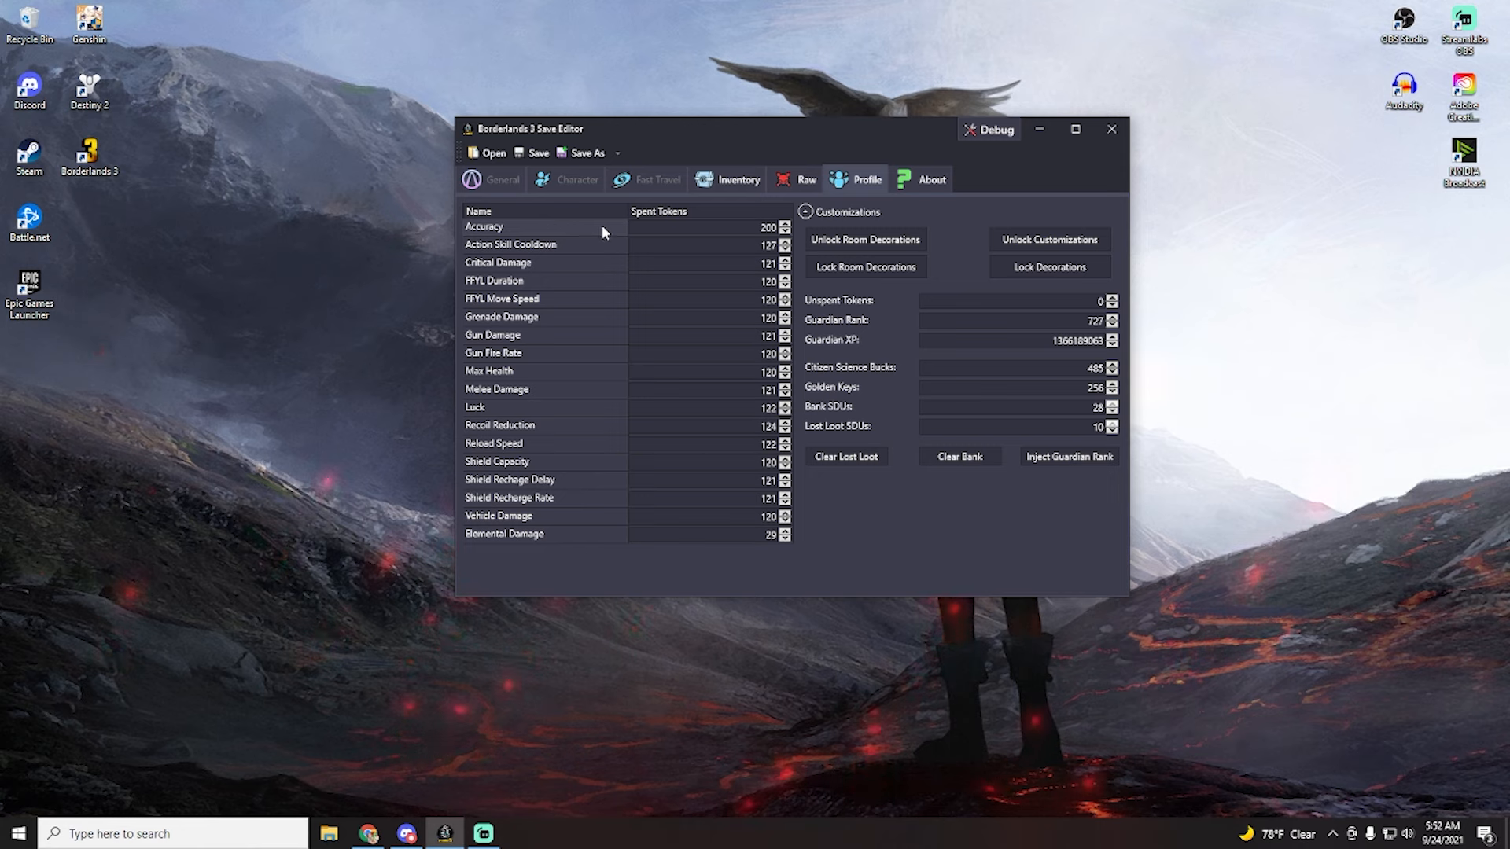
pyautogui.moveTo(634, 578)
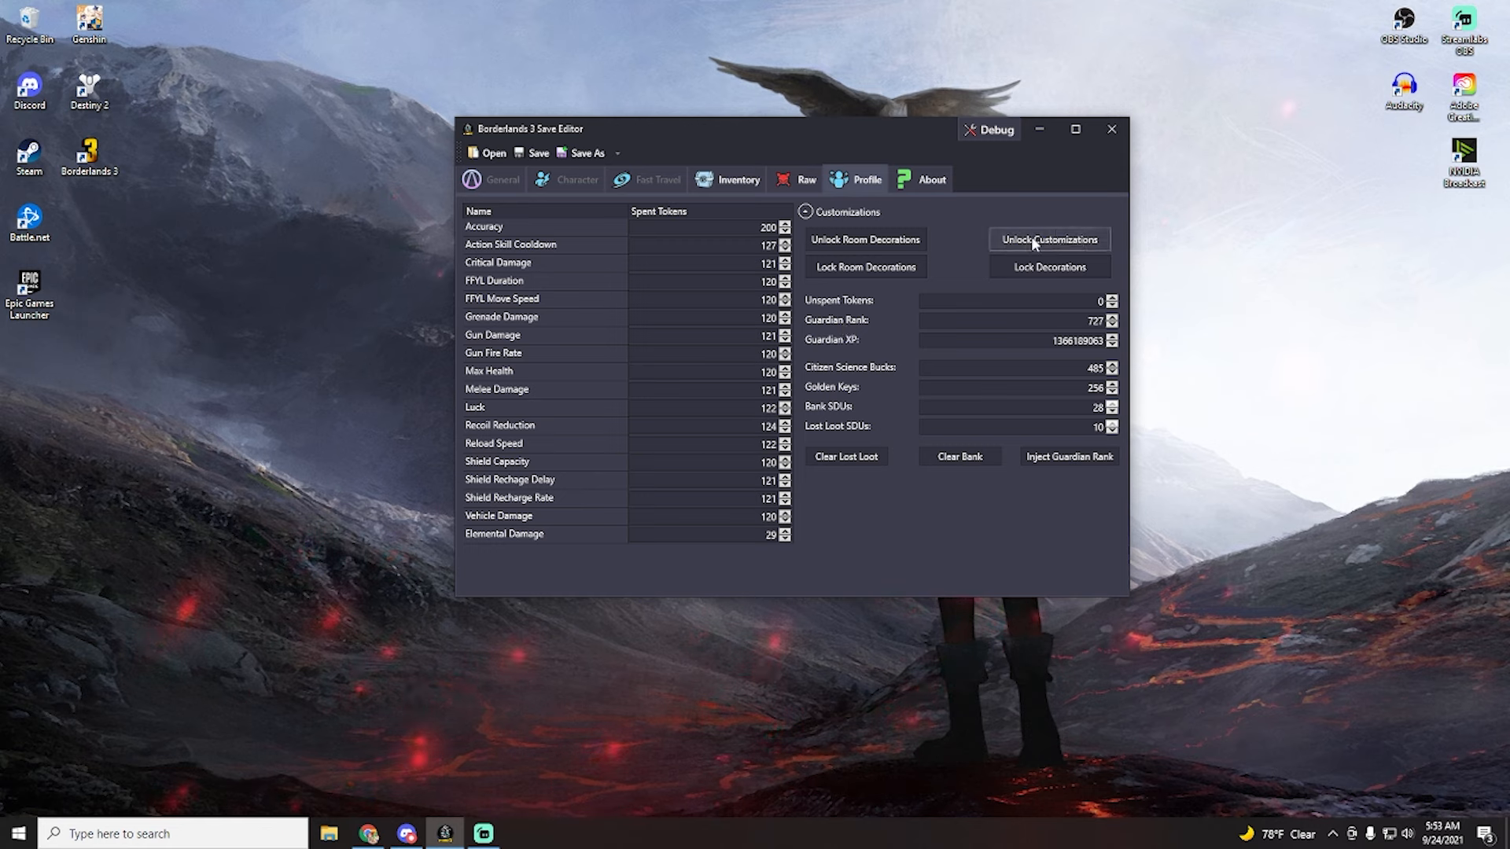
pyautogui.moveTo(975, 239)
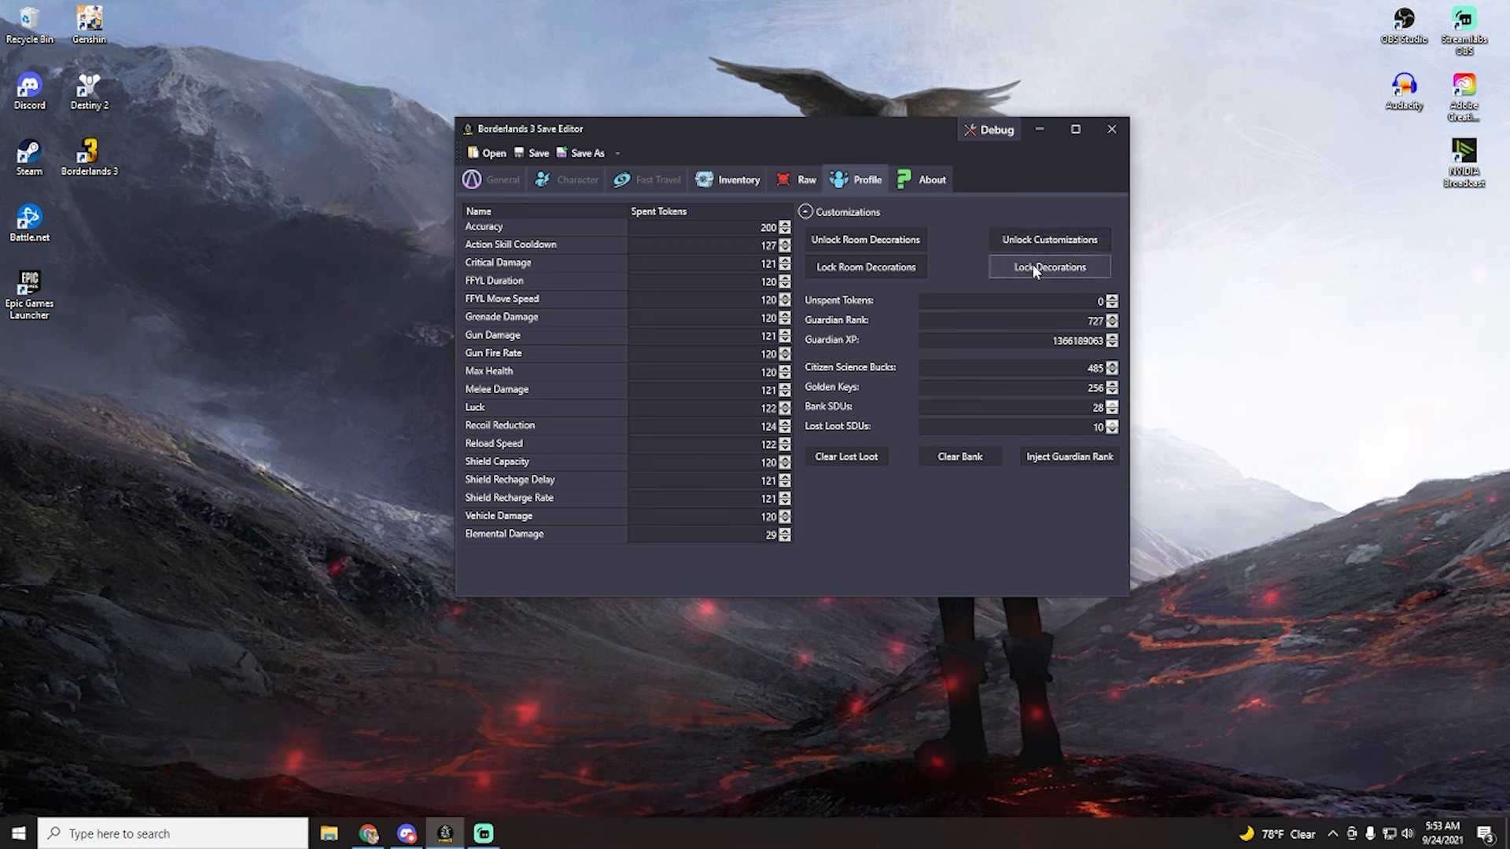
pyautogui.moveTo(948, 292)
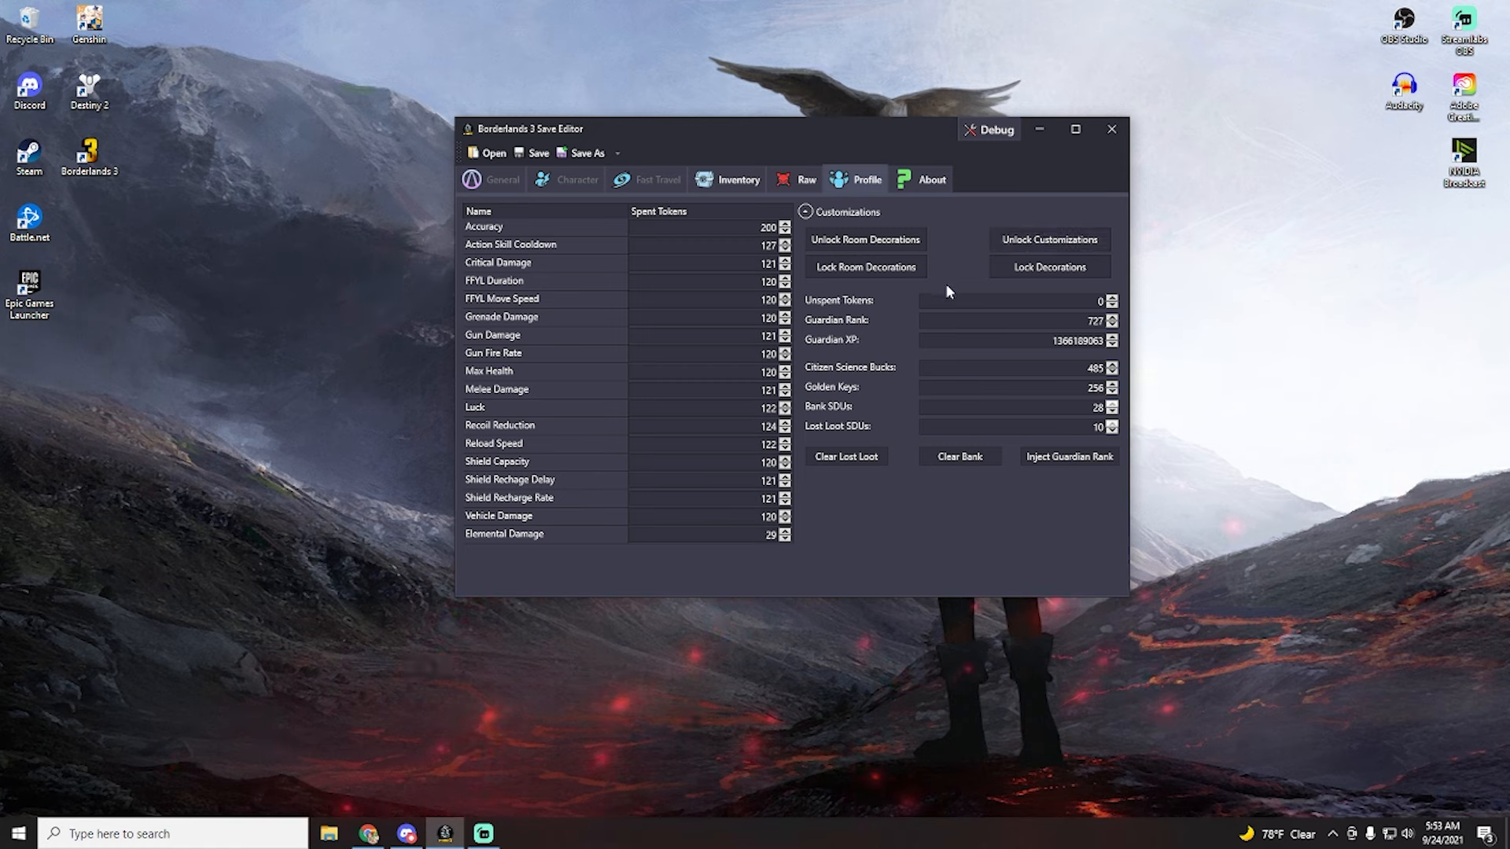
pyautogui.moveTo(1109, 320)
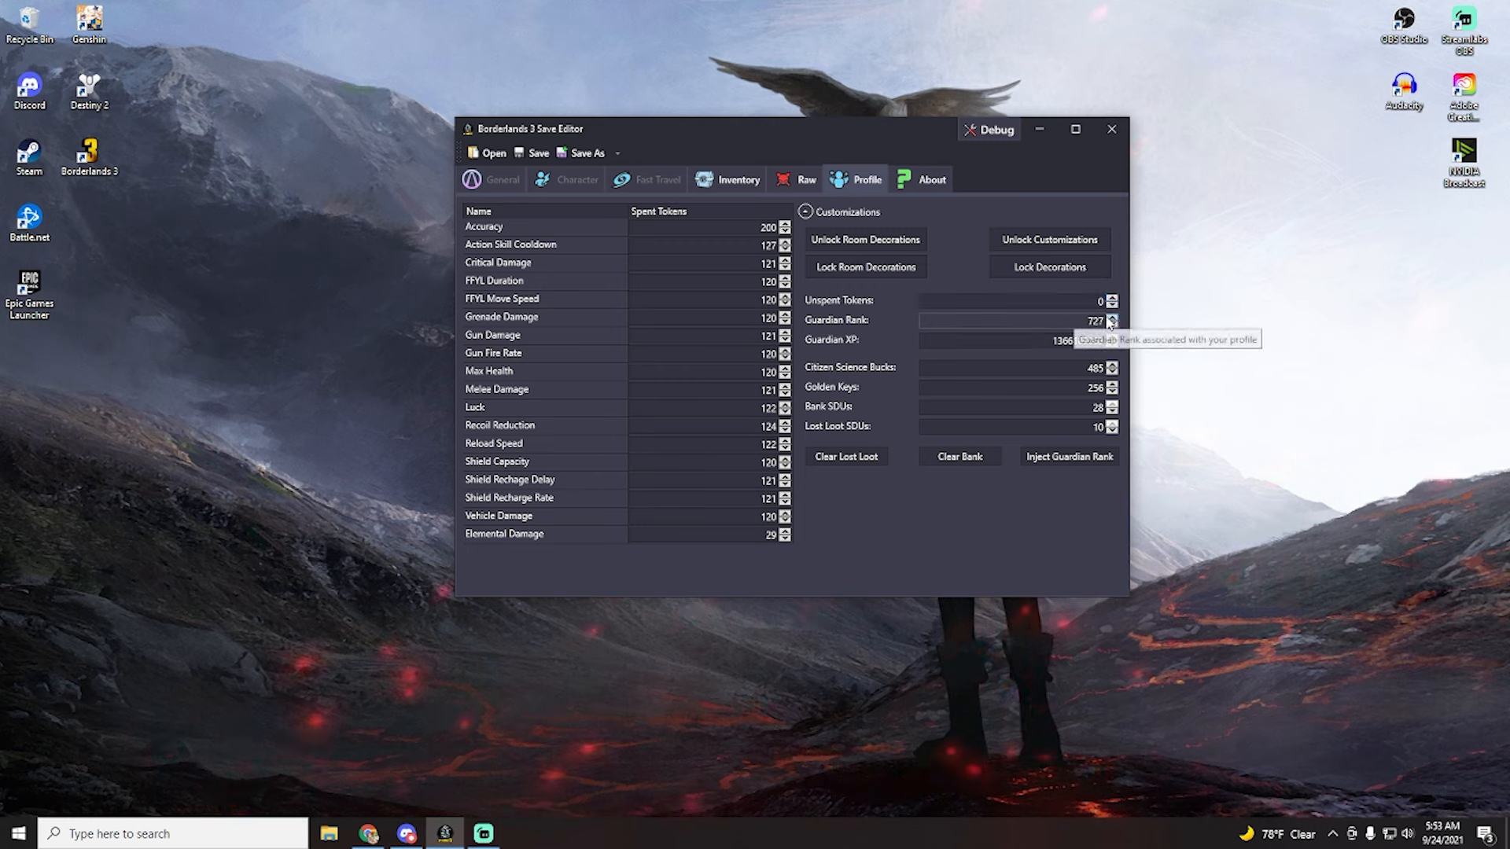
pyautogui.click(1112, 338)
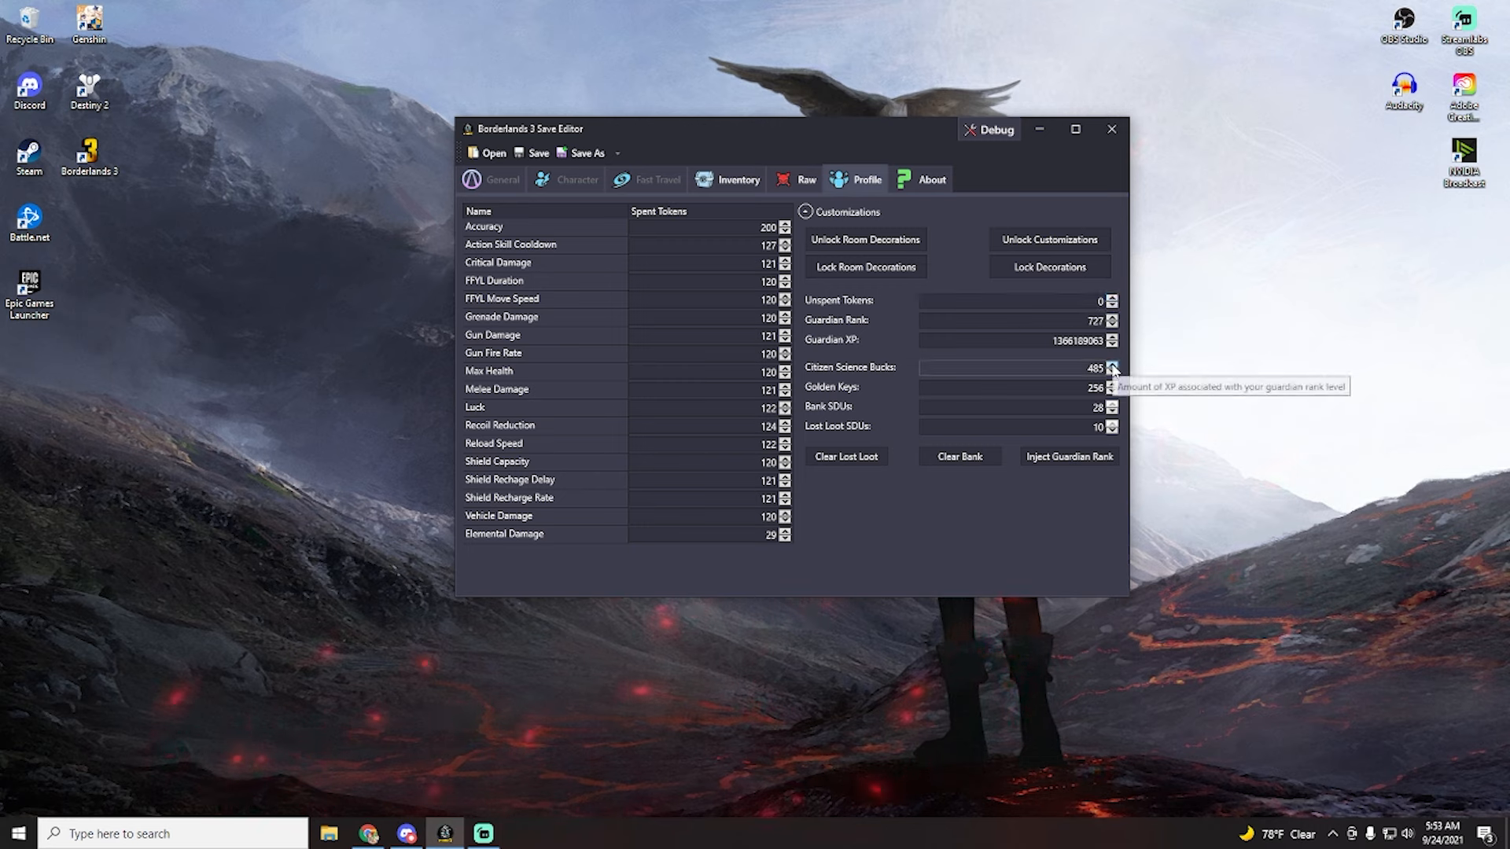
pyautogui.moveTo(861, 202)
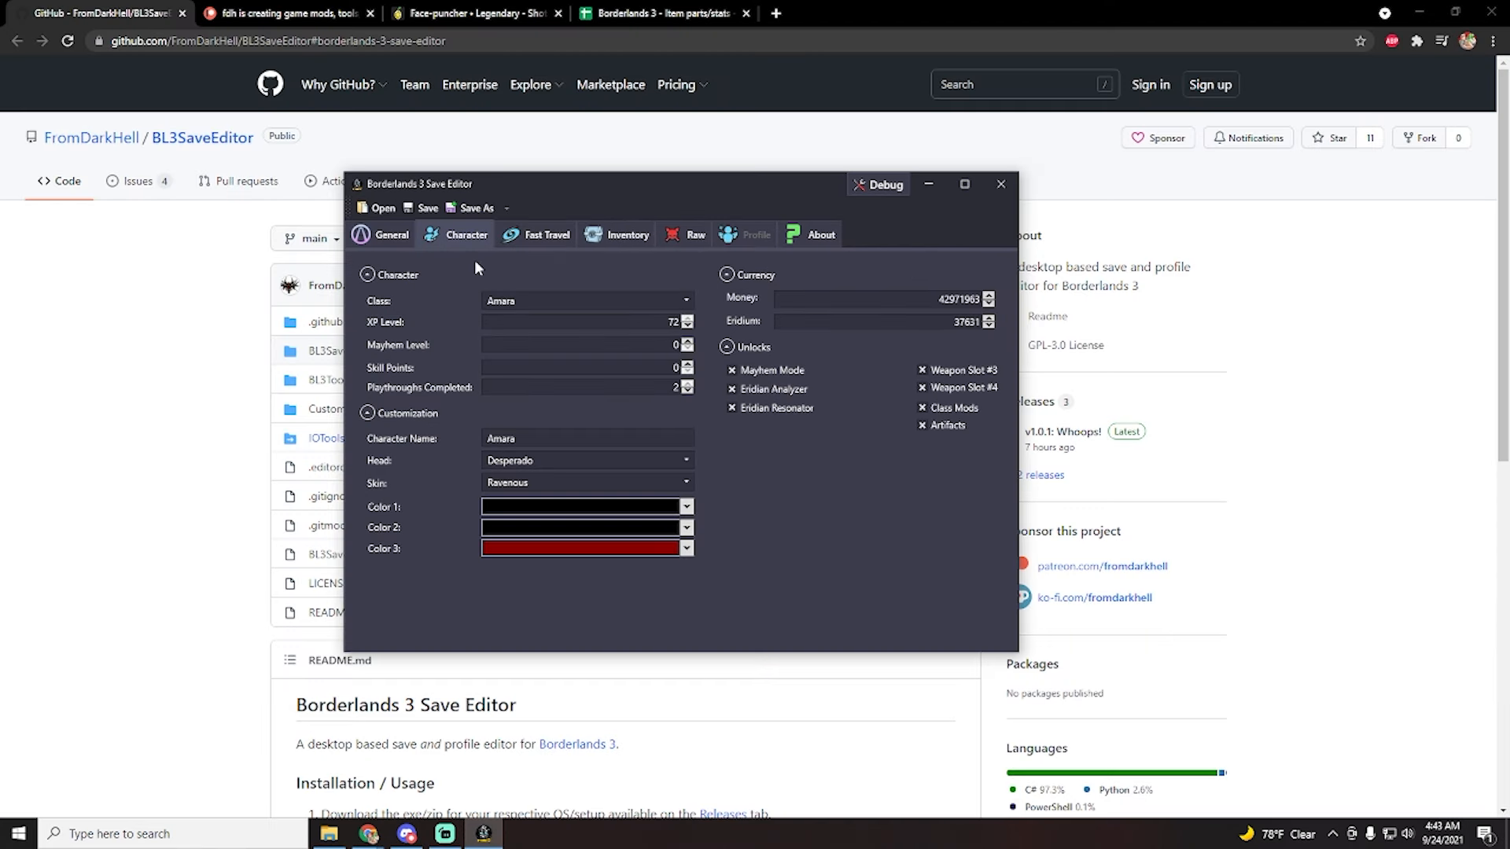
# - Review the visited teleporters and inventory items, then close the save editor
pyautogui.click(544, 234)
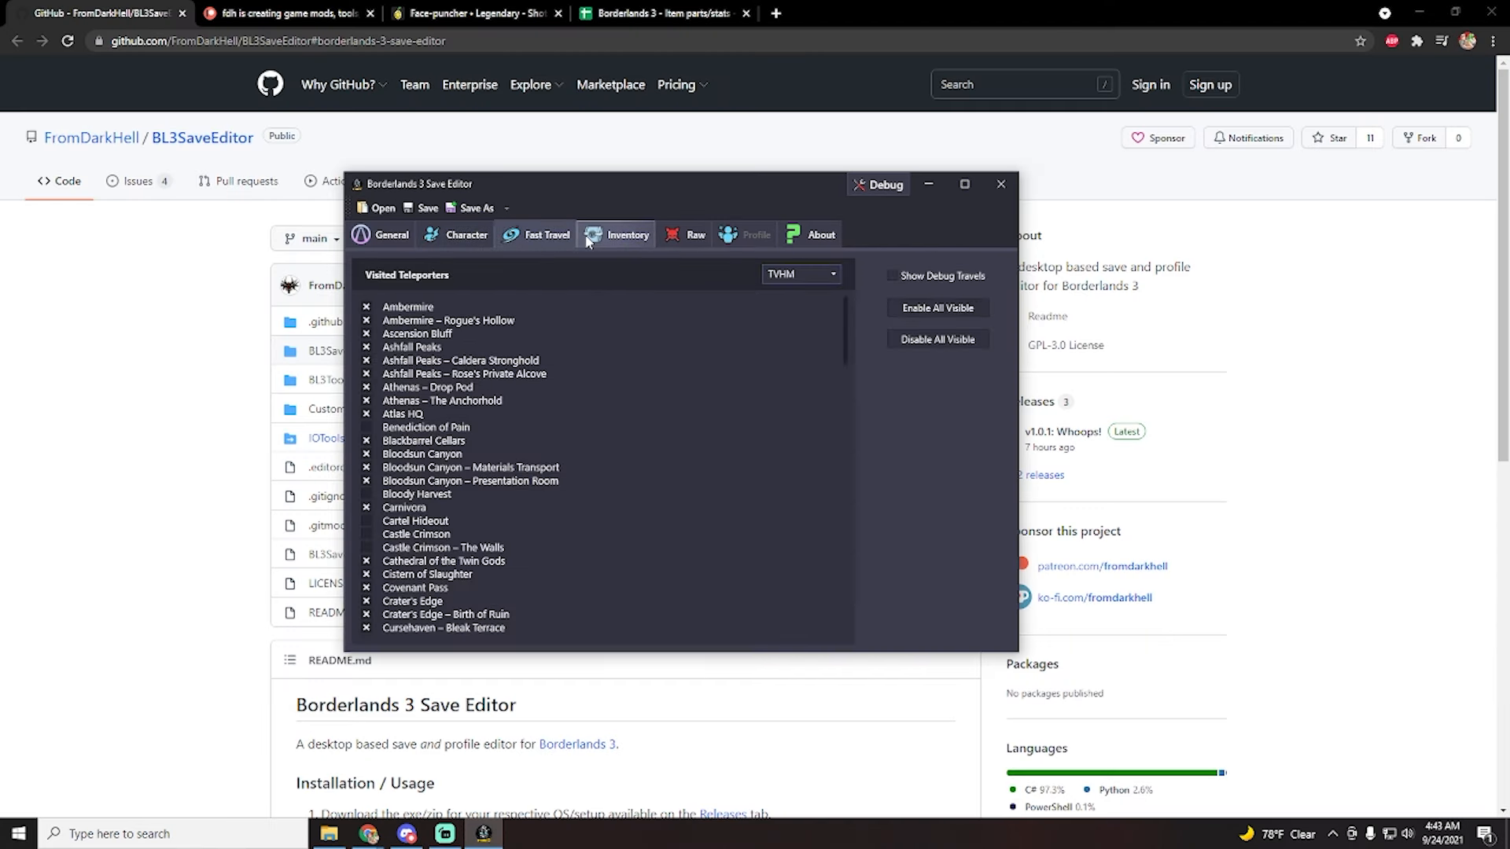
pyautogui.click(626, 234)
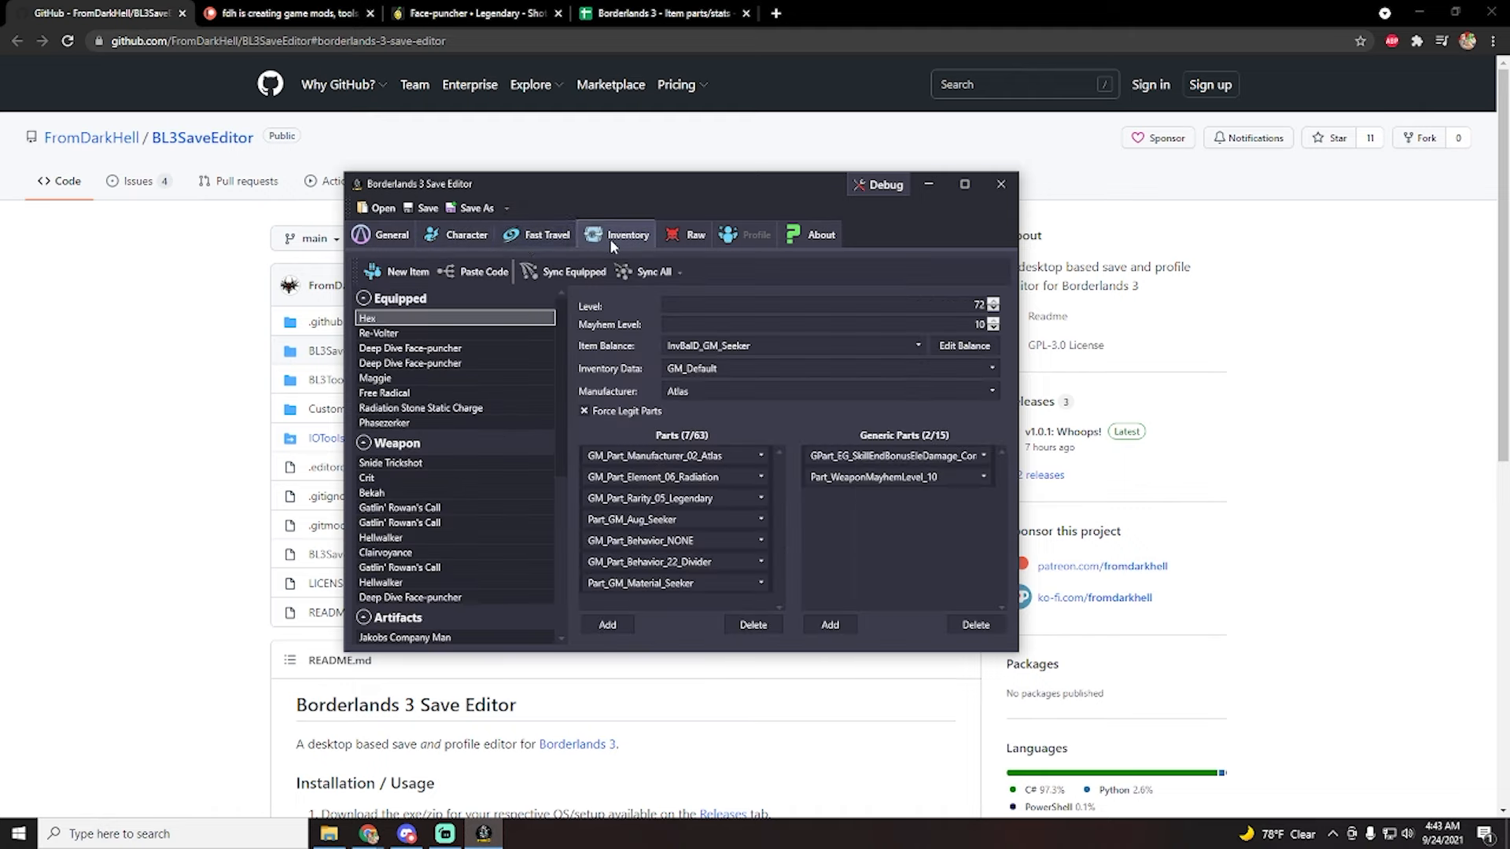
pyautogui.click(390, 235)
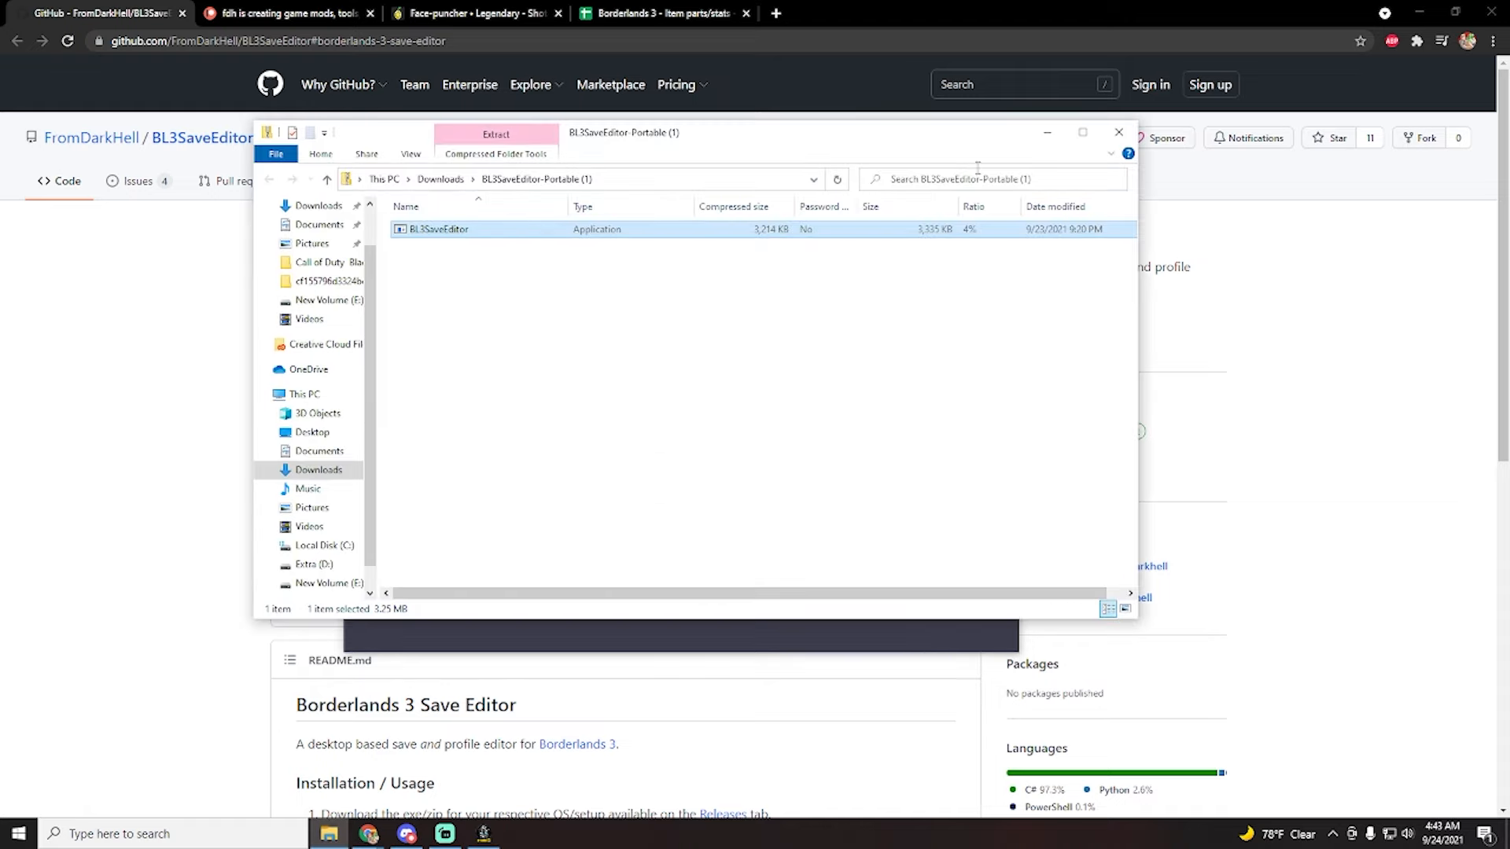
# - Relaunch BL3SaveEditor and save the edited save as 42069 in SaveGames
pyautogui.doubleClick(439, 229)
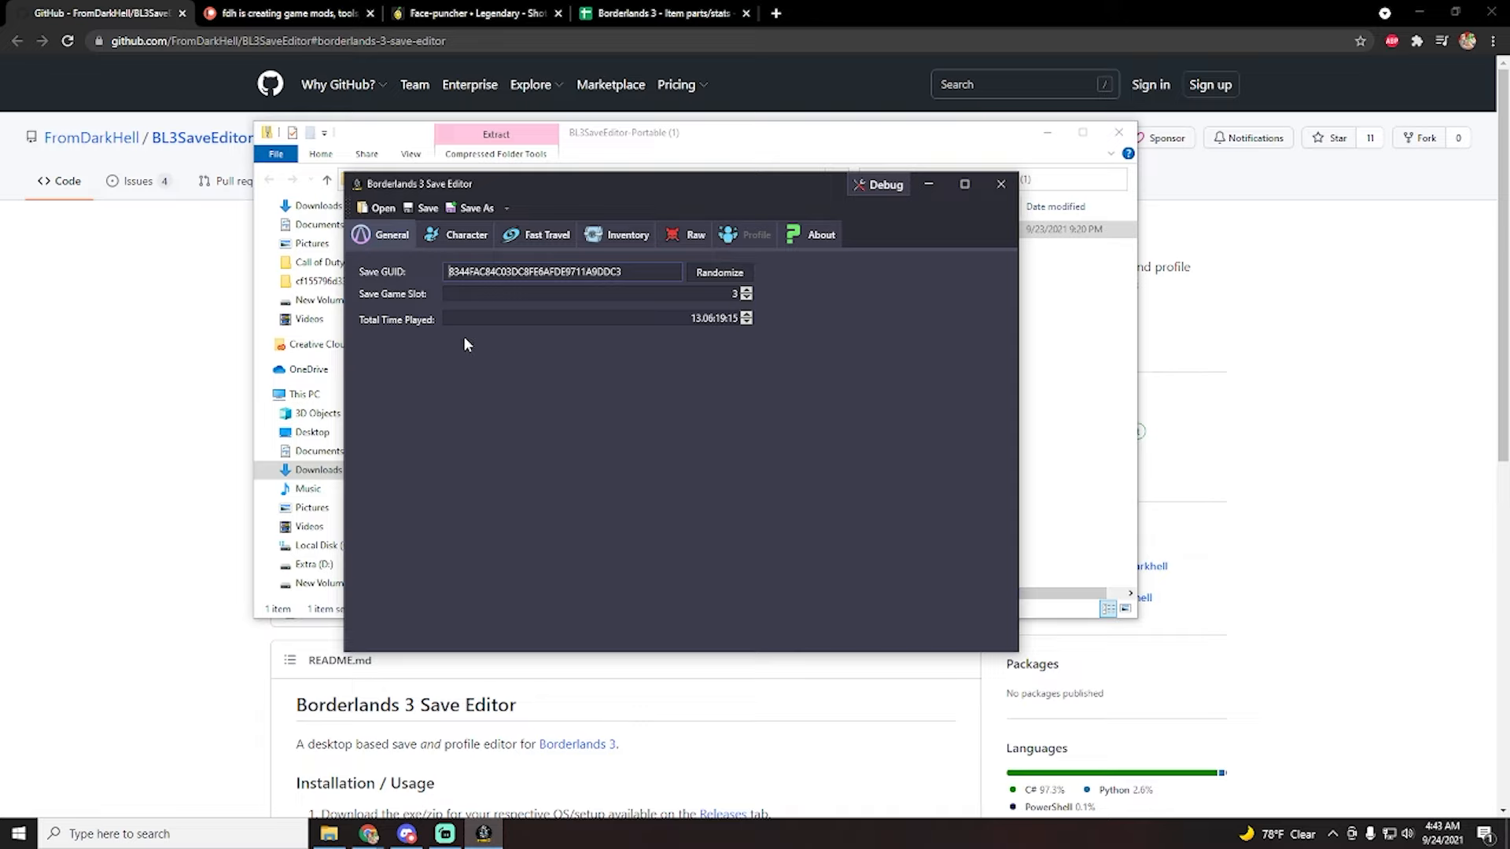
pyautogui.moveTo(472, 208)
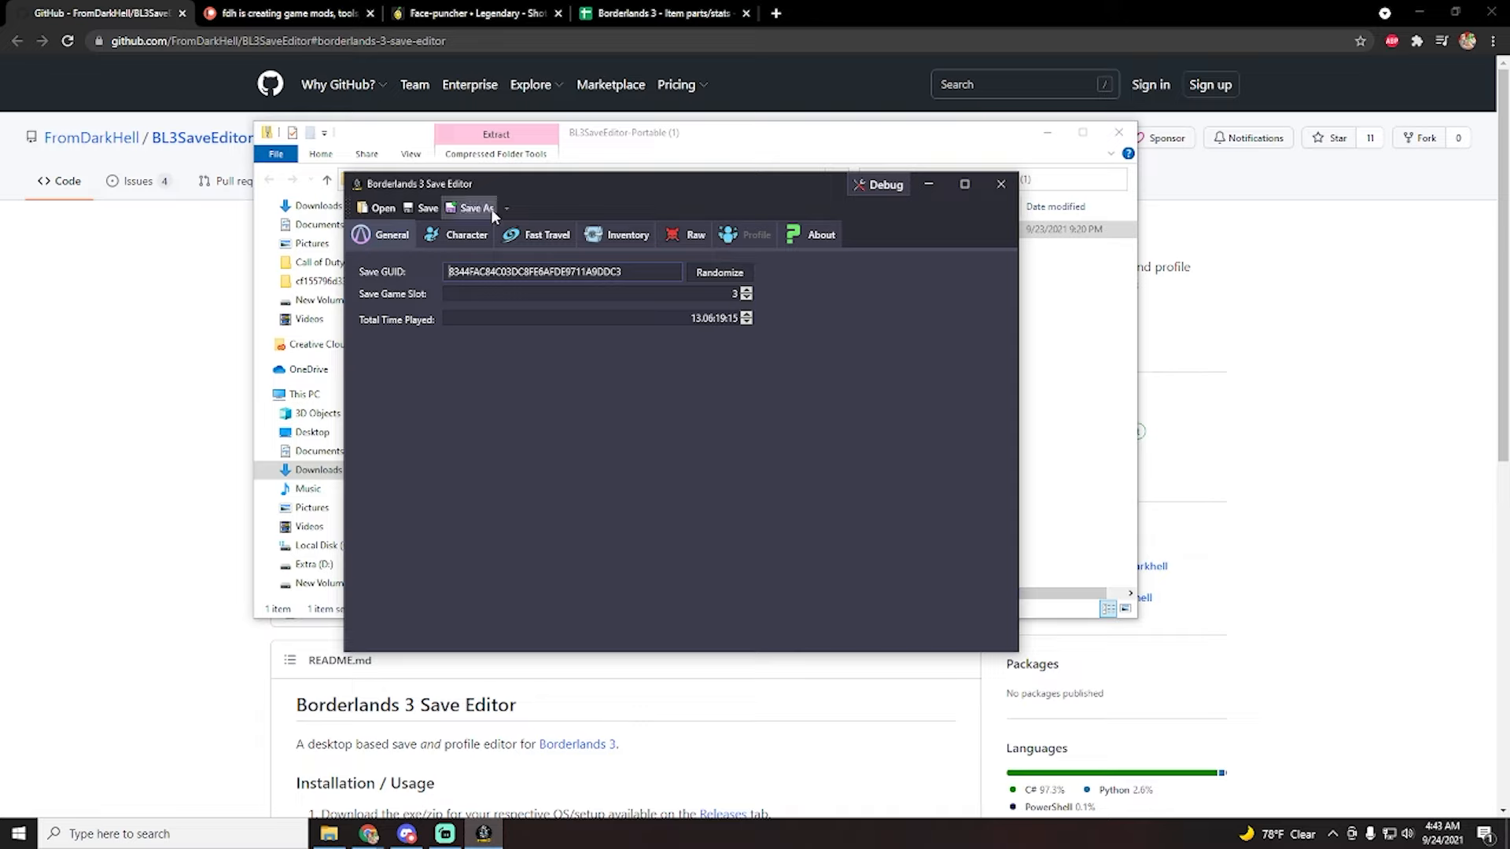
pyautogui.moveTo(620, 420)
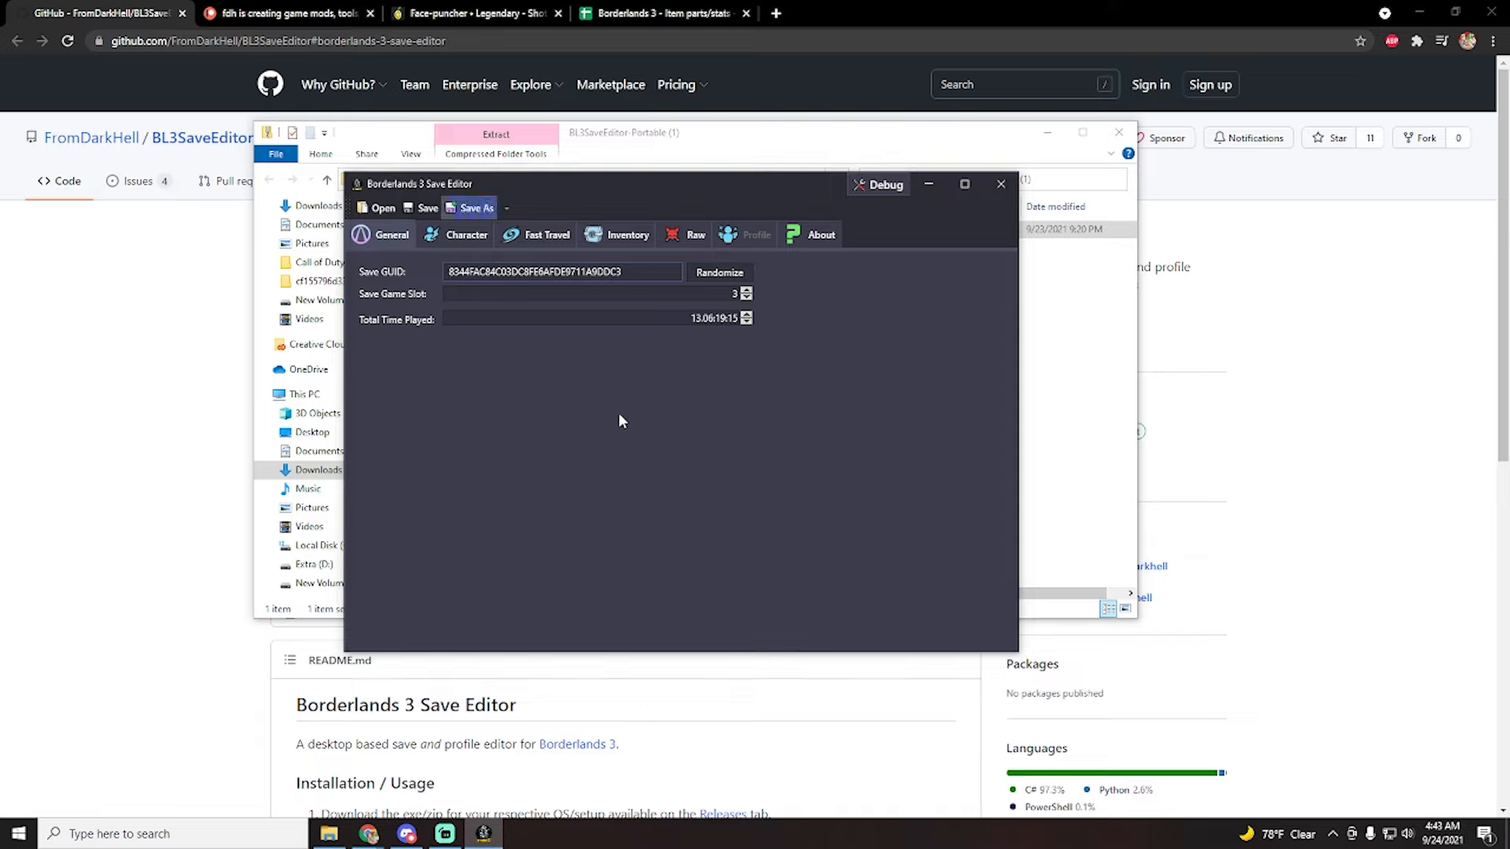
pyautogui.click(475, 207)
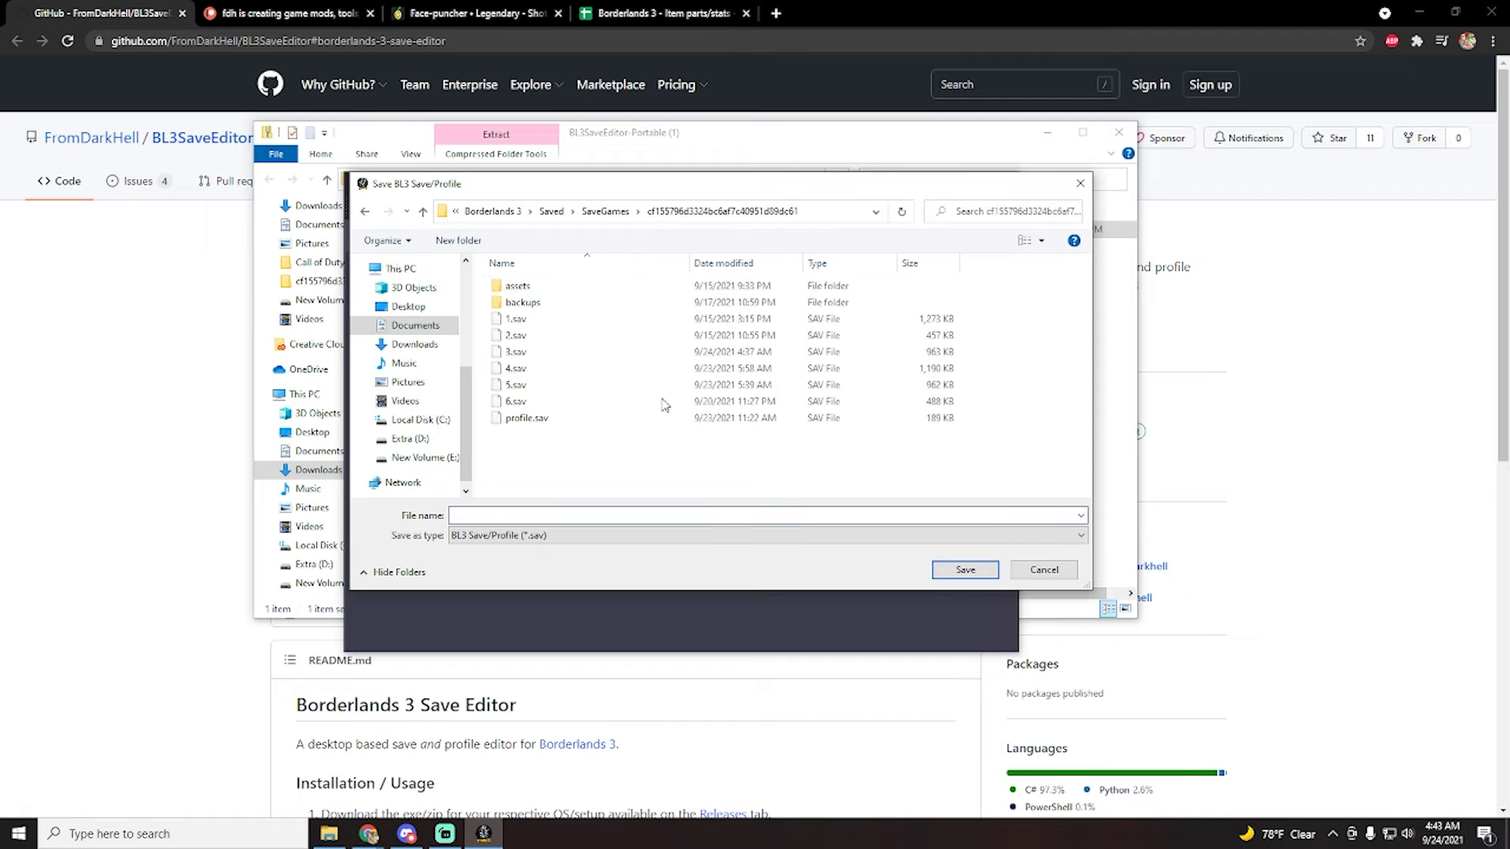
pyautogui.click(760, 515)
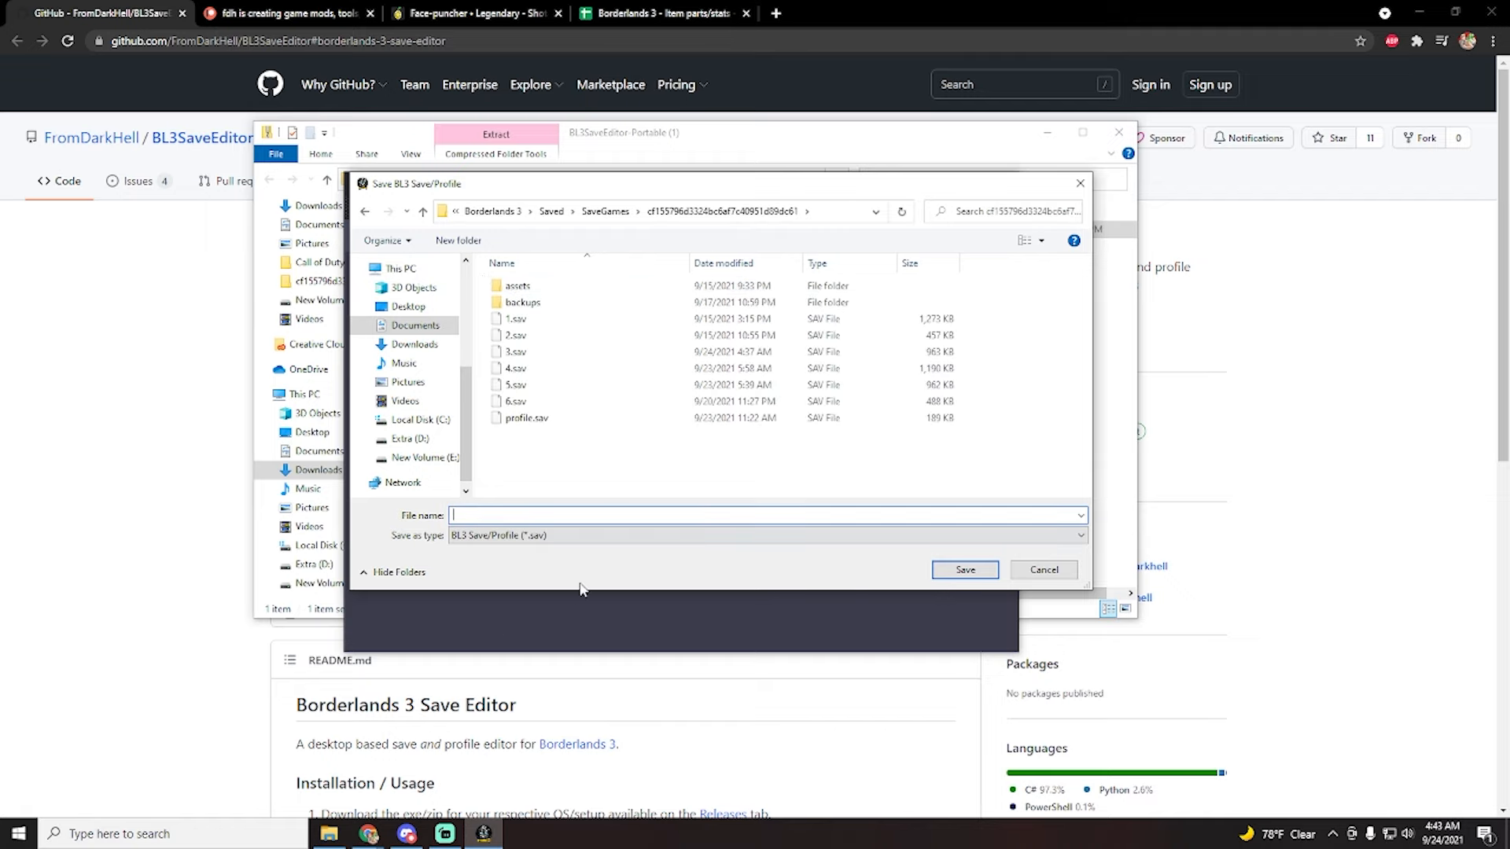
pyautogui.write('420')
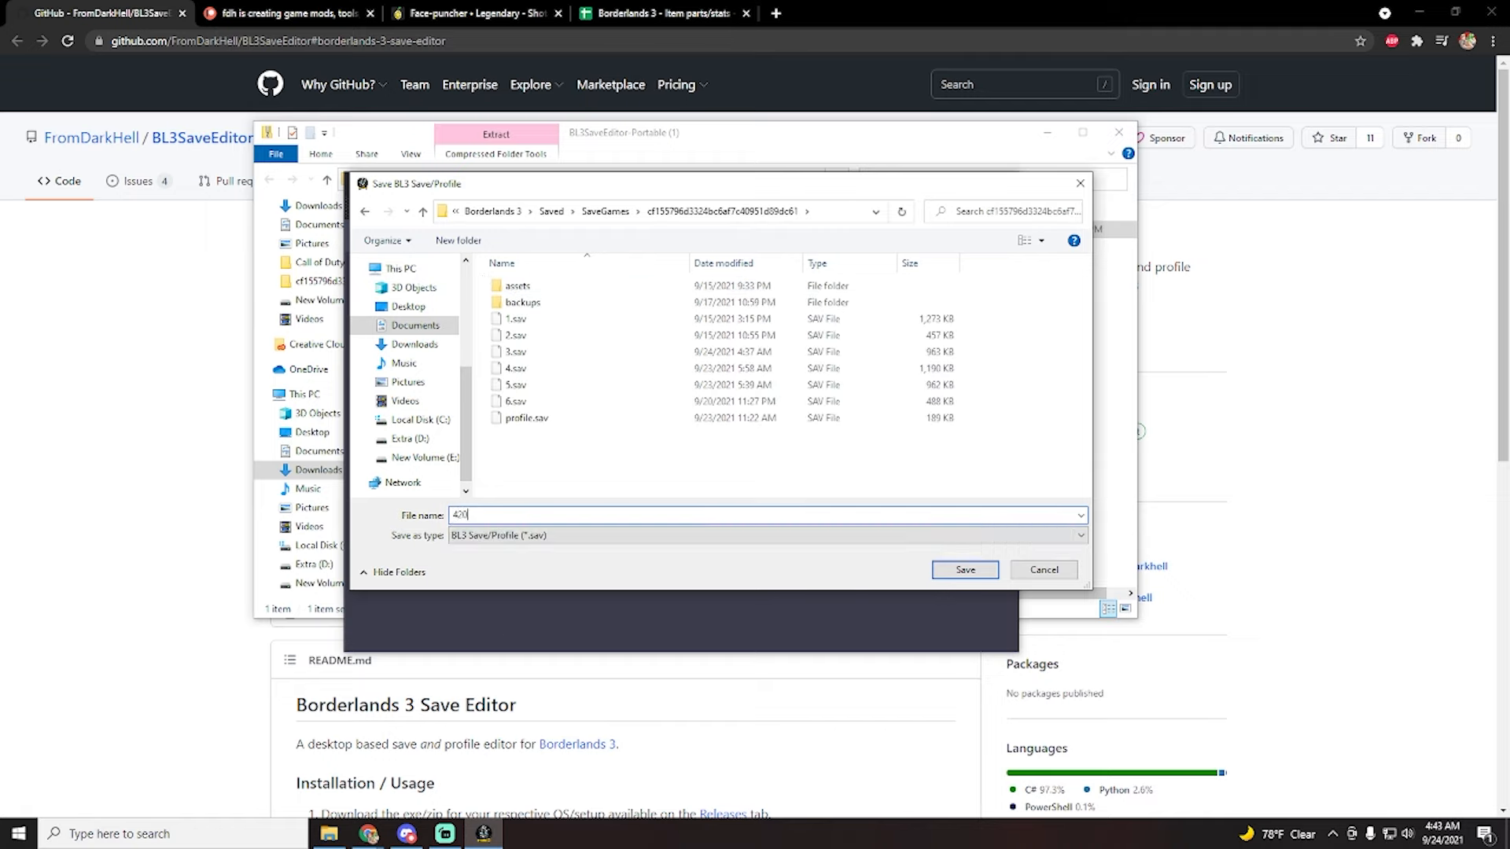
pyautogui.write('069')
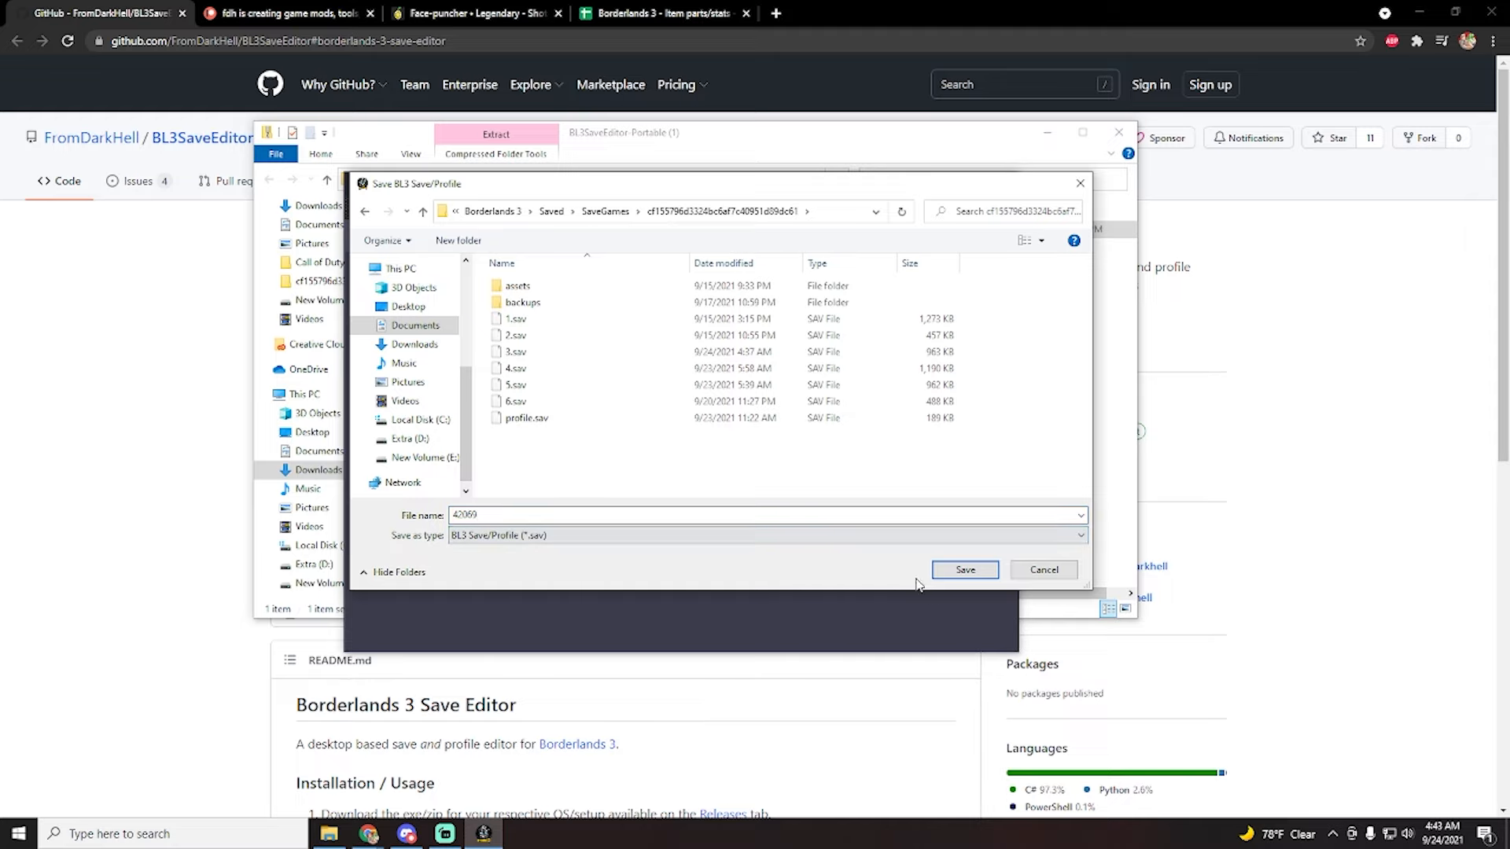
pyautogui.click(964, 570)
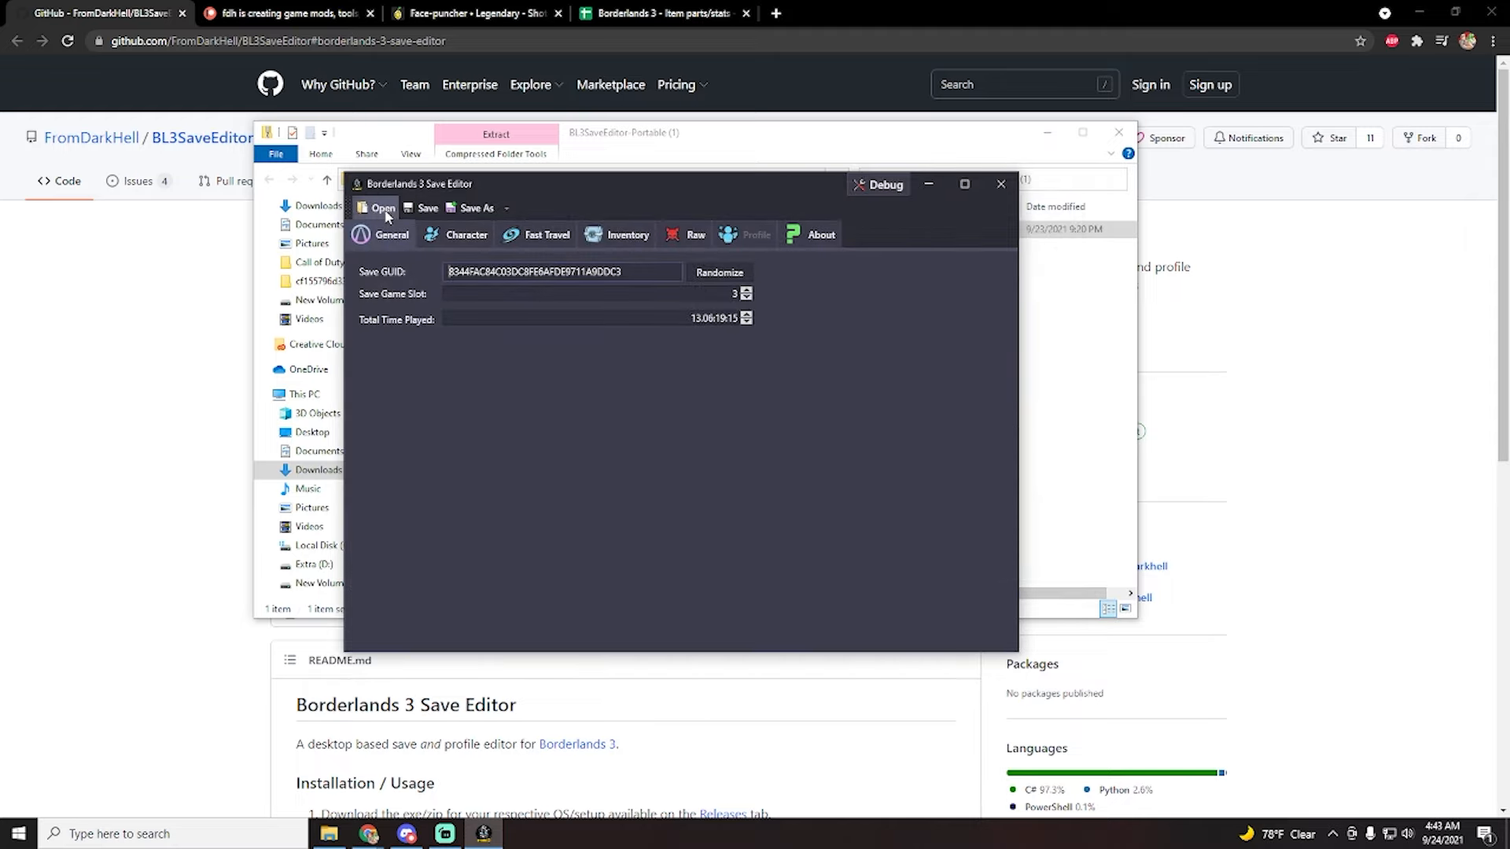
# - Open the new 42069.sav from the SaveGames folder
pyautogui.click(382, 208)
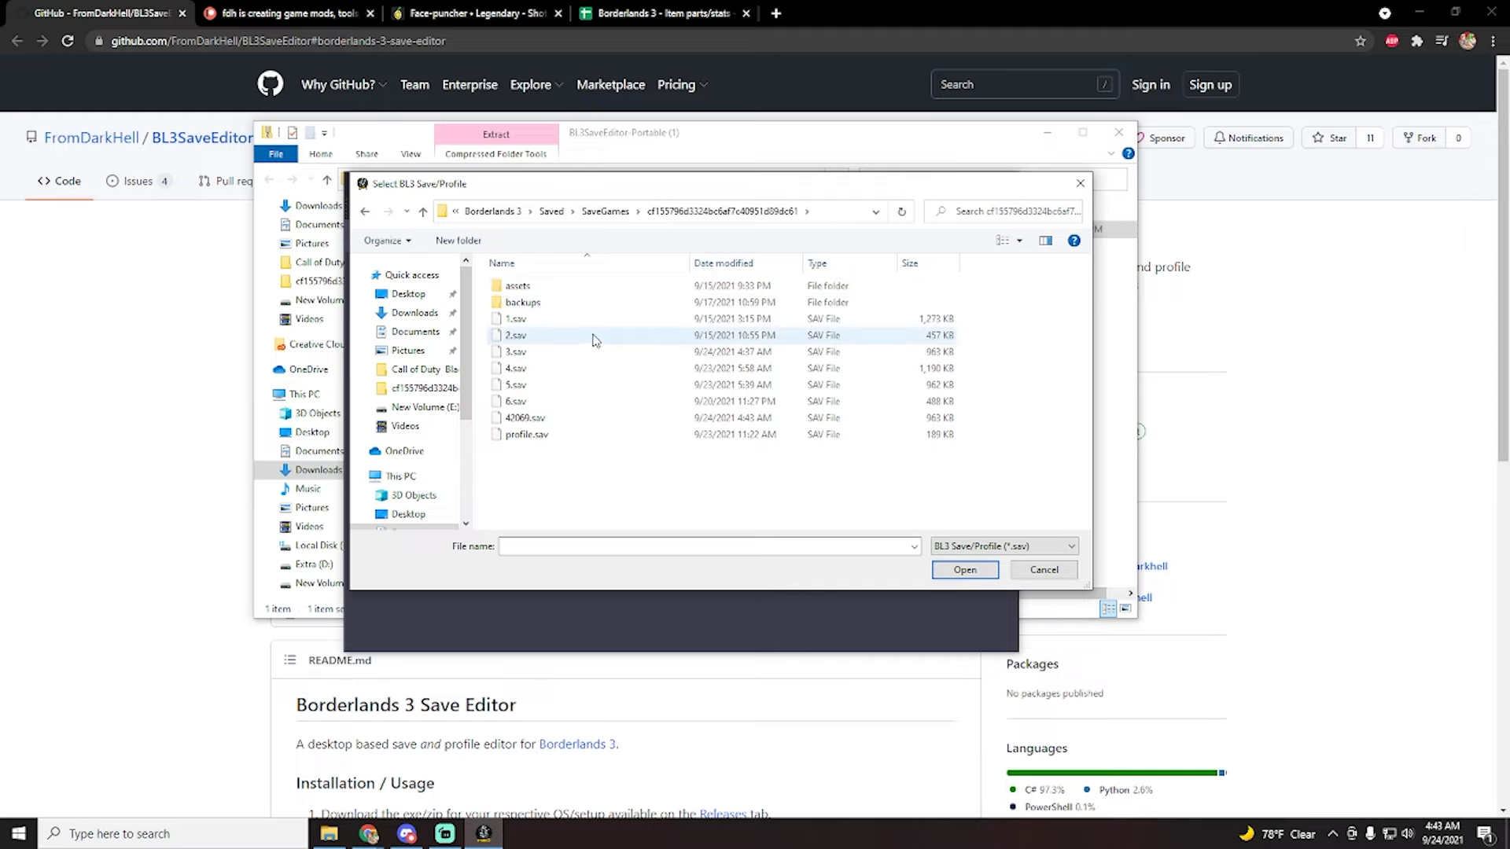
pyautogui.moveTo(528, 418)
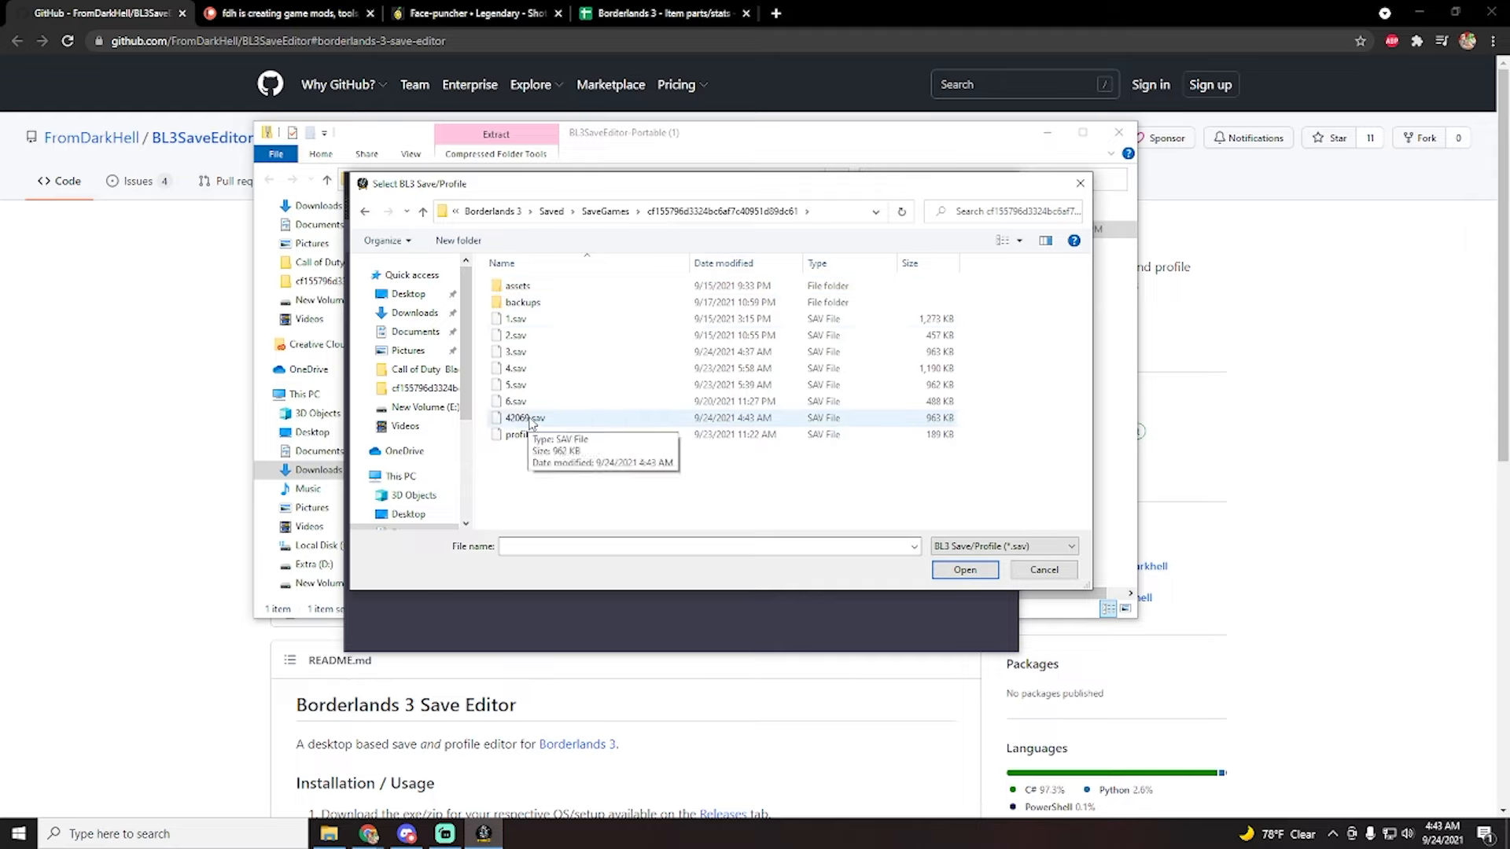
pyautogui.moveTo(571, 402)
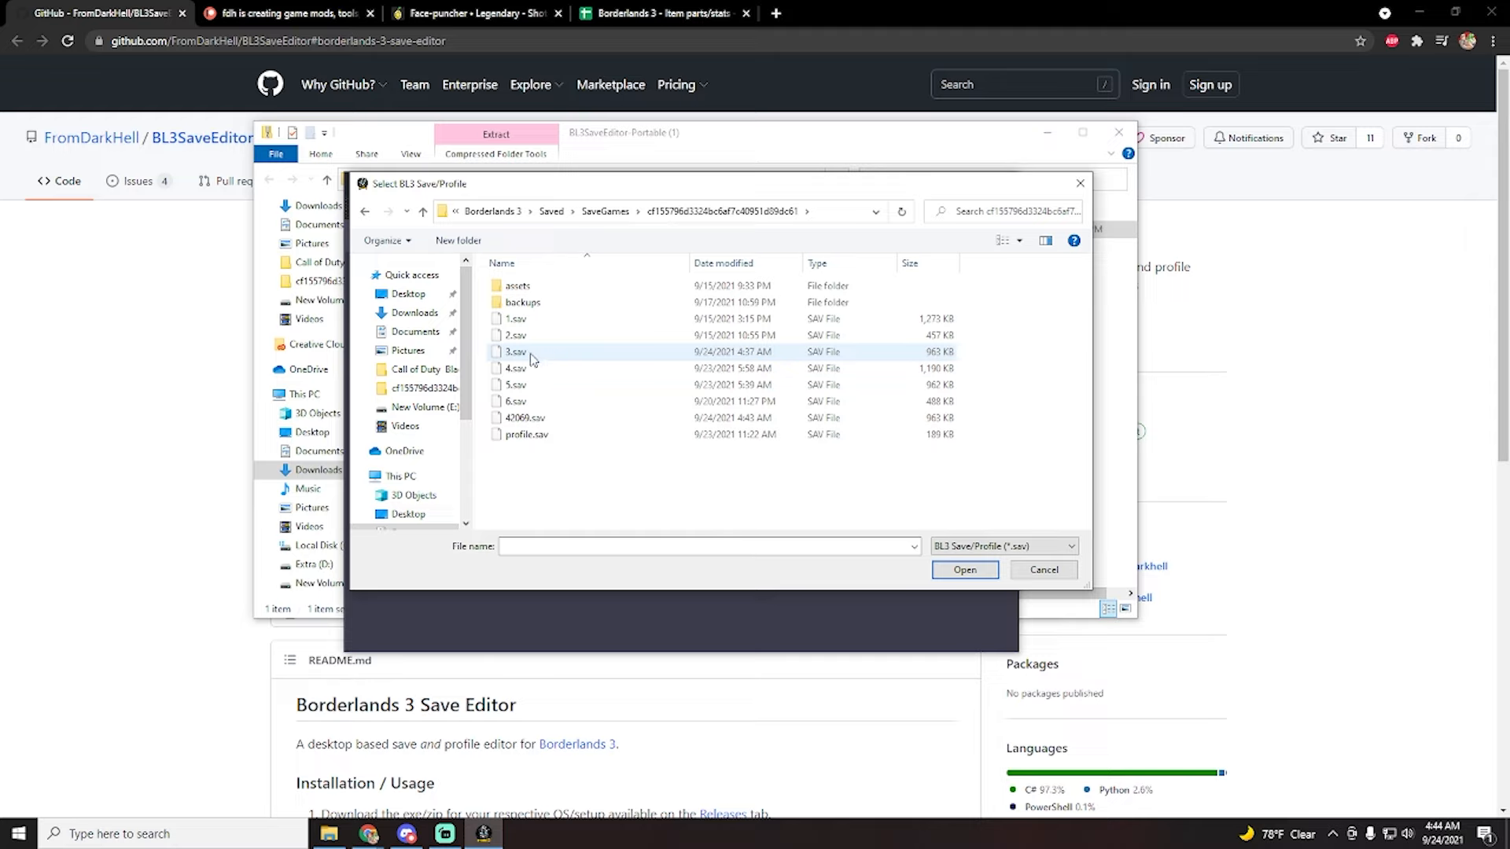
pyautogui.moveTo(547, 434)
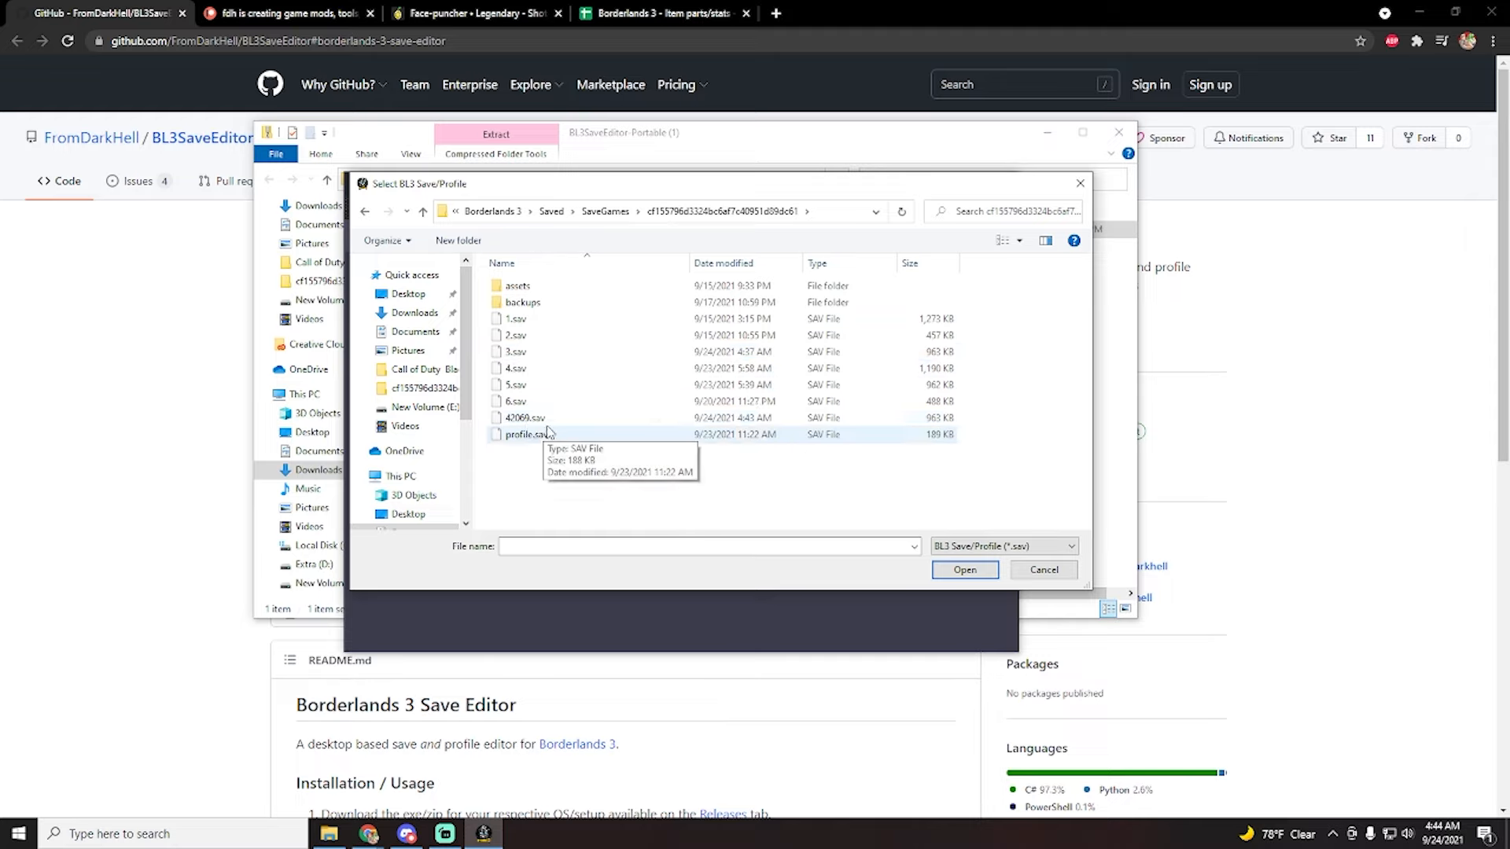
pyautogui.click(523, 416)
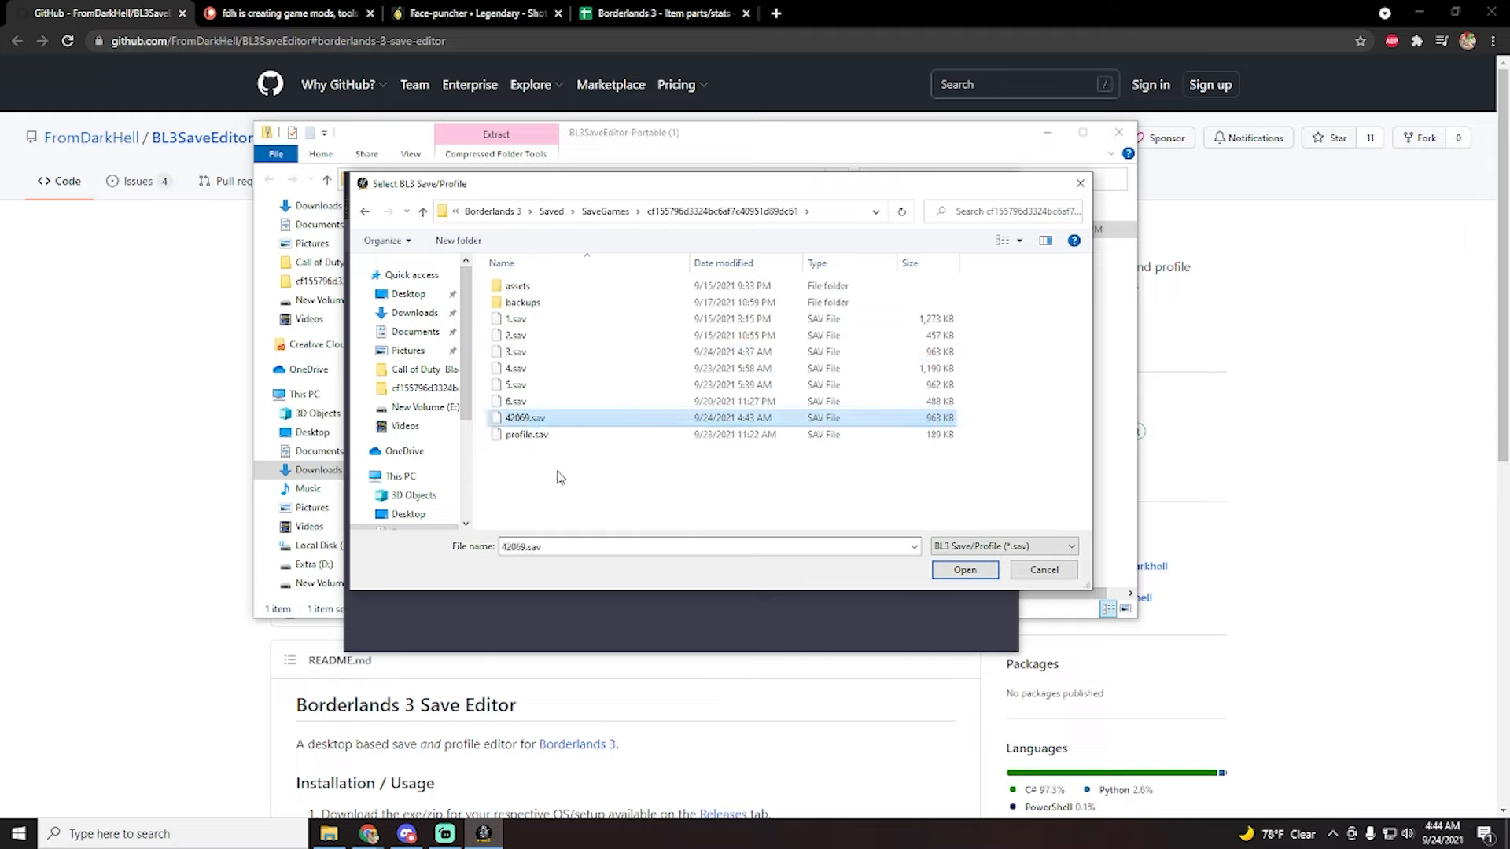
pyautogui.click(964, 569)
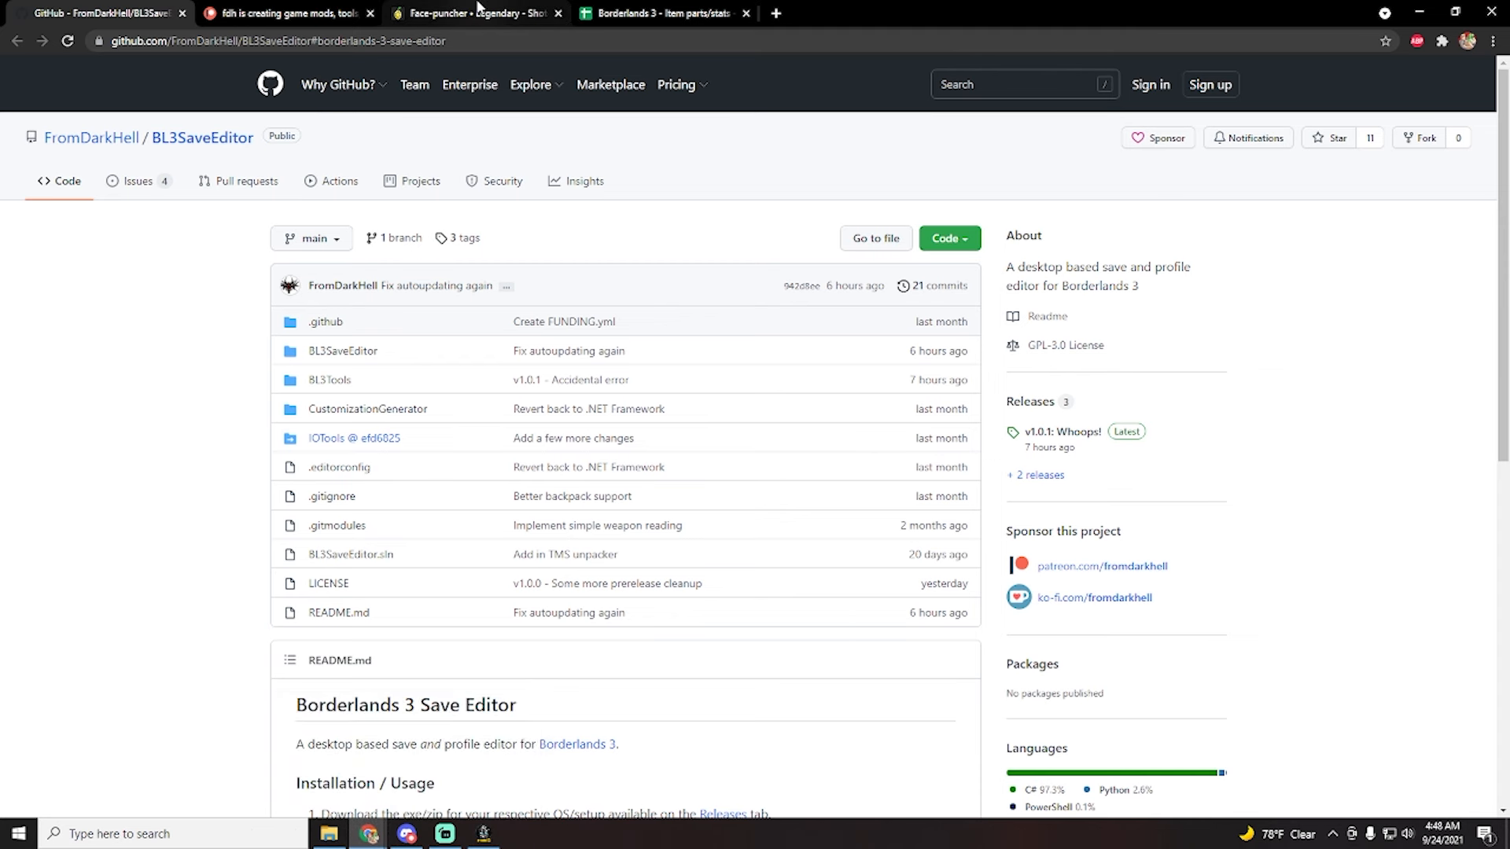
# - View the Borderlands 3 Item parts/stats spreadsheet, then dismiss the desktop context menu
pyautogui.click(664, 12)
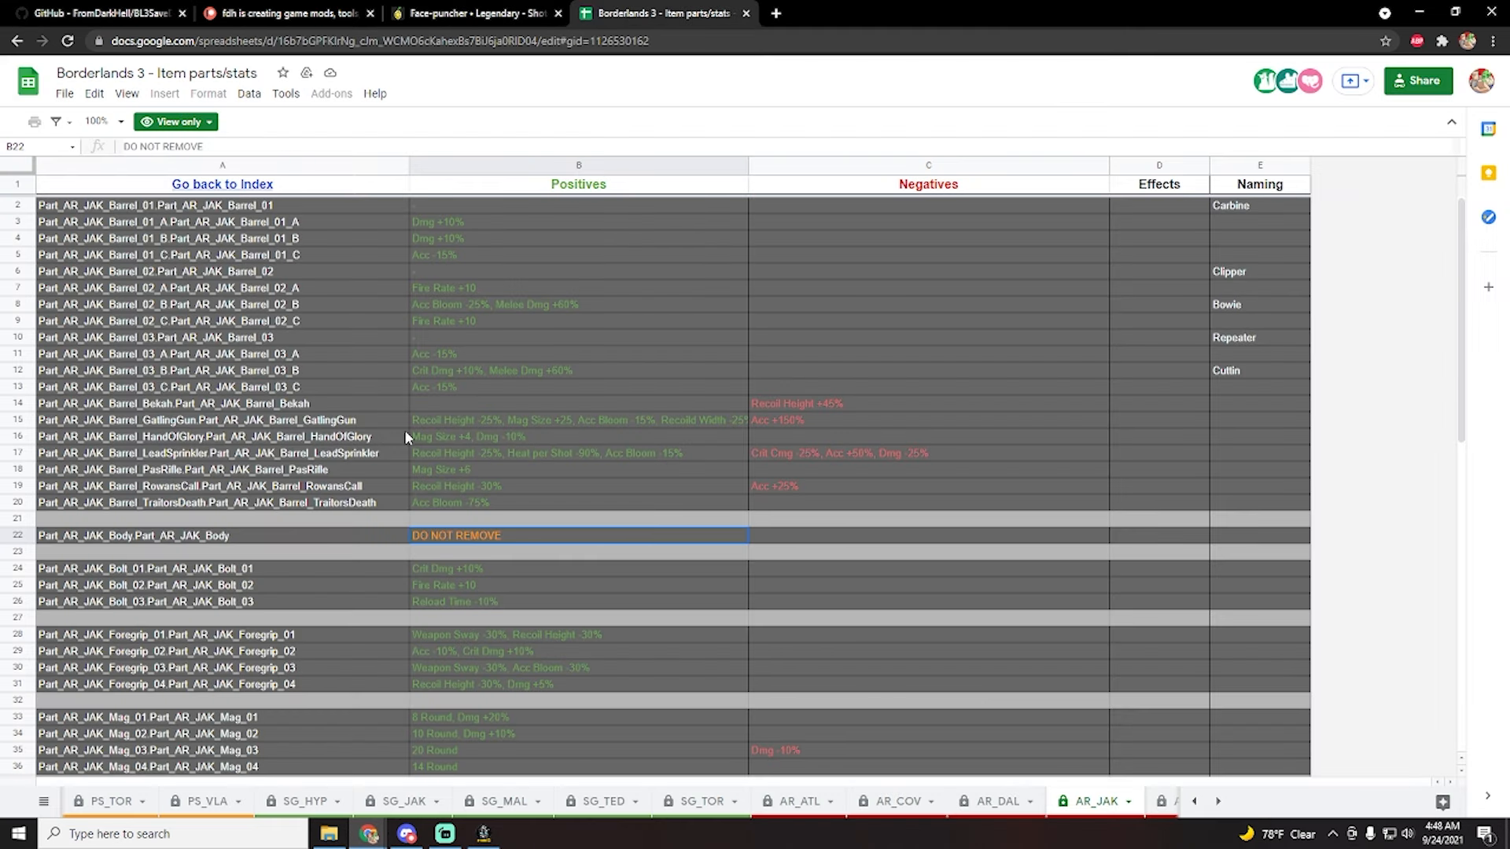
pyautogui.moveTo(370, 833)
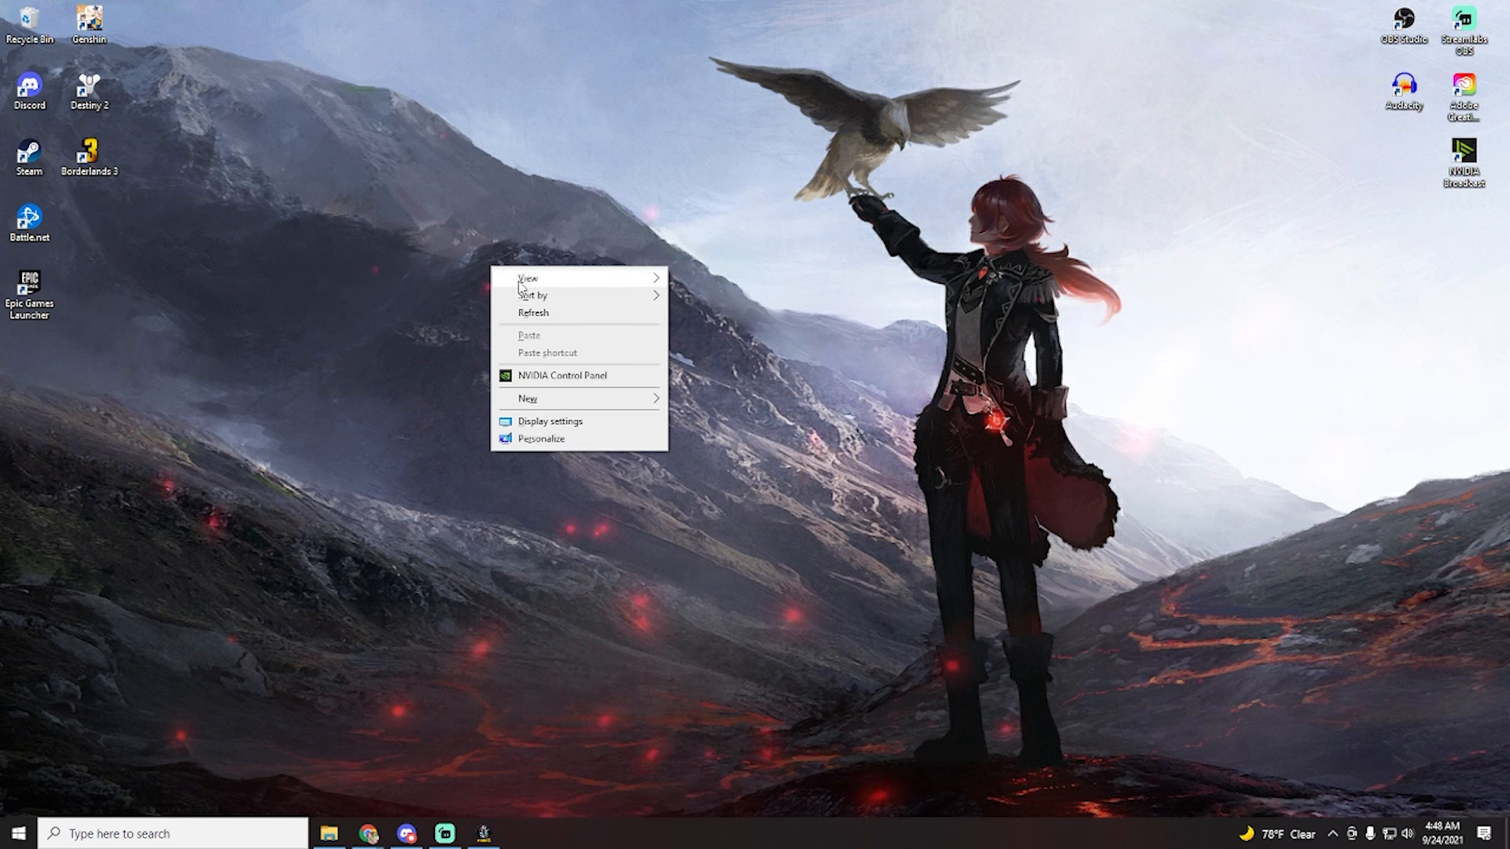
pyautogui.click(589, 322)
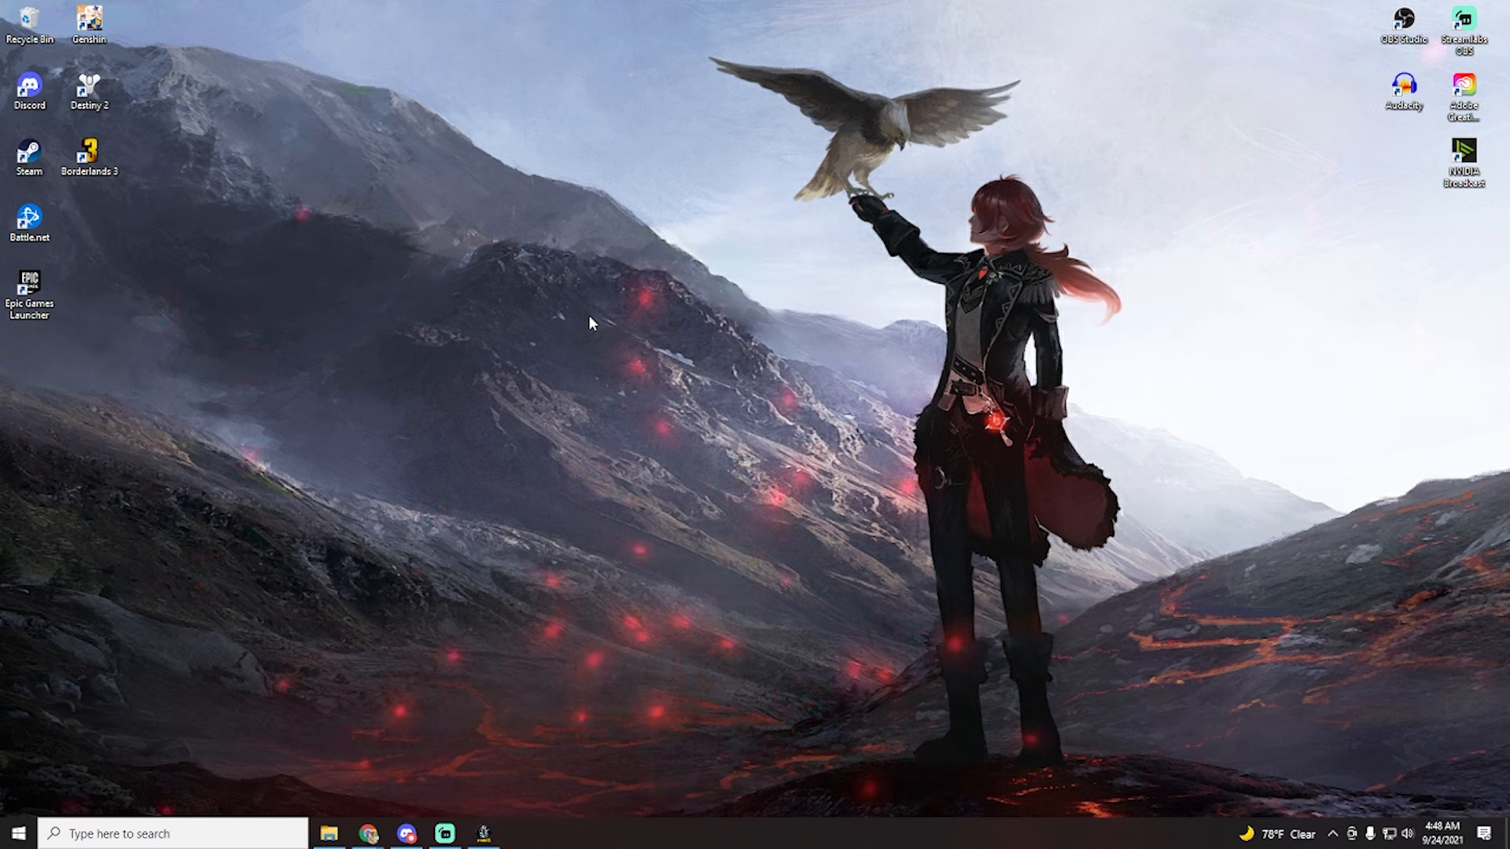